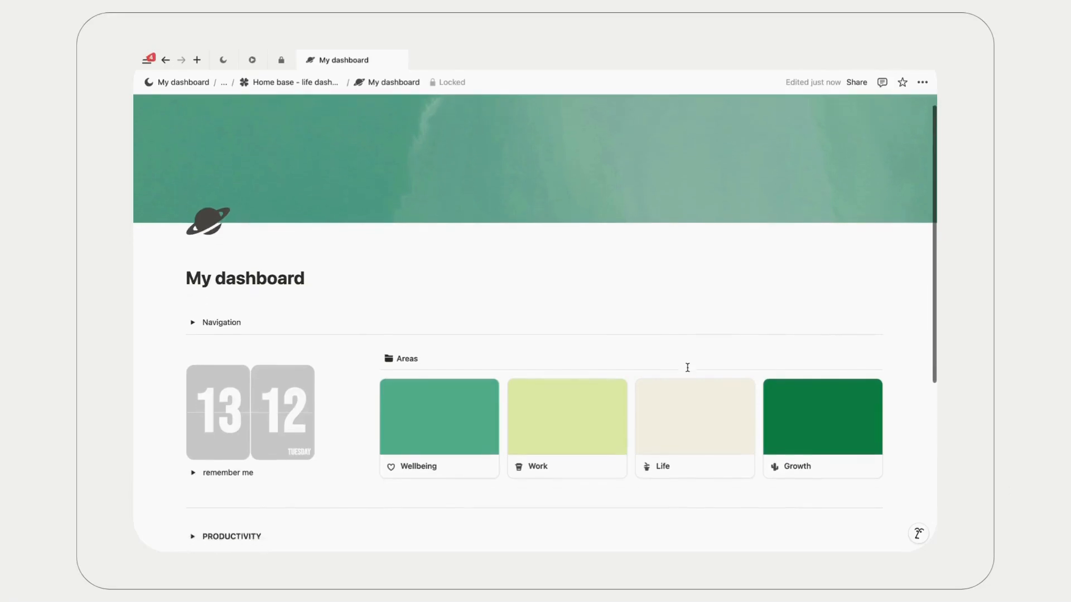
# Step: Scroll through My dashboard's Productivity, Care and Life sections, ending back at the top
pyautogui.scroll(-3)
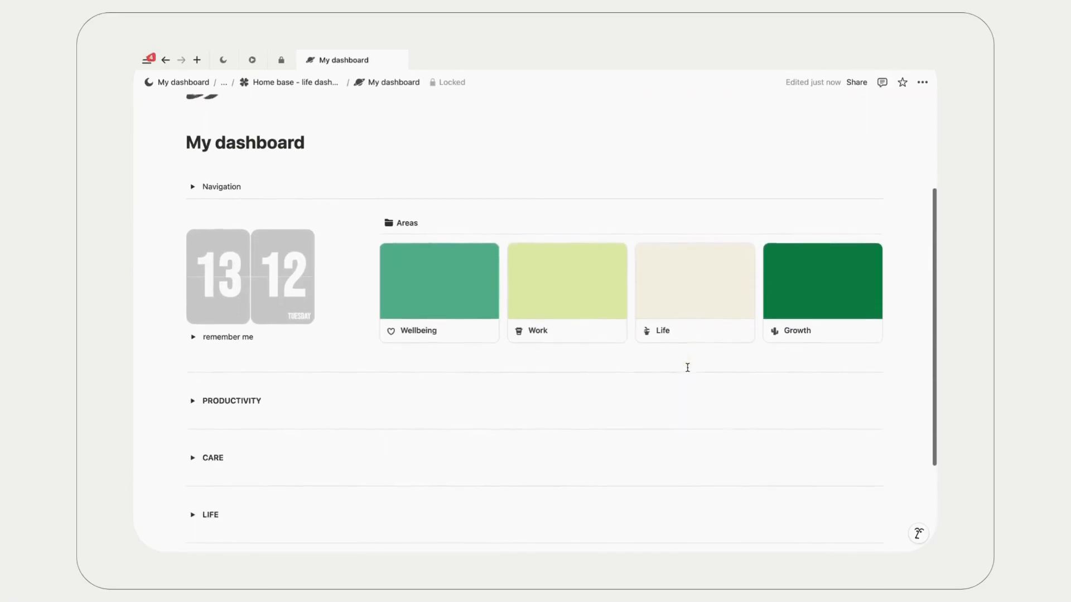
pyautogui.scroll(3)
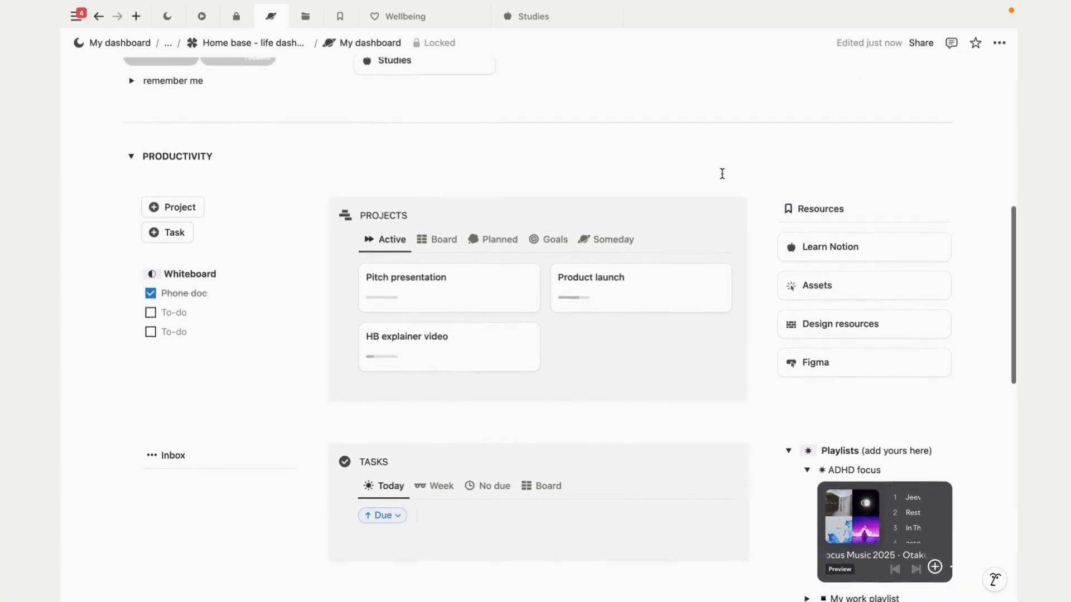
pyautogui.scroll(-3)
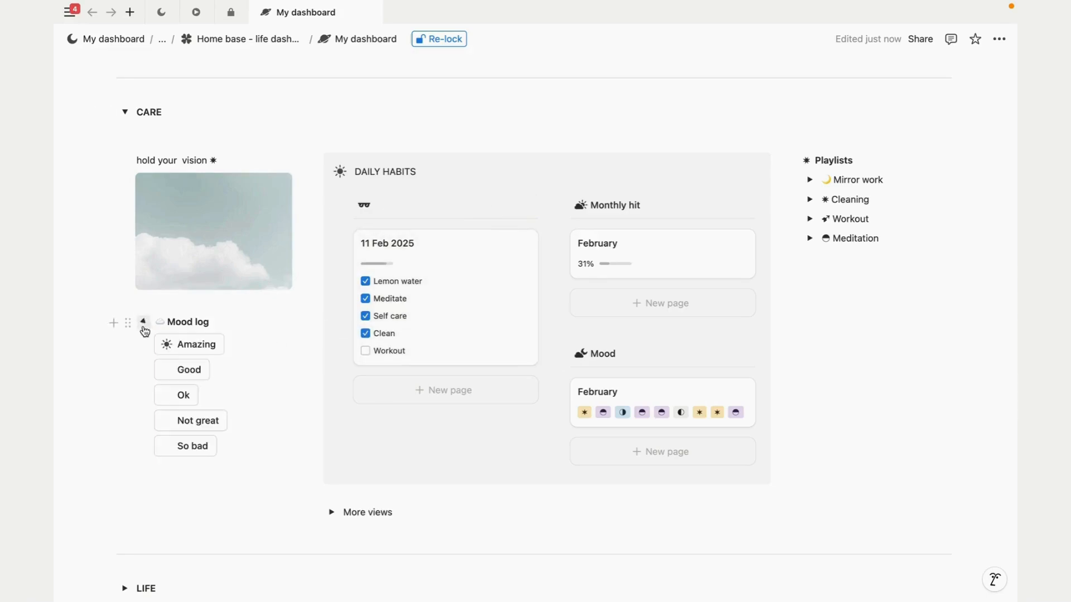
pyautogui.scroll(-3)
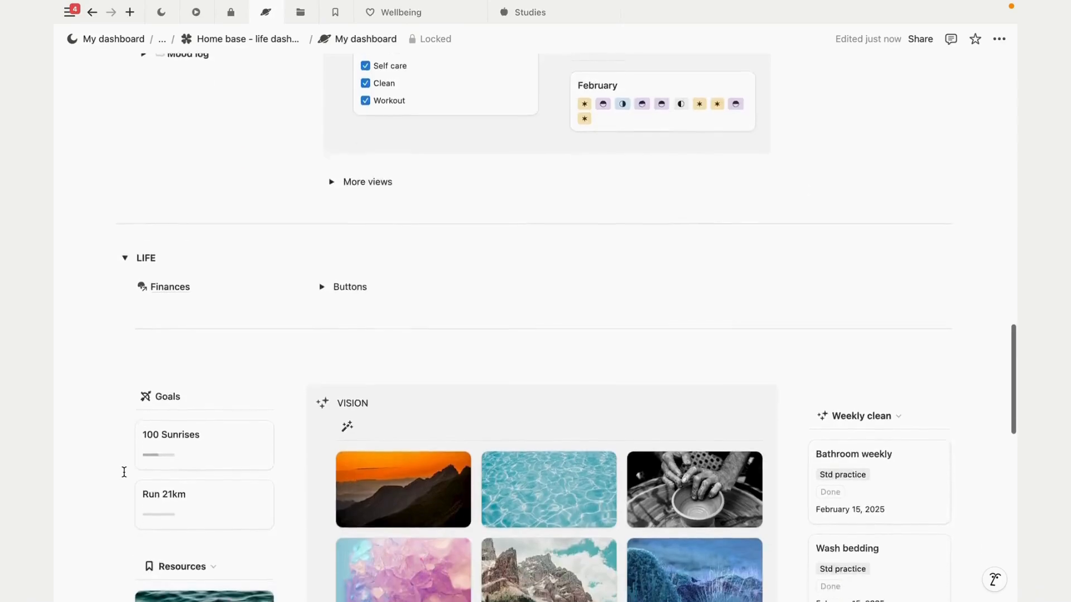
pyautogui.scroll(-3)
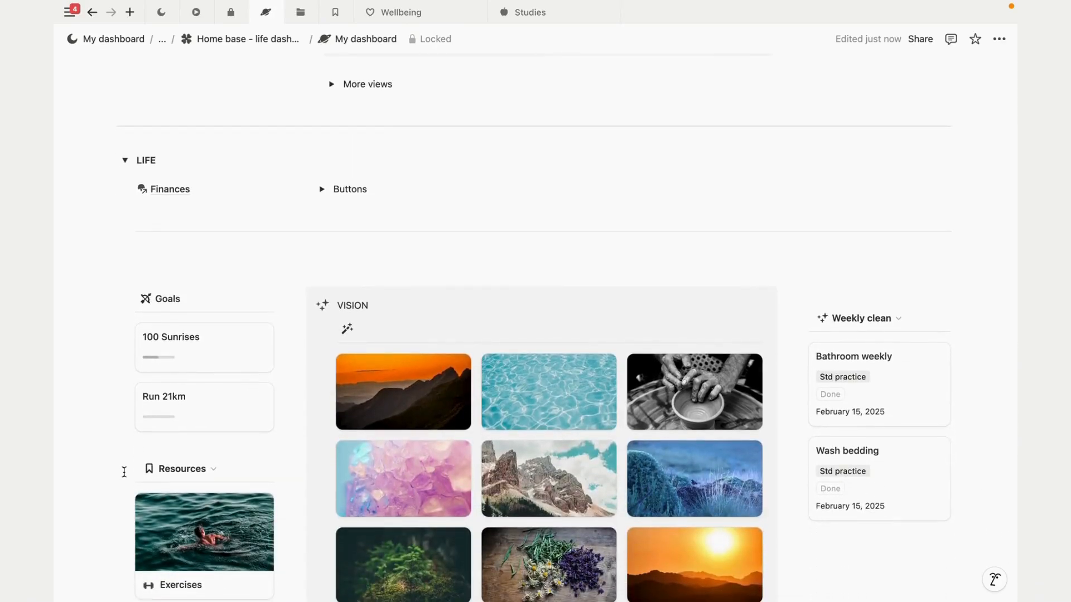
pyautogui.scroll(3)
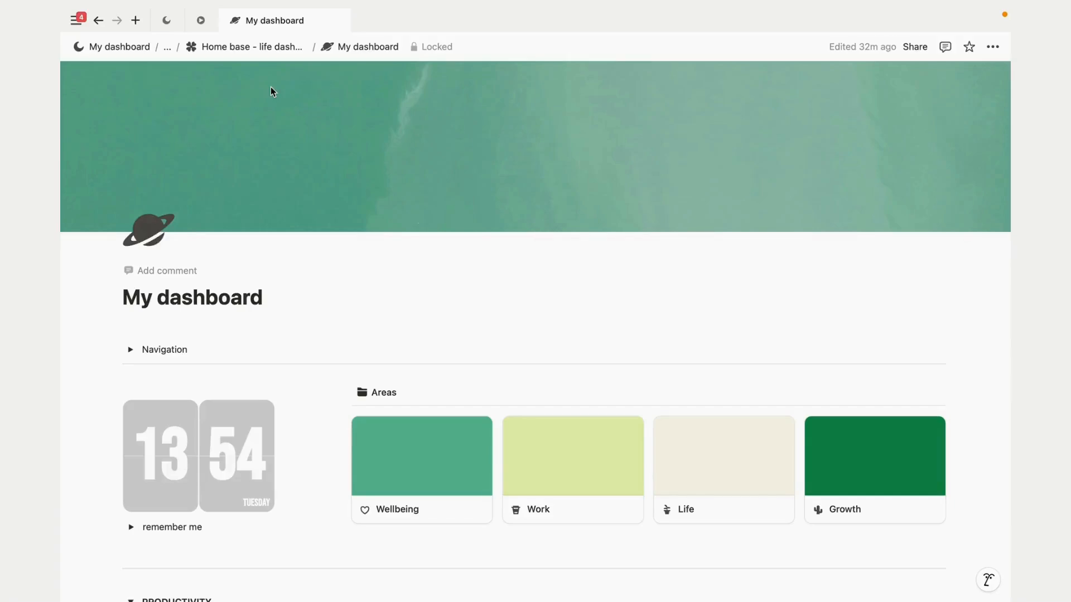
pyautogui.moveTo(316, 266)
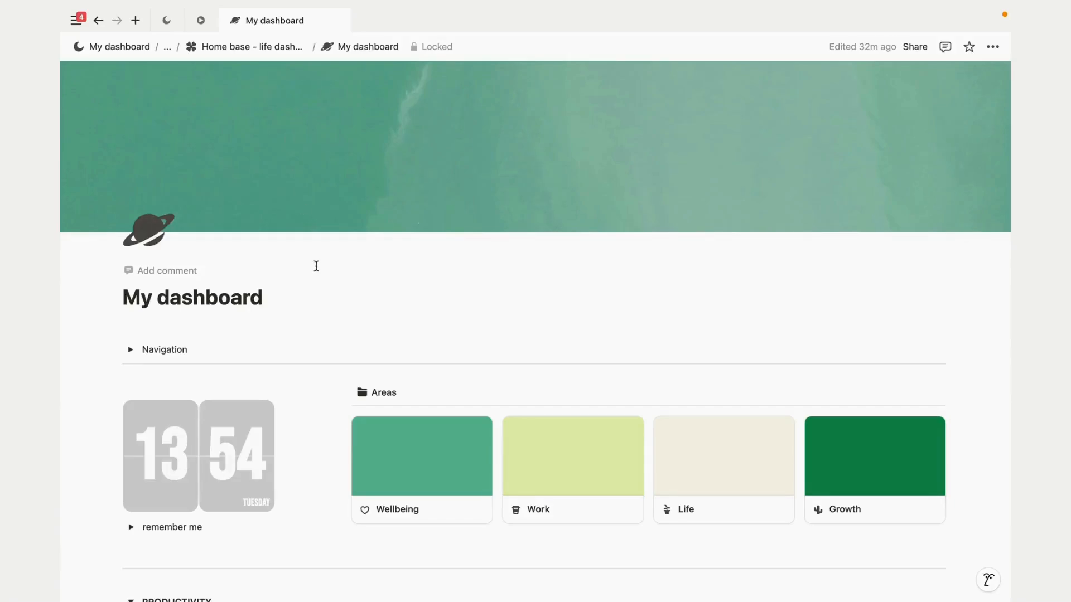
pyautogui.rightClick(280, 20)
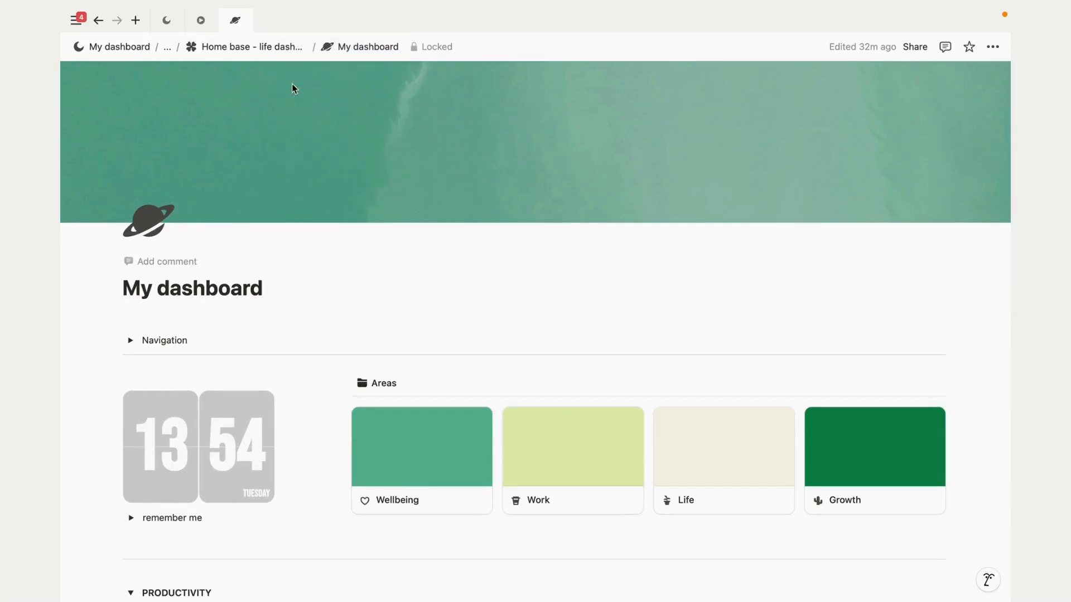
pyautogui.moveTo(247, 262)
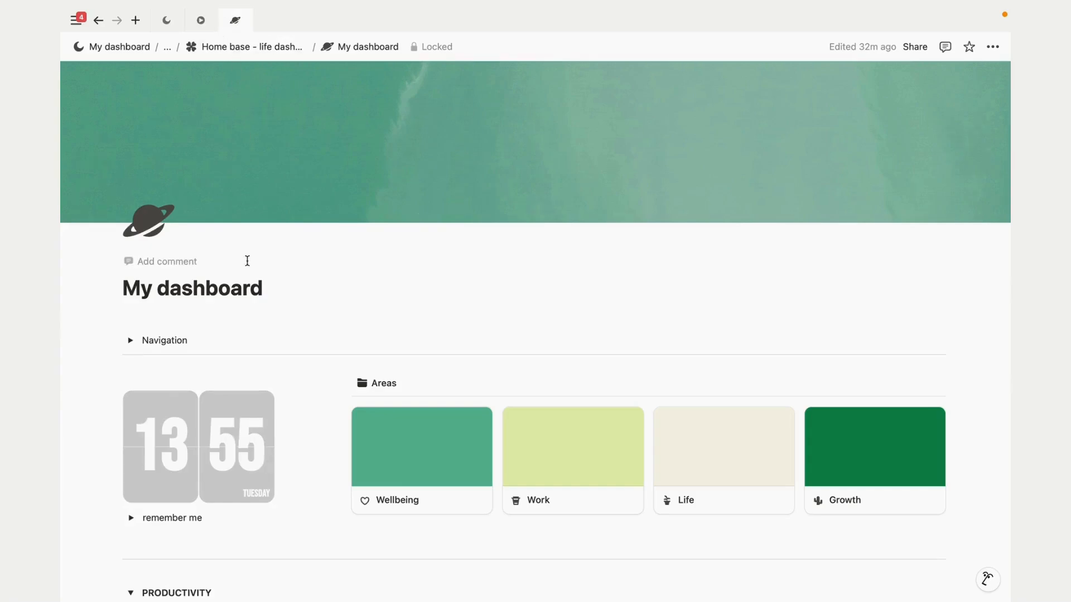
pyautogui.moveTo(233, 278)
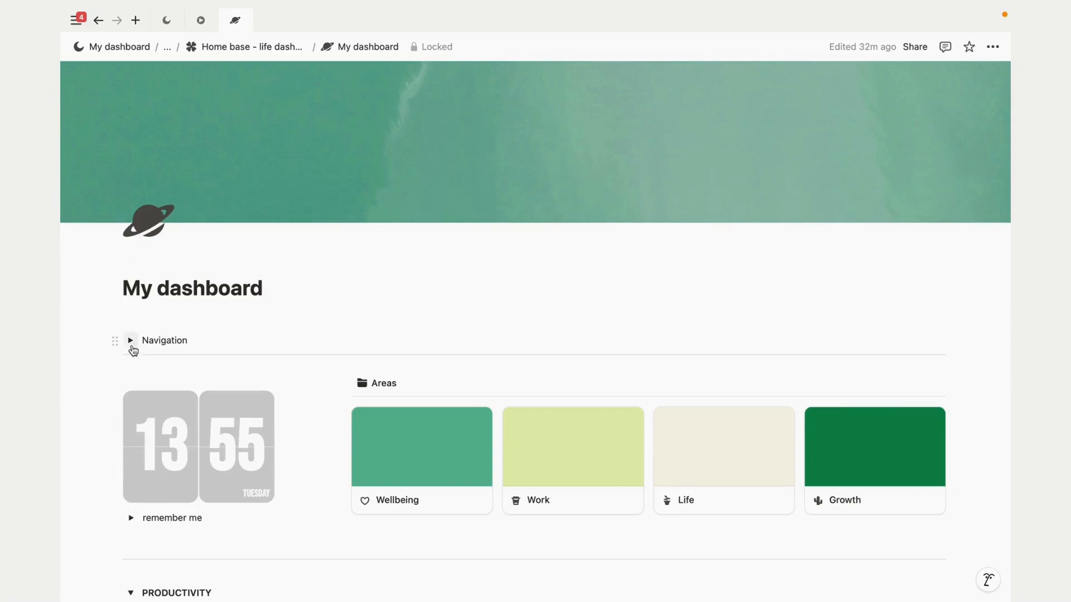
# Step: Expand Navigation, browse the Databases demo page, and open the Areas page
pyautogui.click(130, 340)
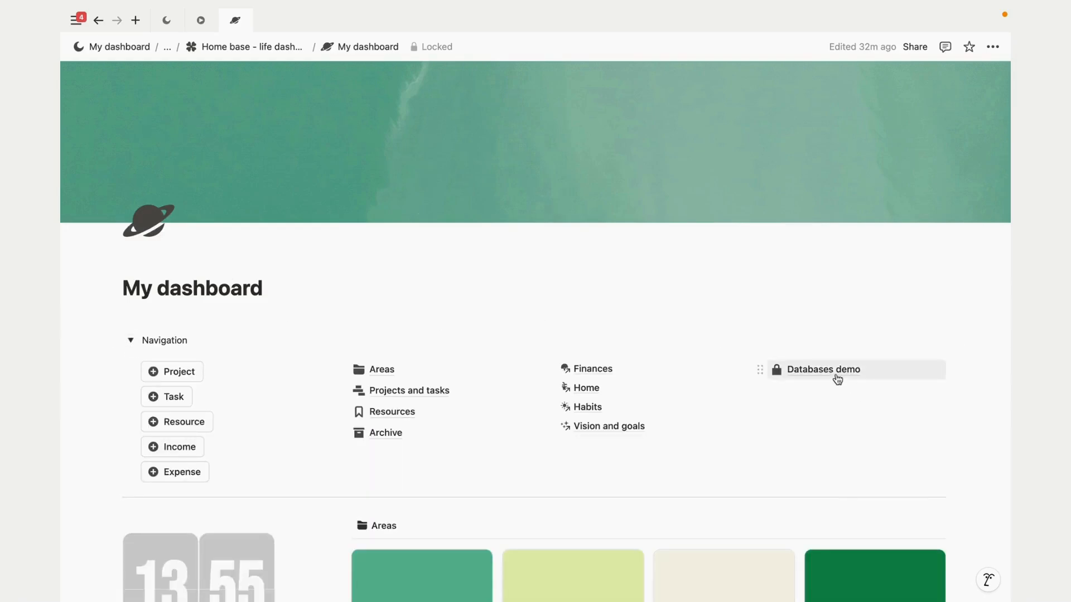
pyautogui.click(823, 369)
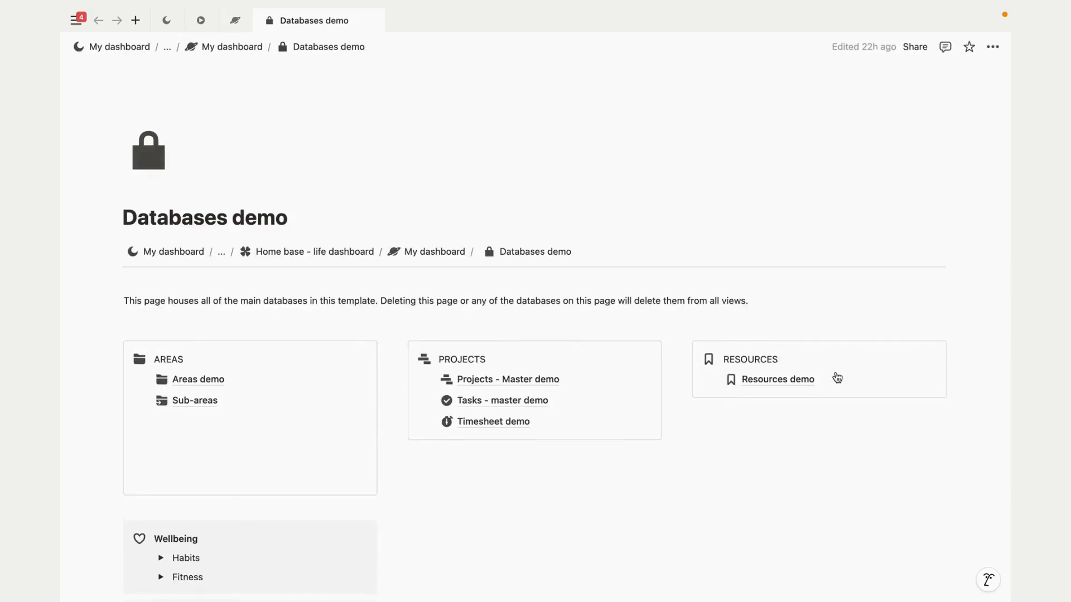
pyautogui.moveTo(647, 495)
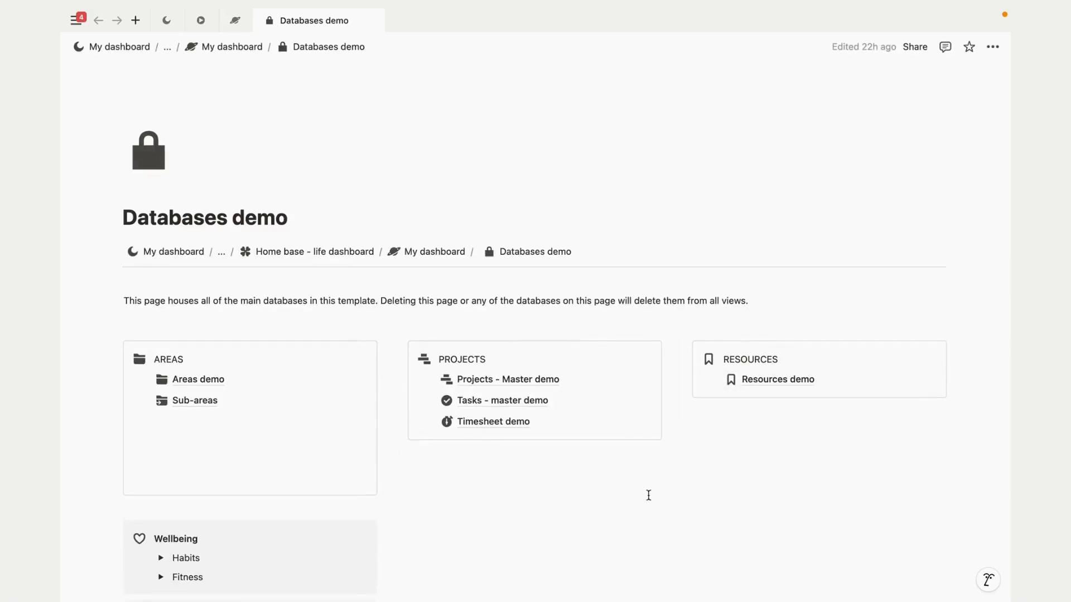
pyautogui.scroll(-3)
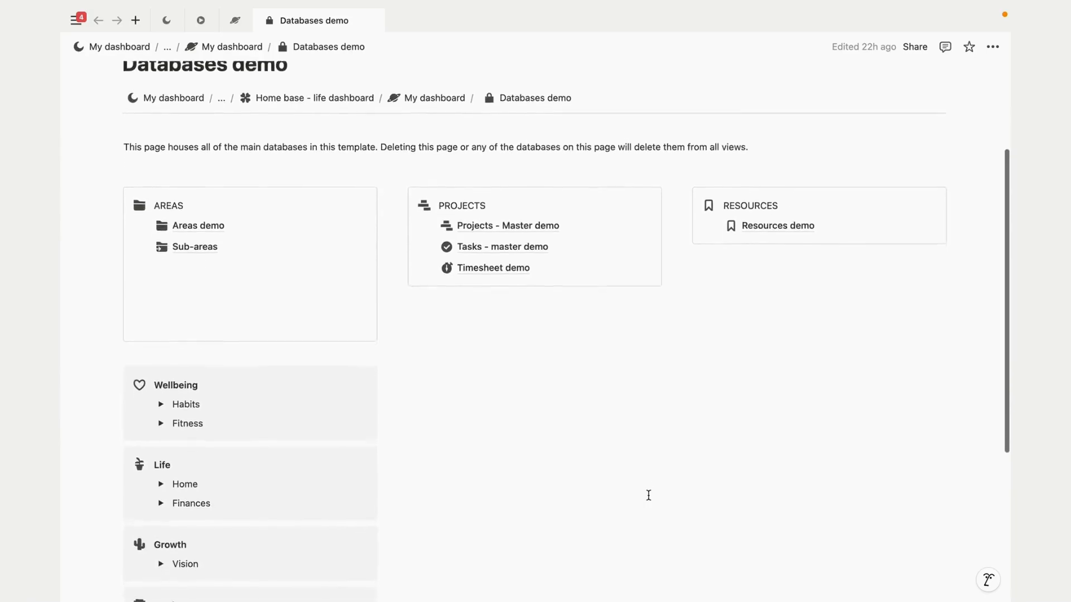
pyautogui.scroll(3)
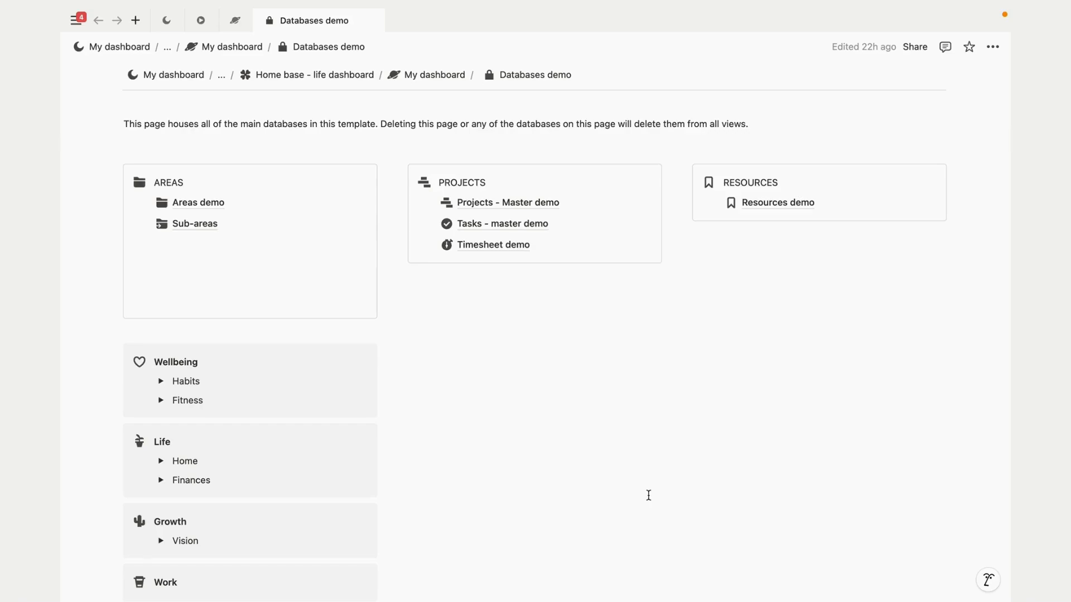
pyautogui.click(200, 202)
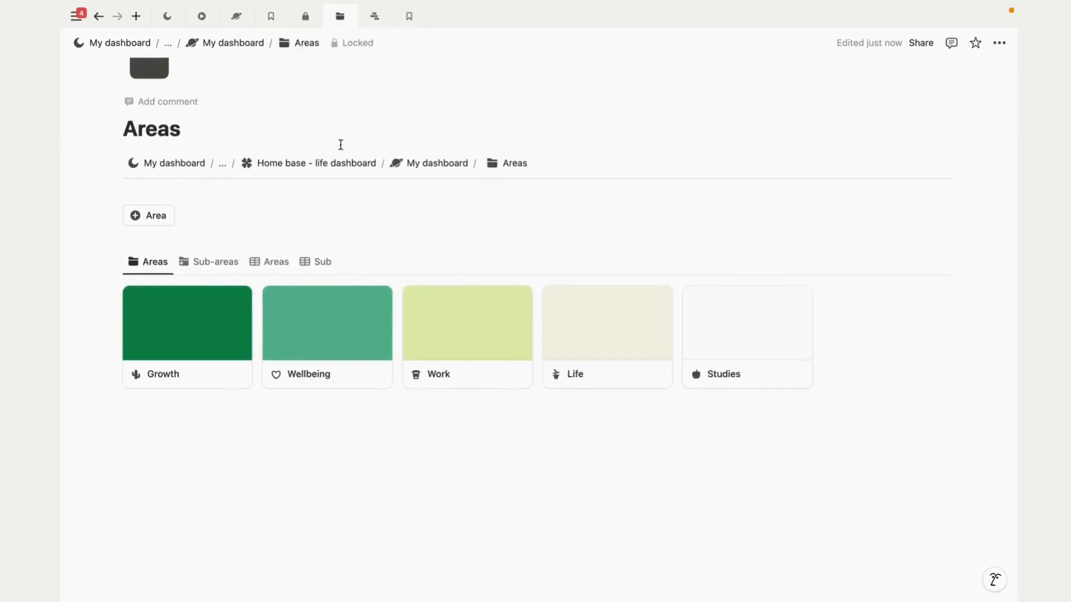
# Step: Open the Projects and tasks board, then browse the Resources gallery's Work, Studies, Wellbeing and Life groups
pyautogui.click(215, 262)
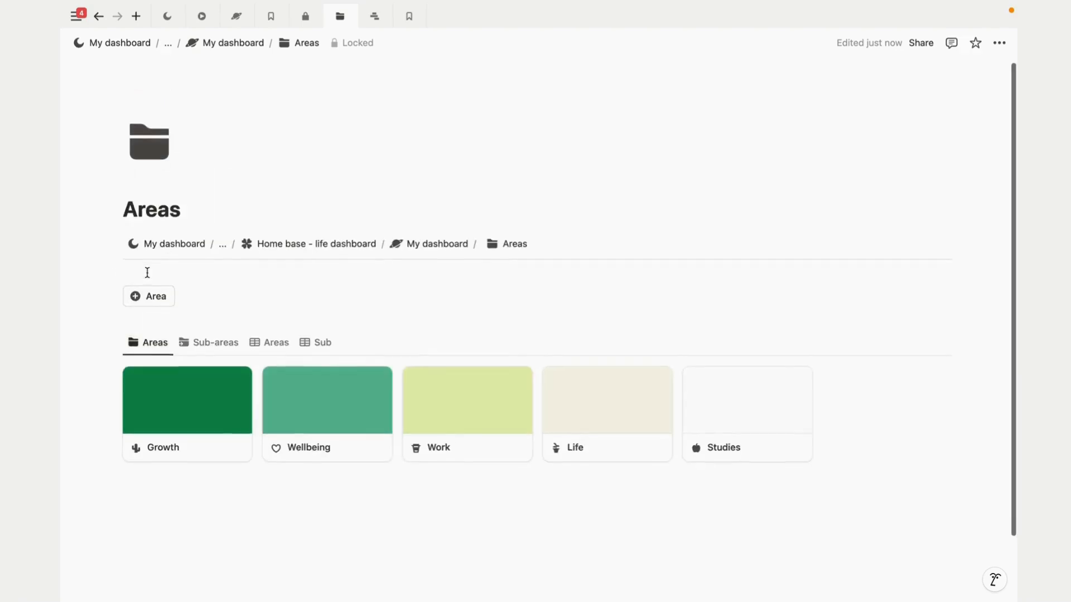
pyautogui.click(375, 16)
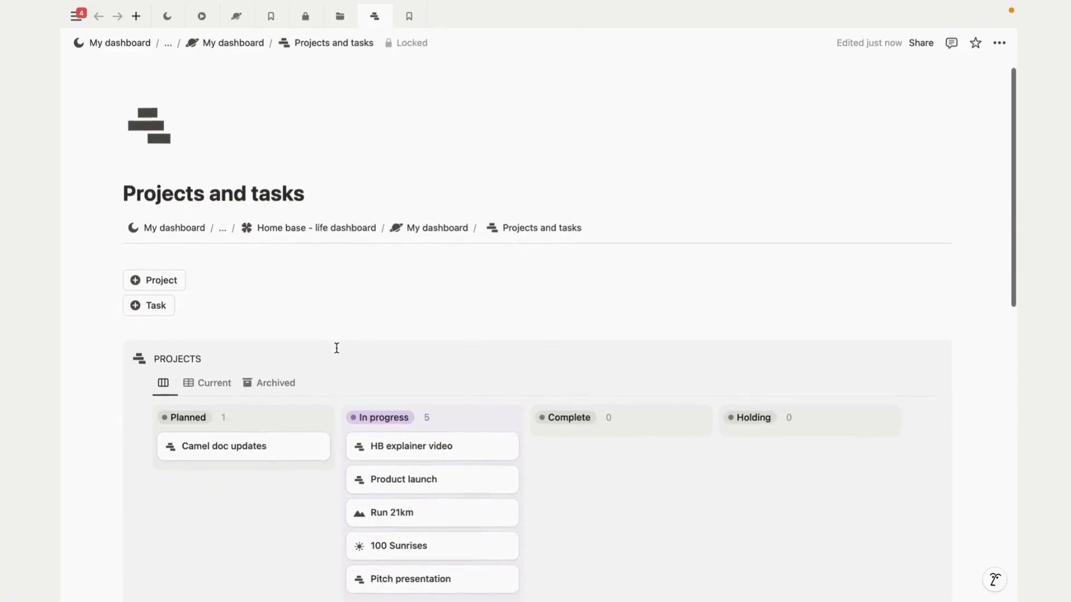
pyautogui.scroll(-3)
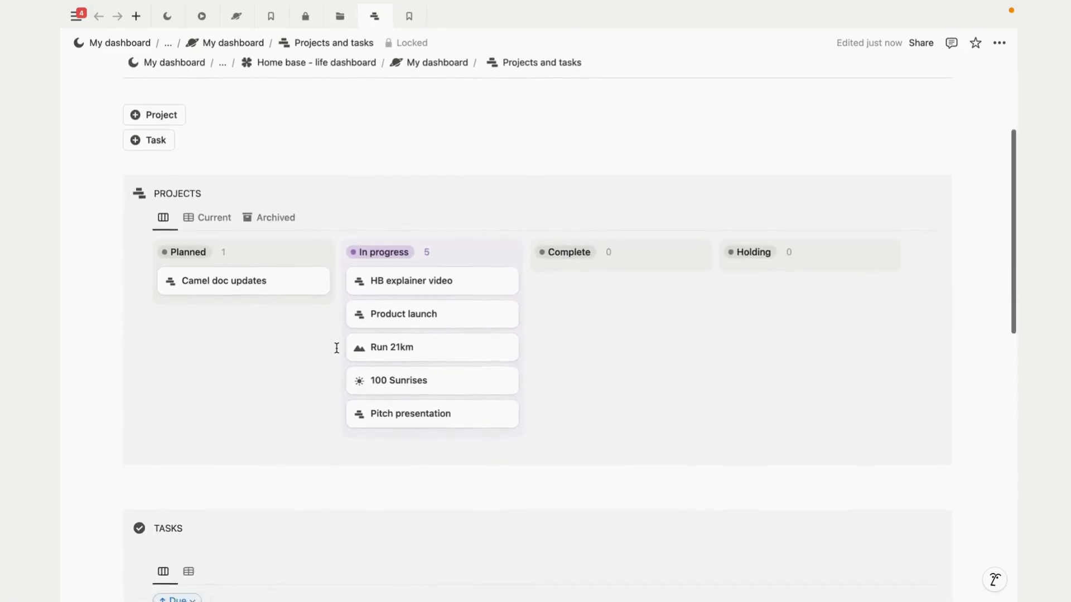
pyautogui.scroll(-3)
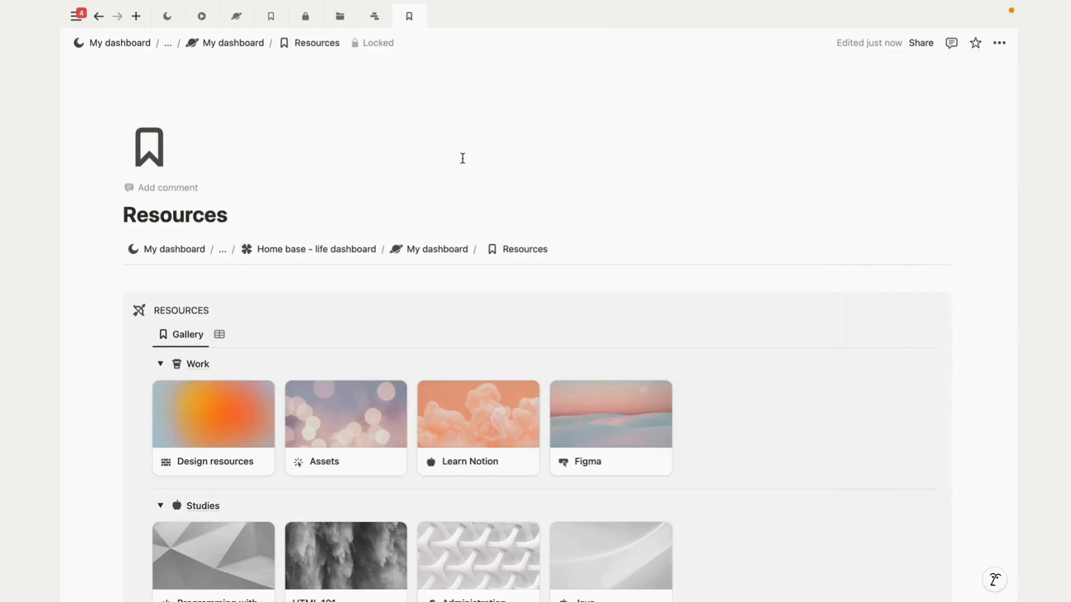
pyautogui.scroll(-3)
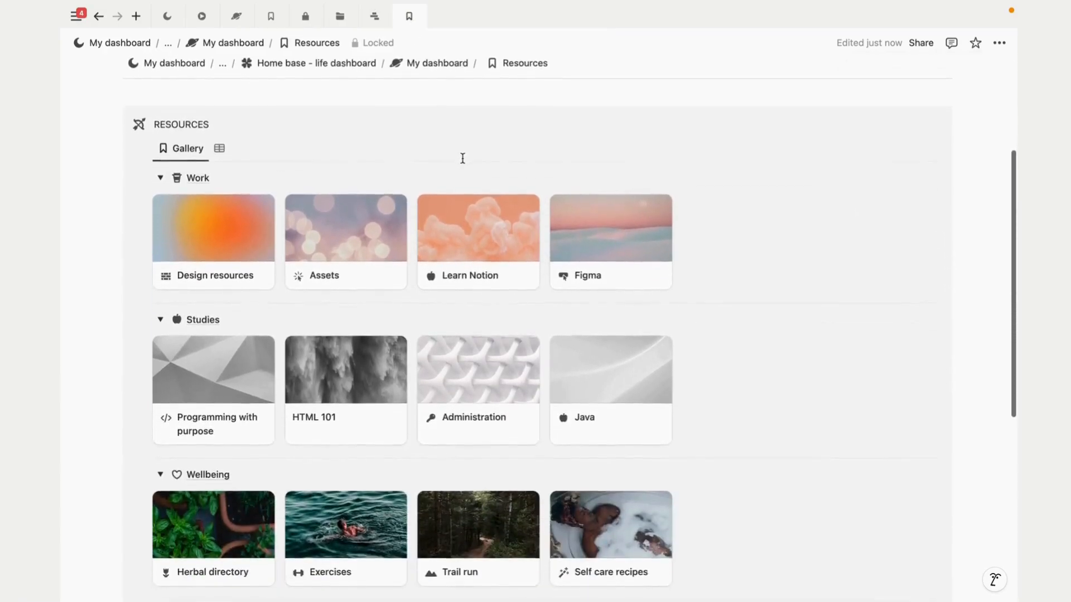
pyautogui.scroll(-3)
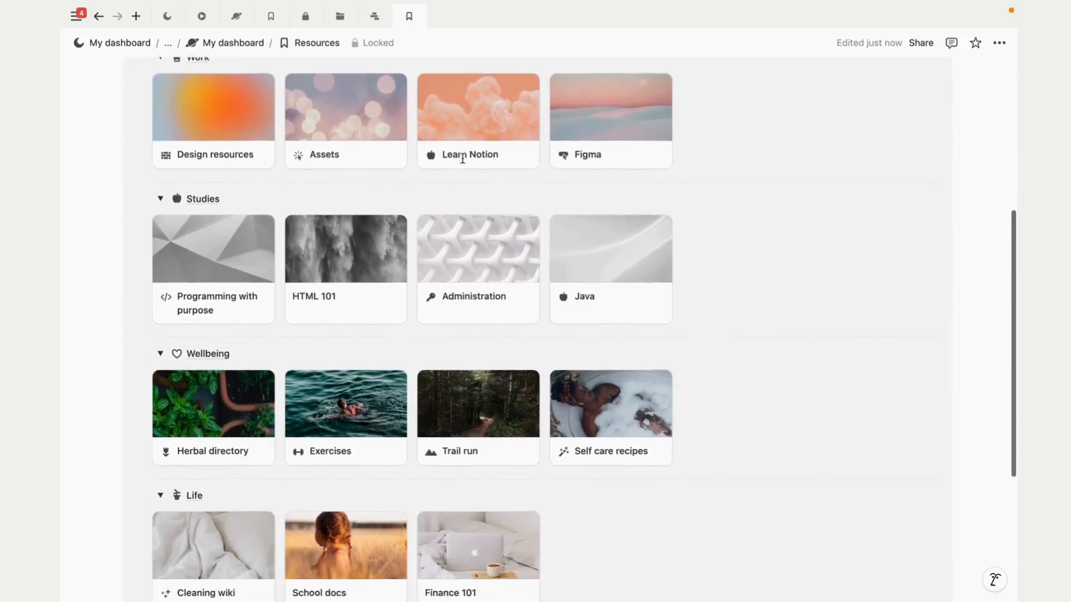
pyautogui.scroll(-3)
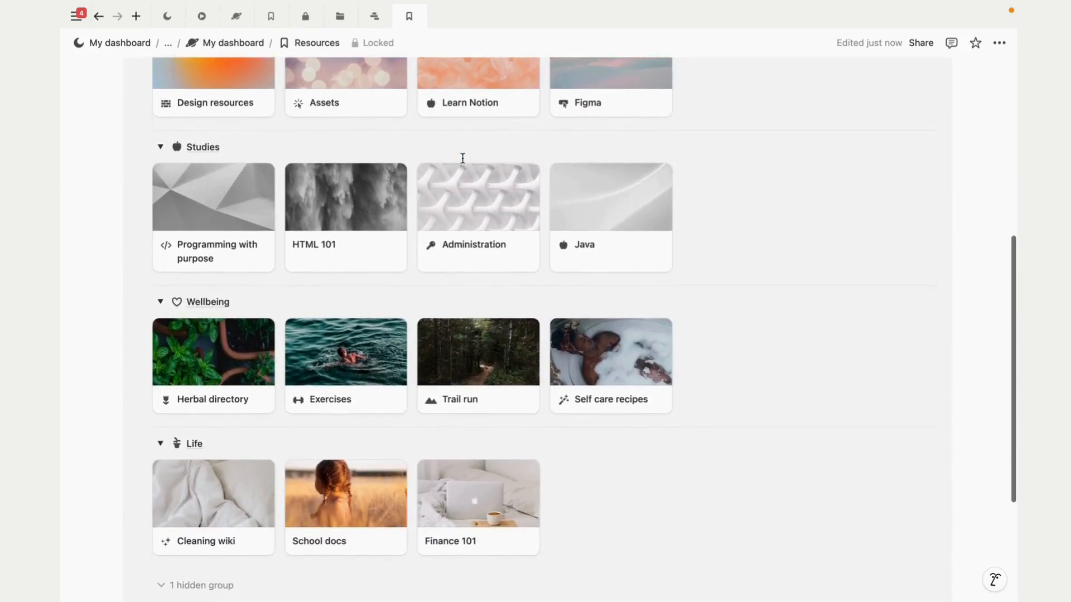
pyautogui.scroll(3)
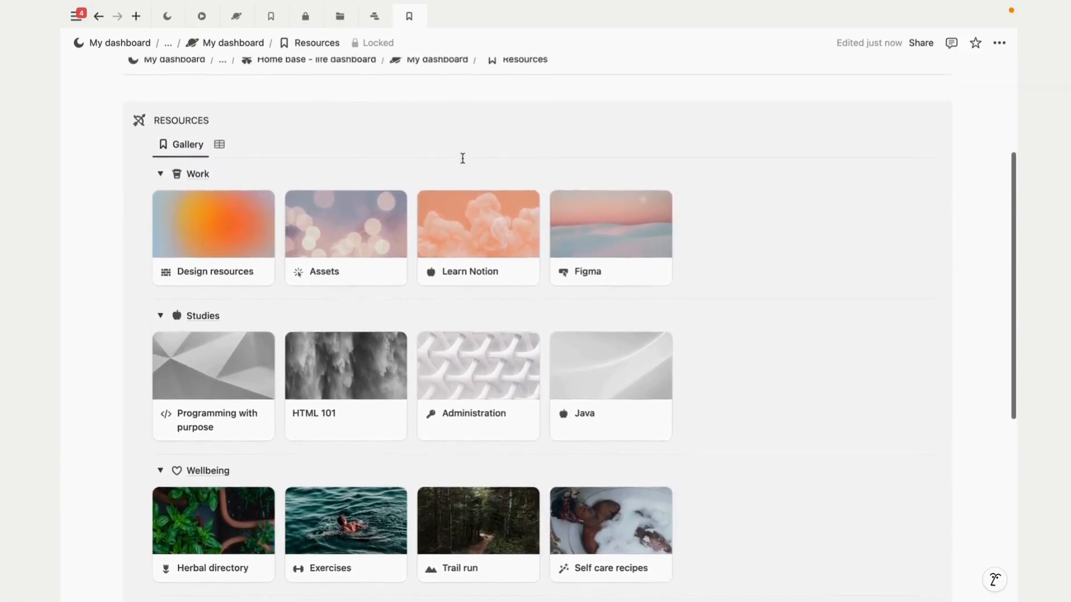
pyautogui.scroll(3)
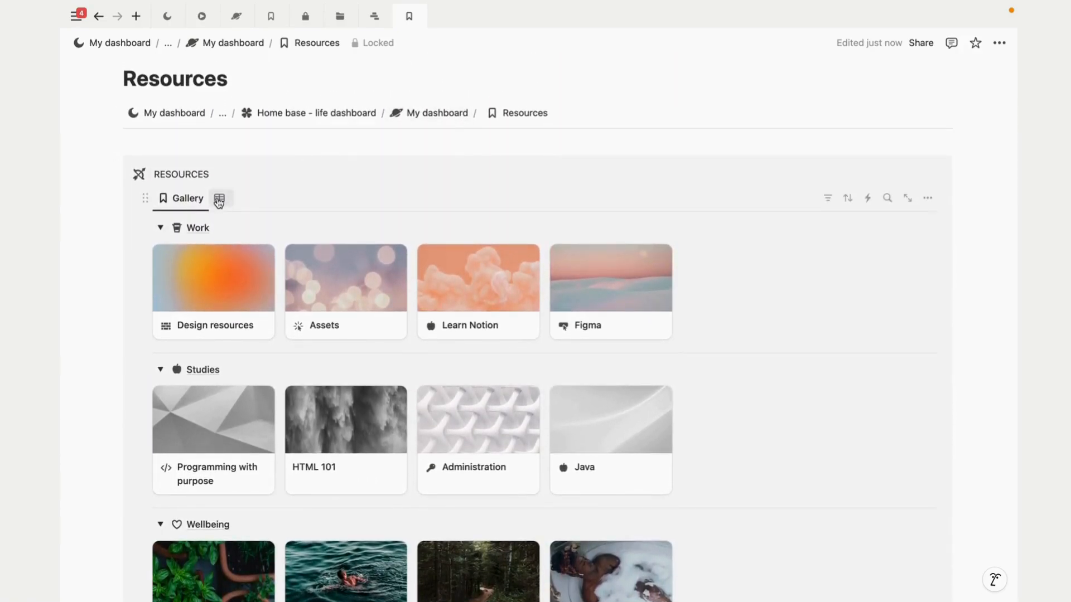
# Step: Show resources as a table and open Self care recipes' Wellbeing area as a full page
pyautogui.click(219, 198)
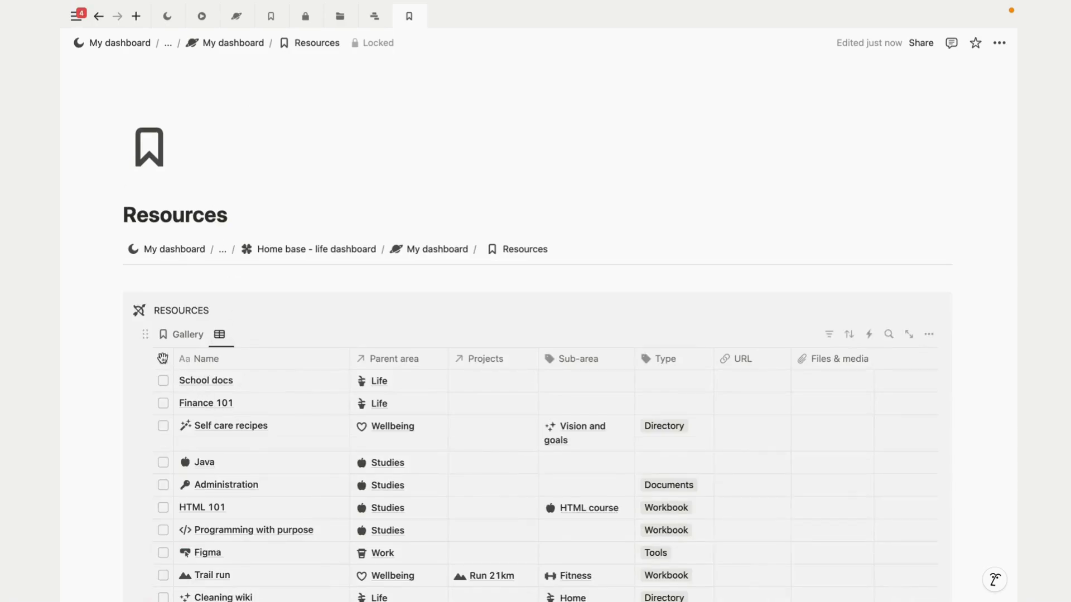
pyautogui.moveTo(164, 442)
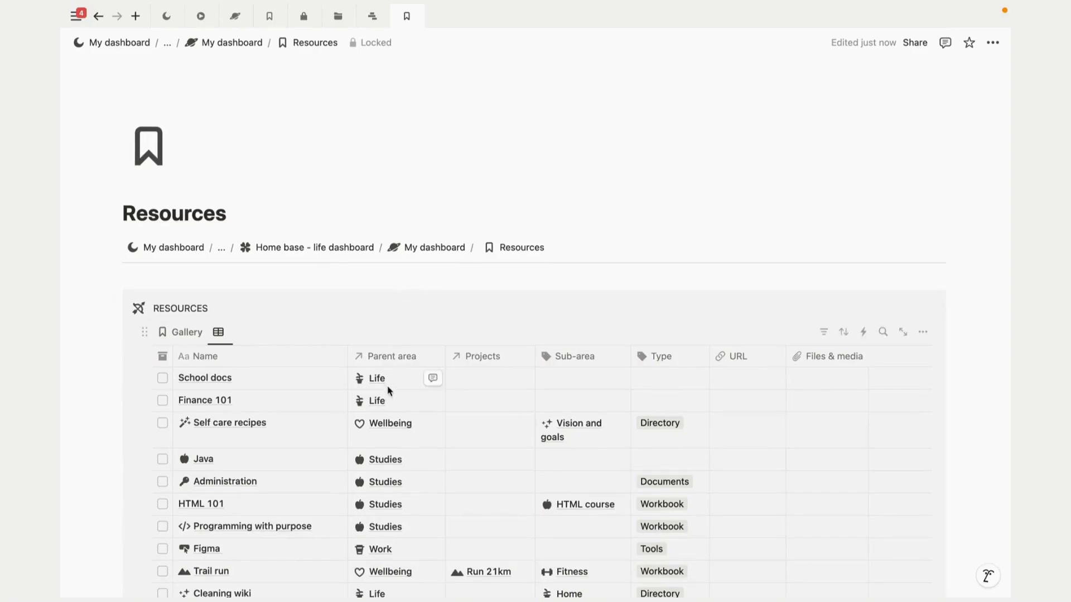
pyautogui.moveTo(382, 428)
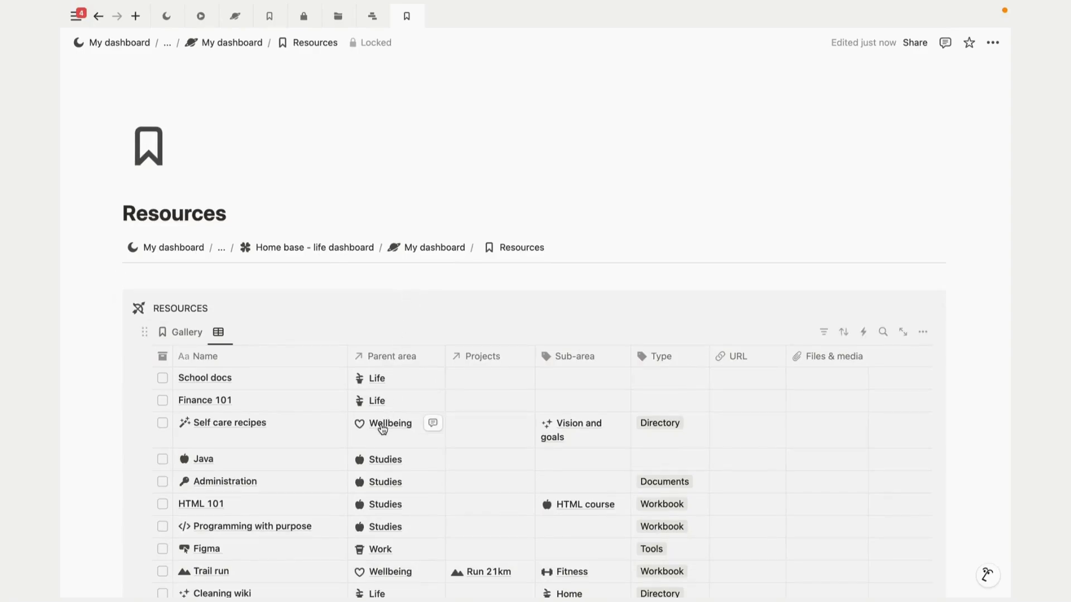
pyautogui.click(390, 423)
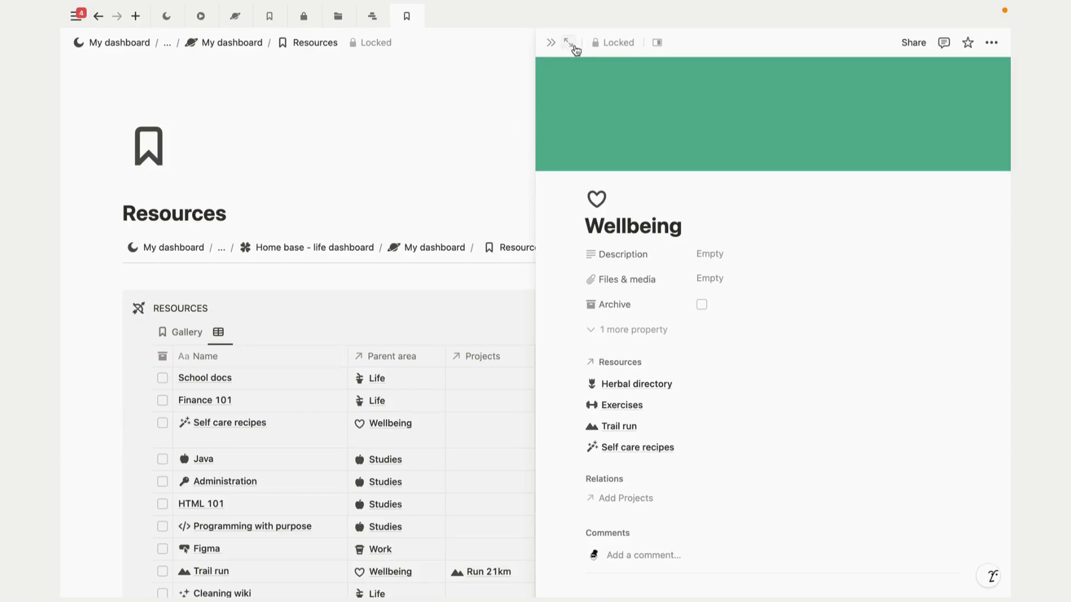
pyautogui.click(570, 43)
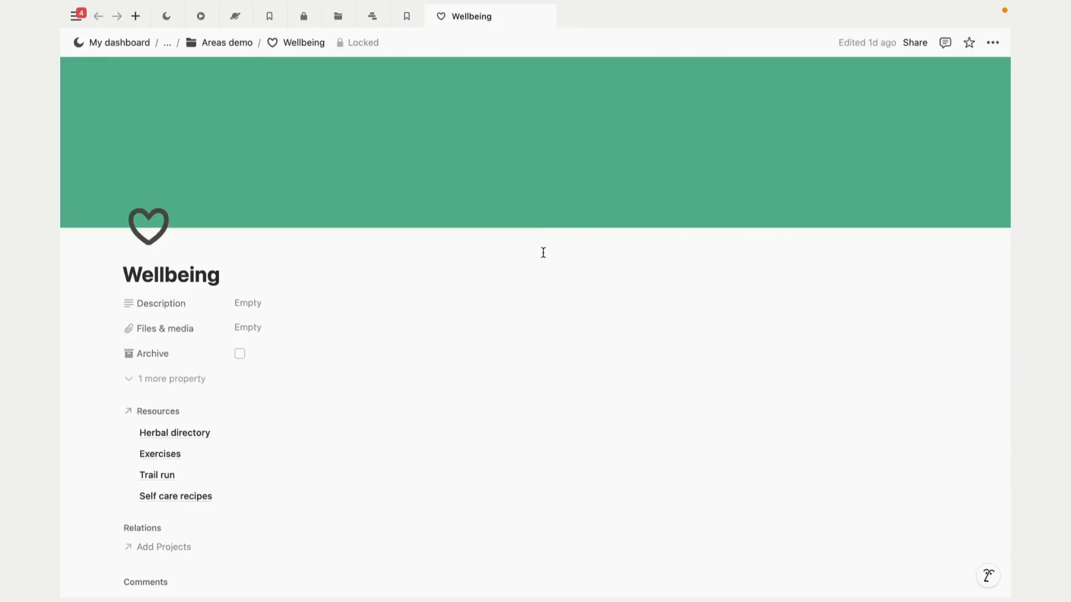
# Step: Scroll the Wellbeing page past its properties to the Areas, Resources and Habits sections
pyautogui.scroll(-3)
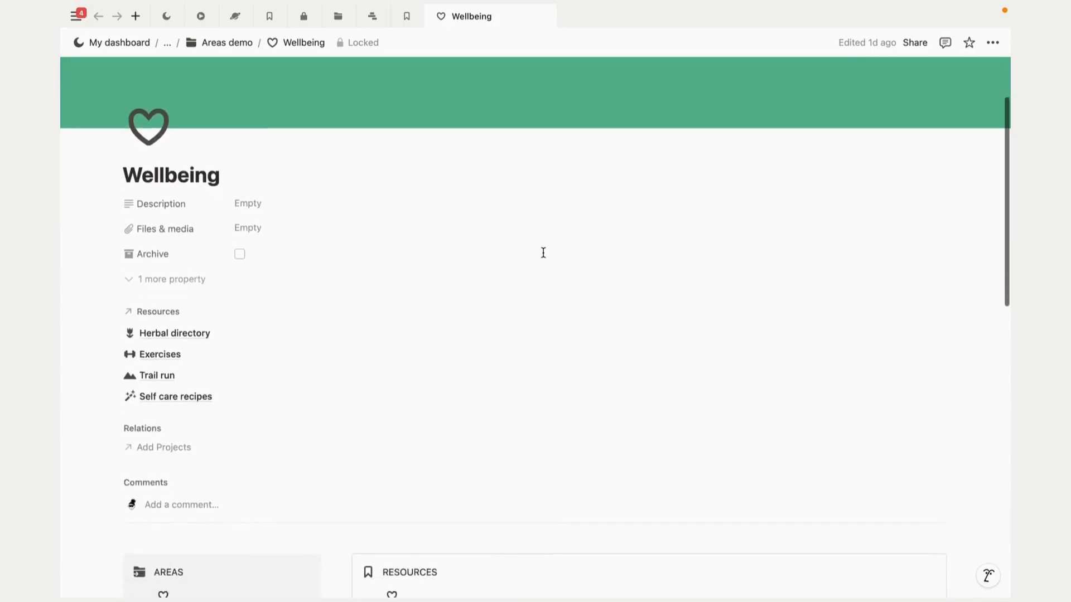
pyautogui.scroll(-3)
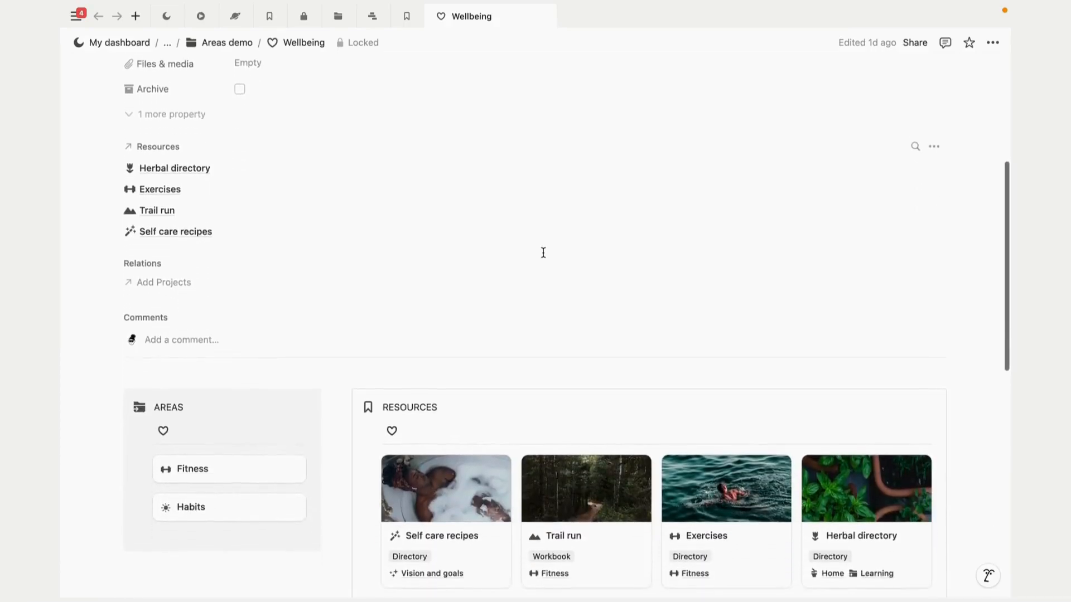
pyautogui.scroll(-3)
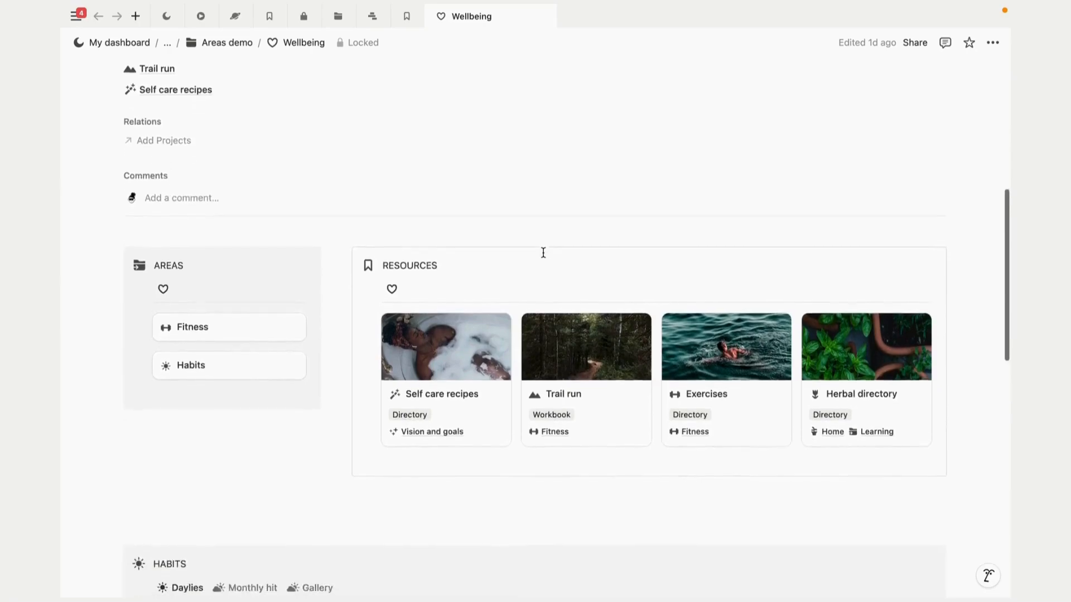
pyautogui.scroll(-3)
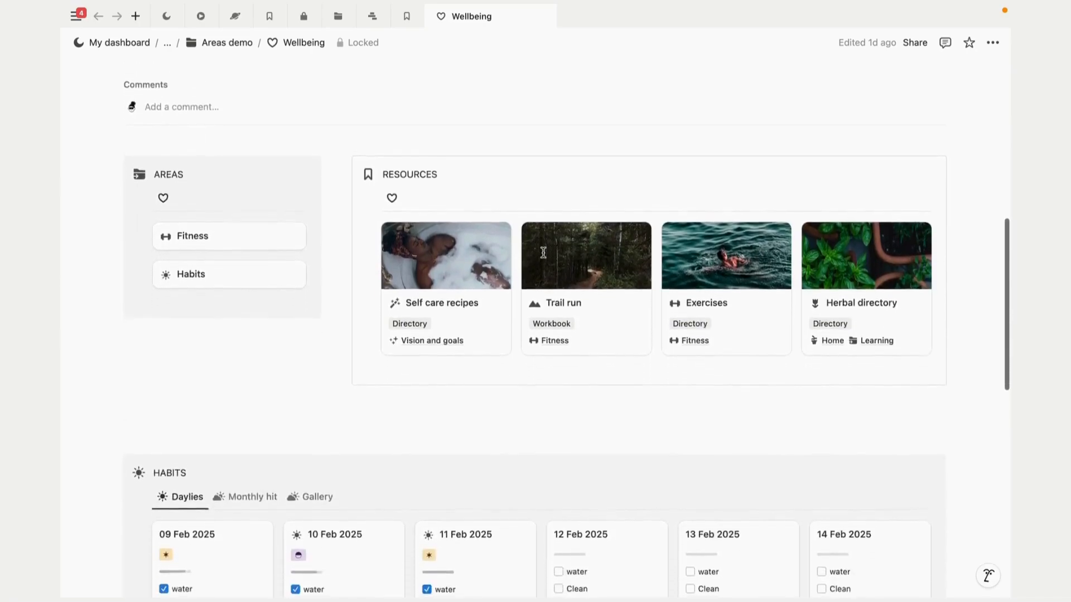
pyautogui.scroll(3)
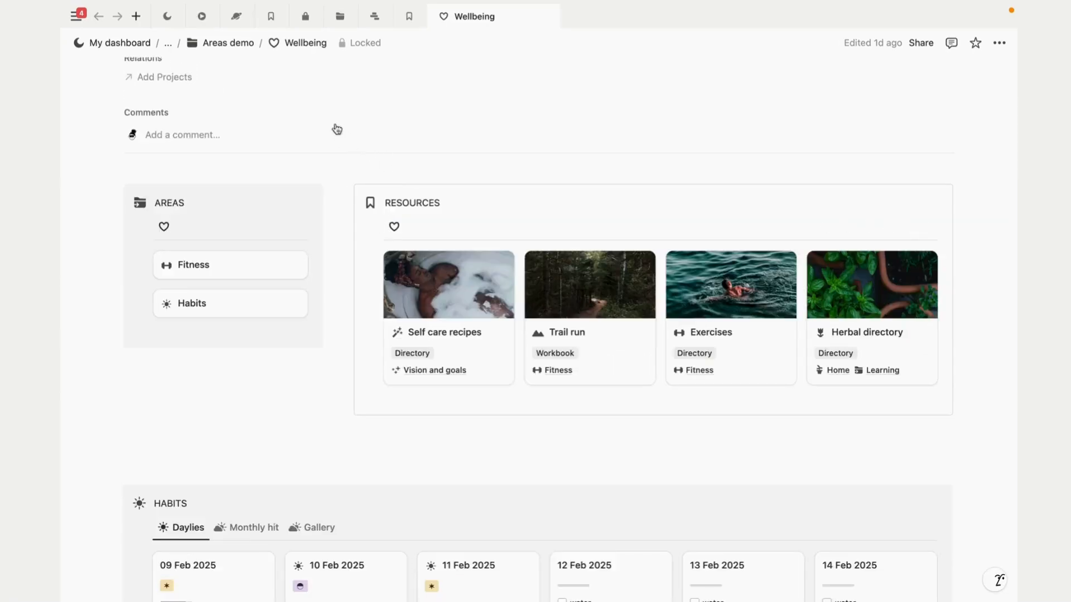
# Step: Open the Databases page and expand the Habits, Home and Vision supporting groups
pyautogui.click(307, 15)
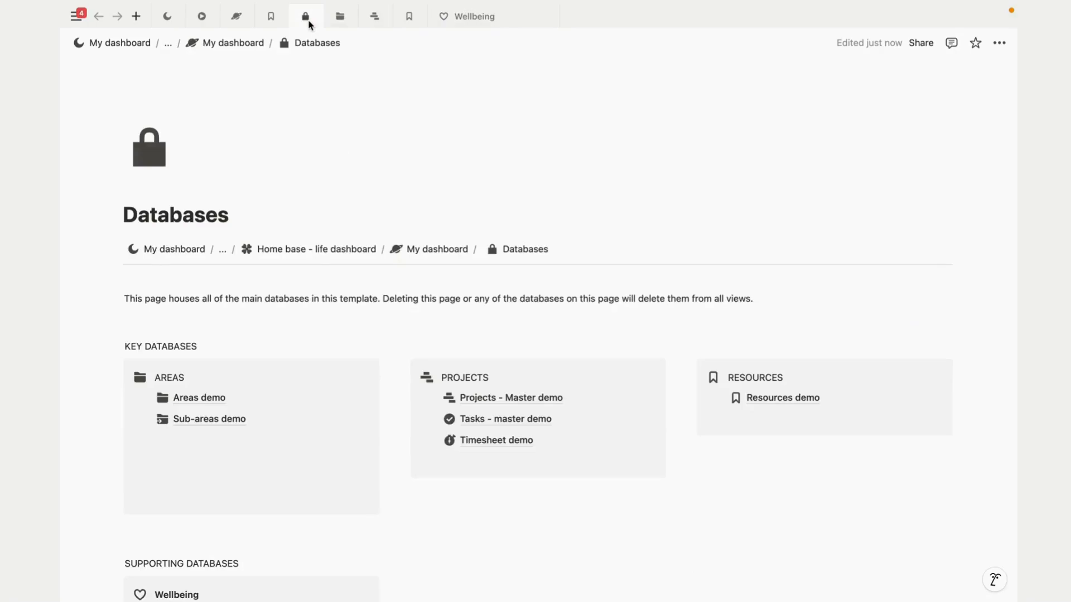
pyautogui.scroll(-3)
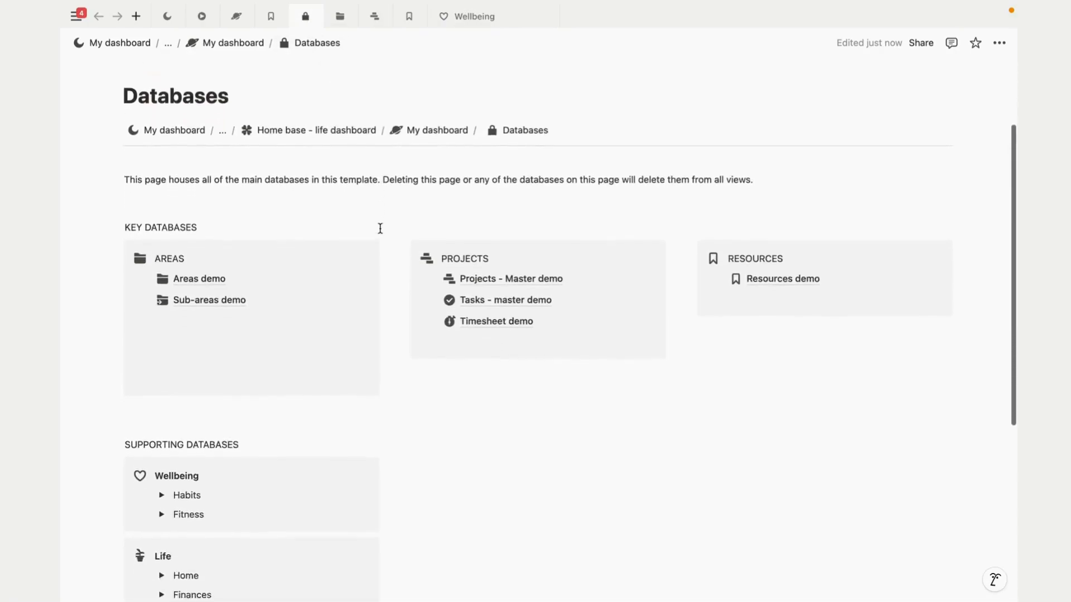
pyautogui.scroll(-3)
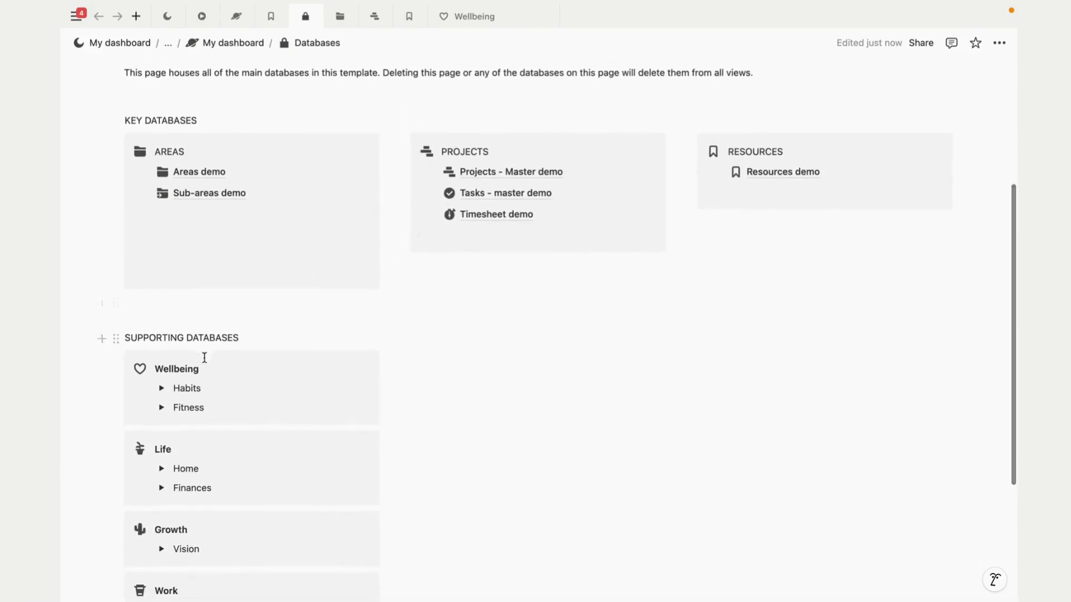
pyautogui.click(162, 388)
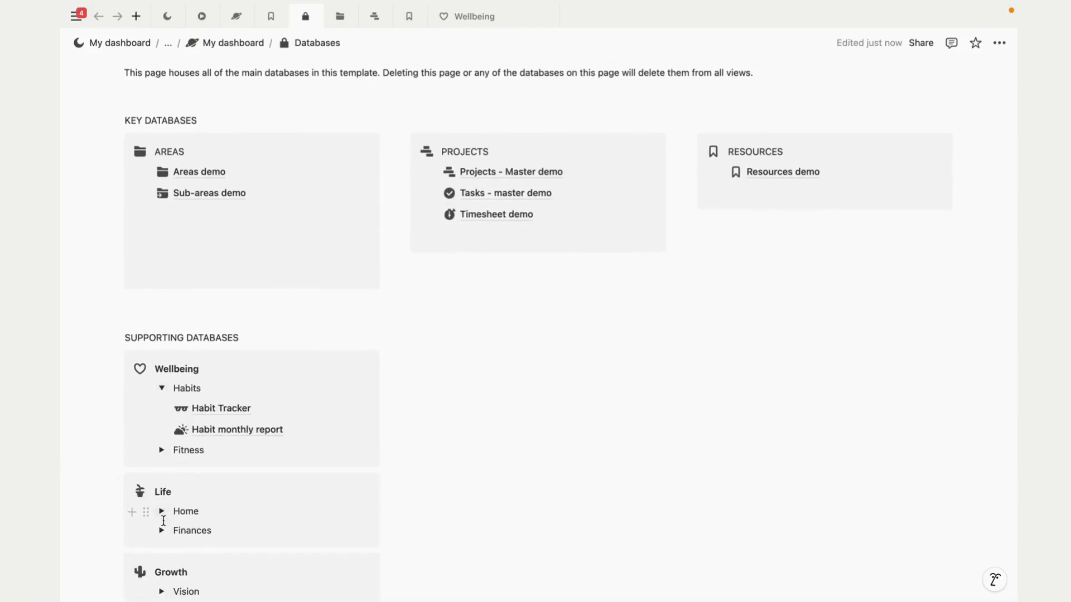
pyautogui.click(163, 511)
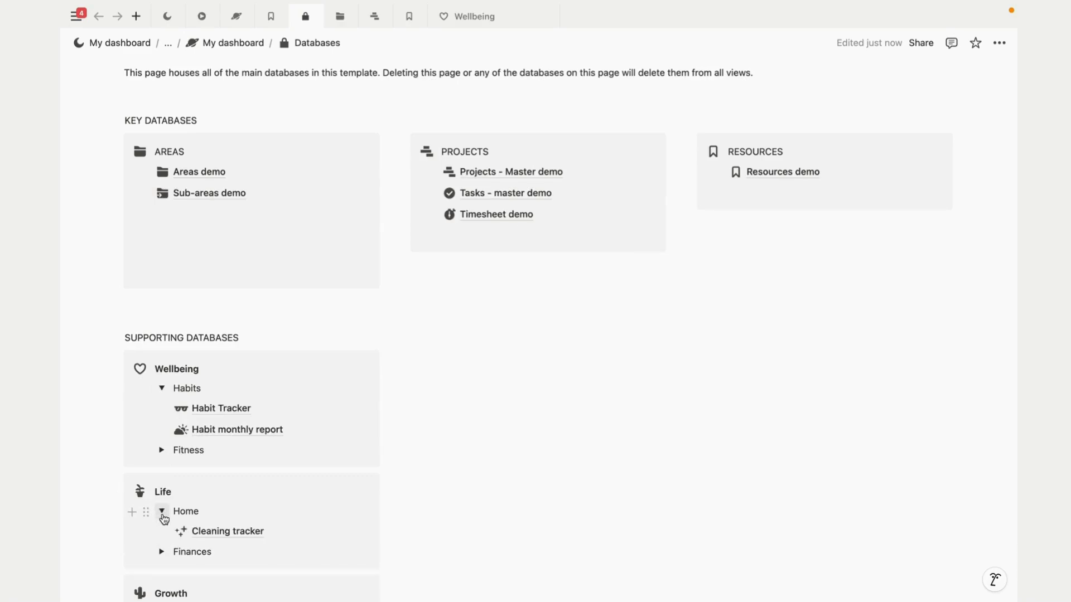
pyautogui.scroll(-3)
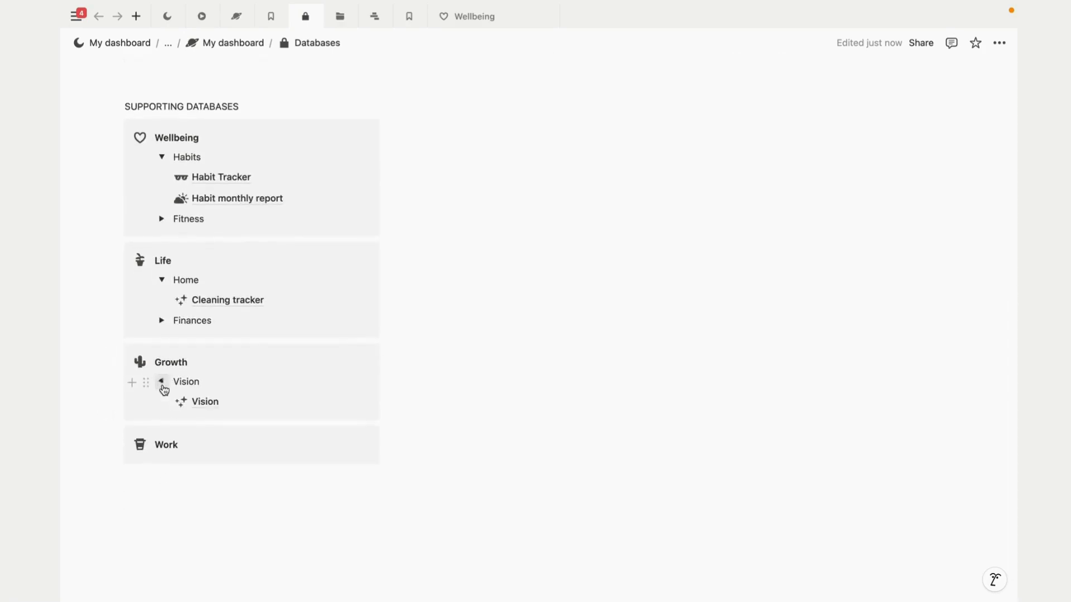
pyautogui.scroll(3)
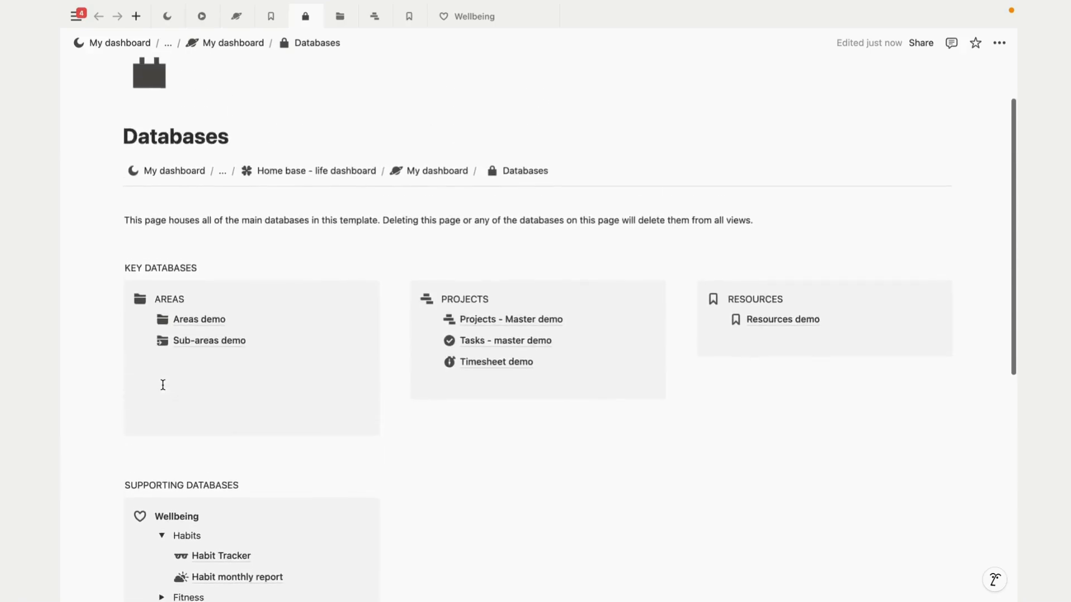
pyautogui.scroll(3)
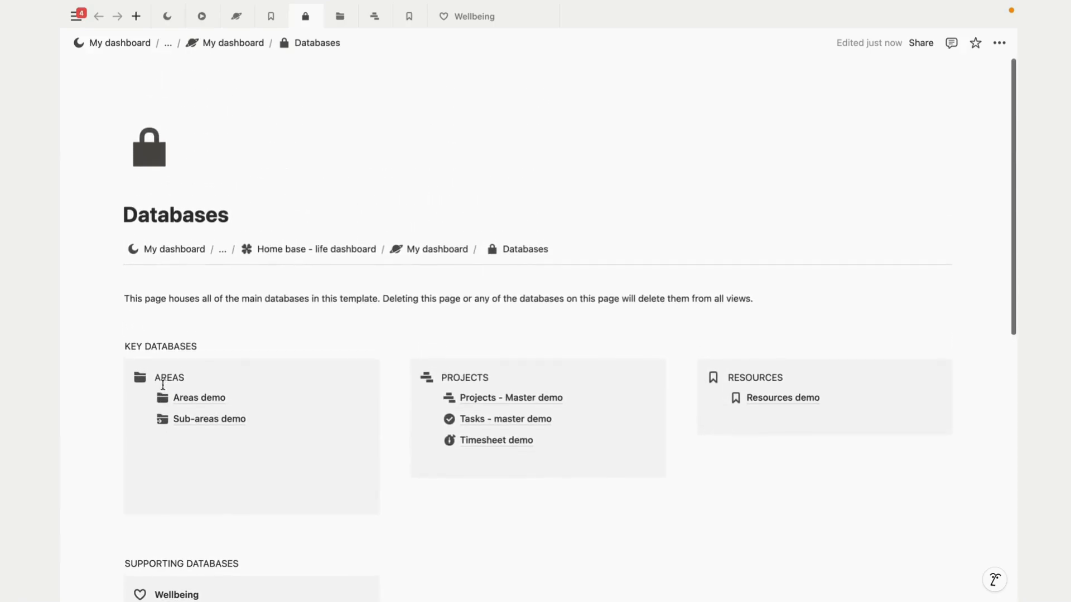
pyautogui.moveTo(164, 377)
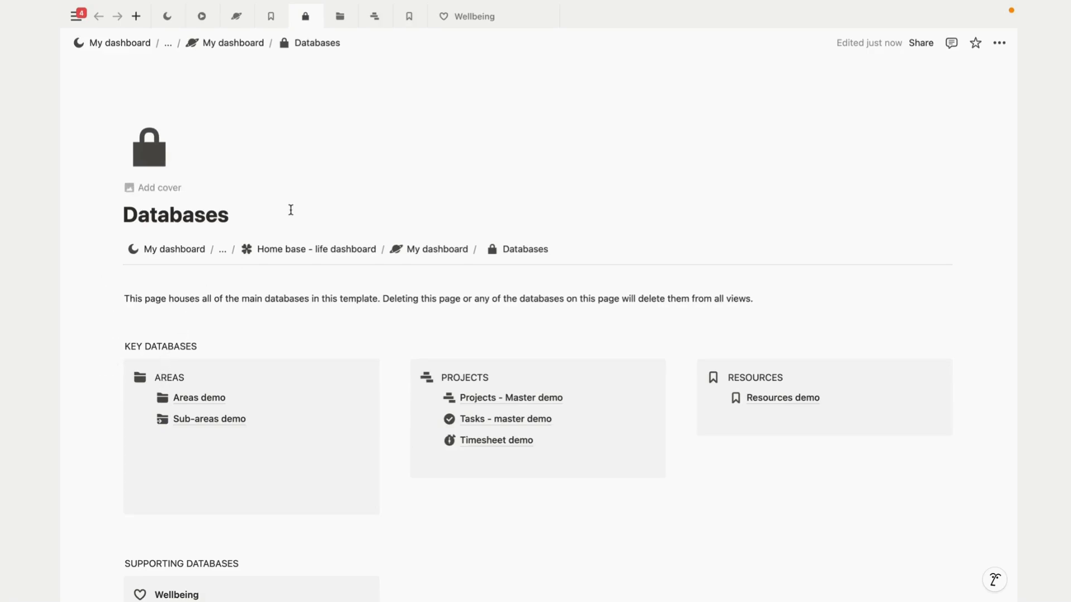
pyautogui.moveTo(228, 87)
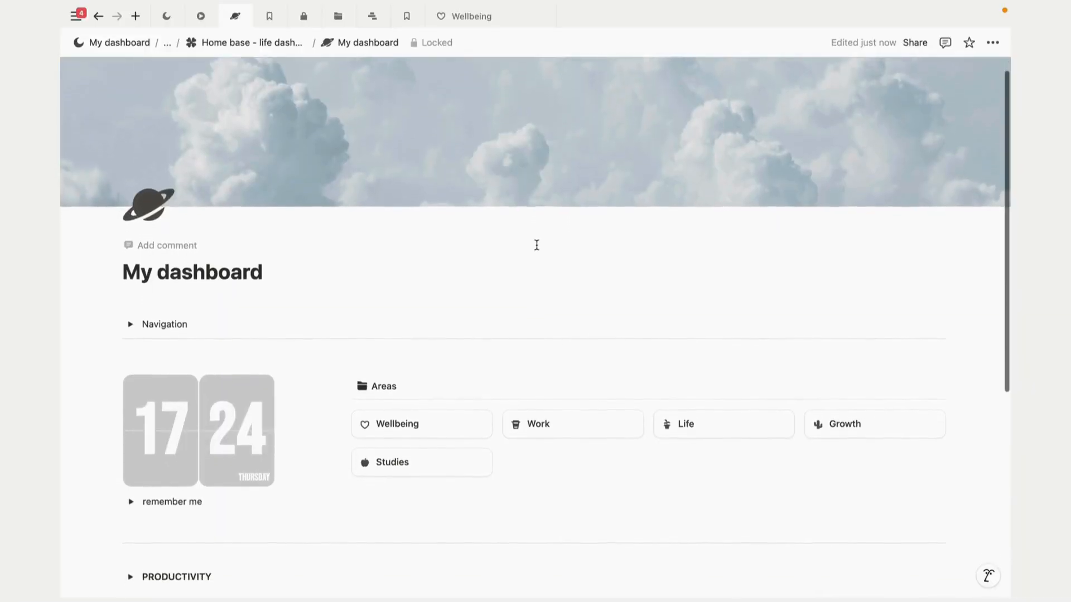
# Step: Scroll My dashboard past the clock widget to the Areas cards and collapsed toggles
pyautogui.scroll(-3)
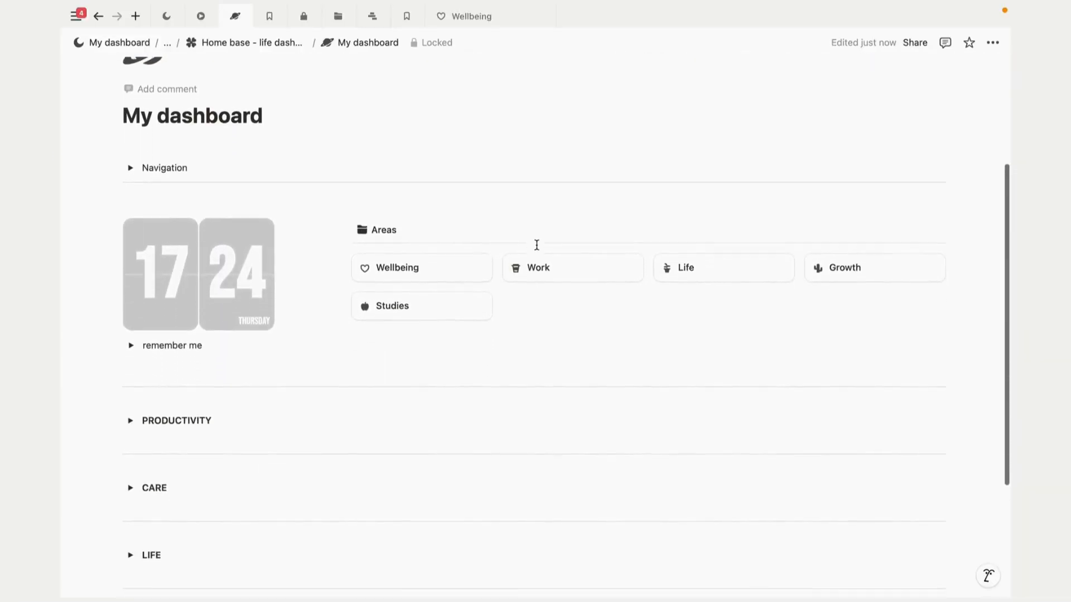
pyautogui.scroll(-3)
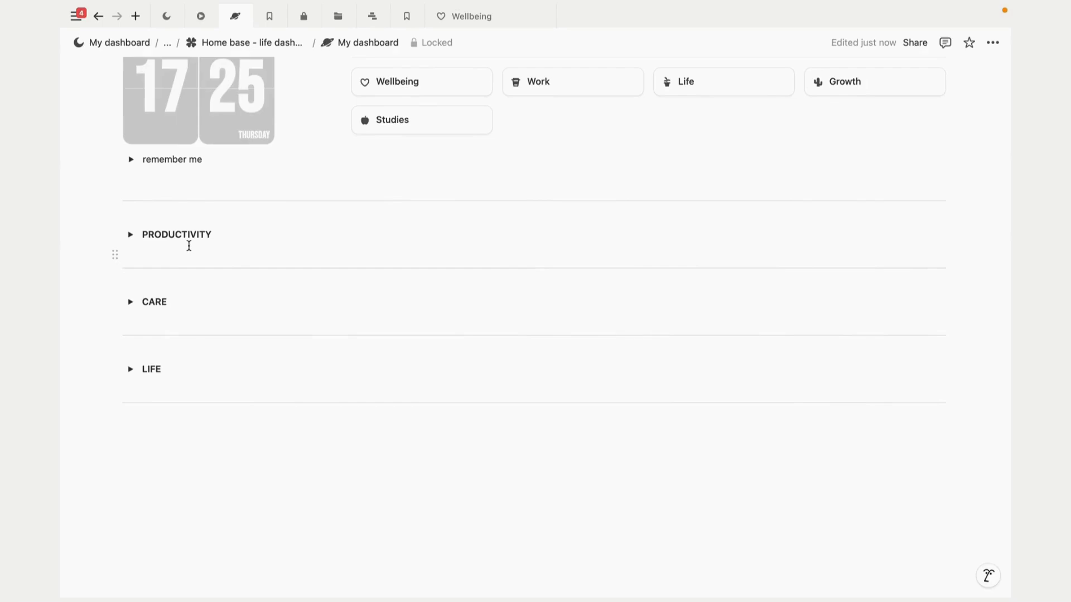
pyautogui.click(131, 234)
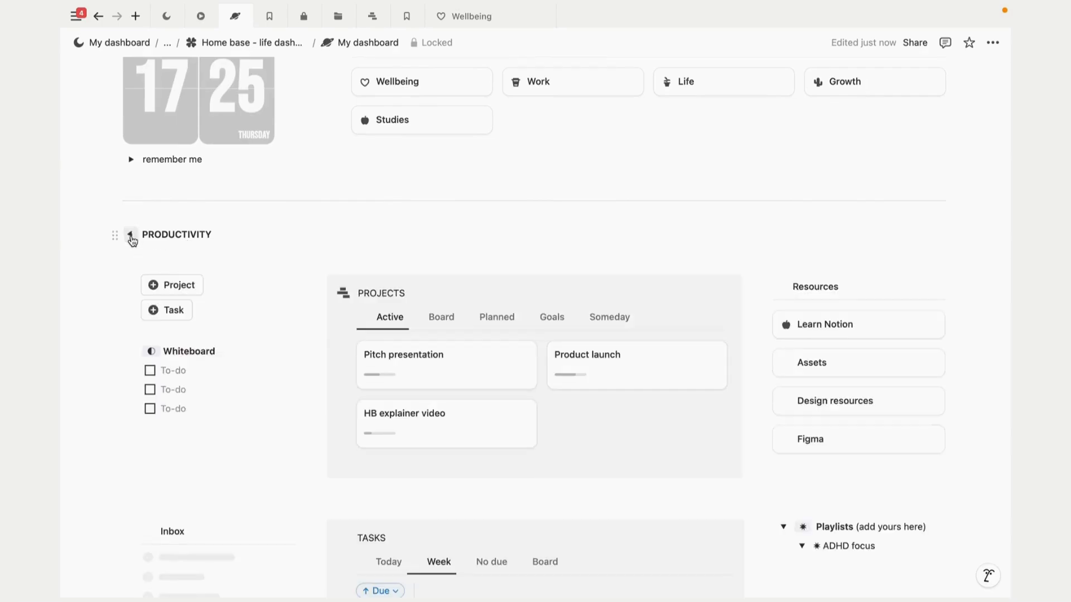
pyautogui.scroll(-3)
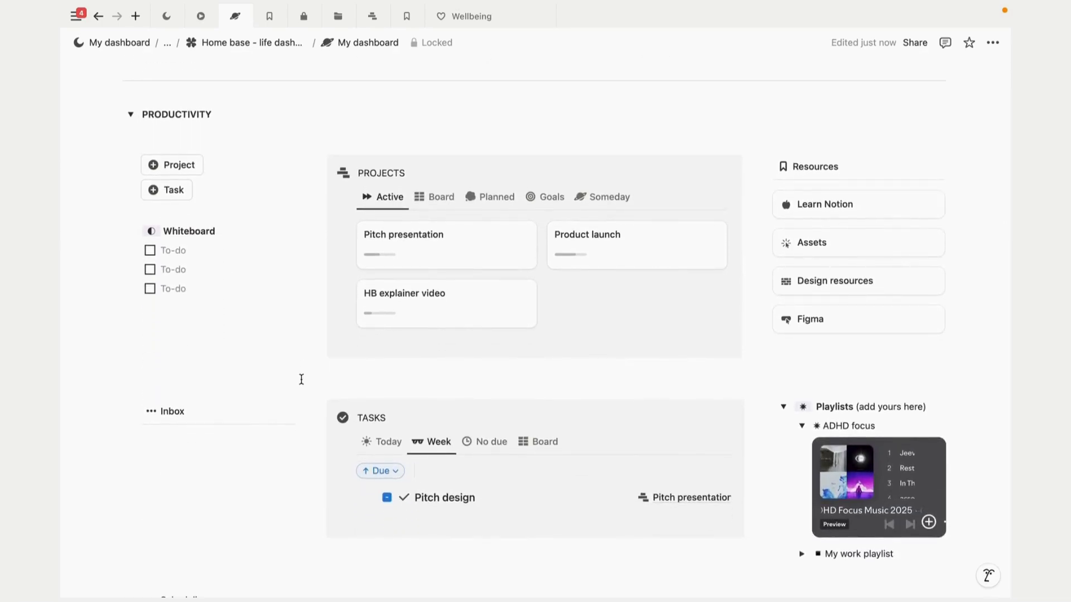
pyautogui.scroll(-3)
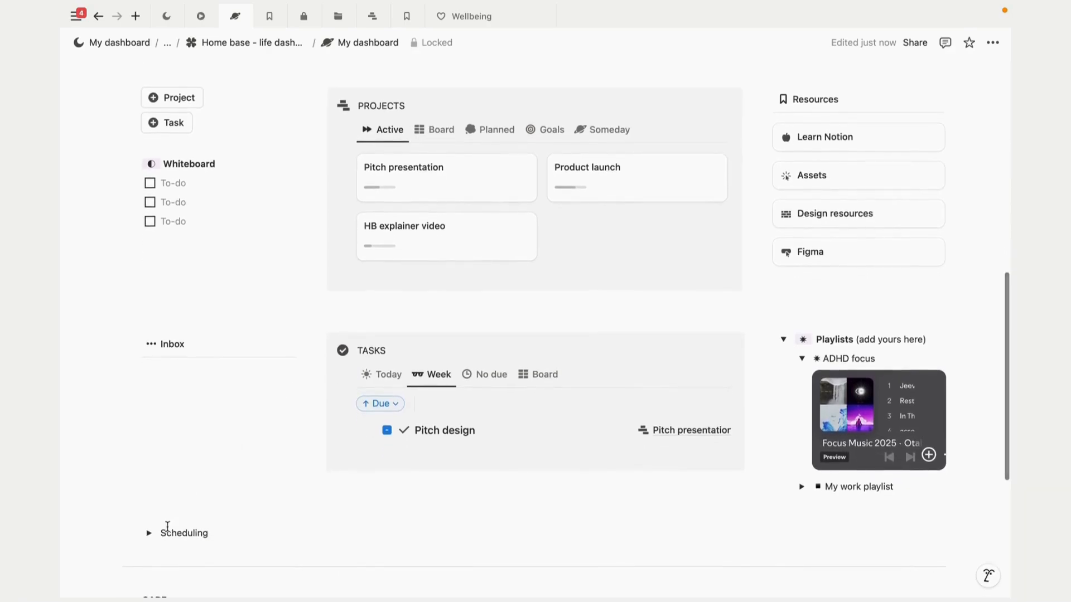
pyautogui.click(149, 533)
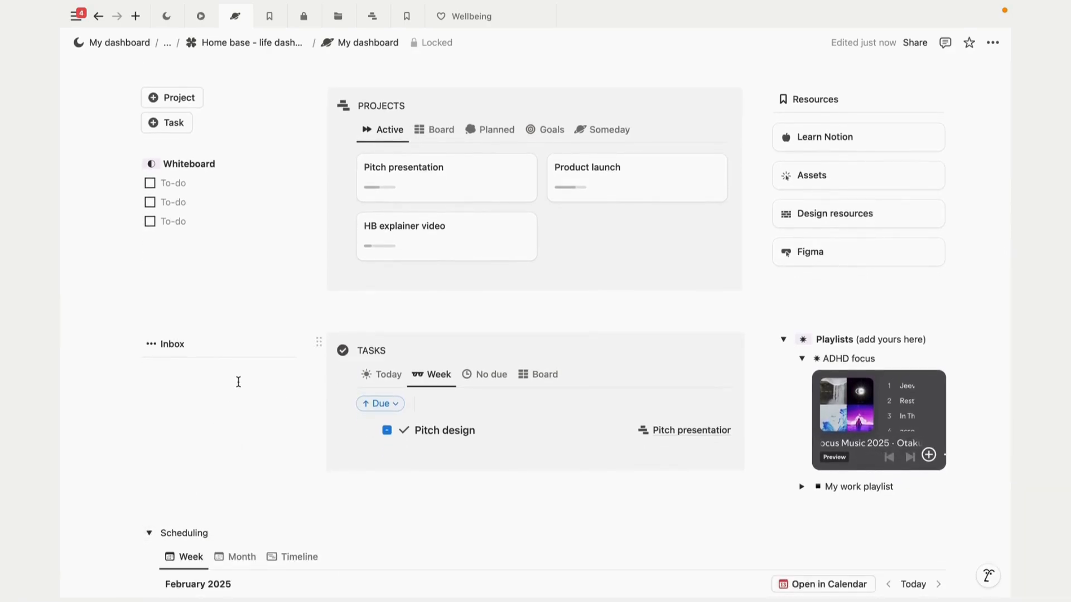
pyautogui.scroll(-3)
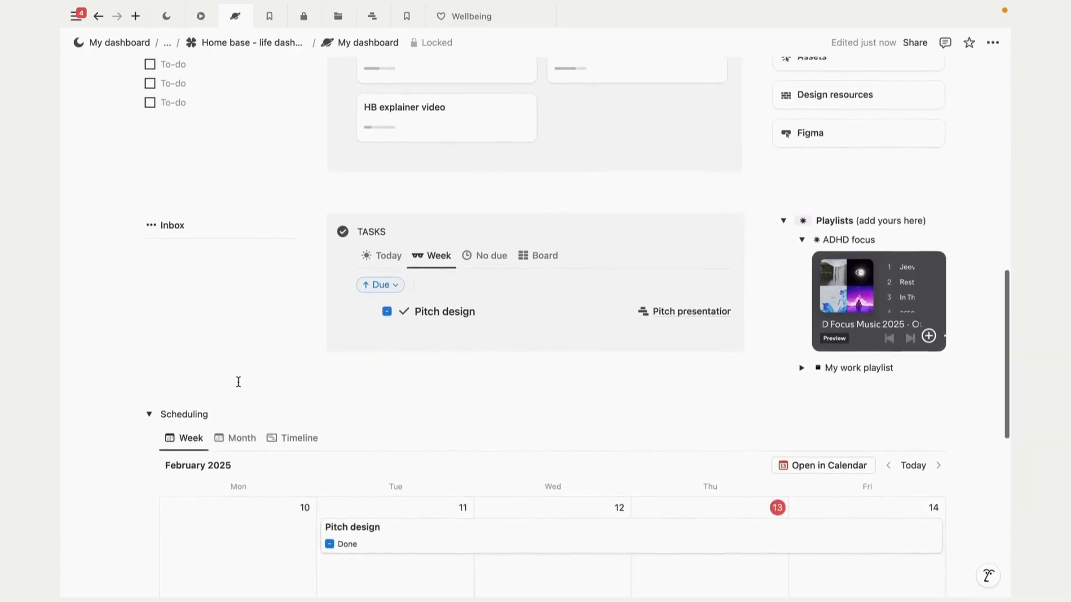
pyautogui.scroll(3)
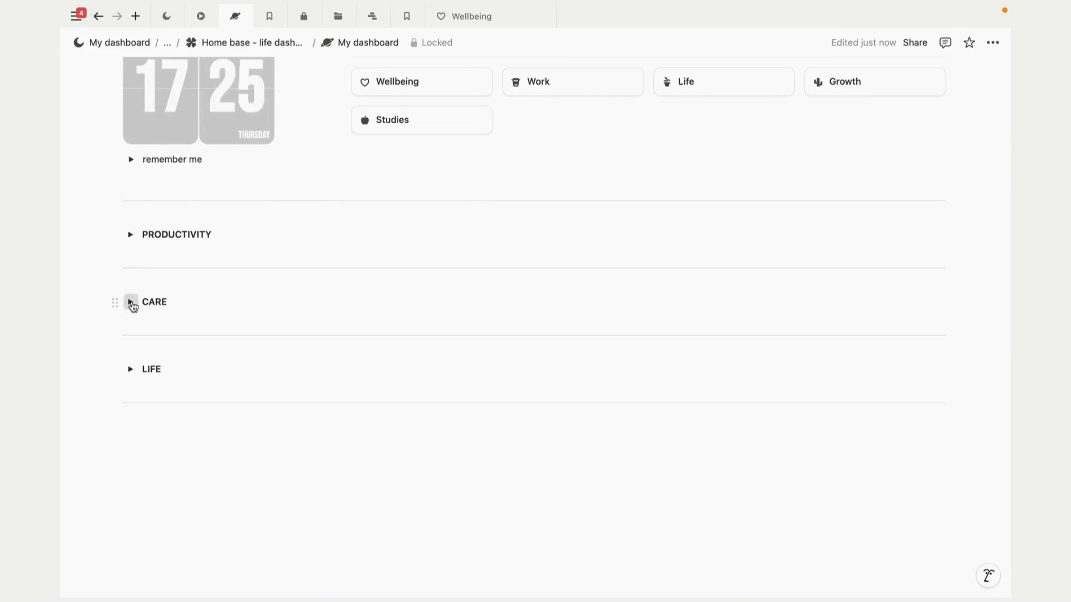
# Step: Expand CARE, toggle the Mood log options, and scroll down toward LIFE
pyautogui.click(130, 302)
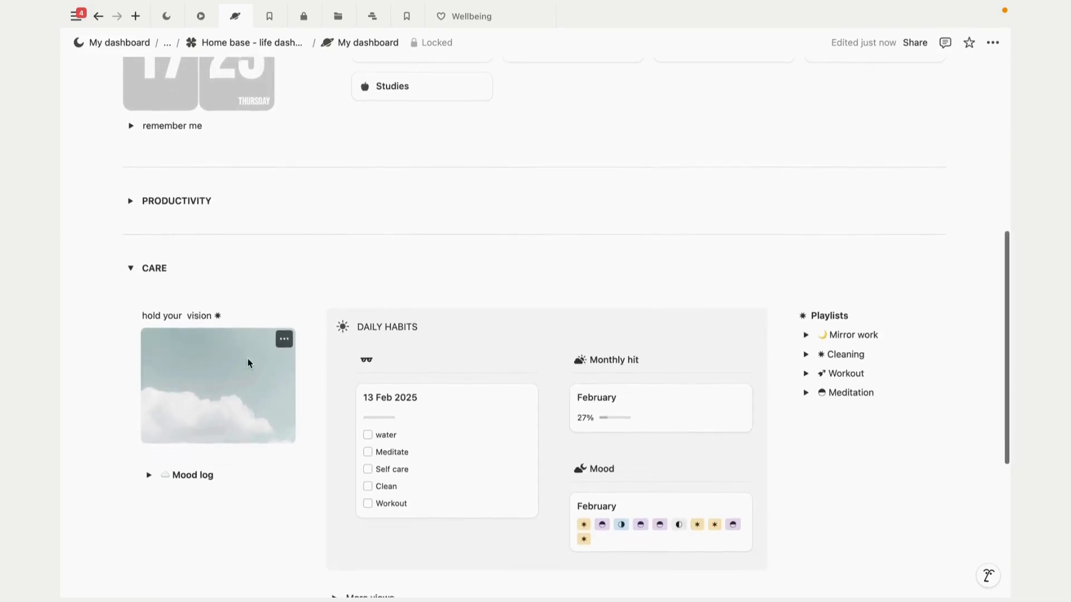
pyautogui.scroll(-3)
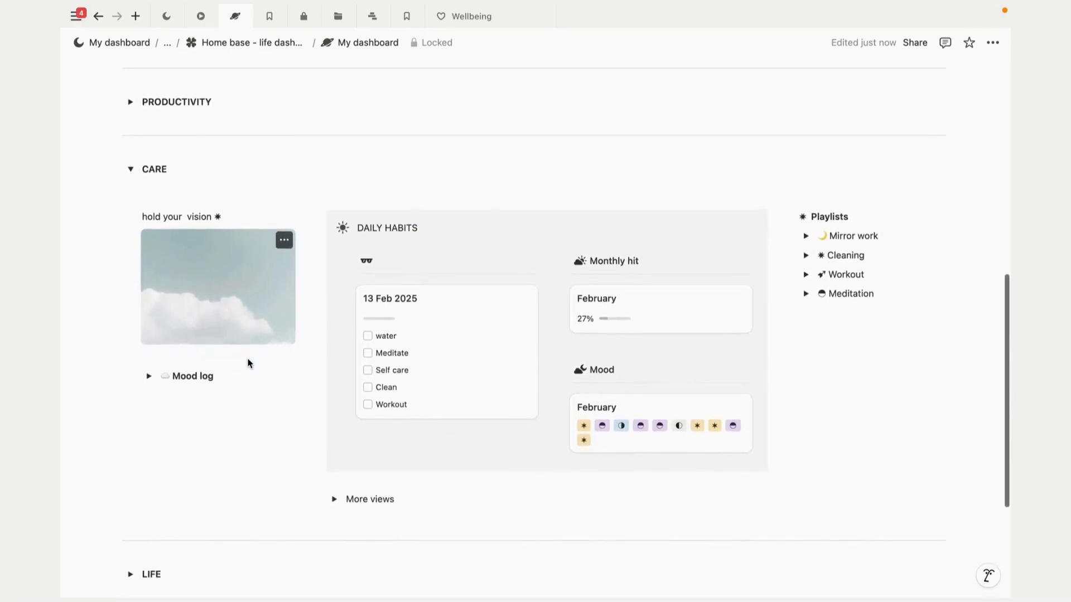
pyautogui.click(149, 375)
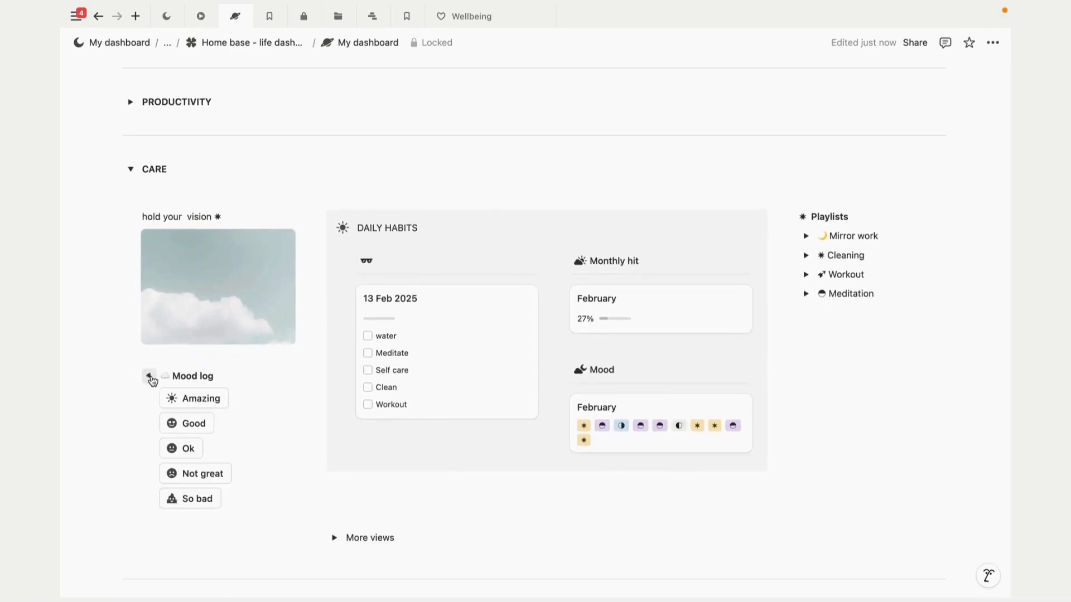
pyautogui.click(148, 375)
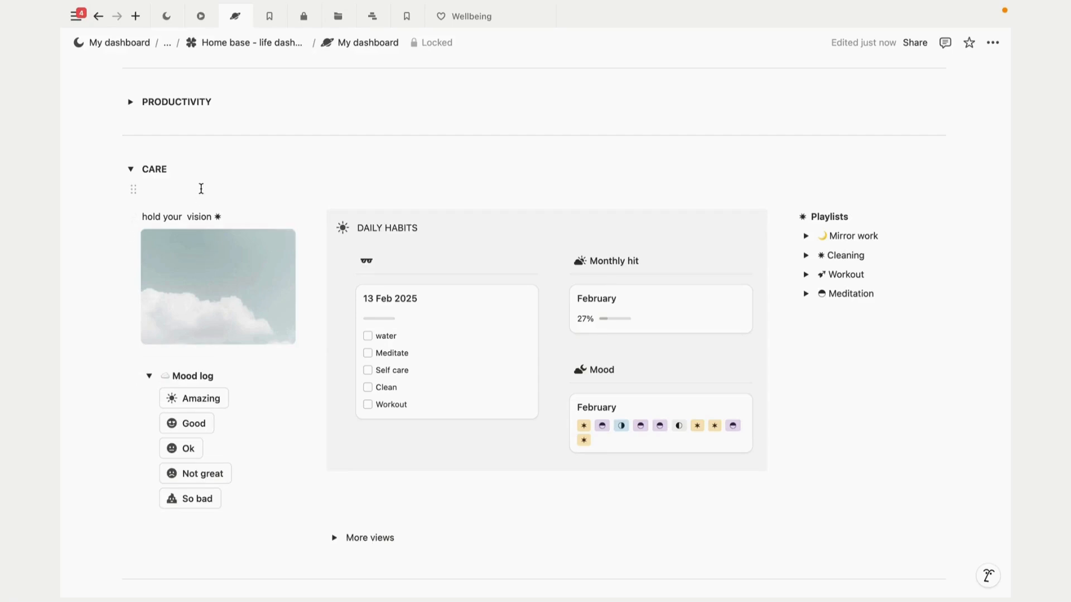
pyautogui.scroll(3)
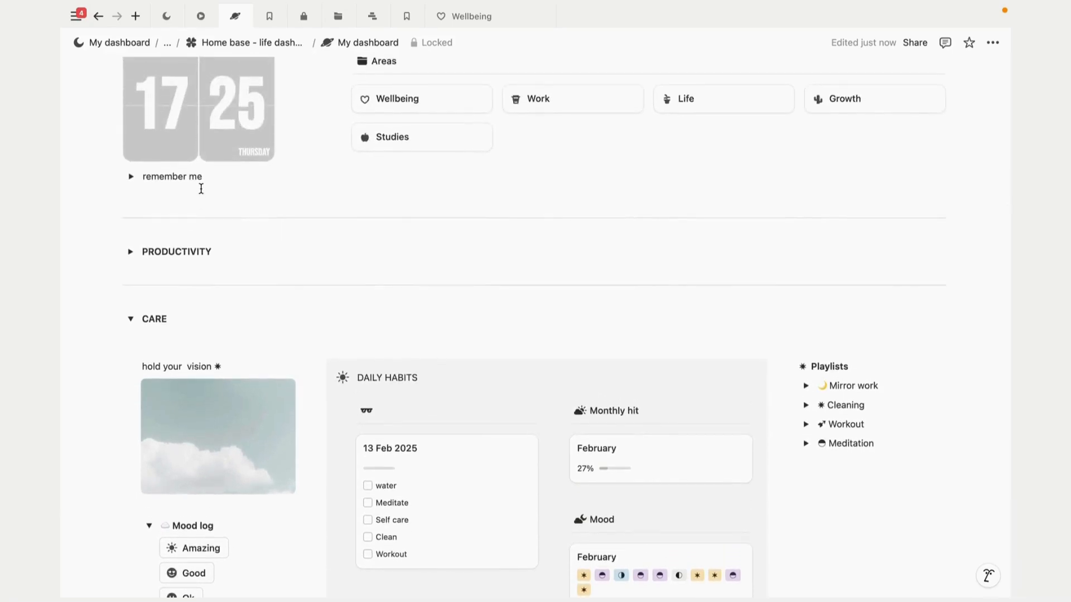
pyautogui.moveTo(182, 316)
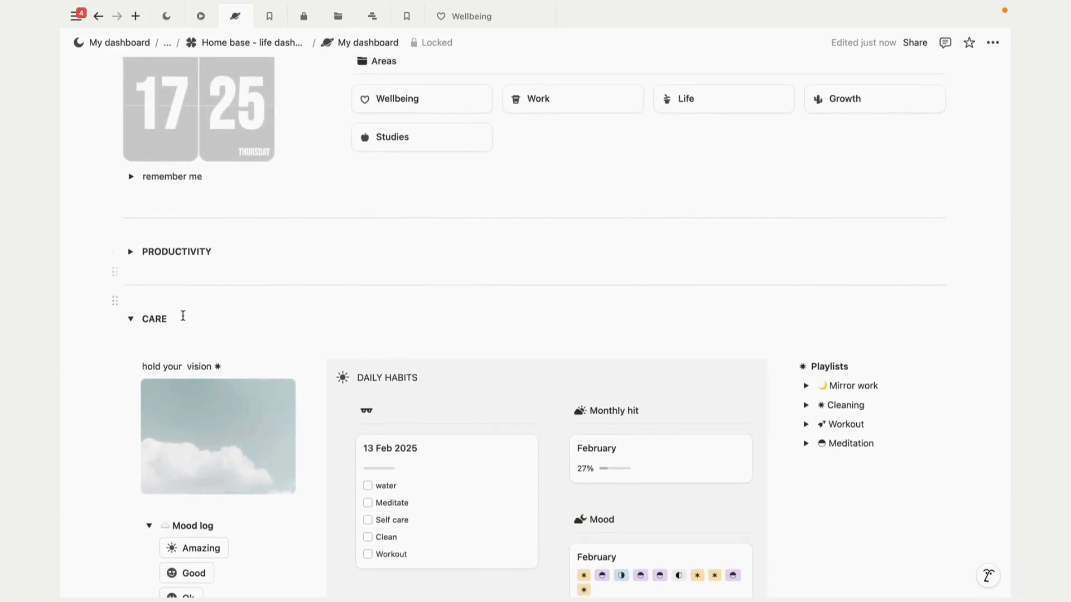
pyautogui.moveTo(225, 256)
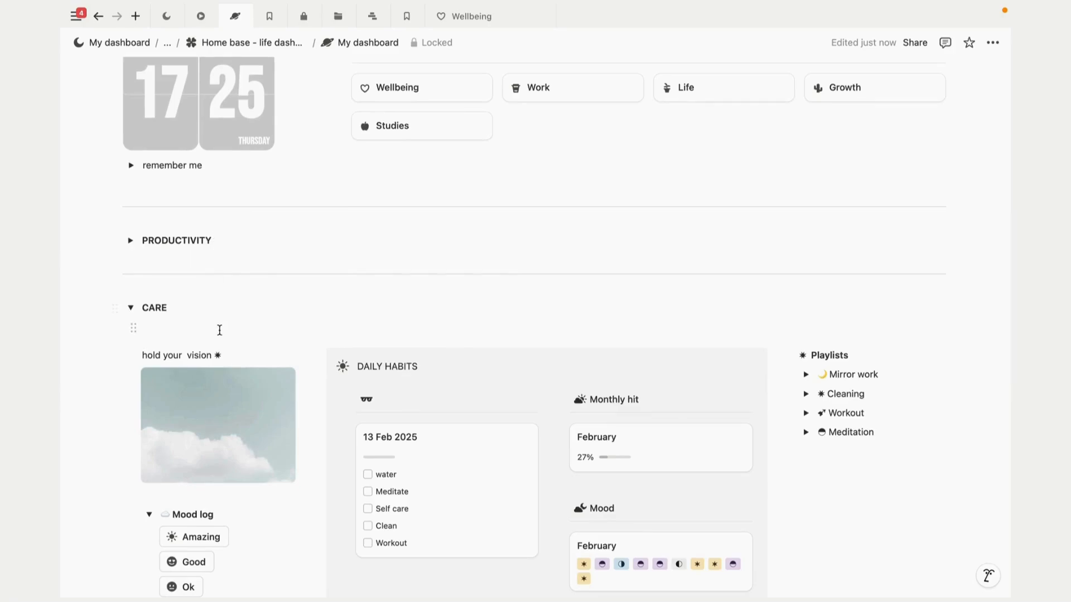
pyautogui.scroll(-3)
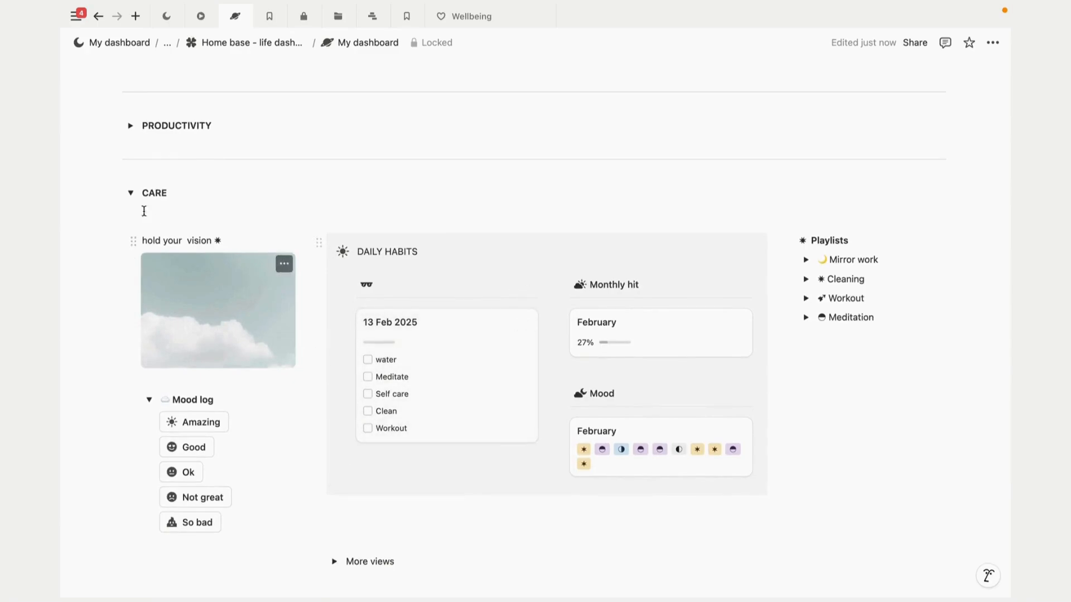
pyautogui.moveTo(138, 213)
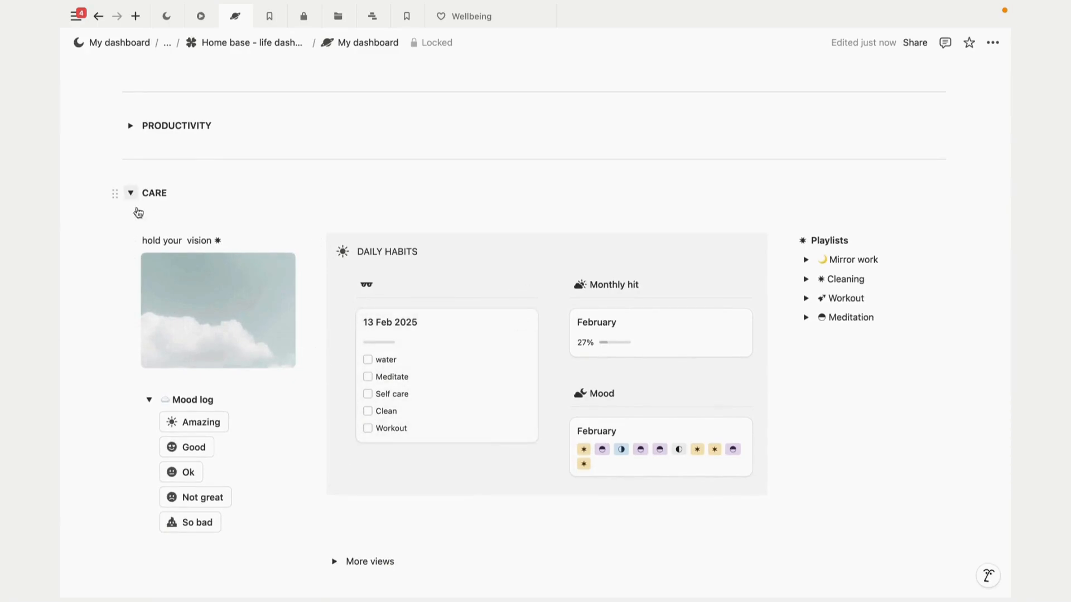
pyautogui.scroll(-3)
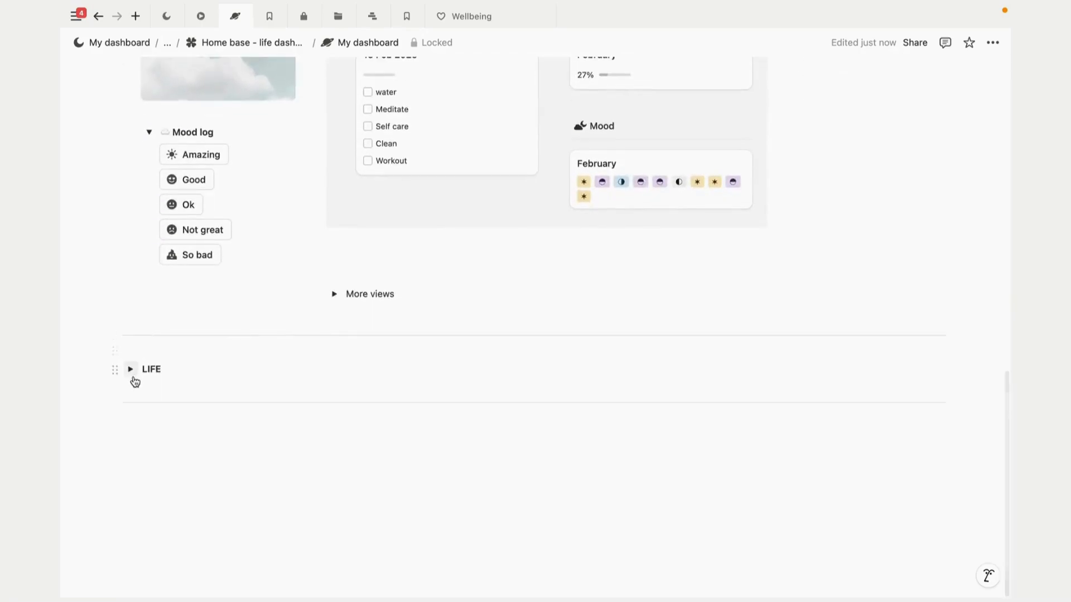
# Step: Collapse the Mood log toggle and scroll back up through the dashboard
pyautogui.click(131, 369)
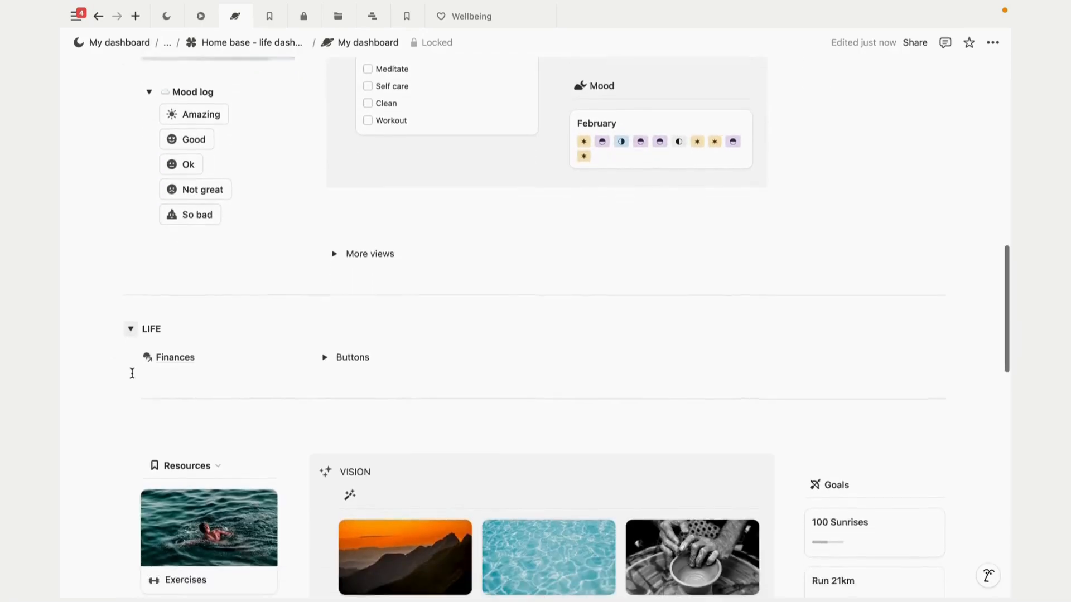
pyautogui.scroll(-3)
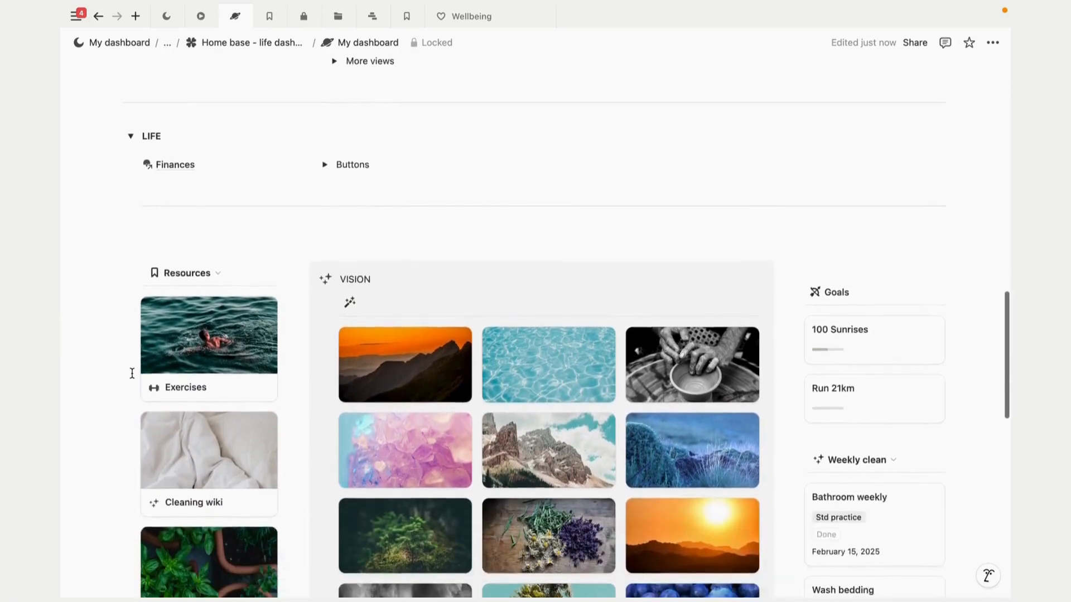
pyautogui.scroll(-3)
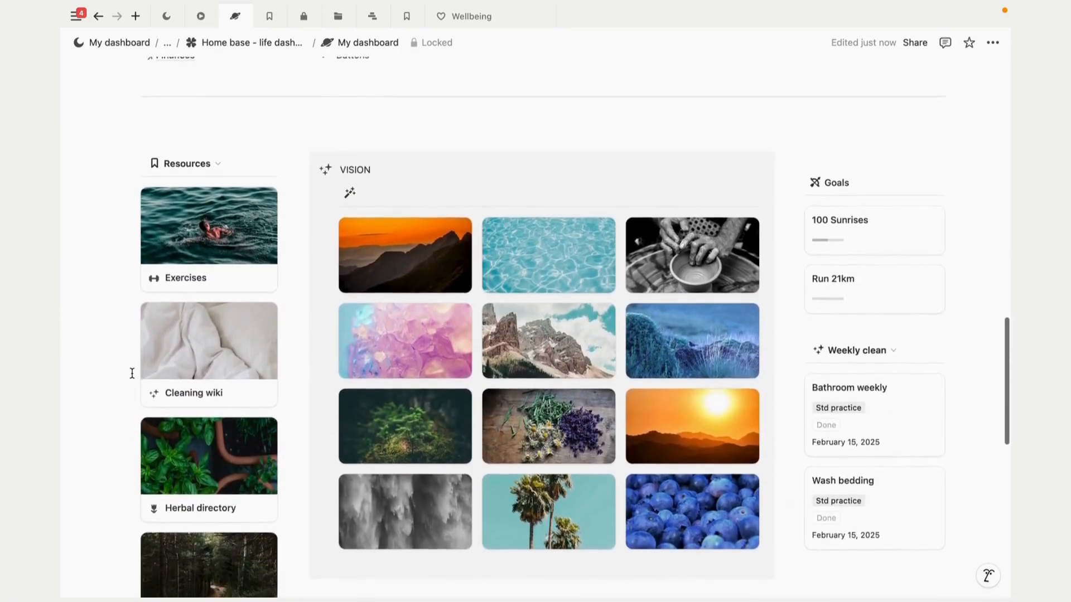
pyautogui.scroll(3)
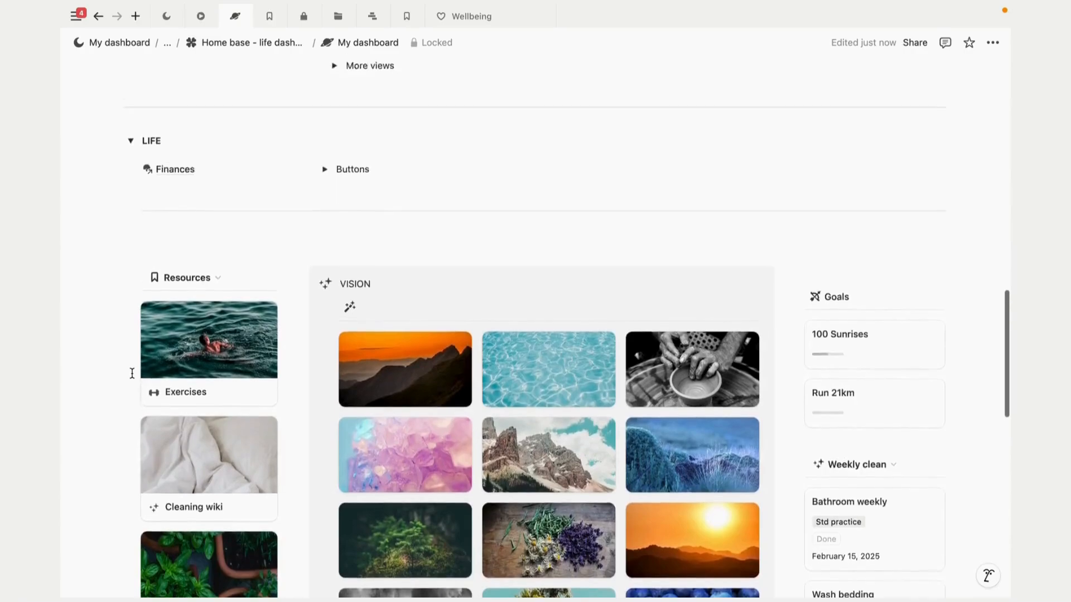
pyautogui.scroll(3)
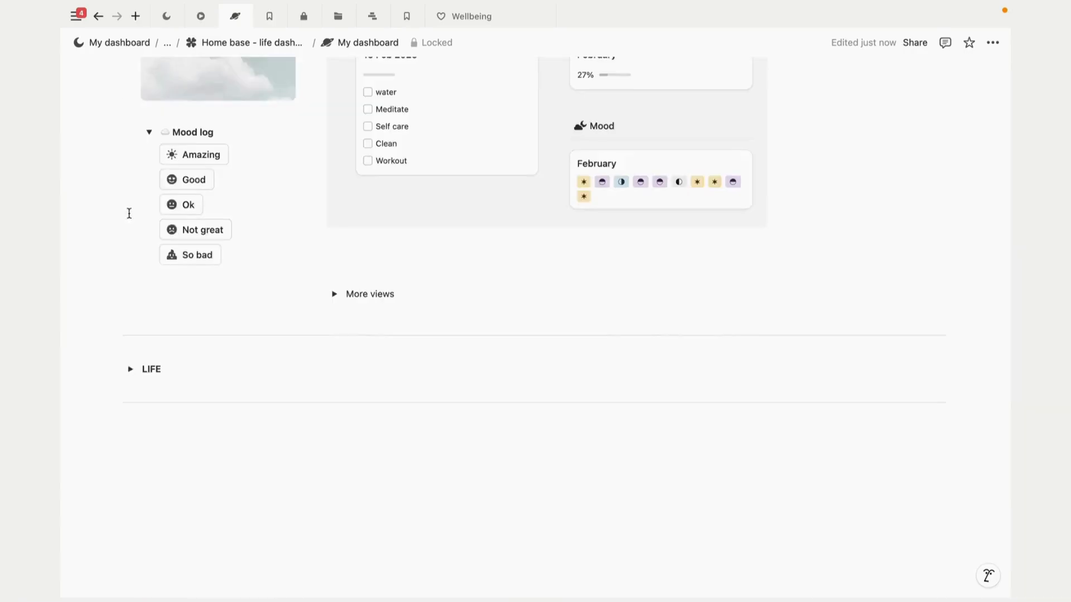
pyautogui.scroll(3)
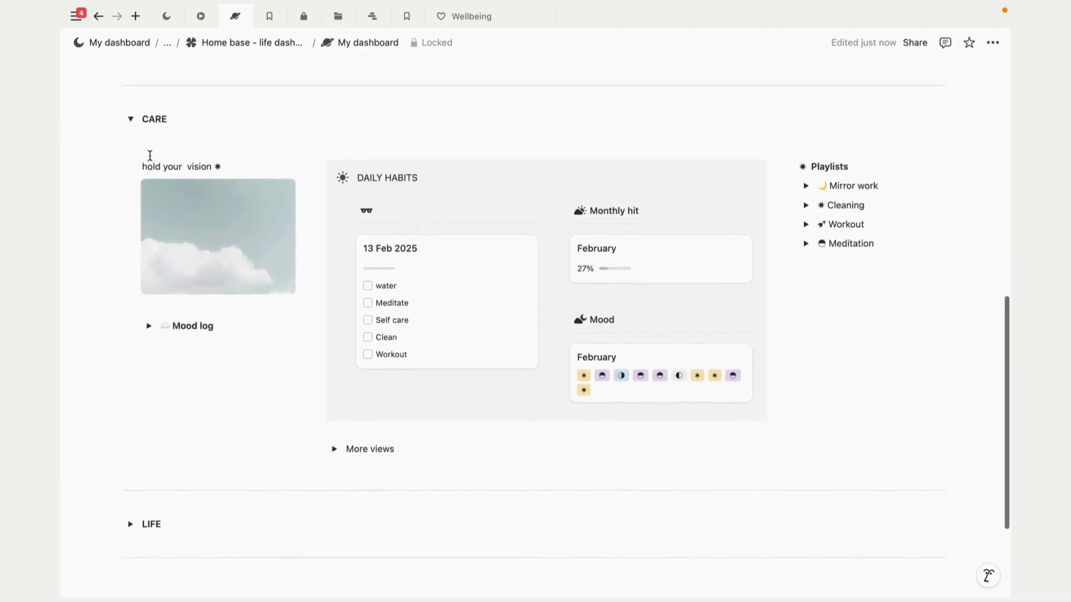
pyautogui.scroll(3)
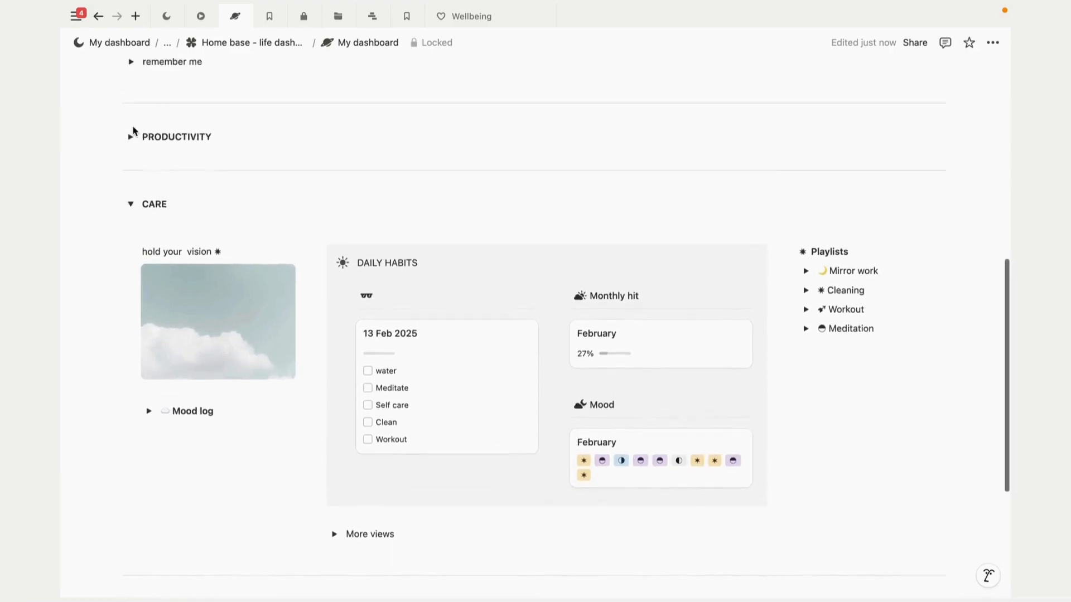
pyautogui.scroll(3)
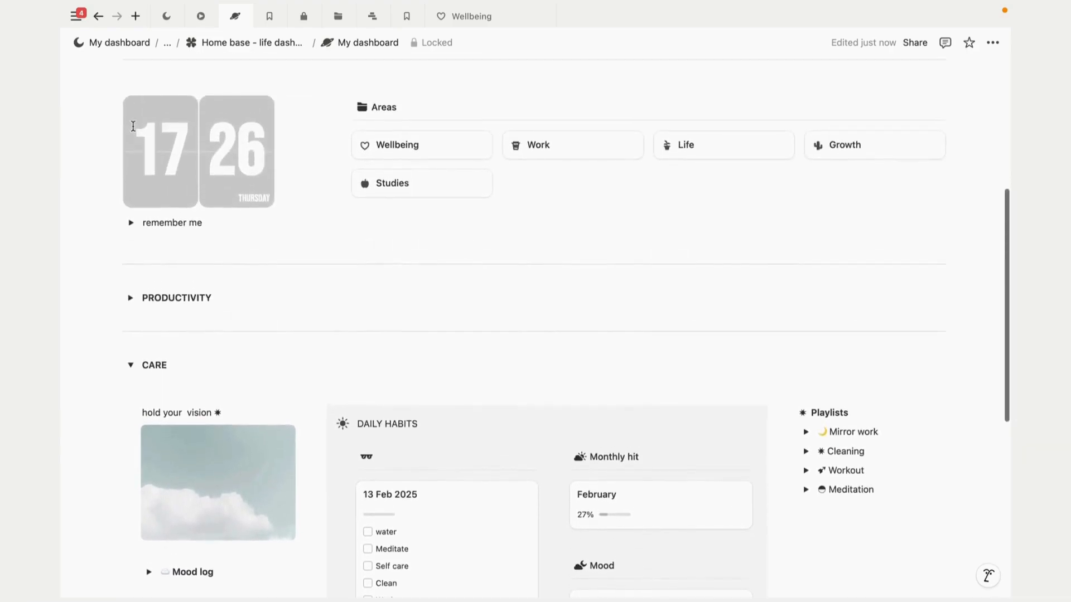
# Step: Collapse the CARE section and return to the top of My dashboard
pyautogui.click(130, 365)
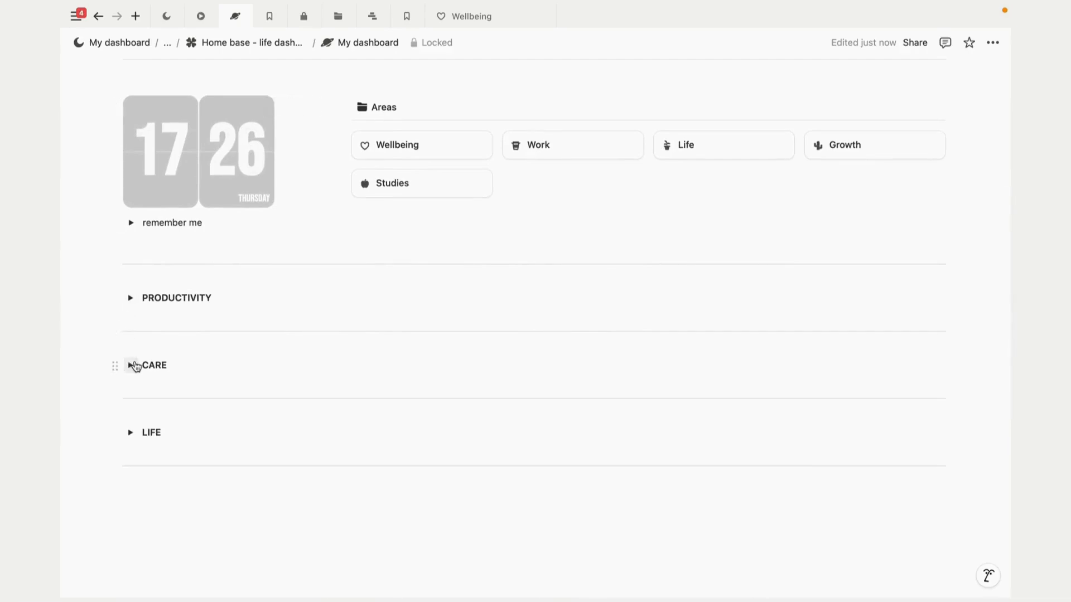
pyautogui.scroll(3)
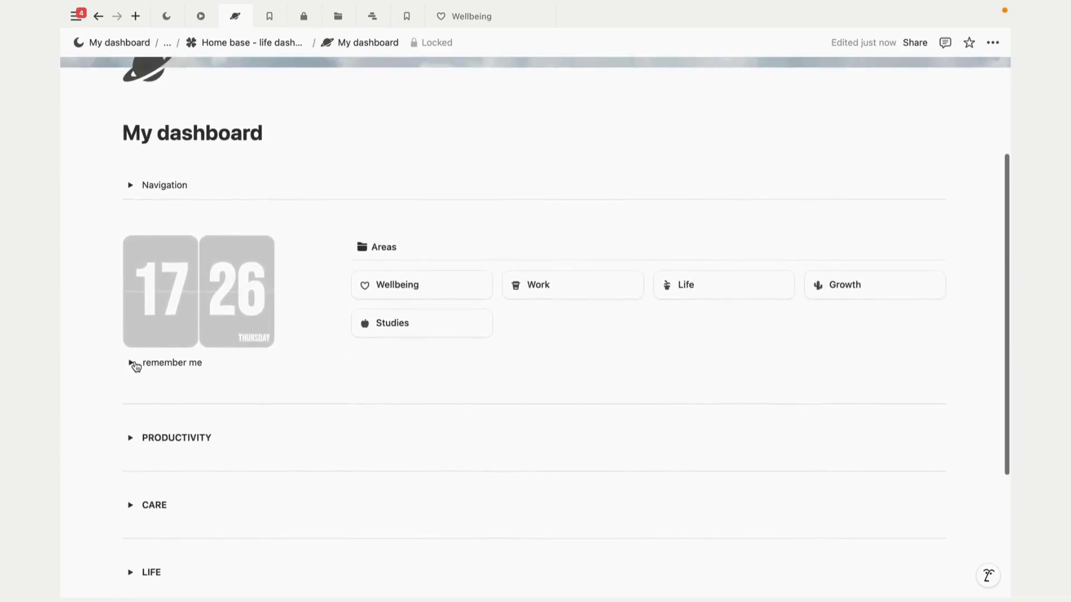
pyautogui.scroll(3)
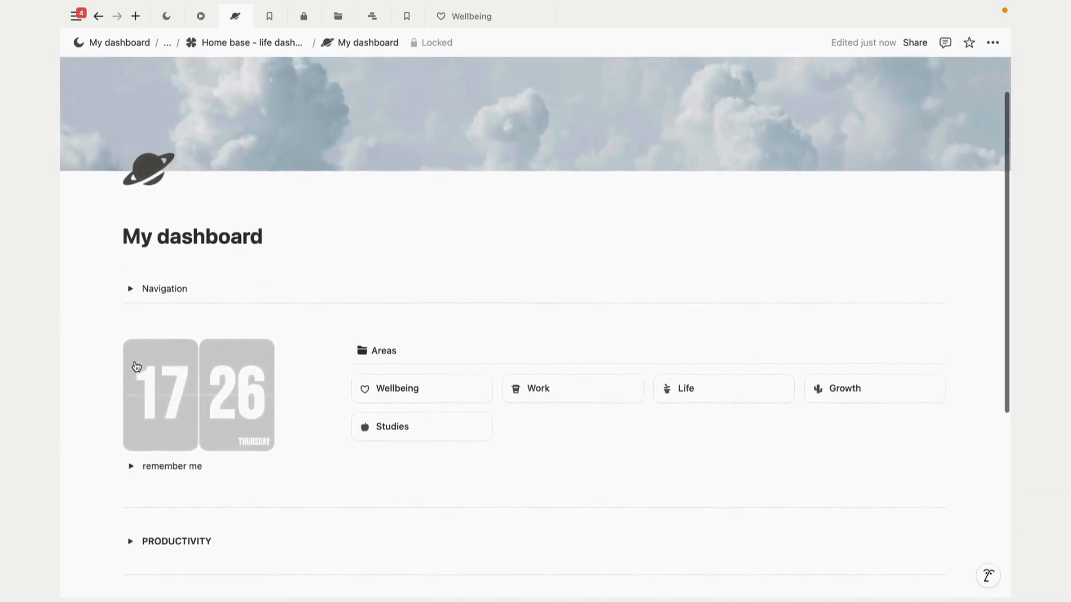
pyautogui.scroll(-3)
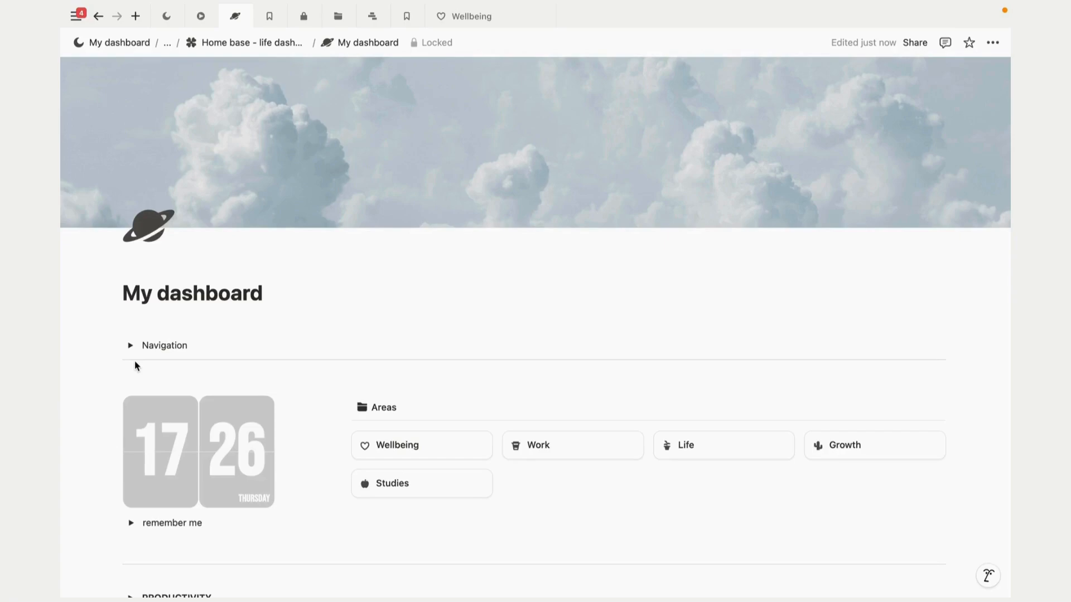
# Step: Unlock My dashboard for editing
pyautogui.click(436, 42)
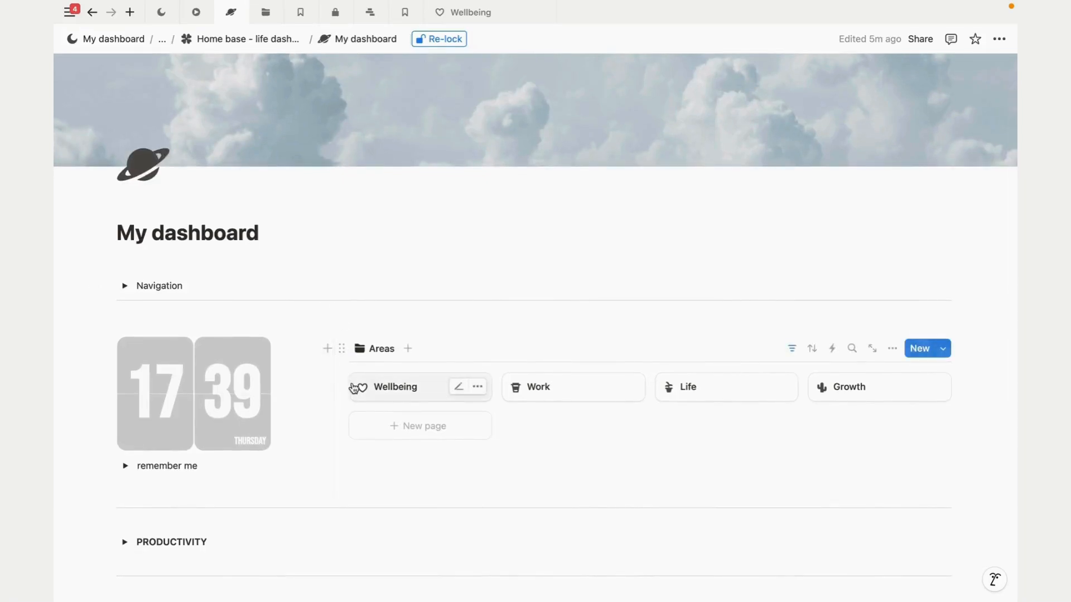
pyautogui.moveTo(607, 389)
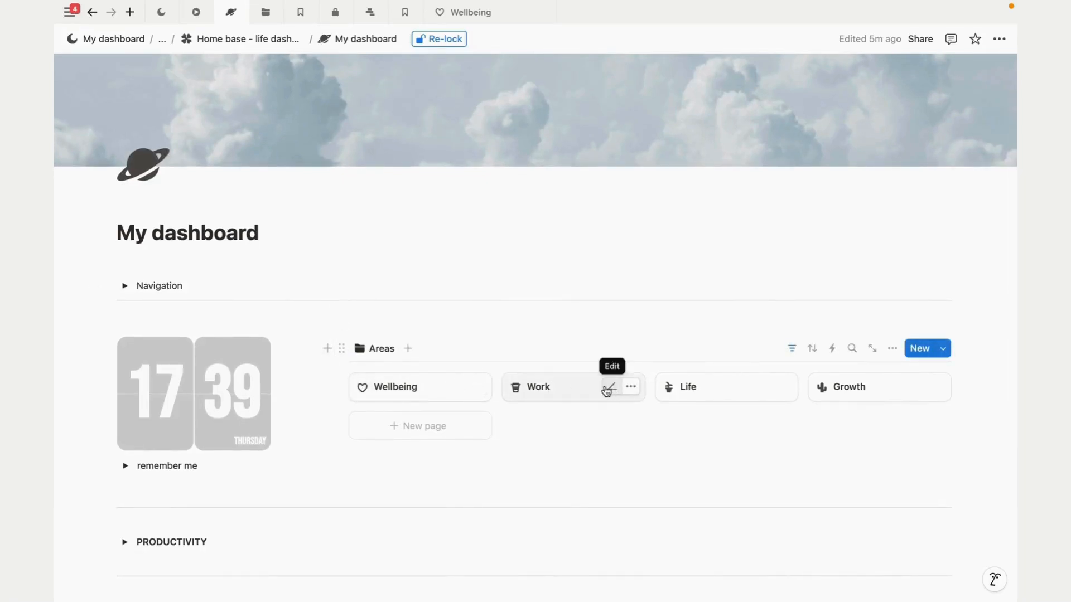
pyautogui.moveTo(265, 13)
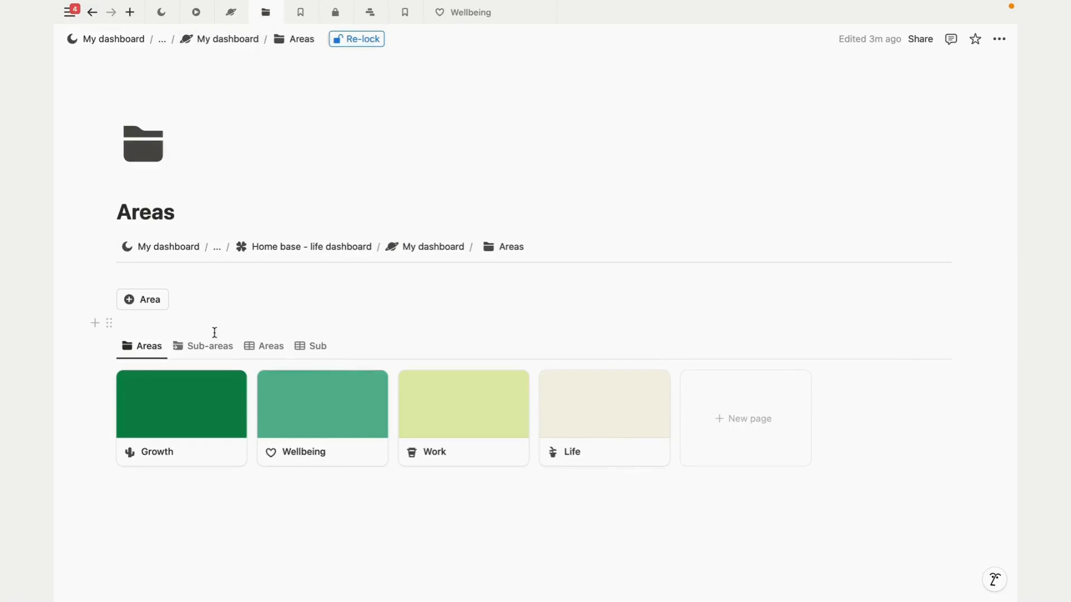
pyautogui.moveTo(210, 346)
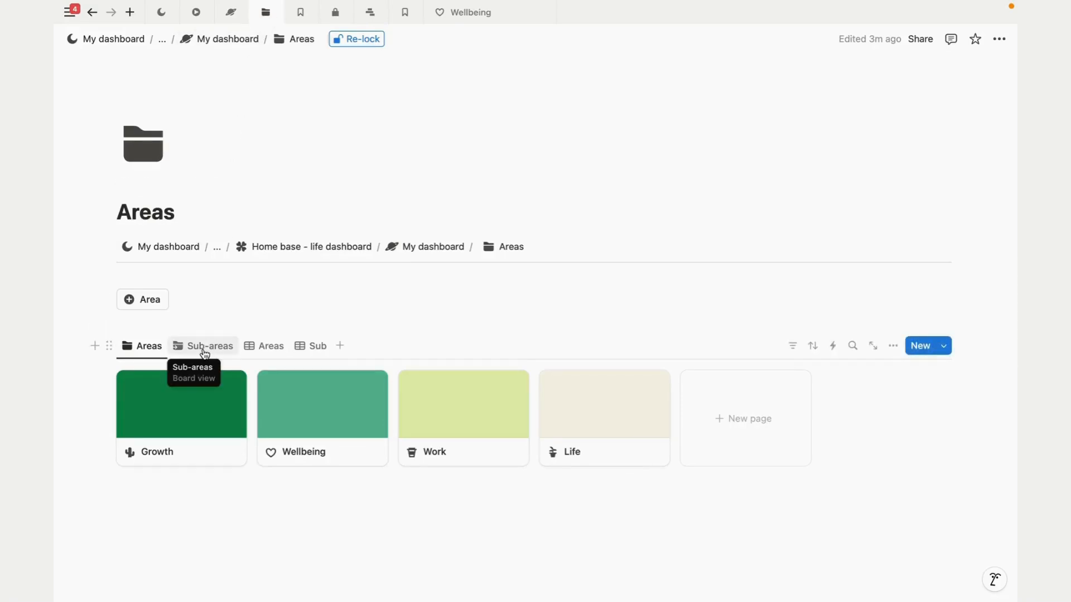
# Step: Add a Fitness sub-area under Wellbeing on the Sub-areas board, then return to the Areas gallery
pyautogui.click(209, 346)
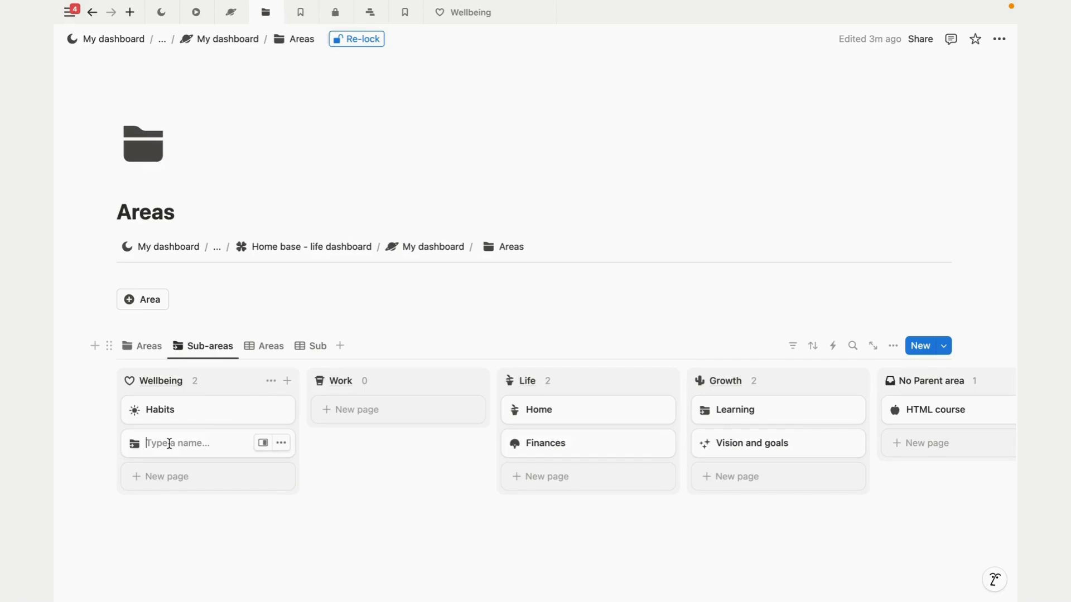
pyautogui.write('Fitness')
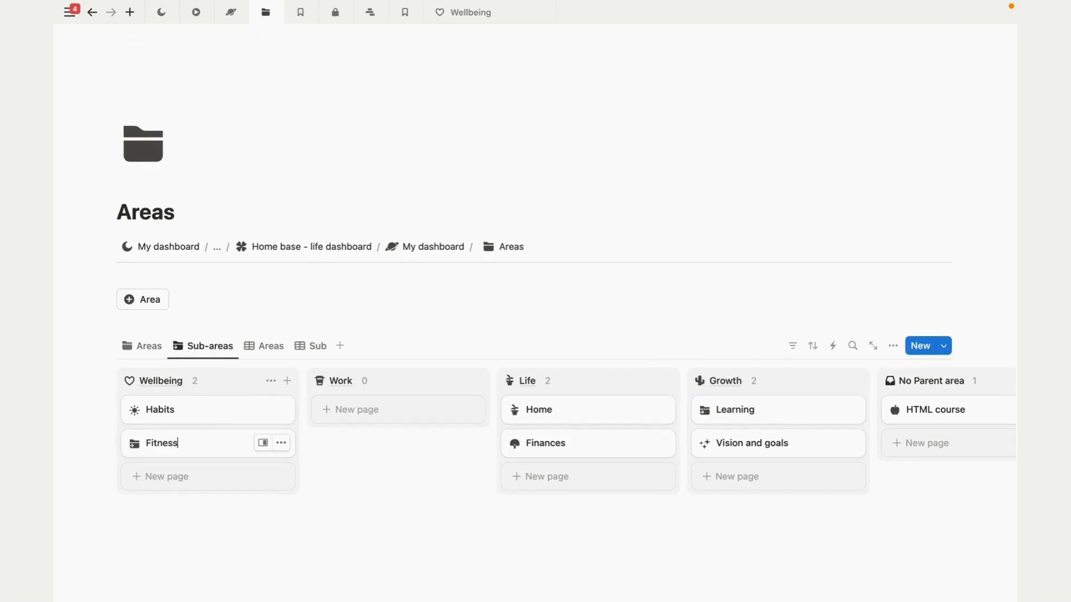
pyautogui.click(142, 144)
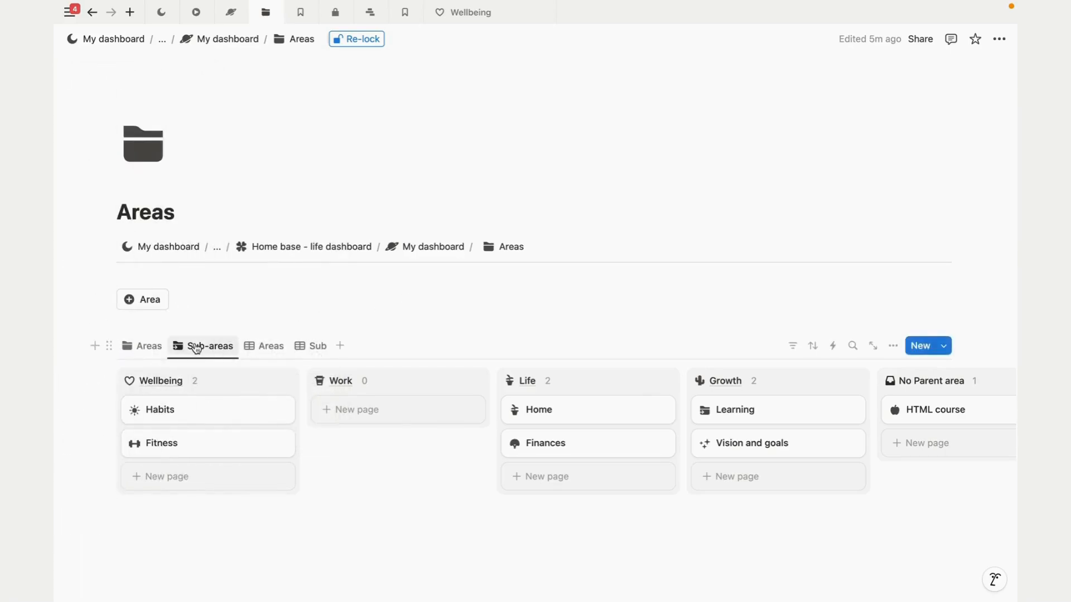
pyautogui.moveTo(148, 345)
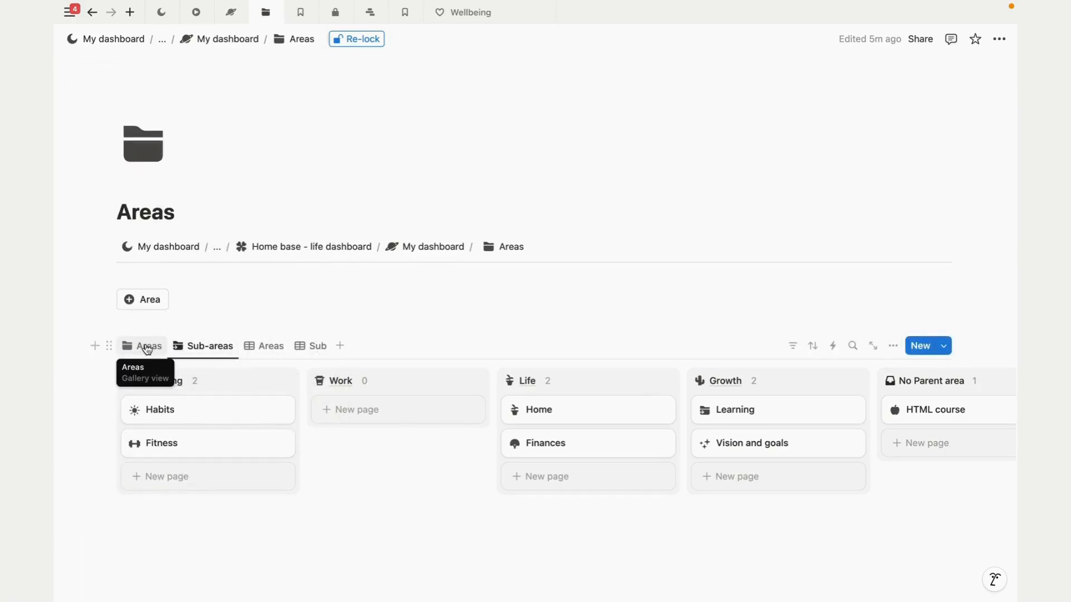
pyautogui.click(149, 345)
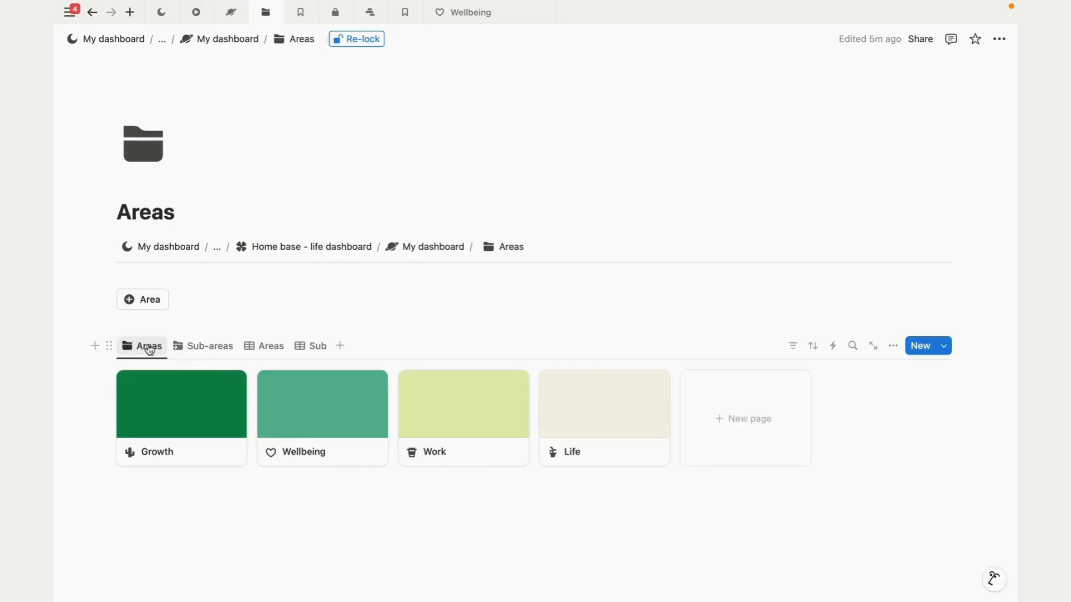
pyautogui.moveTo(595, 423)
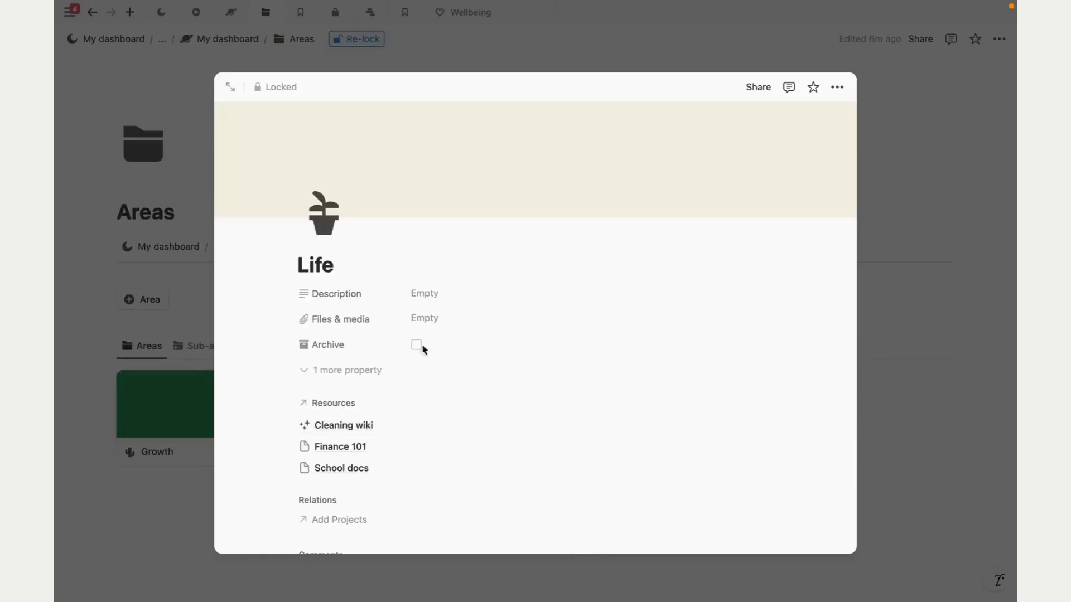
# Step: Browse the Life area full page, preview its Home sub-area, then return to My dashboard
pyautogui.click(230, 87)
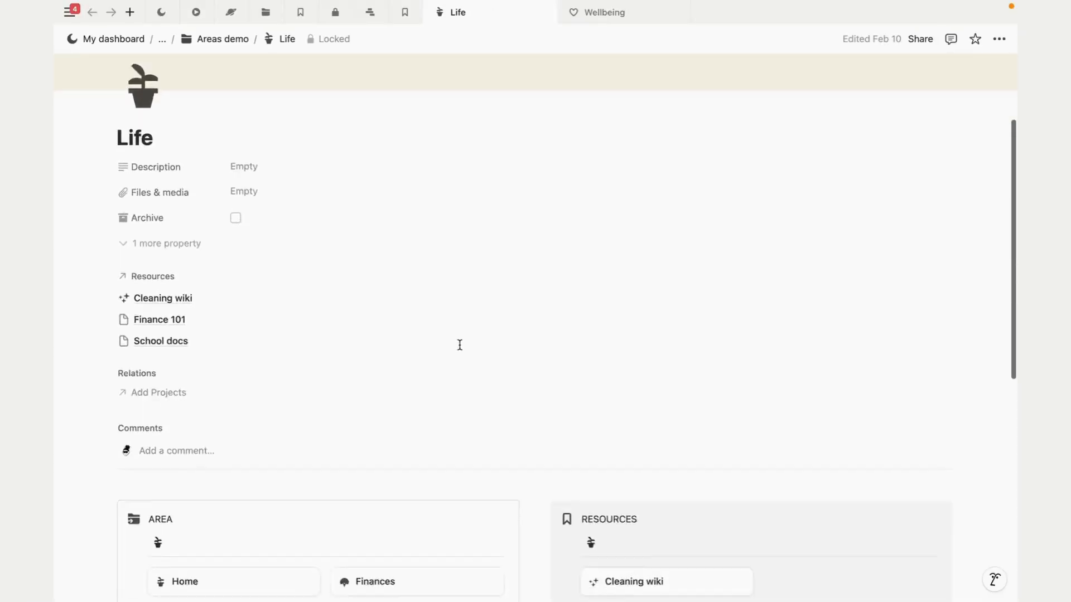
pyautogui.scroll(-3)
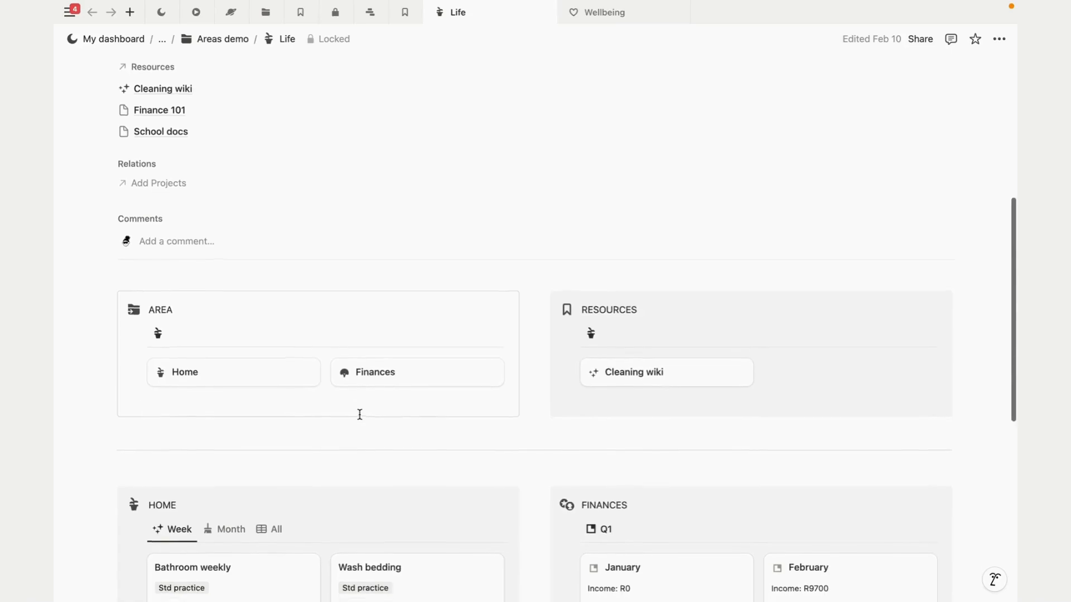
pyautogui.scroll(-3)
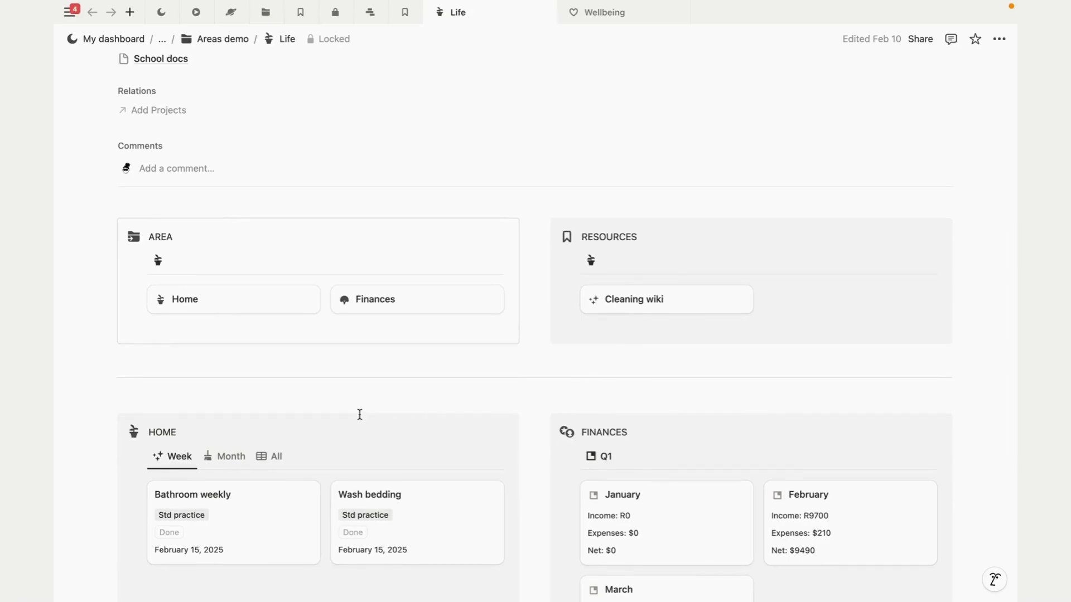
pyautogui.scroll(-3)
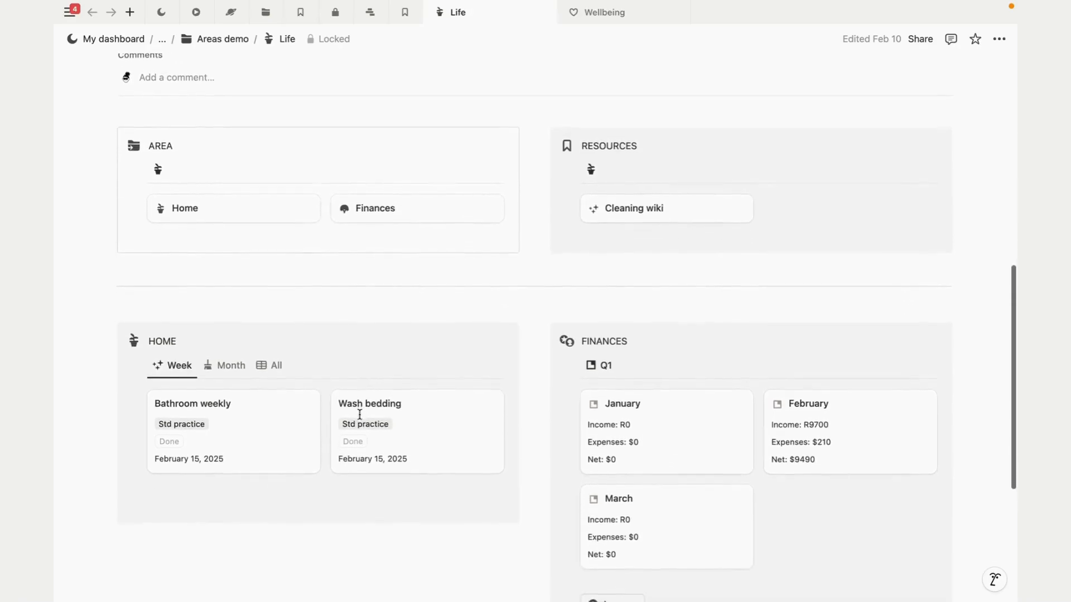
pyautogui.scroll(3)
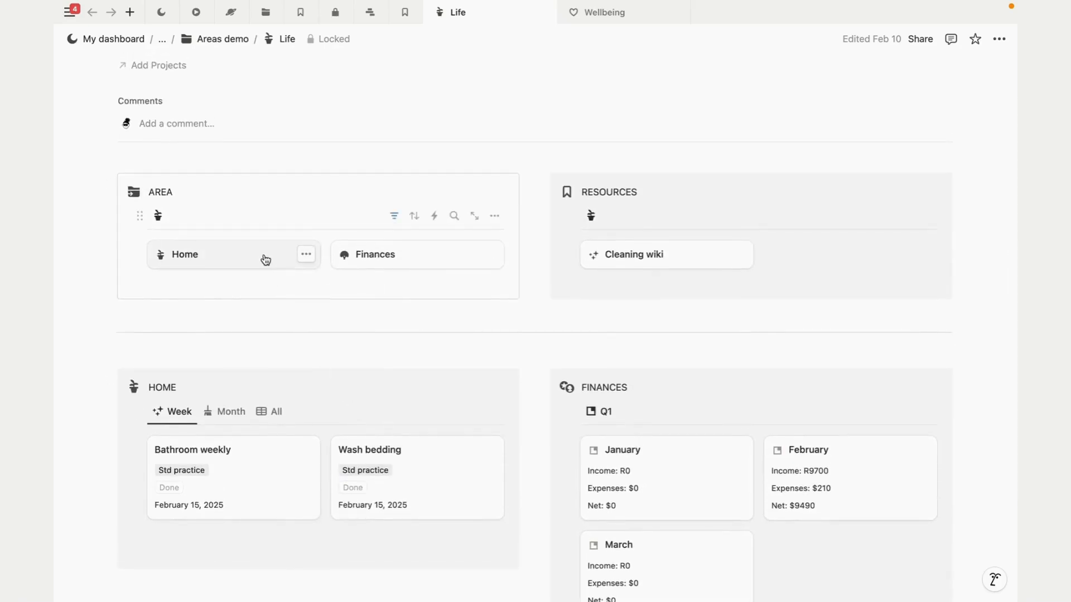
pyautogui.click(185, 254)
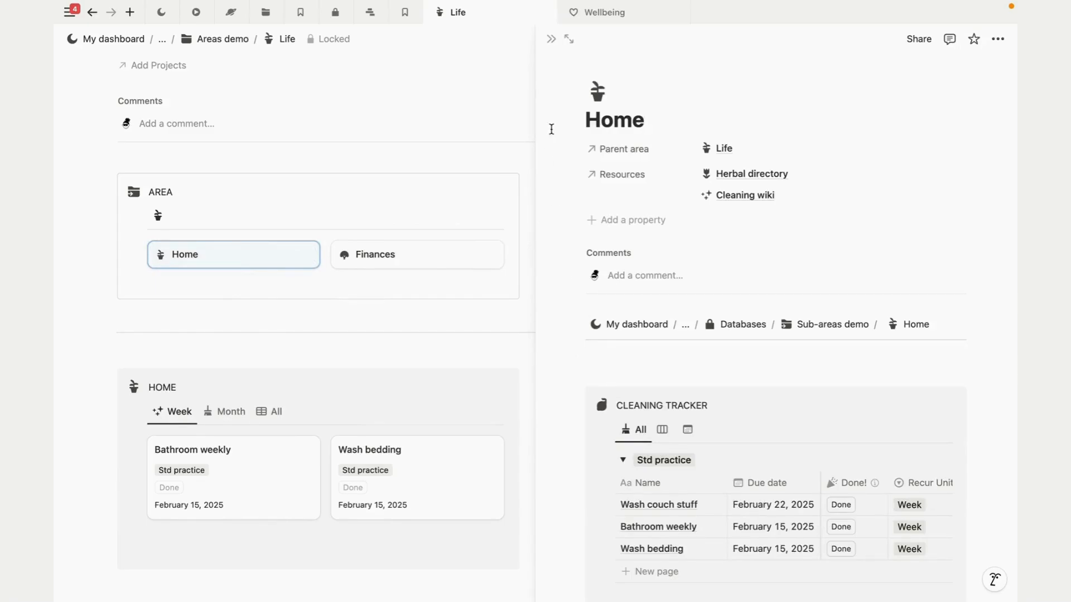
pyautogui.moveTo(265, 13)
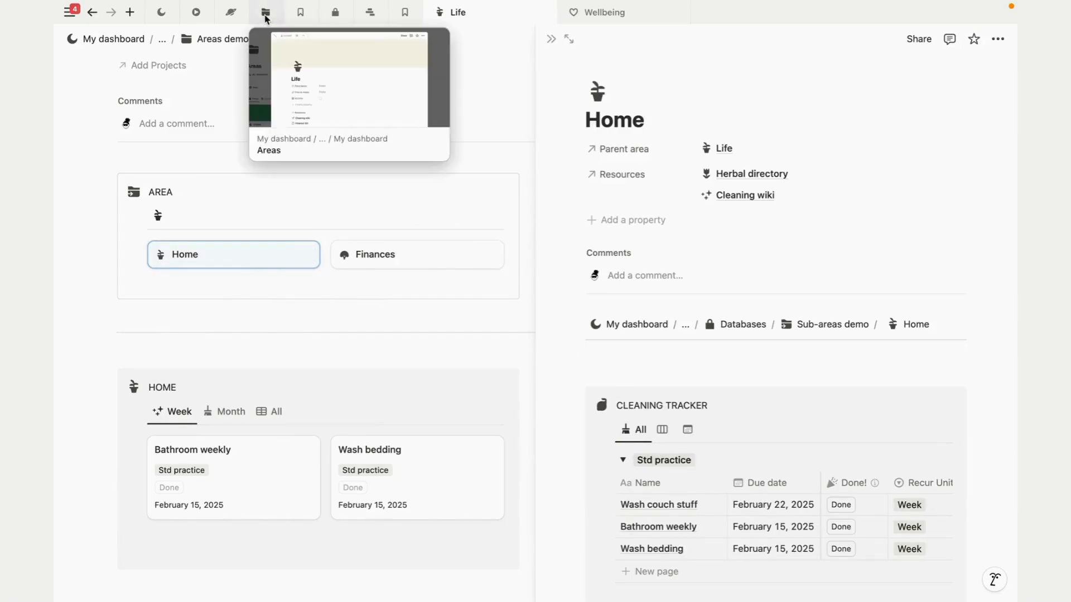
pyautogui.click(231, 12)
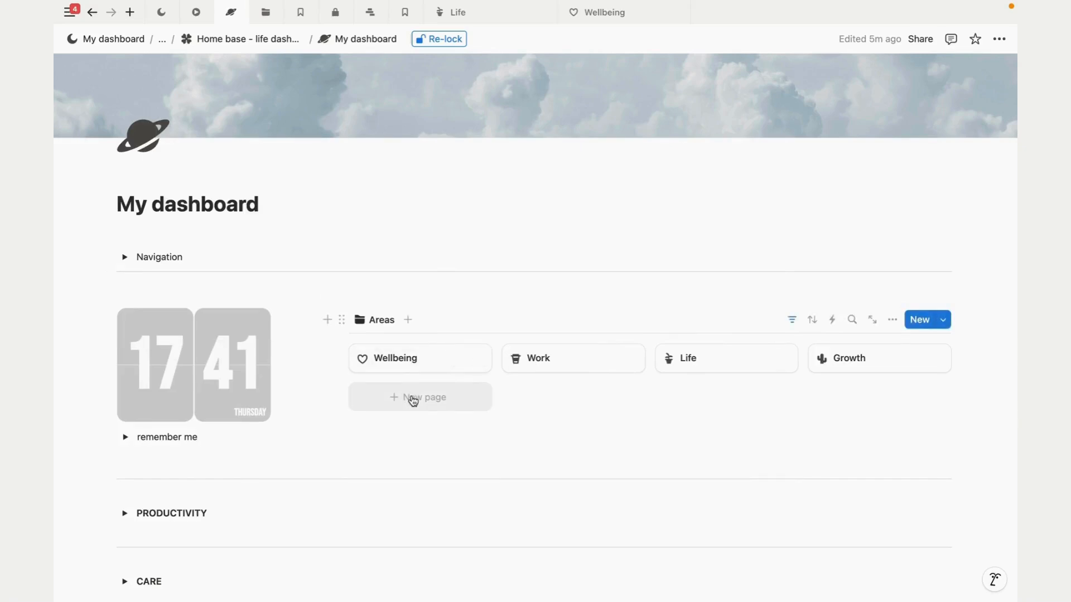
# Step: Start a new area in the Areas list and title it 'Studi'
pyautogui.scroll(-3)
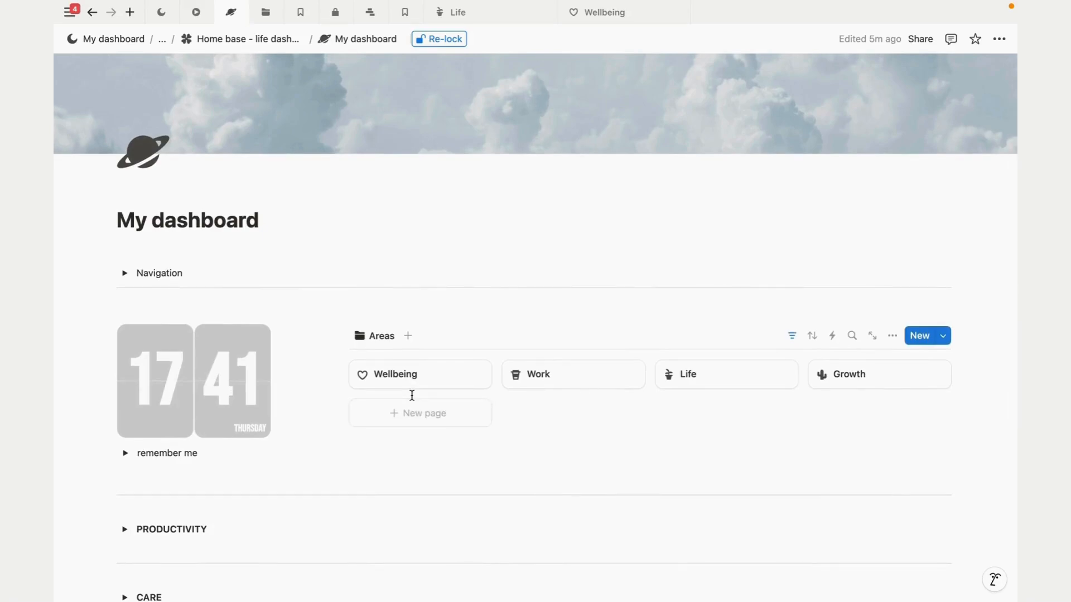
pyautogui.moveTo(419, 413)
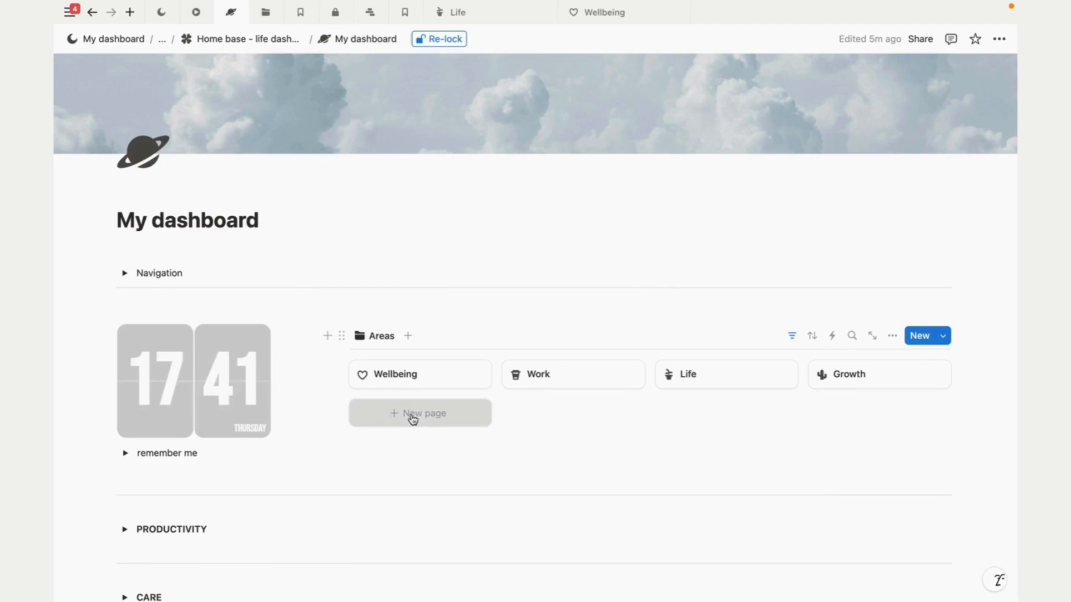
pyautogui.click(420, 413)
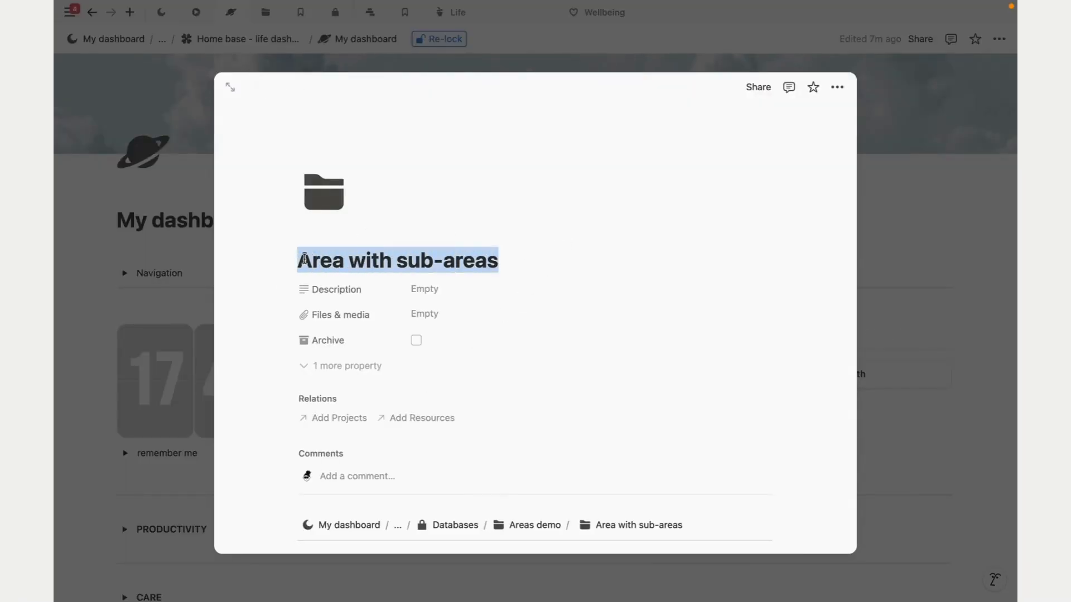
pyautogui.write('St')
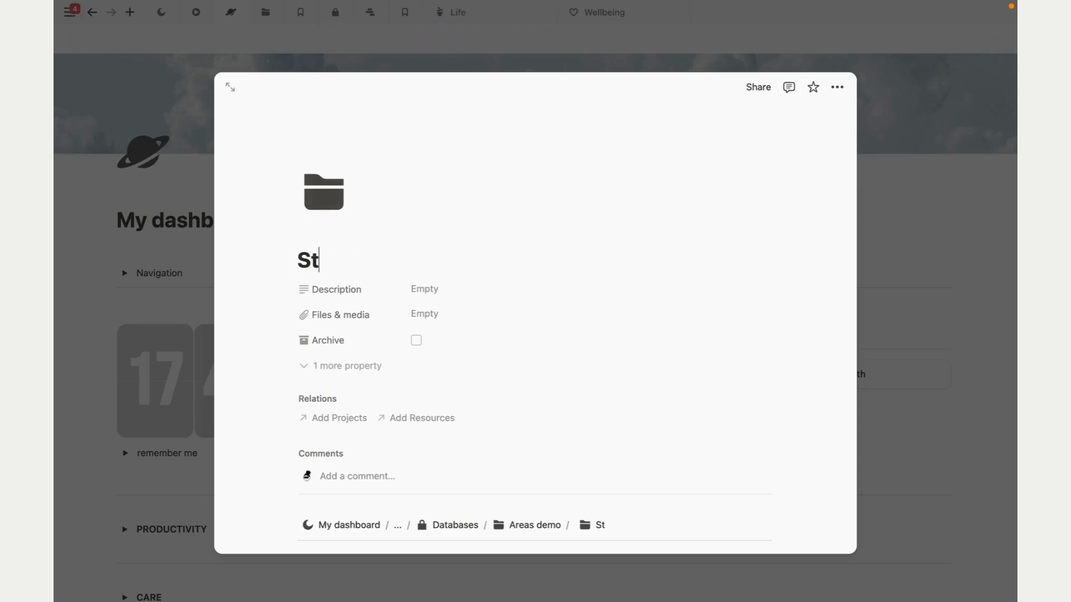
pyautogui.write('udi')
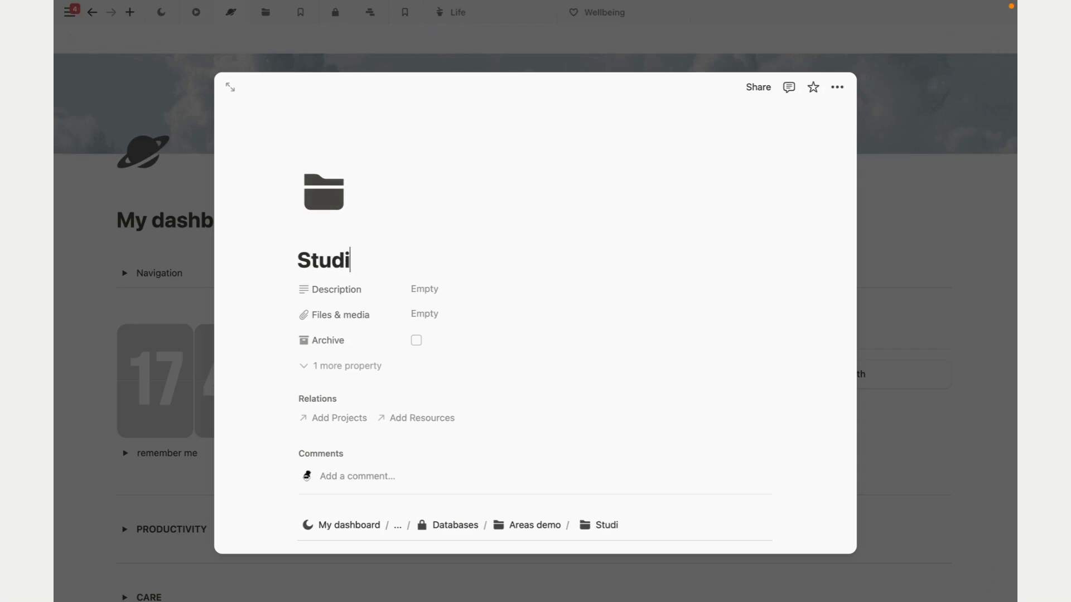
pyautogui.click(323, 191)
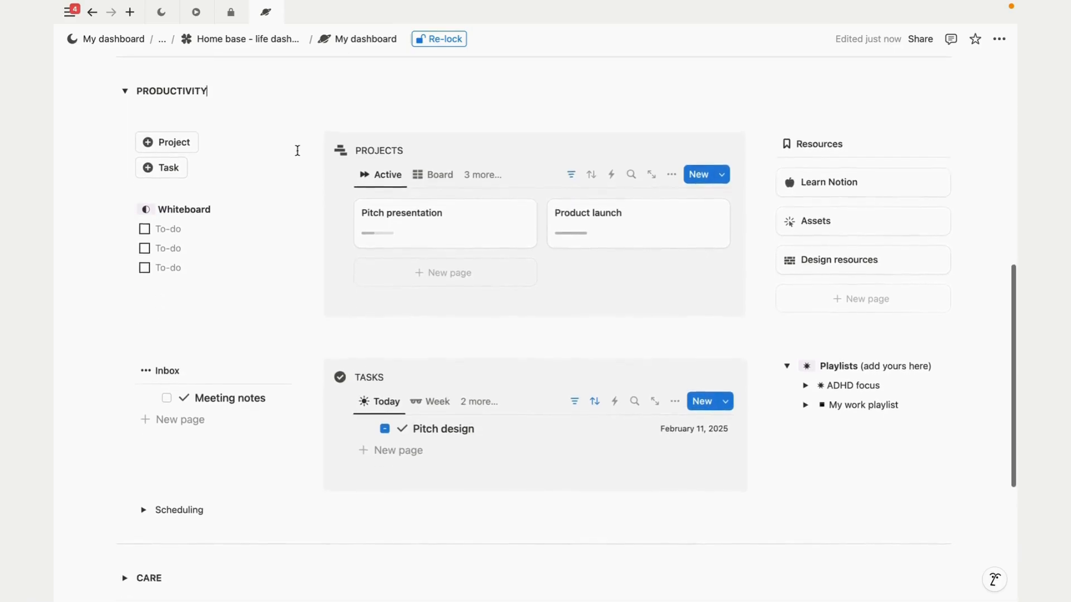
# Step: Expand the ADHD focus playlist and write 'Phone doc' in the first Whiteboard to-do
pyautogui.scroll(3)
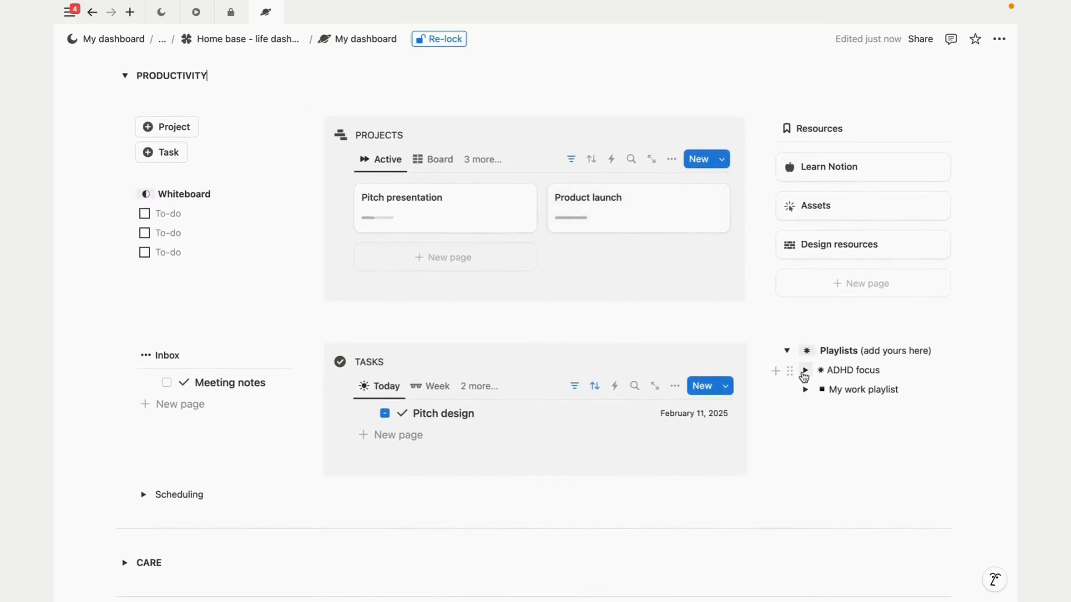
pyautogui.click(804, 371)
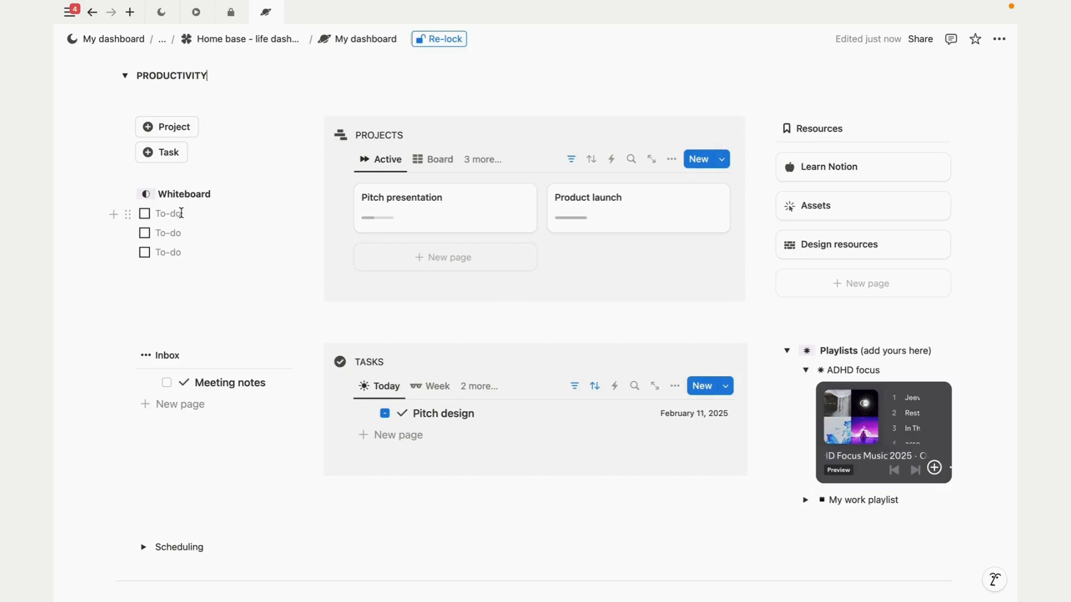
pyautogui.write('Pho')
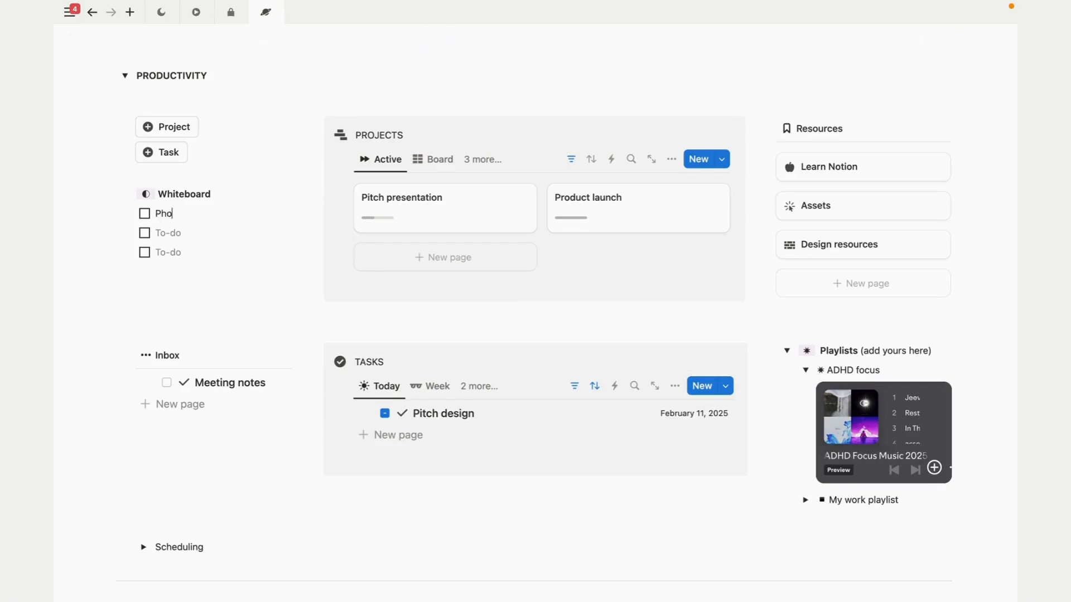
pyautogui.write('ne t')
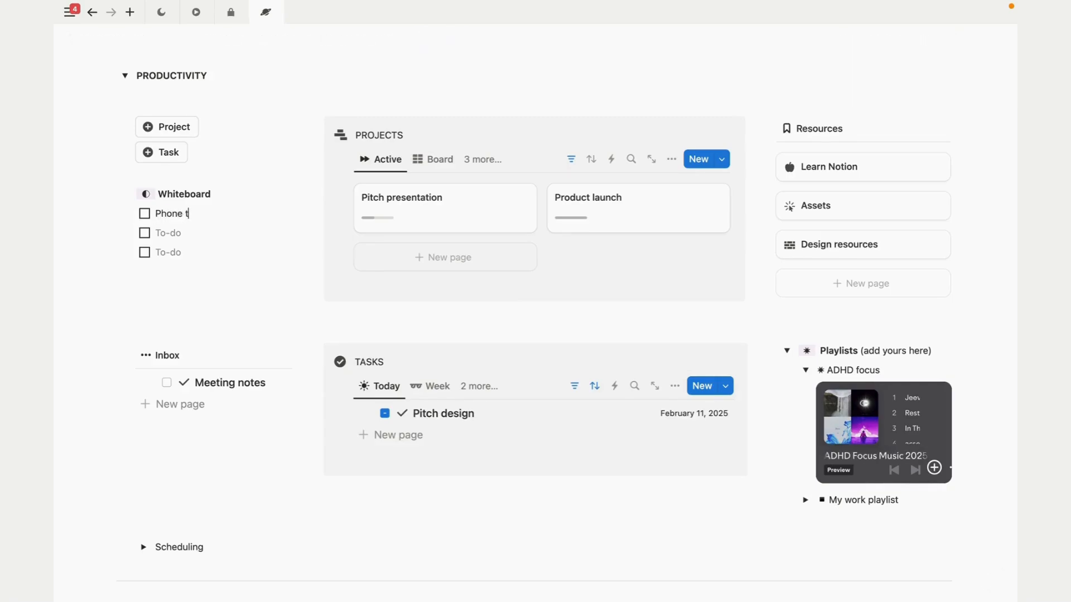
pyautogui.write('oc')
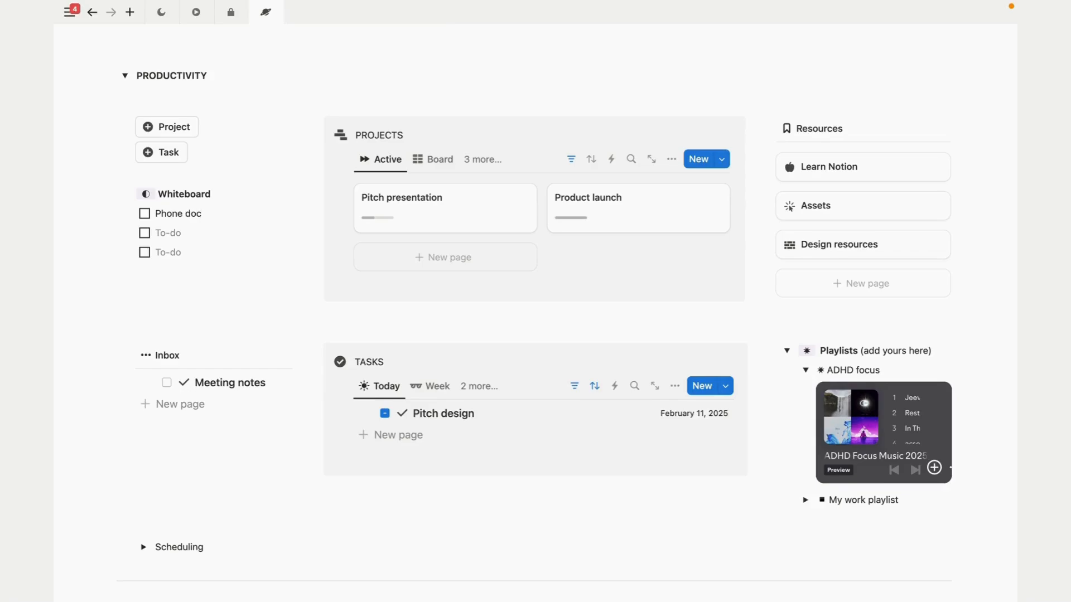
pyautogui.click(231, 12)
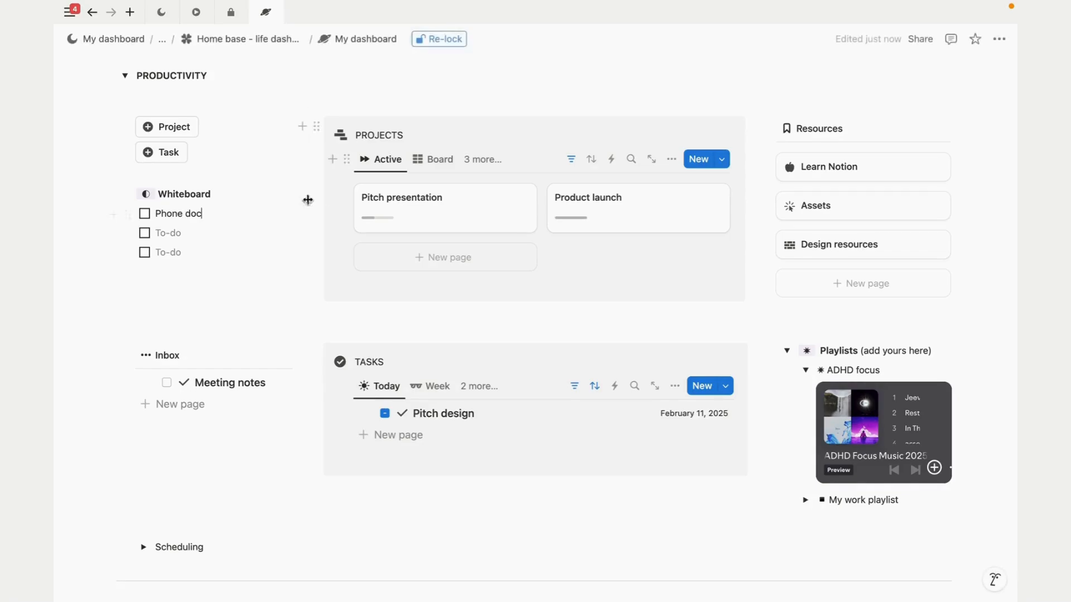
# Step: Switch the Projects section to its Goals view
pyautogui.click(441, 159)
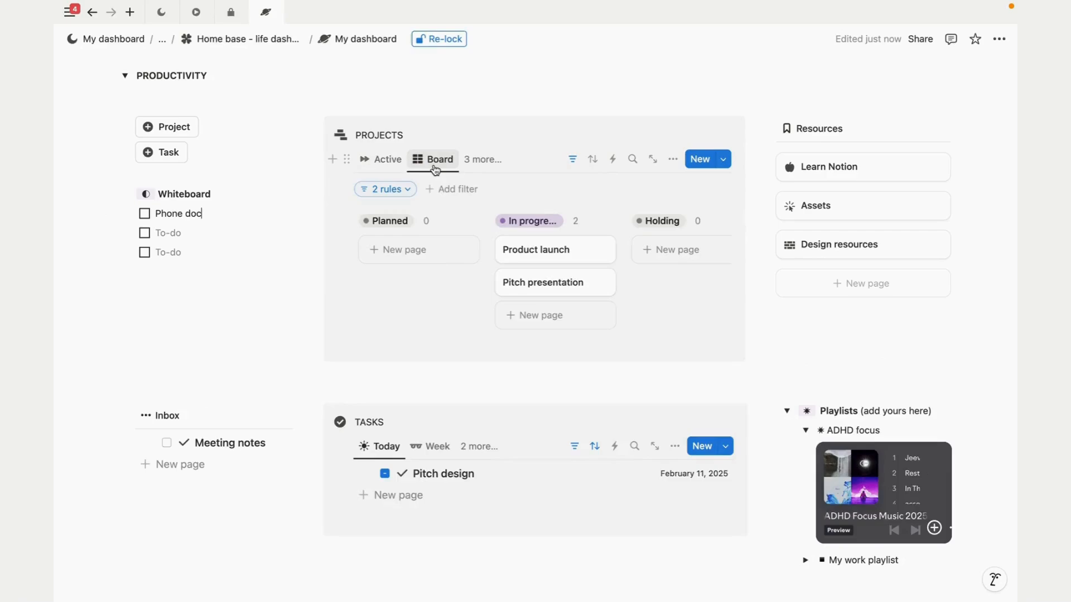
pyautogui.click(483, 159)
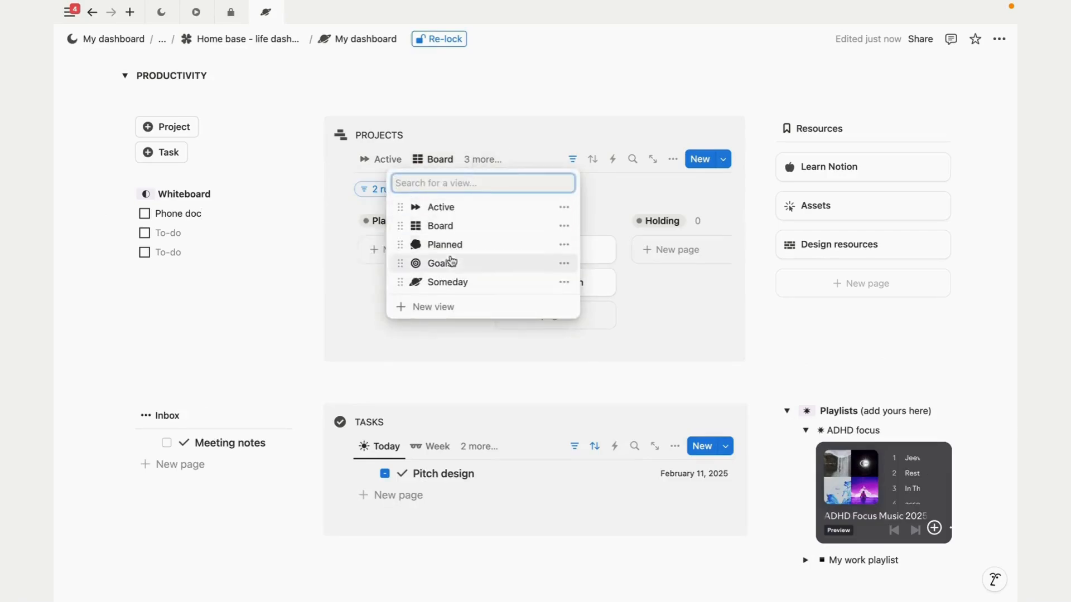
pyautogui.click(441, 263)
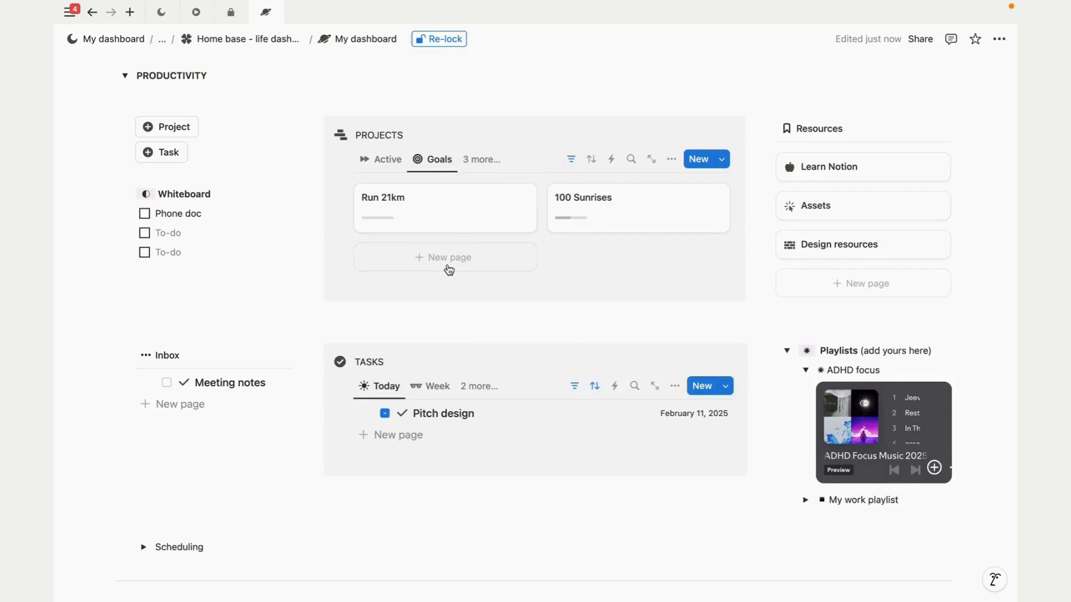
pyautogui.moveTo(169, 131)
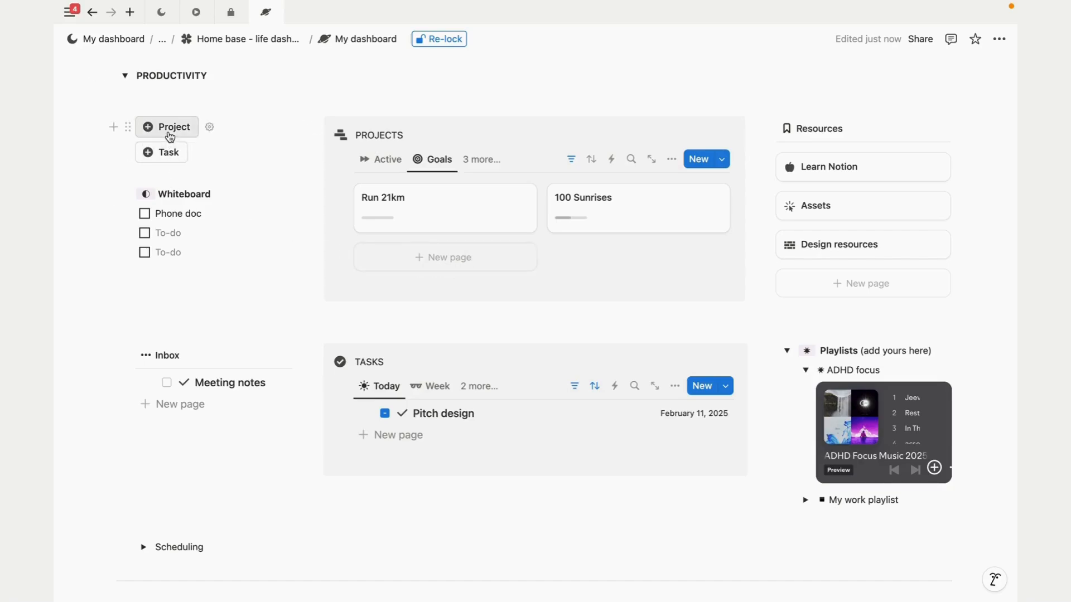
# Step: Create a full-page project titled 'HB explainer video' with tasks shown as a board
pyautogui.click(166, 127)
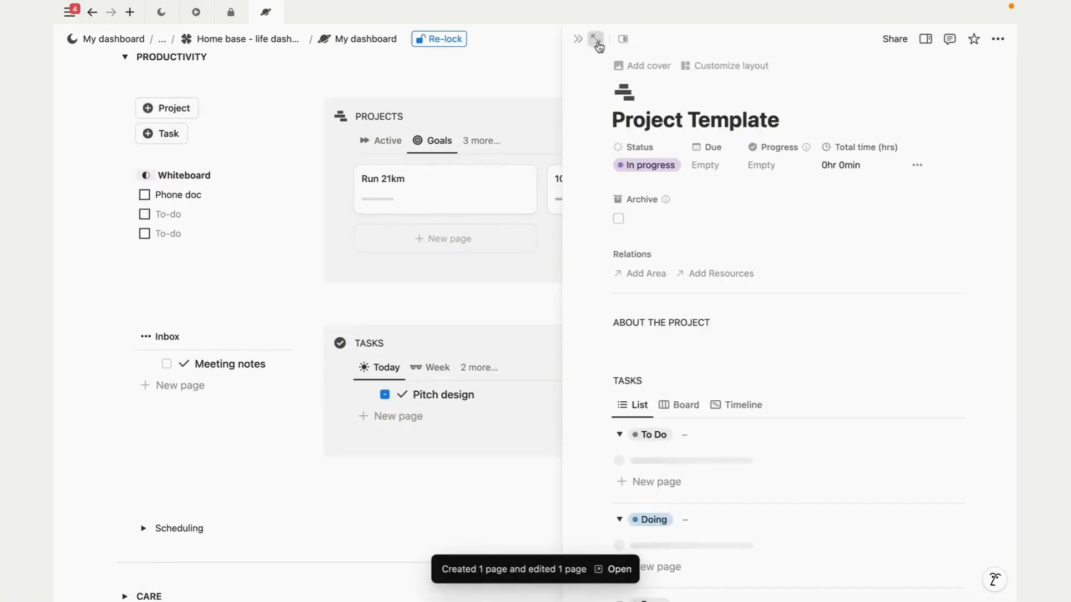
pyautogui.click(595, 39)
pyautogui.write('HB')
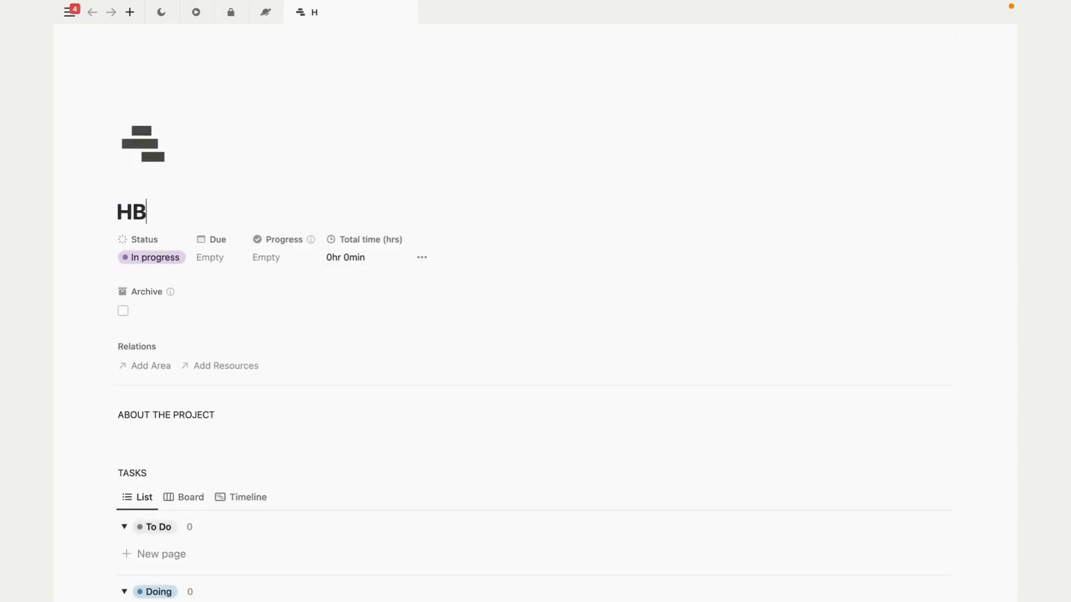
pyautogui.write('expa')
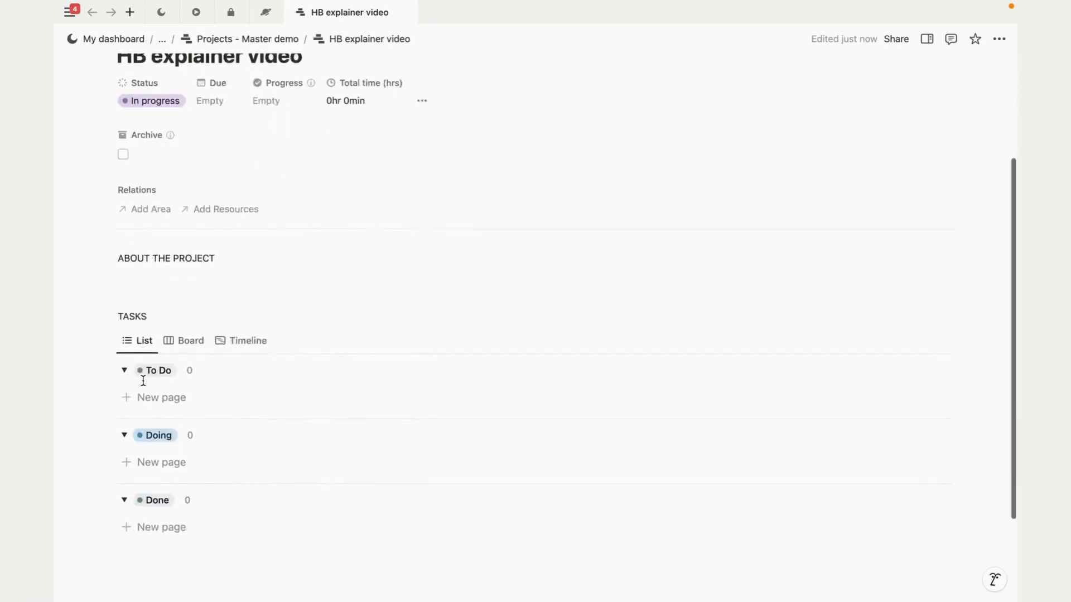
pyautogui.click(192, 341)
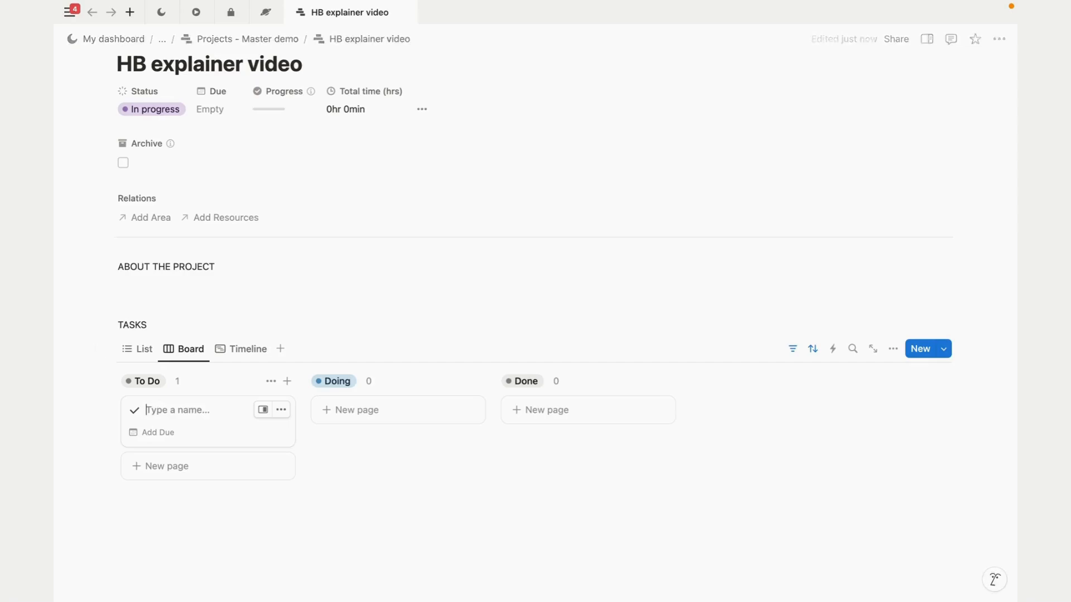
# Step: Add the tasks Script, Storyboard and Motion sample to the project
pyautogui.write('Script')
pyautogui.write('Task')
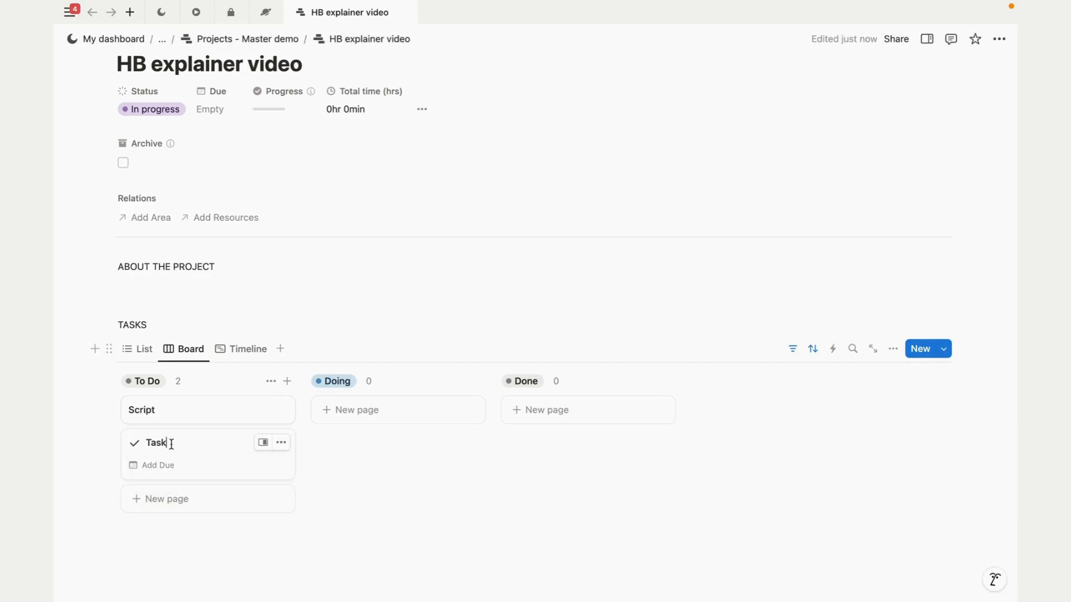
pyautogui.write('S')
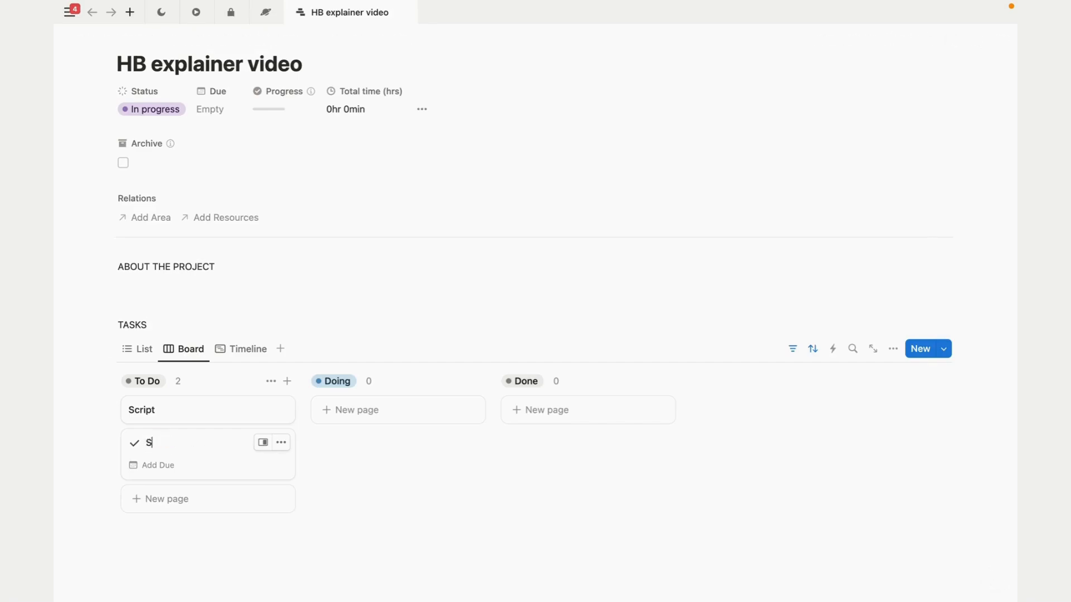
pyautogui.write('toryboard')
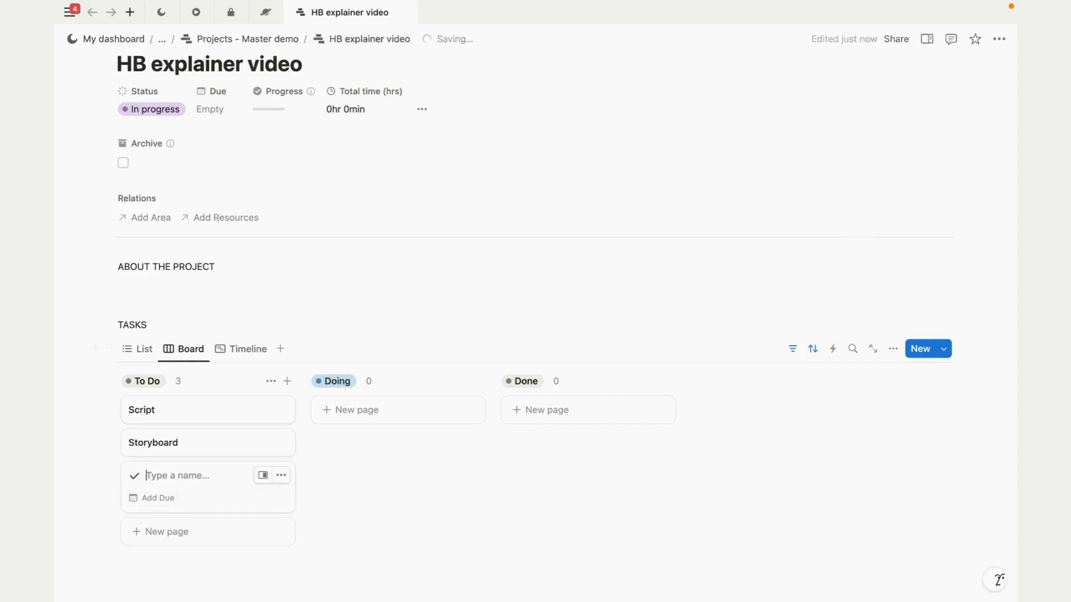
pyautogui.write('Motion s')
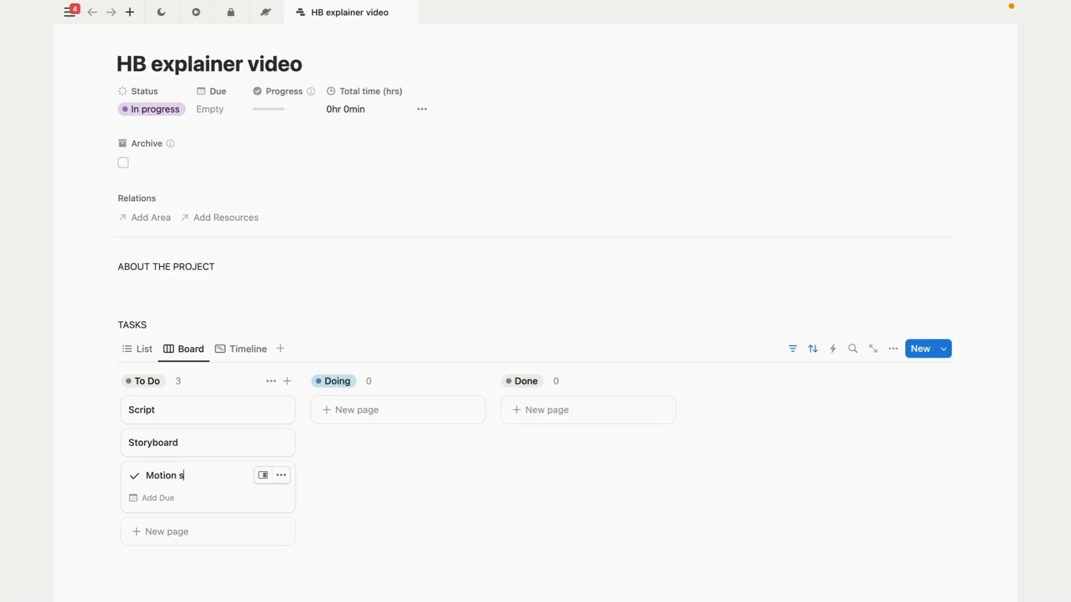
pyautogui.write('ample')
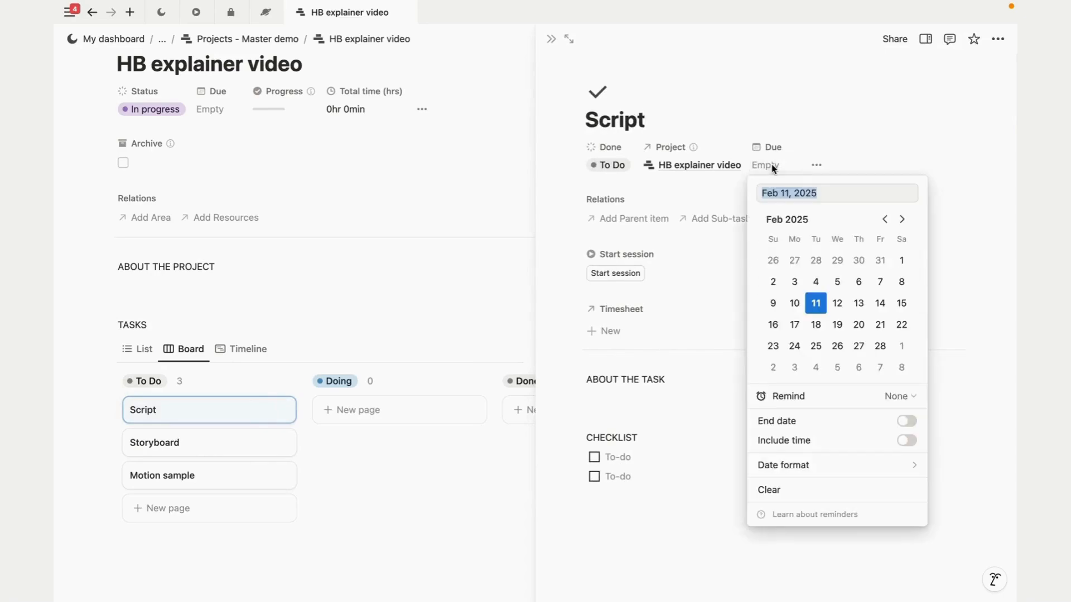
# Step: Set the Script task due today, February 11, 2025, and close the preview
pyautogui.click(815, 303)
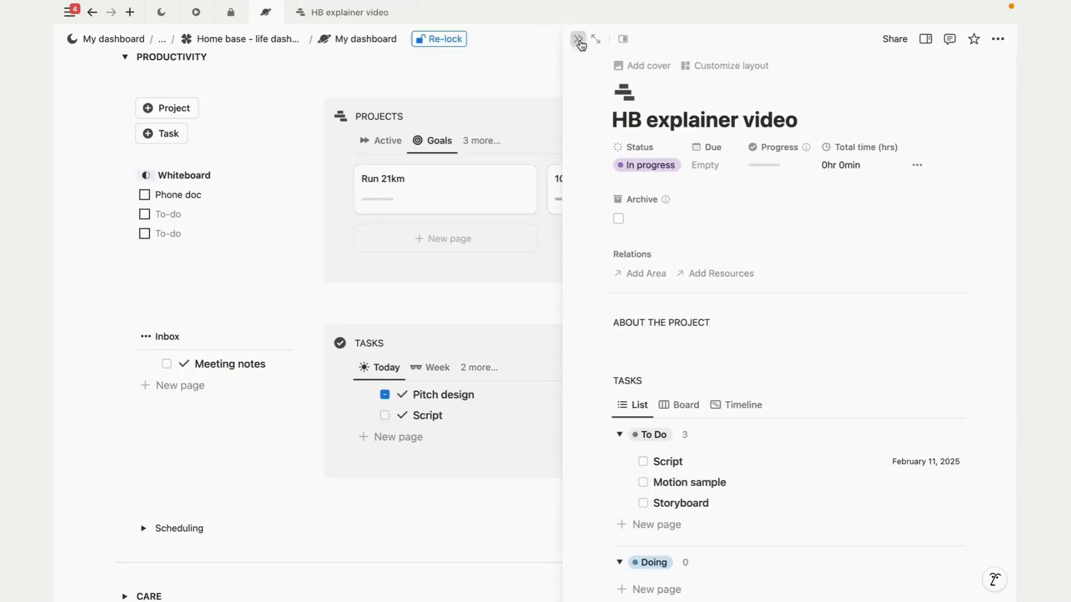
pyautogui.click(578, 39)
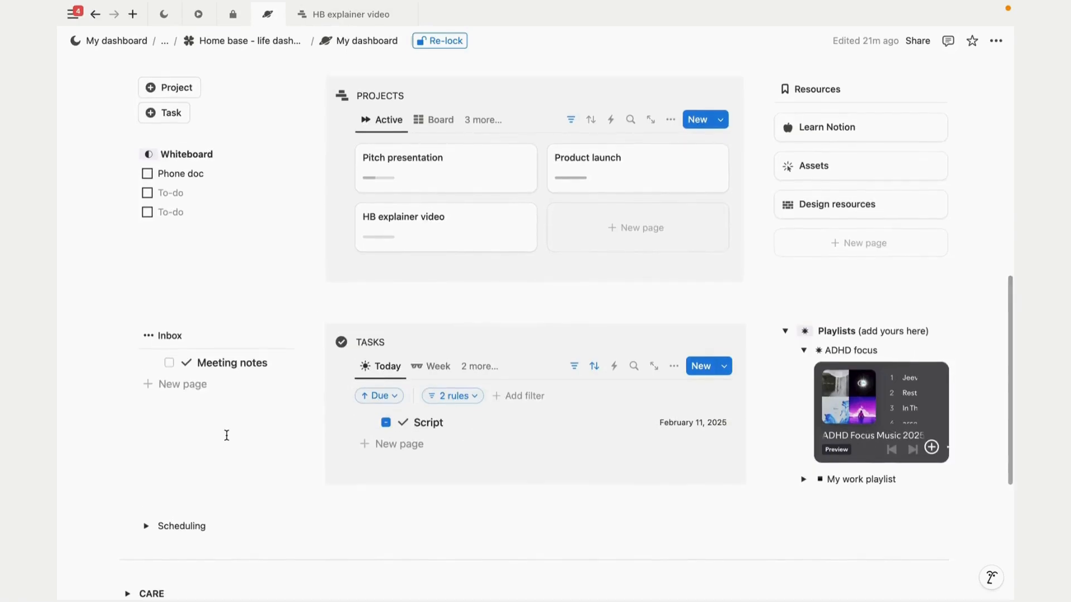
# Step: File the Meeting notes inbox item and show Scheduling as a timeline
pyautogui.scroll(-3)
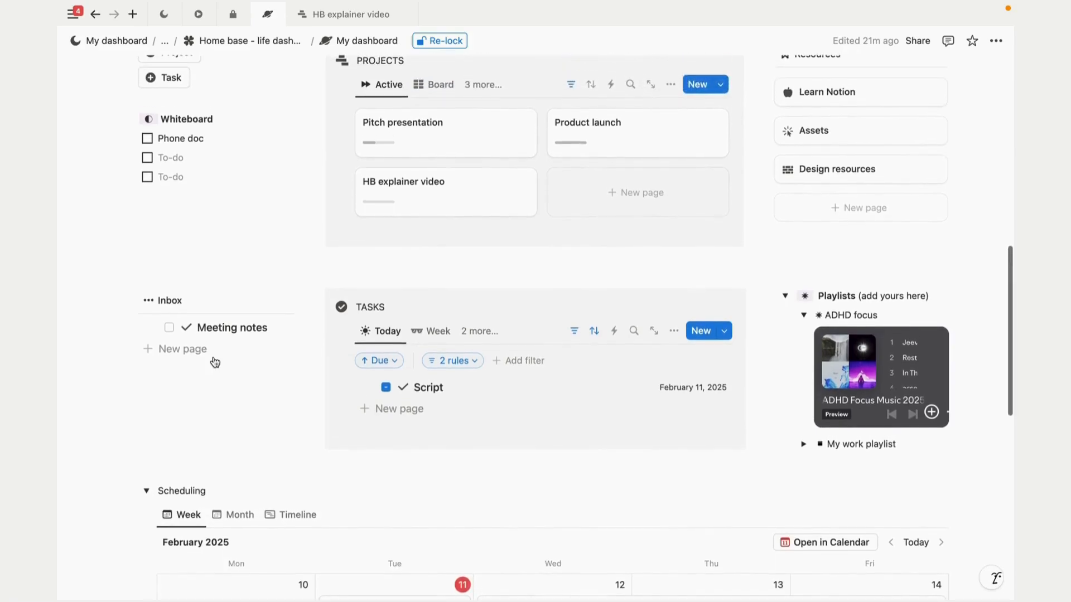
pyautogui.click(232, 327)
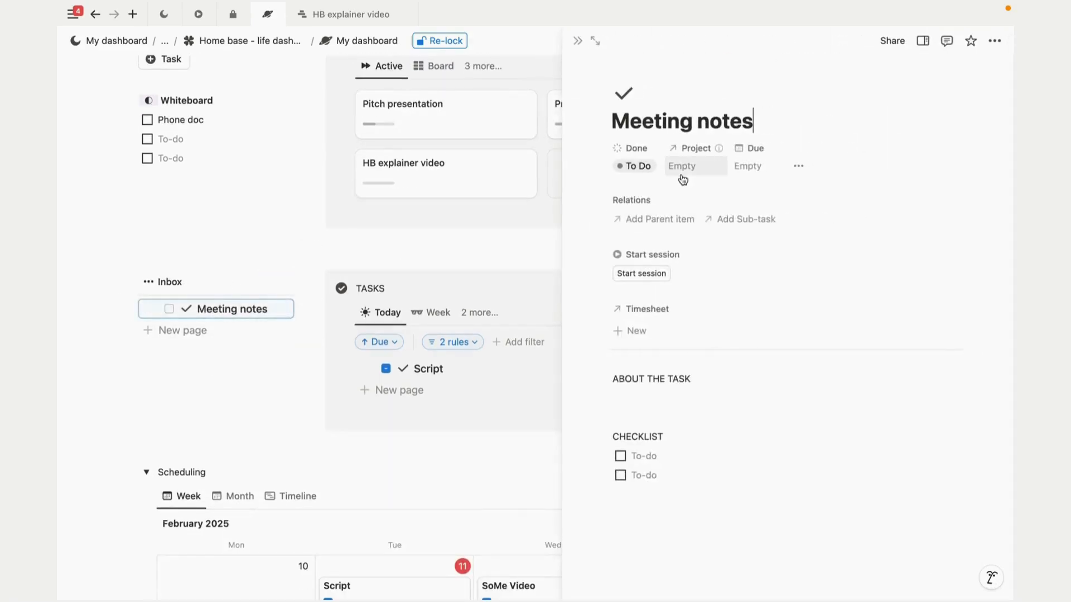
pyautogui.click(681, 166)
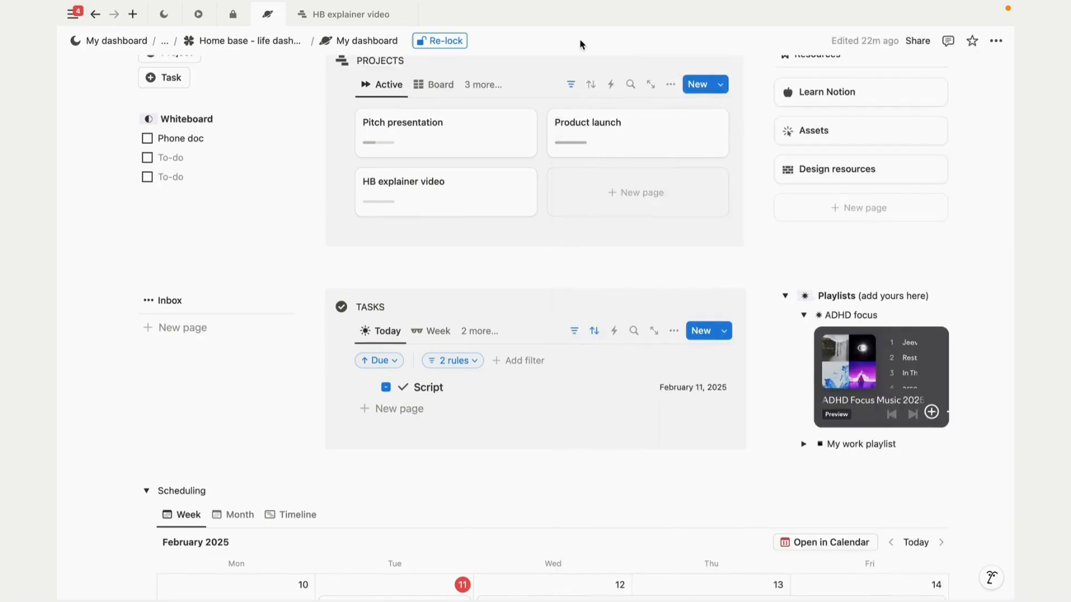
pyautogui.scroll(-3)
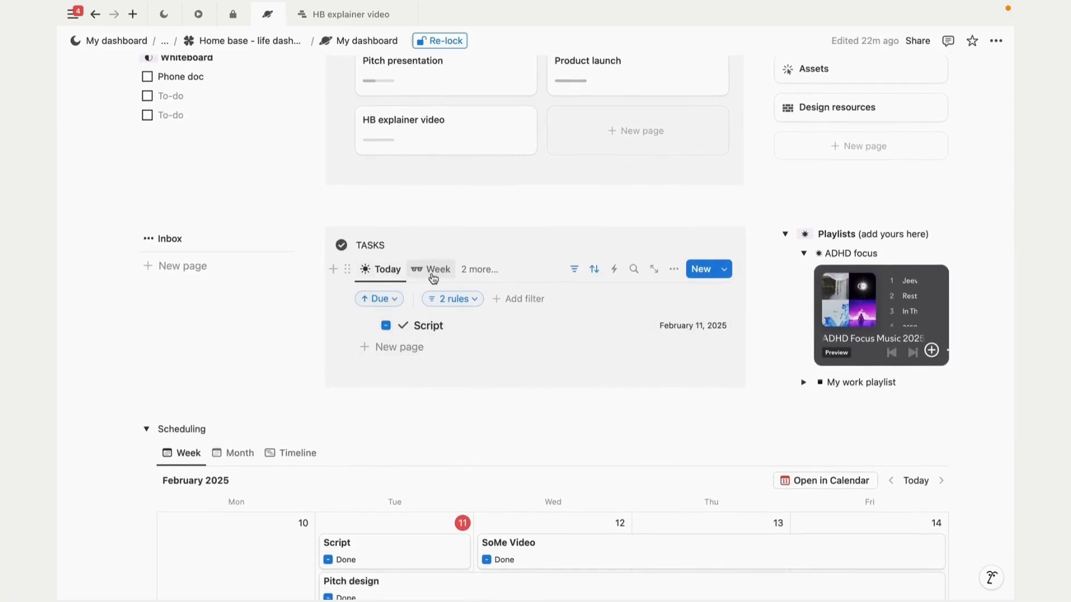
pyautogui.click(478, 268)
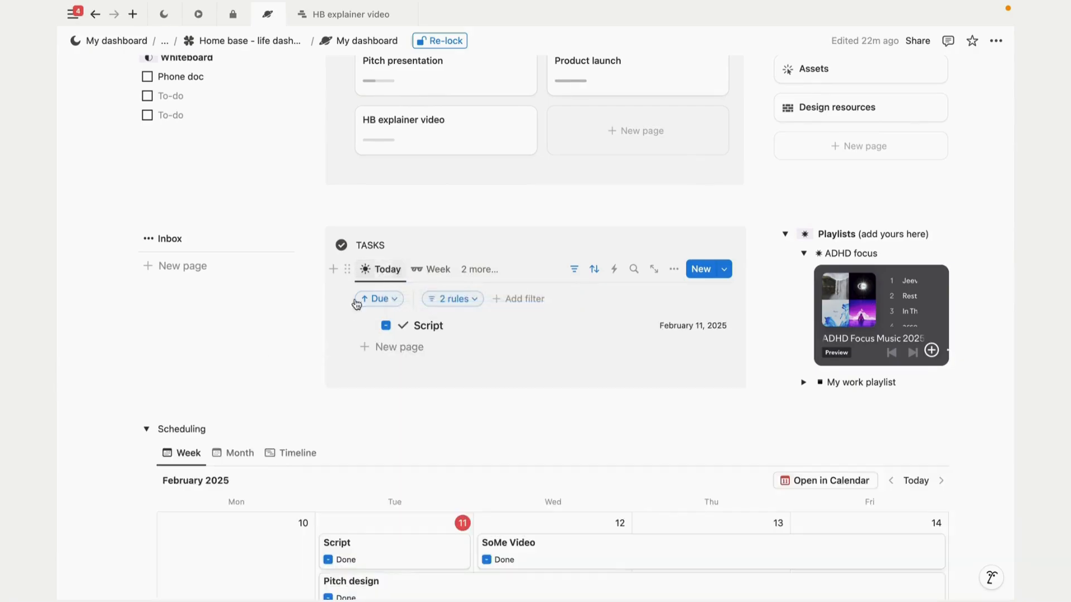
pyautogui.scroll(-3)
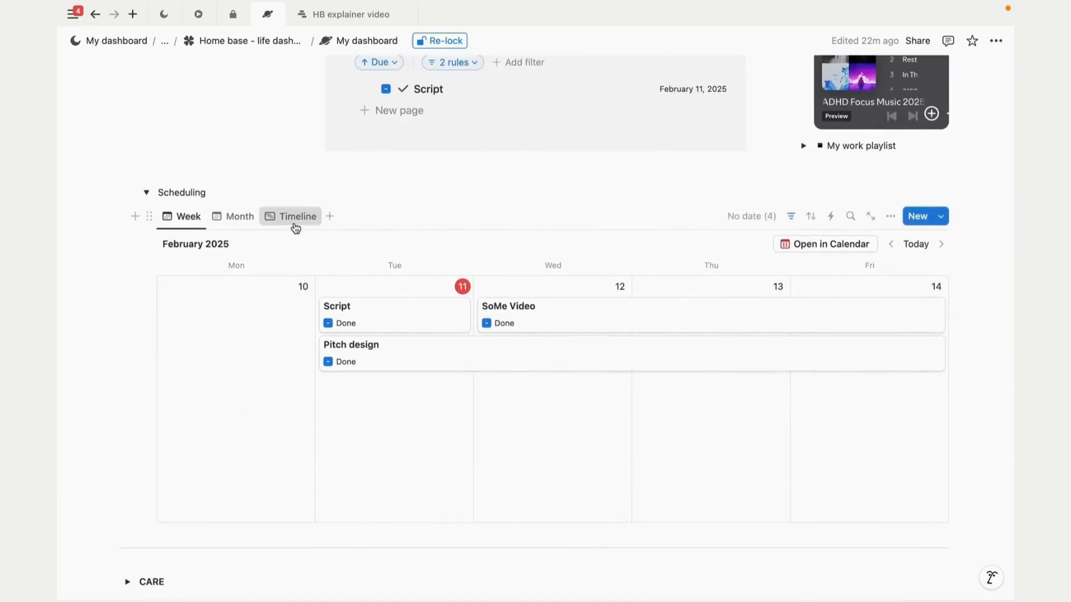
pyautogui.click(296, 216)
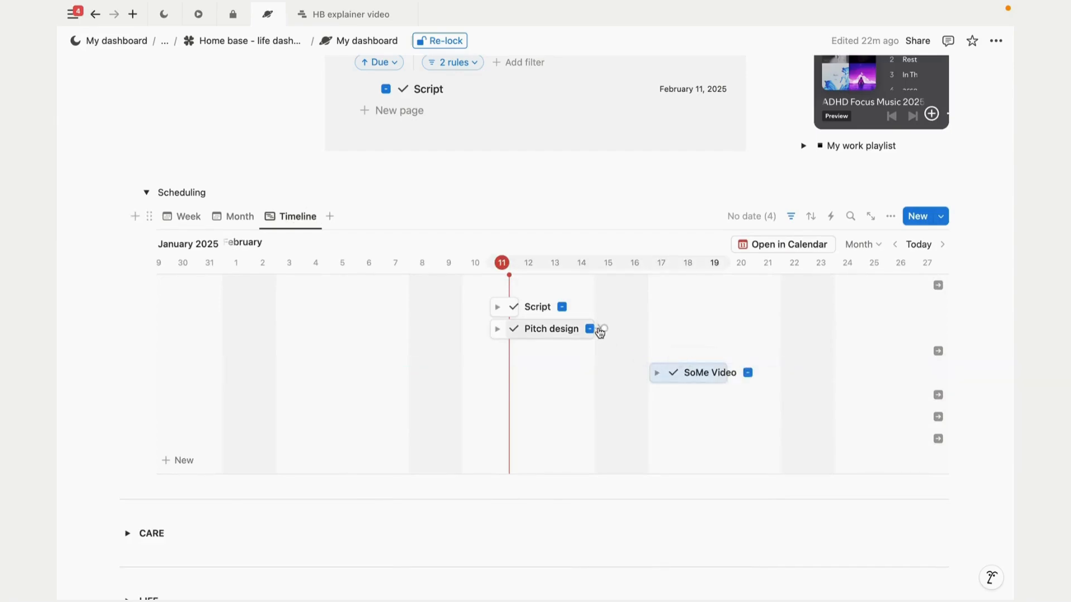
pyautogui.moveTo(374, 336)
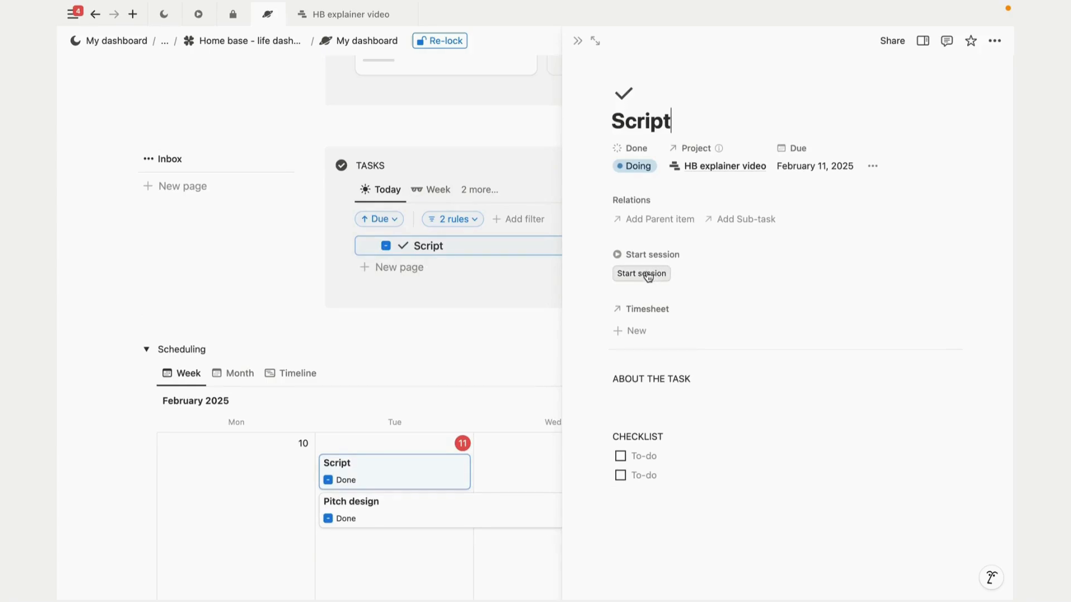
# Step: Start a time-tracking session on the Script task, then end it from its timesheet
pyautogui.click(640, 274)
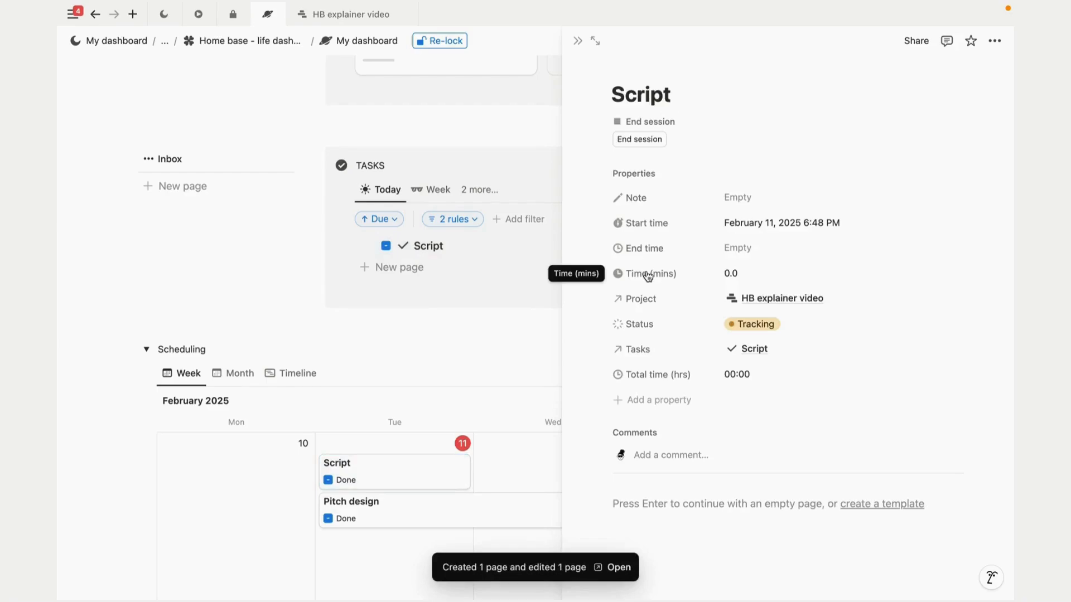
pyautogui.click(669, 94)
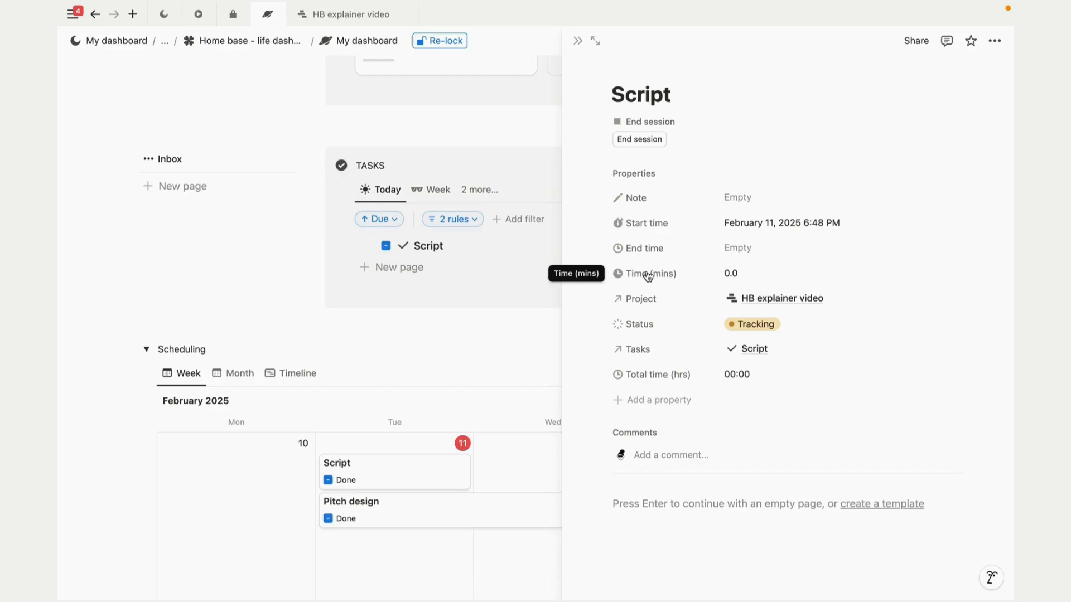
pyautogui.click(577, 40)
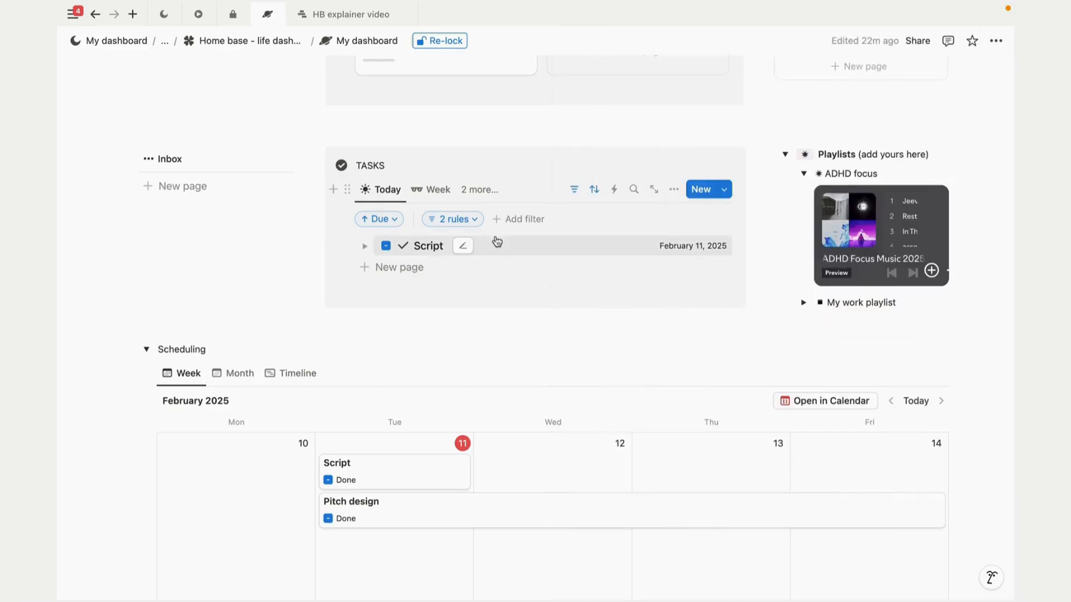
pyautogui.click(428, 246)
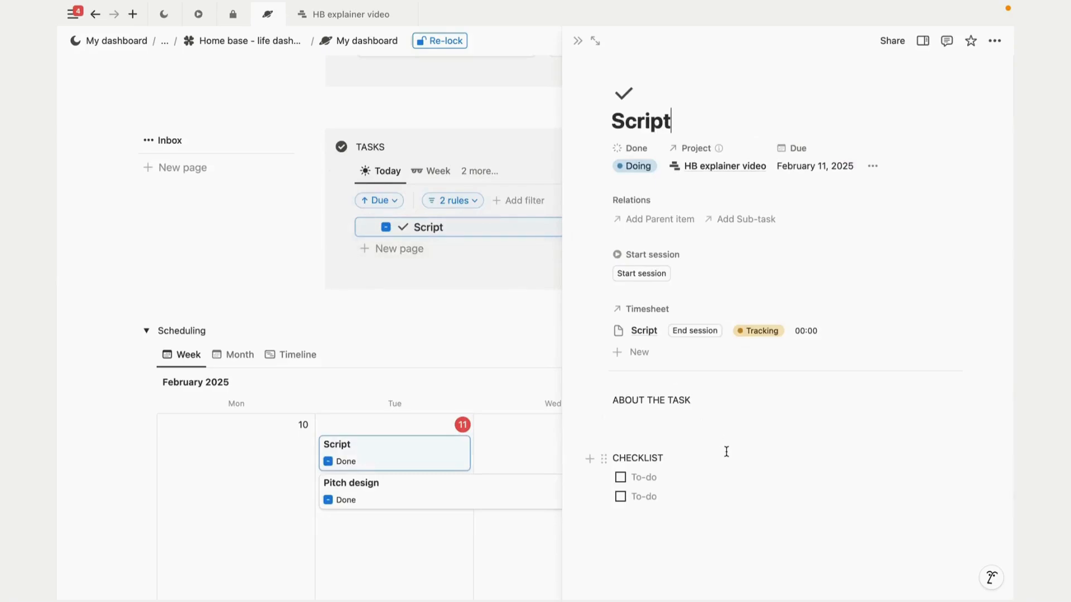
pyautogui.moveTo(833, 337)
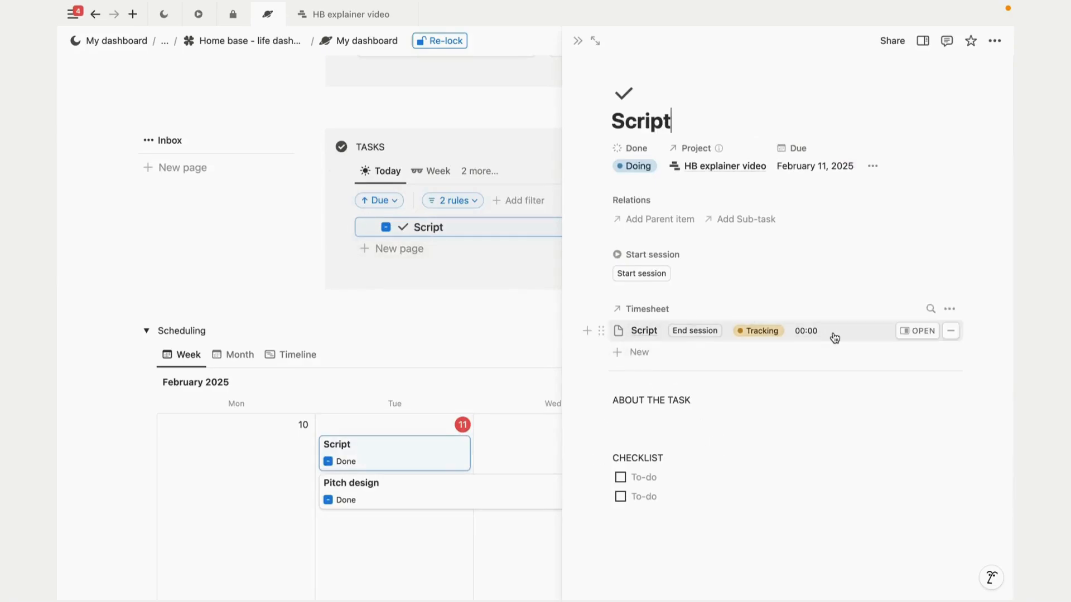
pyautogui.moveTo(806, 334)
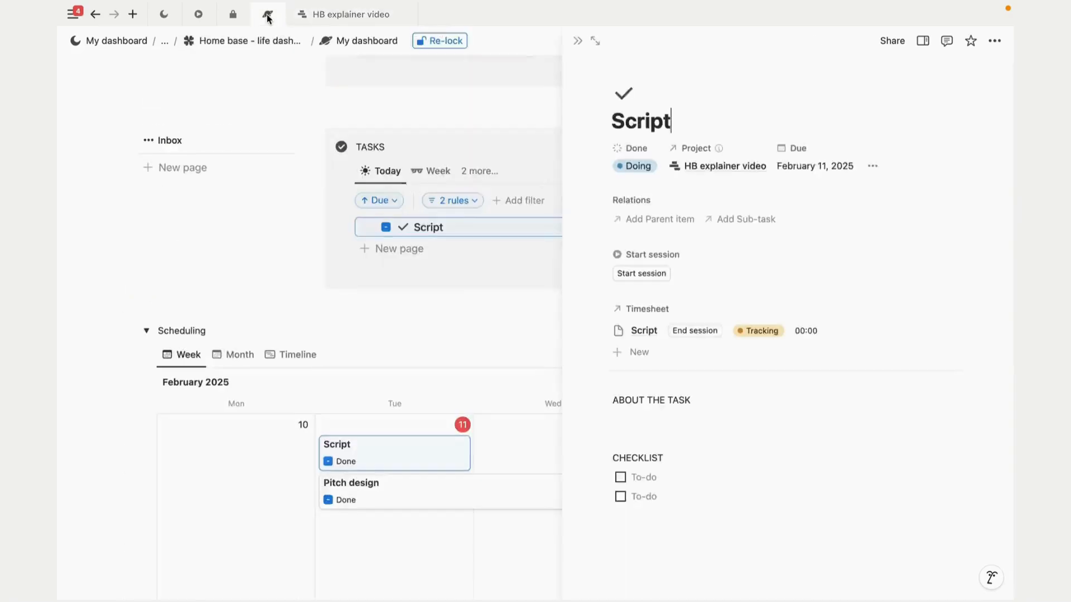
pyautogui.moveTo(650, 401)
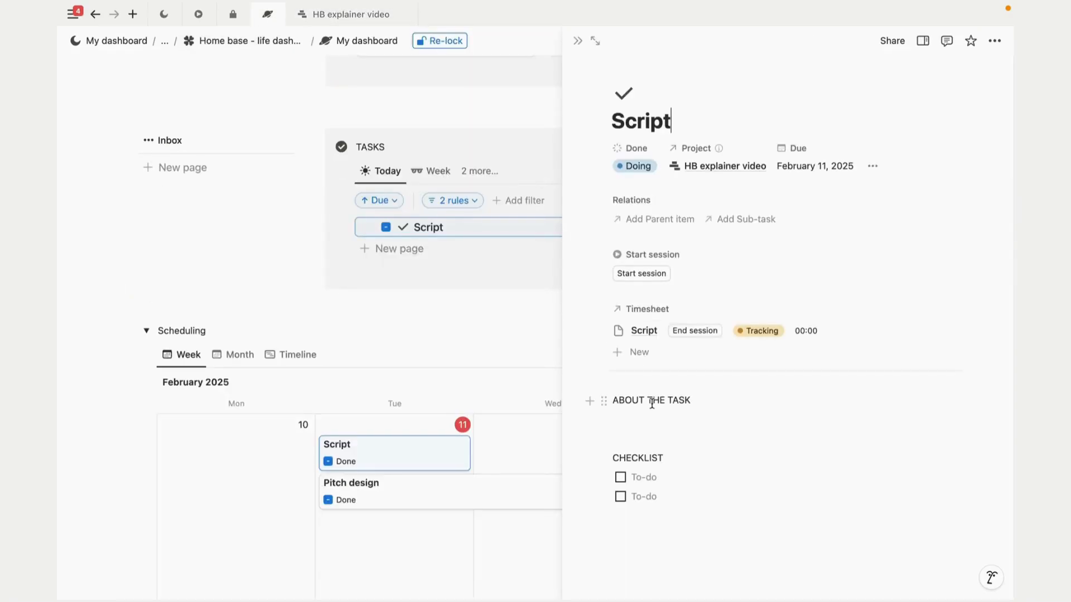
pyautogui.moveTo(695, 334)
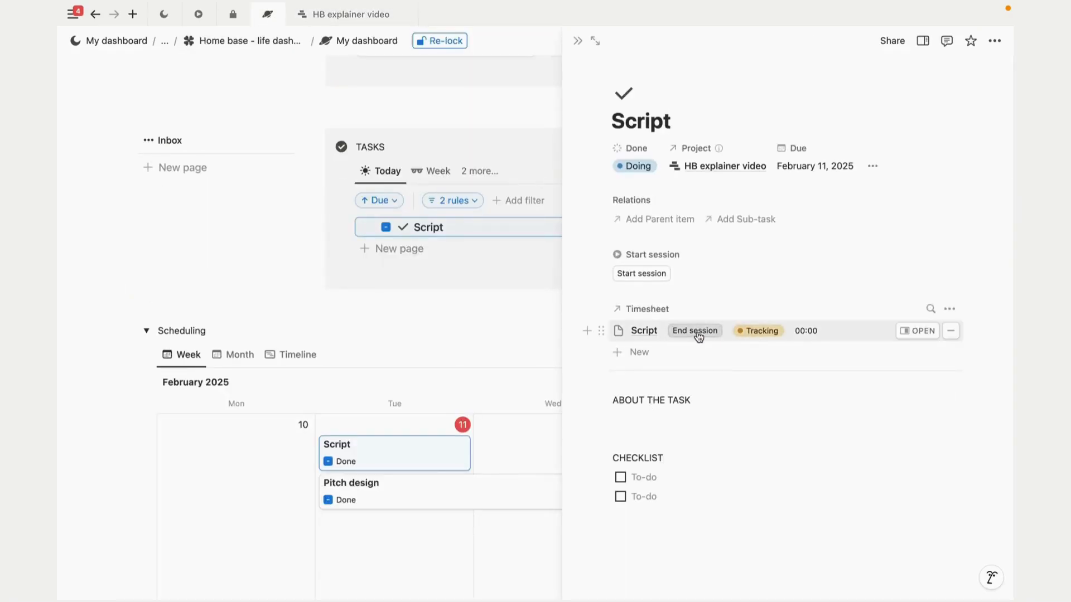
pyautogui.click(695, 331)
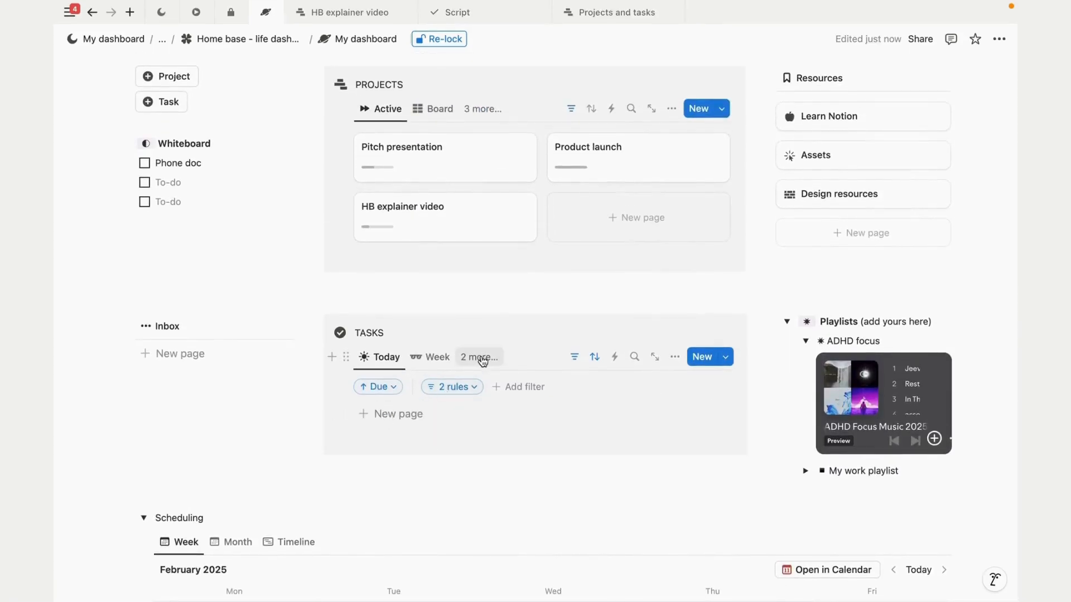
# Step: Show Tasks as a board sub-grouped by project and open the Projects templates list
pyautogui.click(431, 356)
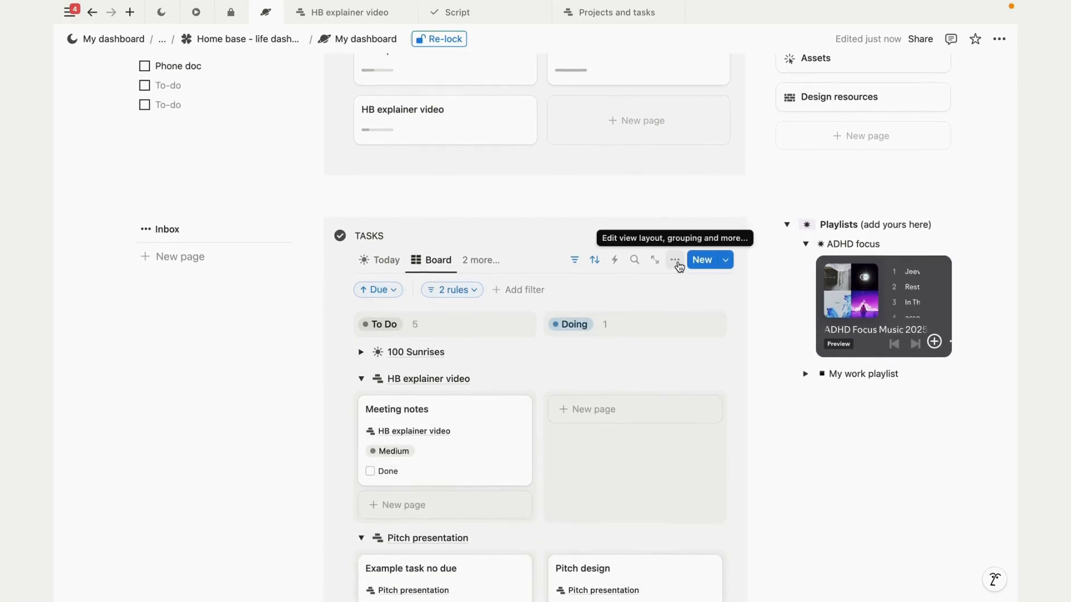
pyautogui.click(674, 260)
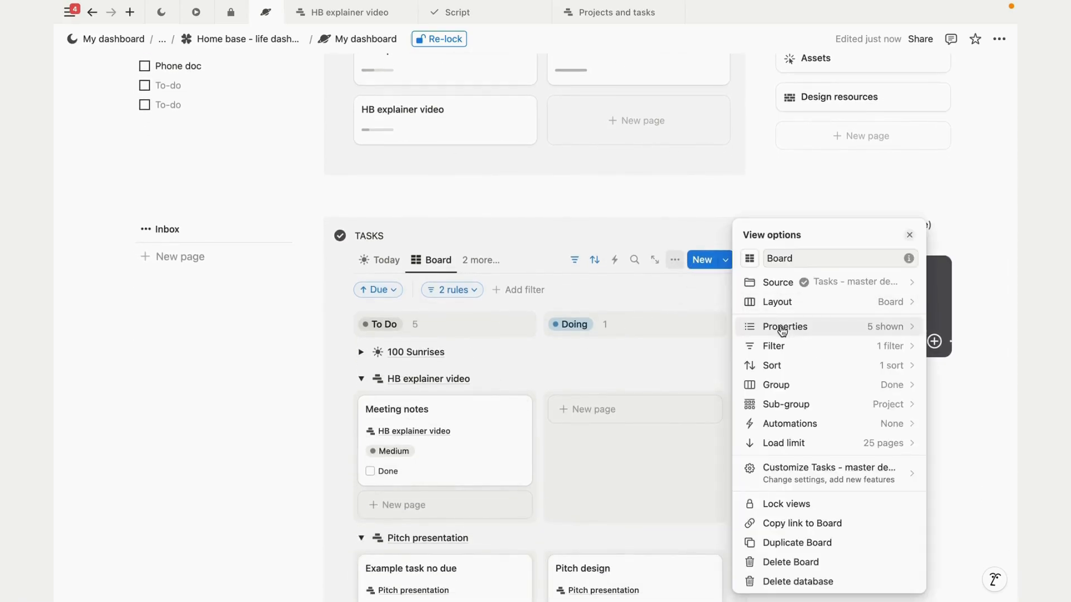
pyautogui.click(785, 405)
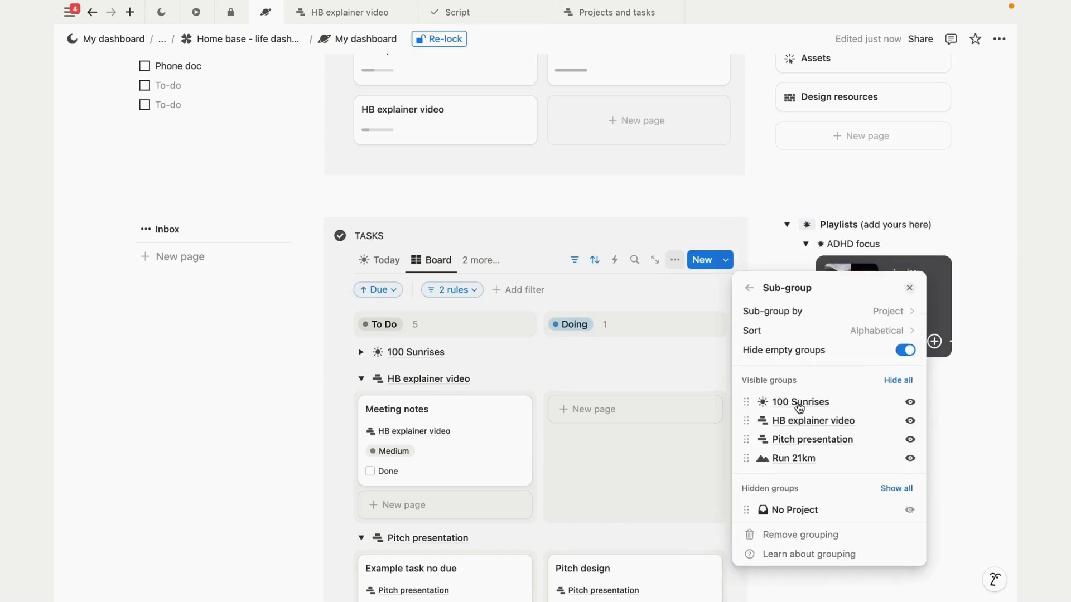
pyautogui.click(887, 311)
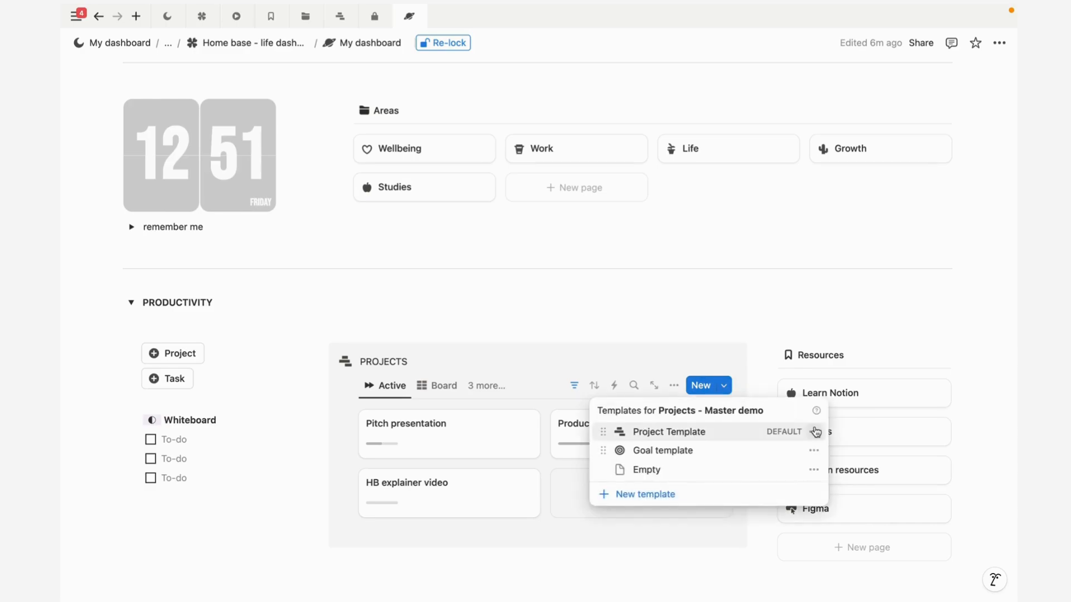
# Step: Open the Project Template full page, inspect its tasks filter, and switch tasks to List
pyautogui.click(663, 432)
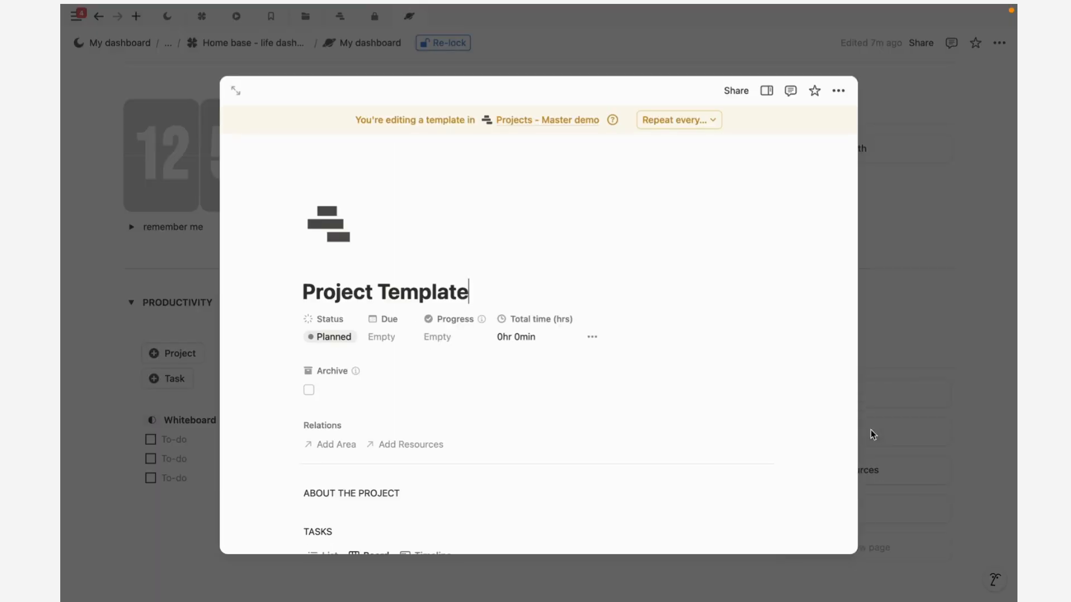
pyautogui.click(234, 91)
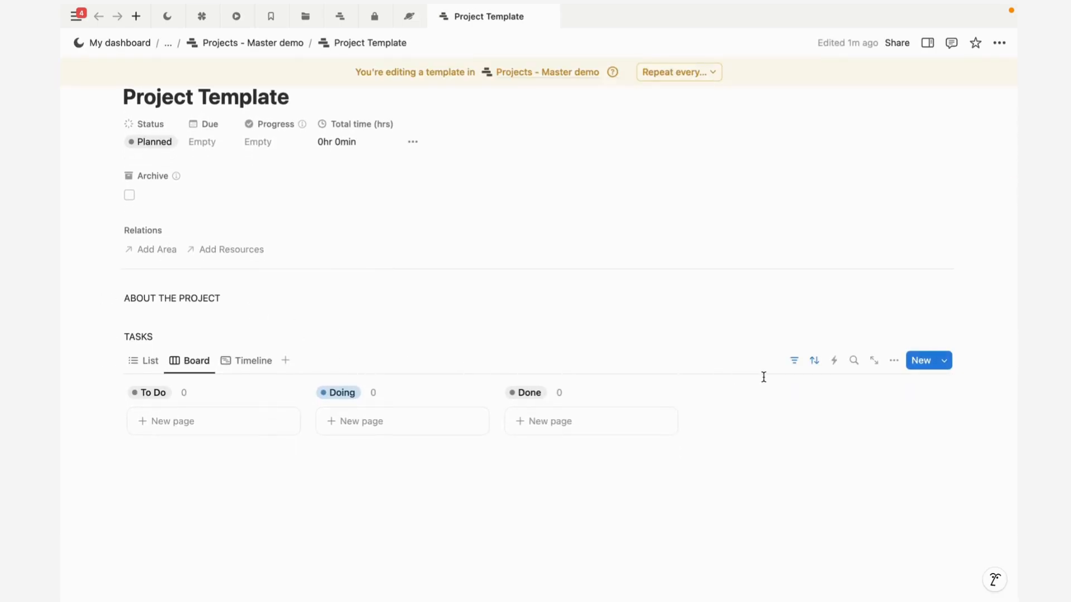
pyautogui.click(794, 361)
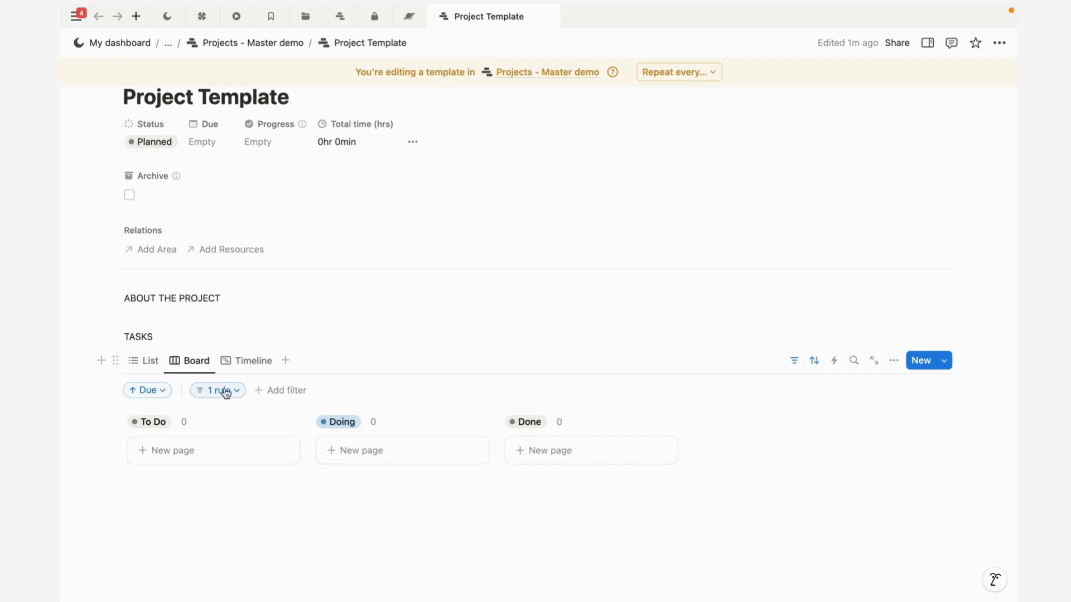
pyautogui.click(215, 389)
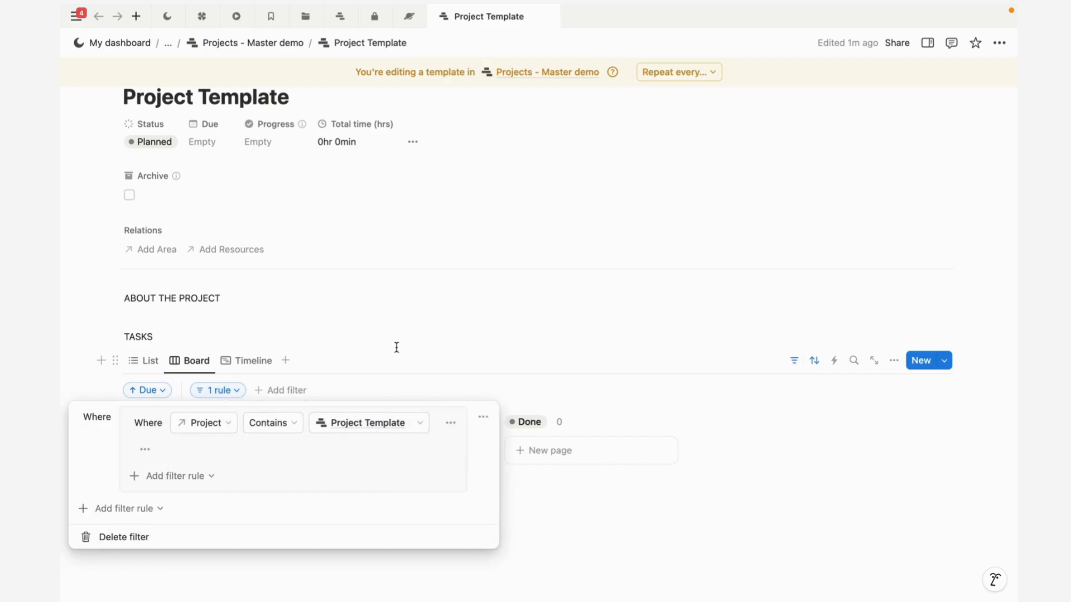
pyautogui.click(149, 361)
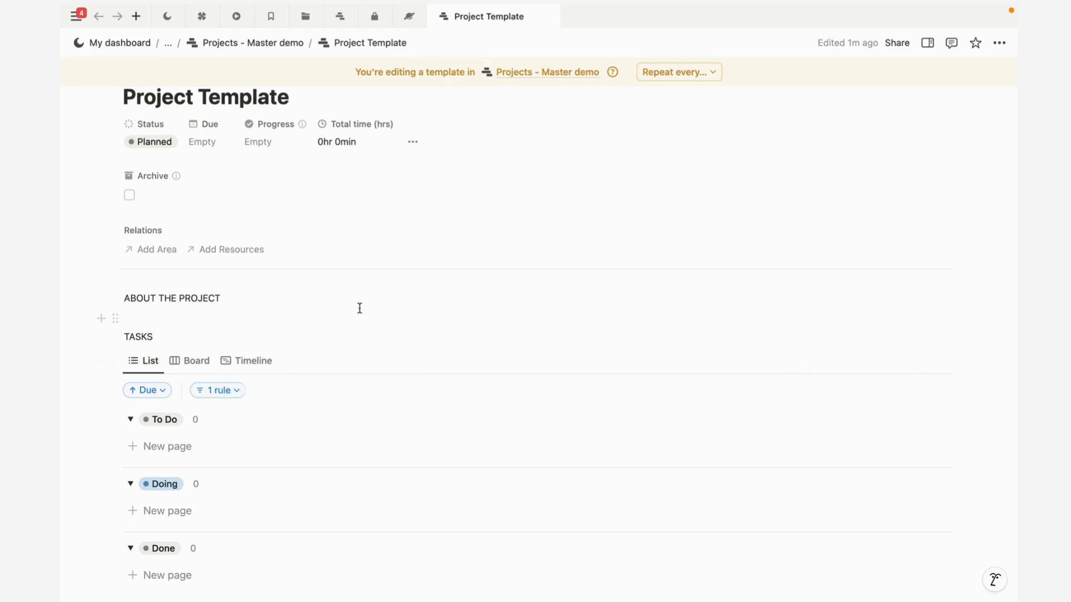
# Step: Add a DELIVERIES block to the template and turn it into a to-do
pyautogui.write('DELI')
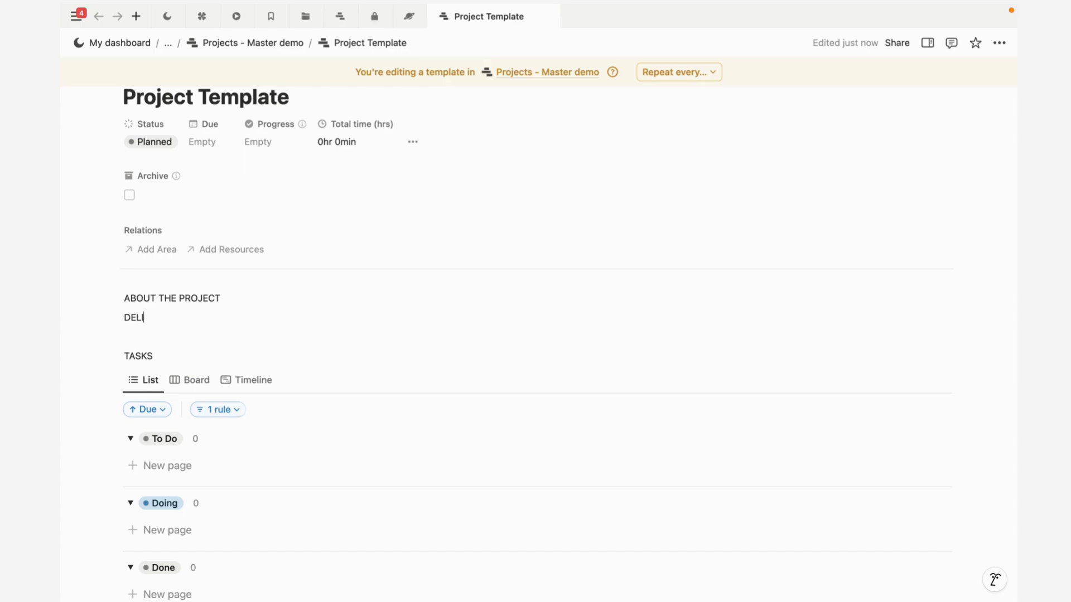
pyautogui.write('VERIES')
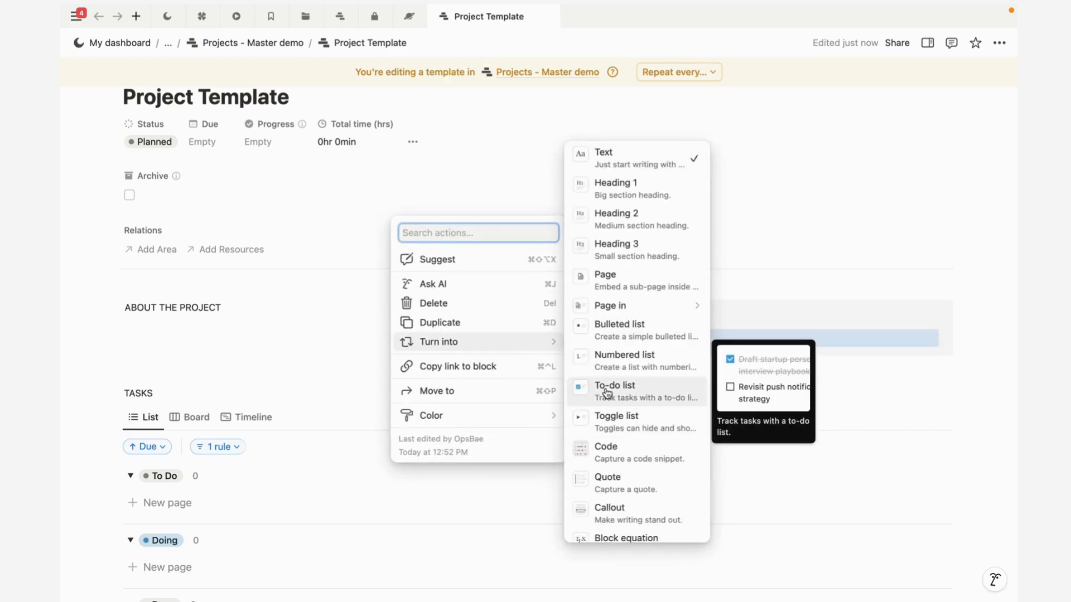
pyautogui.click(614, 385)
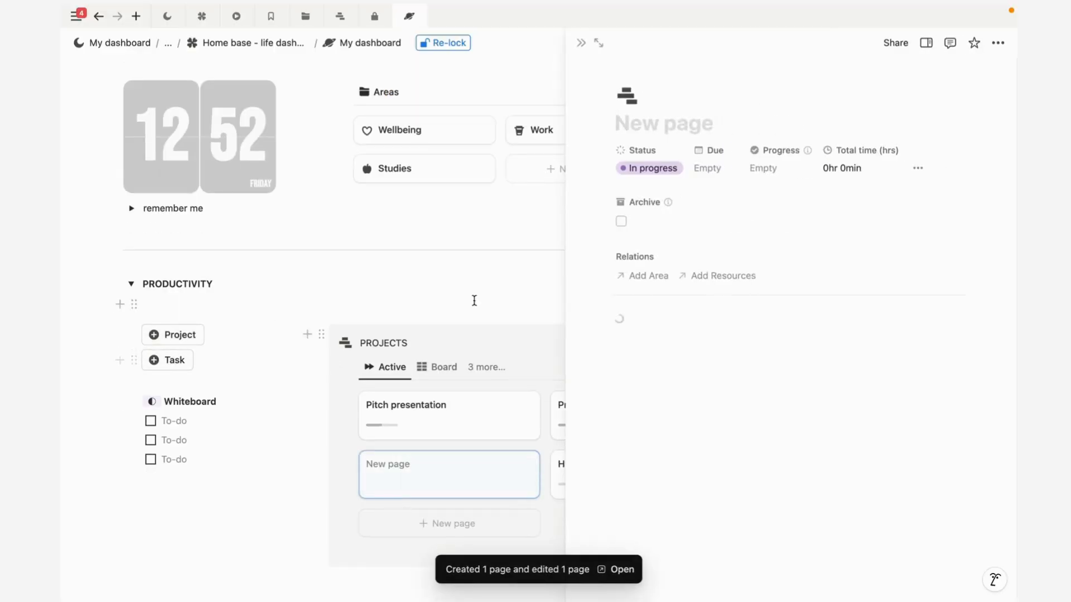
# Step: Delete the untitled test project from the dashboard's Projects list
pyautogui.click(621, 569)
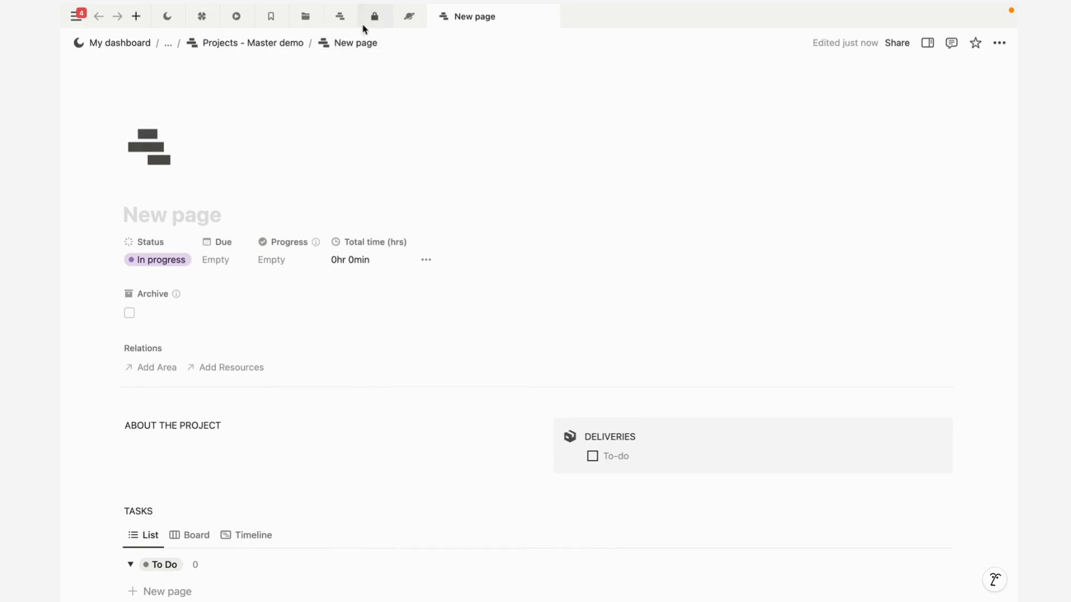
pyautogui.click(408, 16)
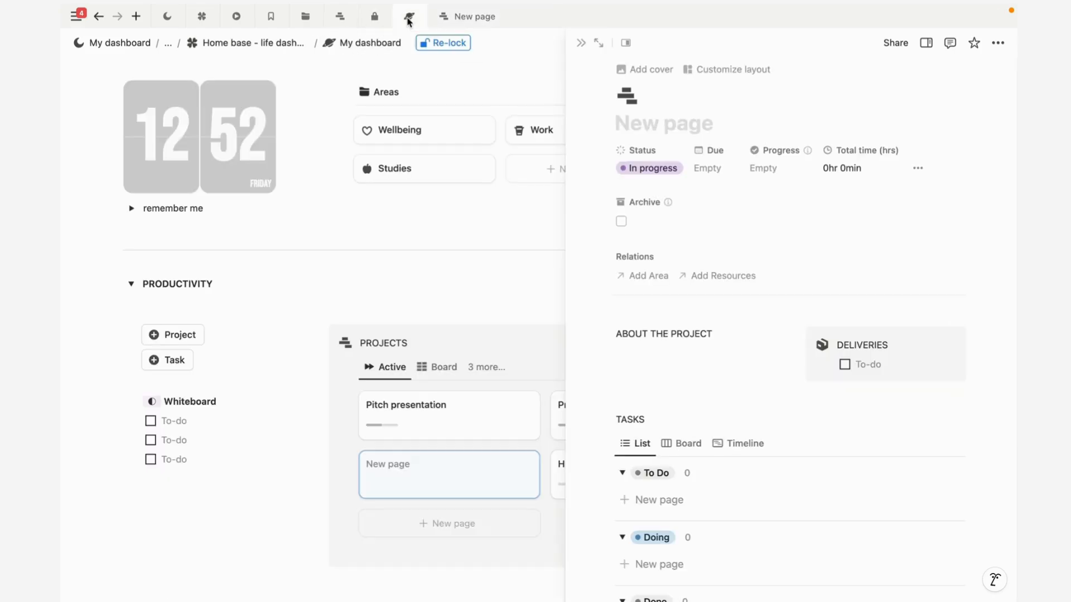
pyautogui.click(526, 468)
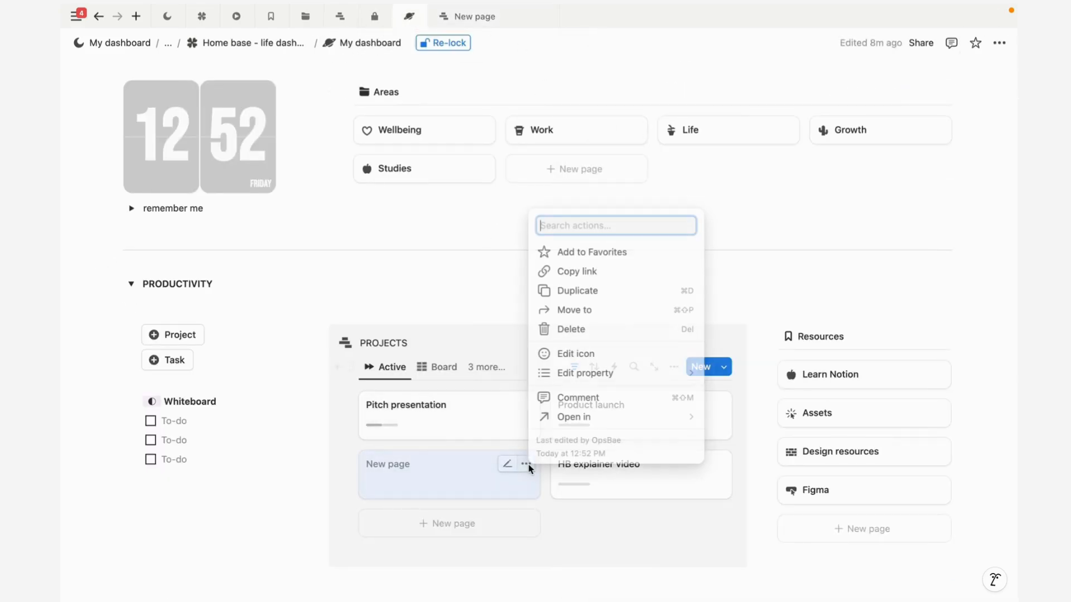
pyautogui.click(569, 328)
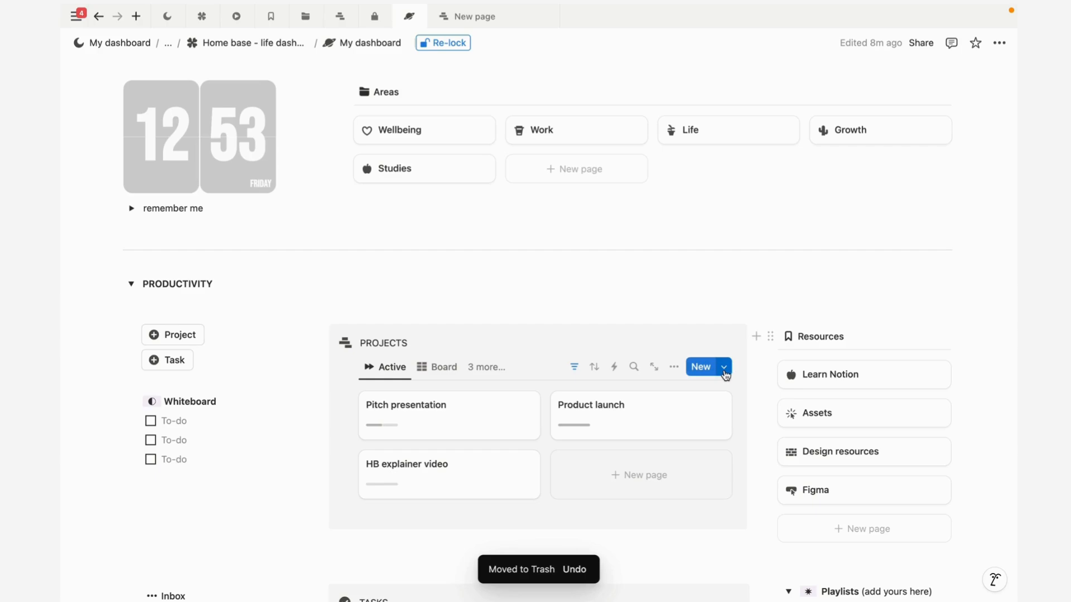
pyautogui.click(723, 367)
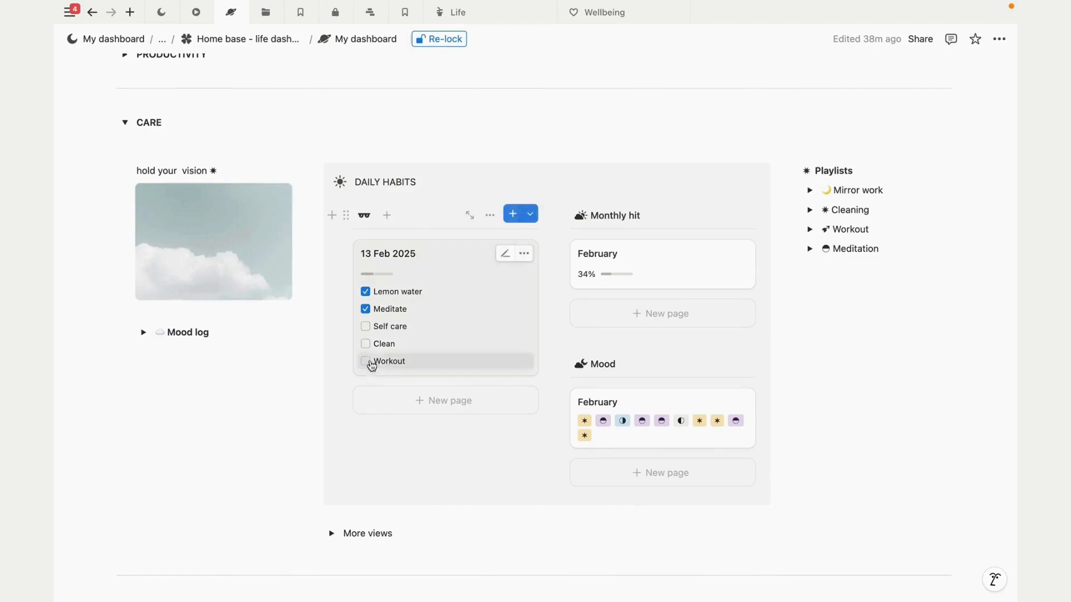
# Step: Tick the Self care, Clean and Workout habits on the 13 Feb 2025 card
pyautogui.click(365, 325)
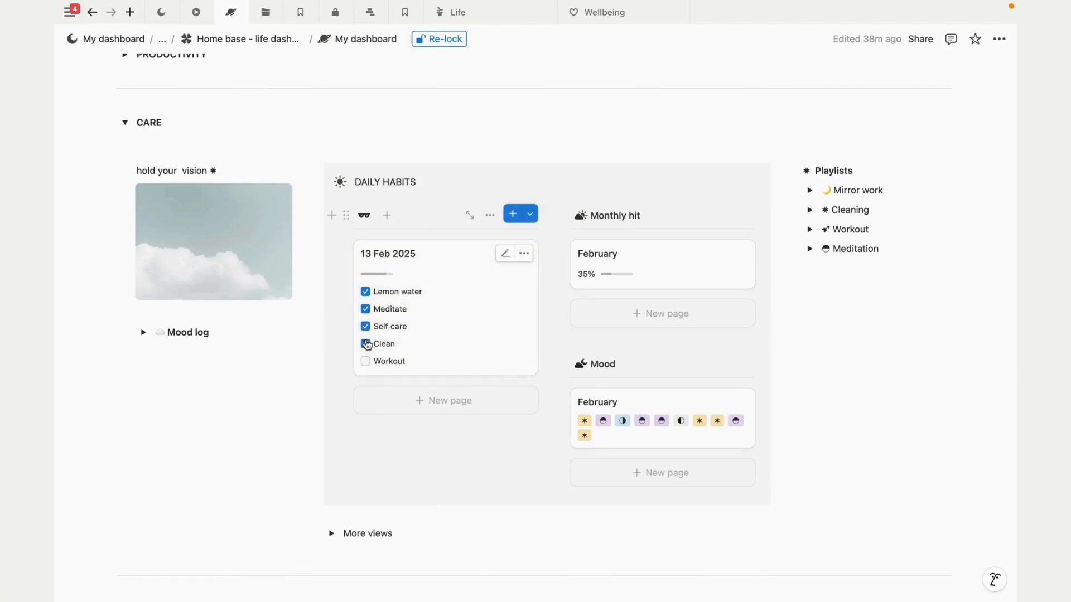
pyautogui.click(365, 343)
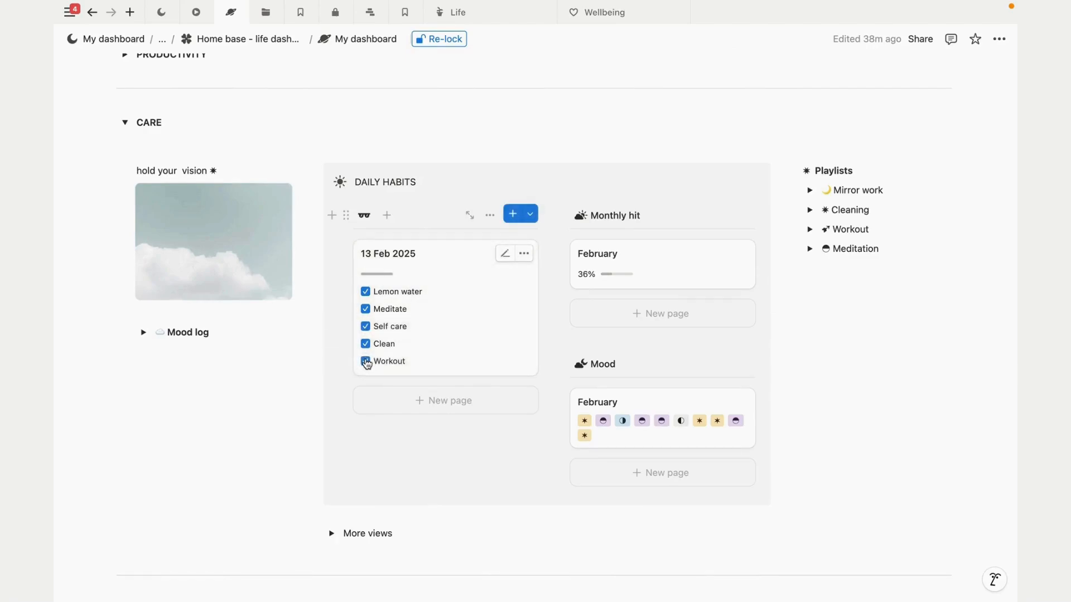
pyautogui.click(365, 361)
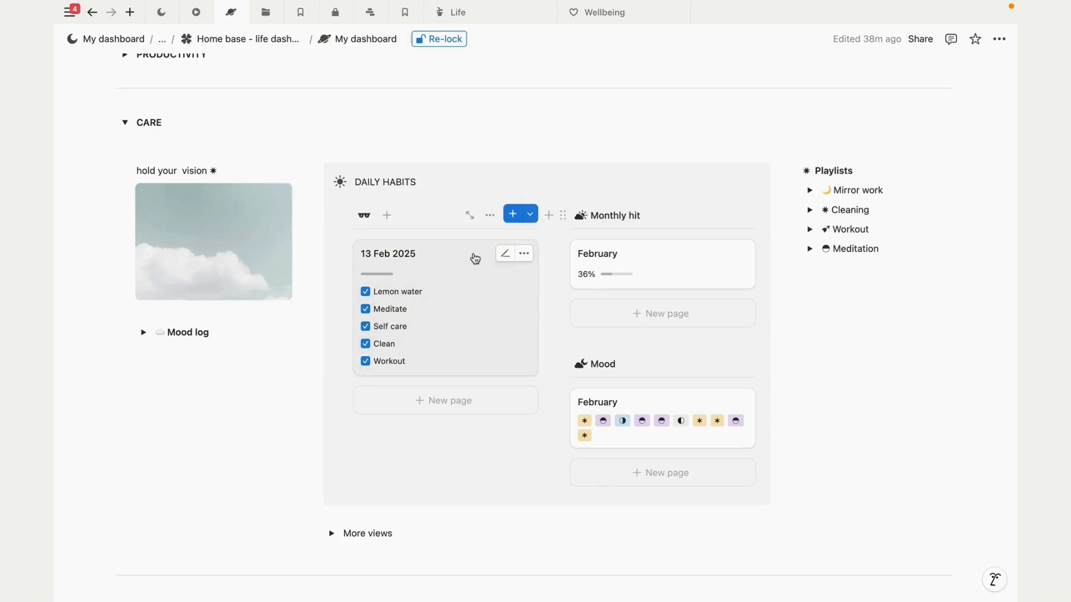
pyautogui.moveTo(438, 239)
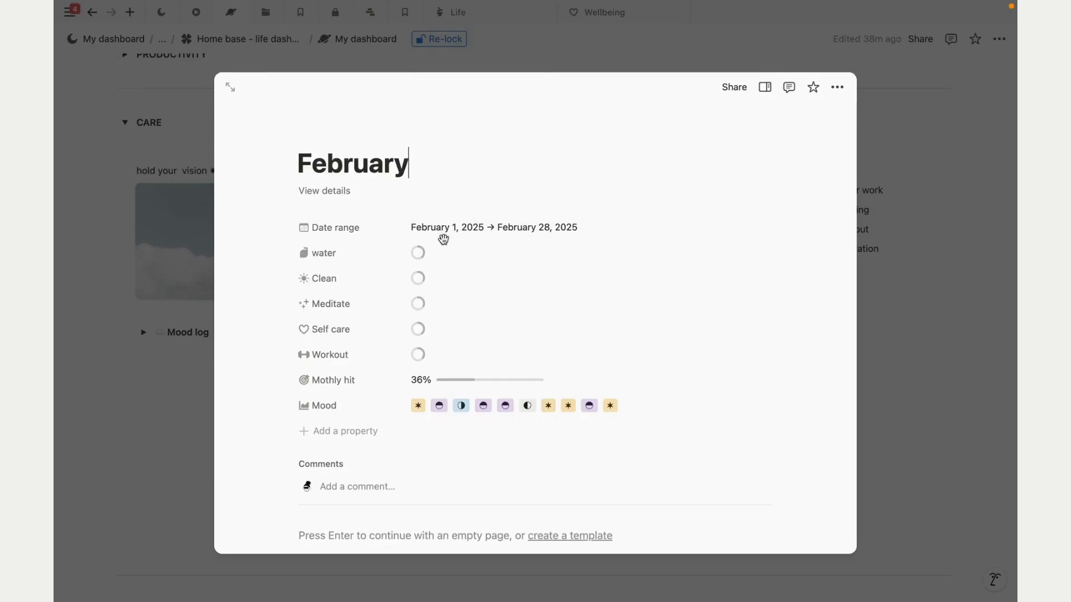
pyautogui.scroll(3)
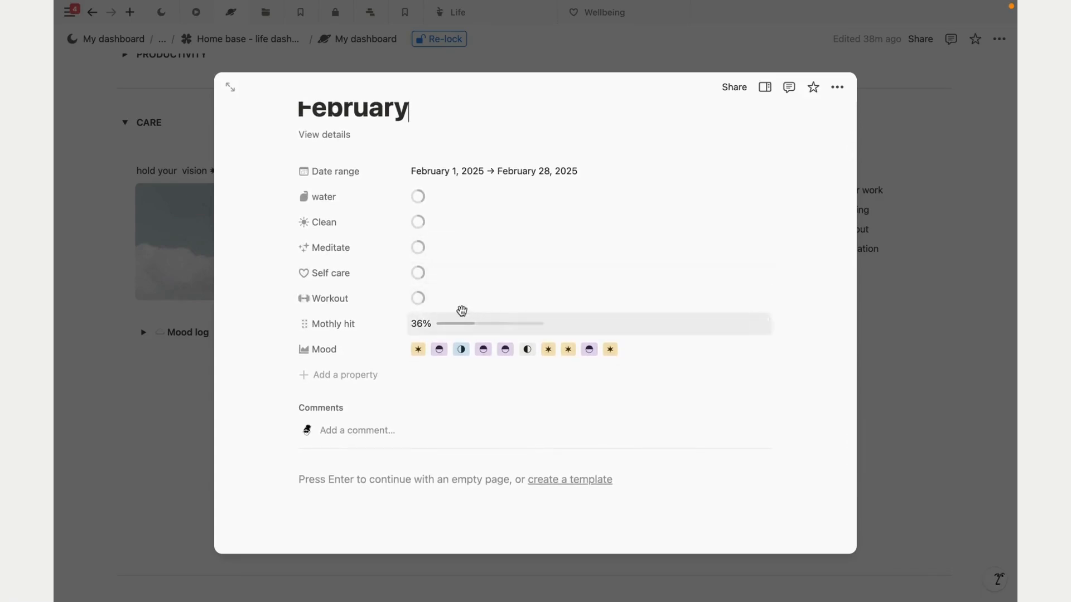
pyautogui.moveTo(952, 411)
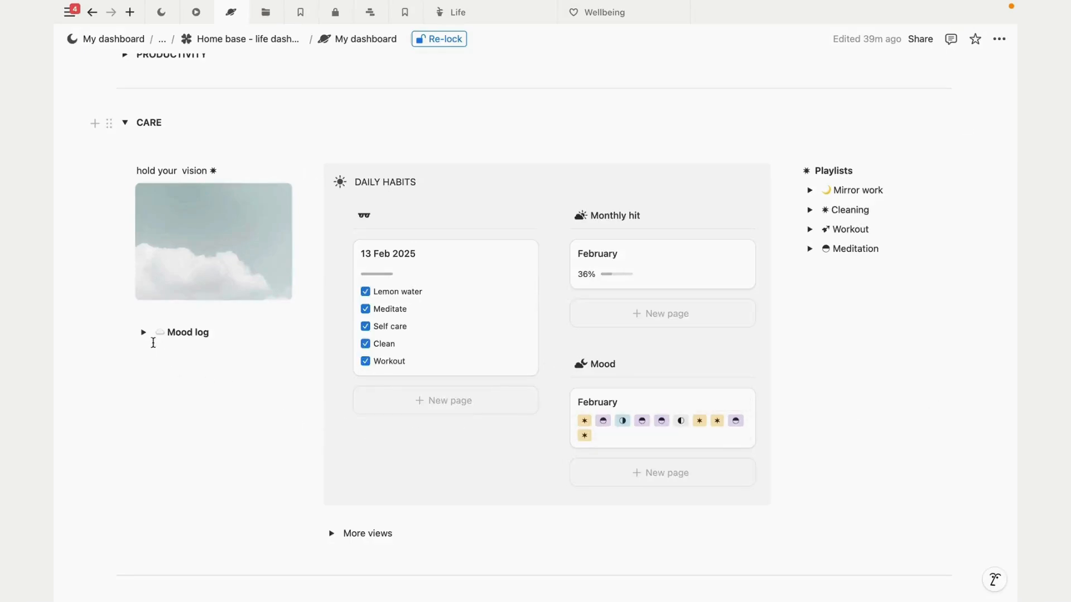
# Step: Log an Amazing mood for 13 Feb 2025 and open the Mood log property settings
pyautogui.click(143, 332)
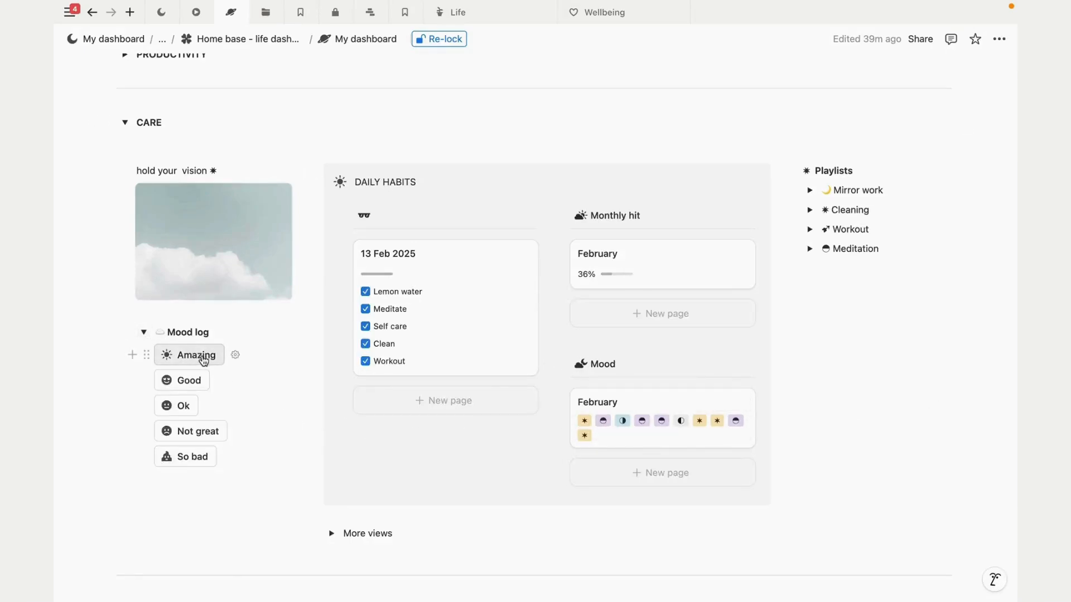
pyautogui.click(199, 355)
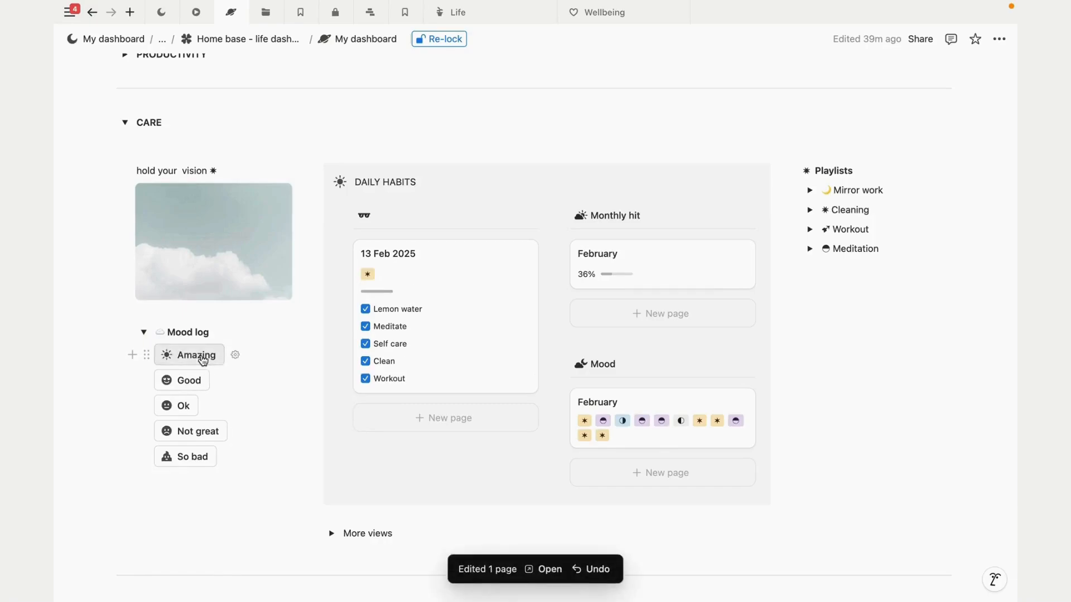
pyautogui.moveTo(234, 354)
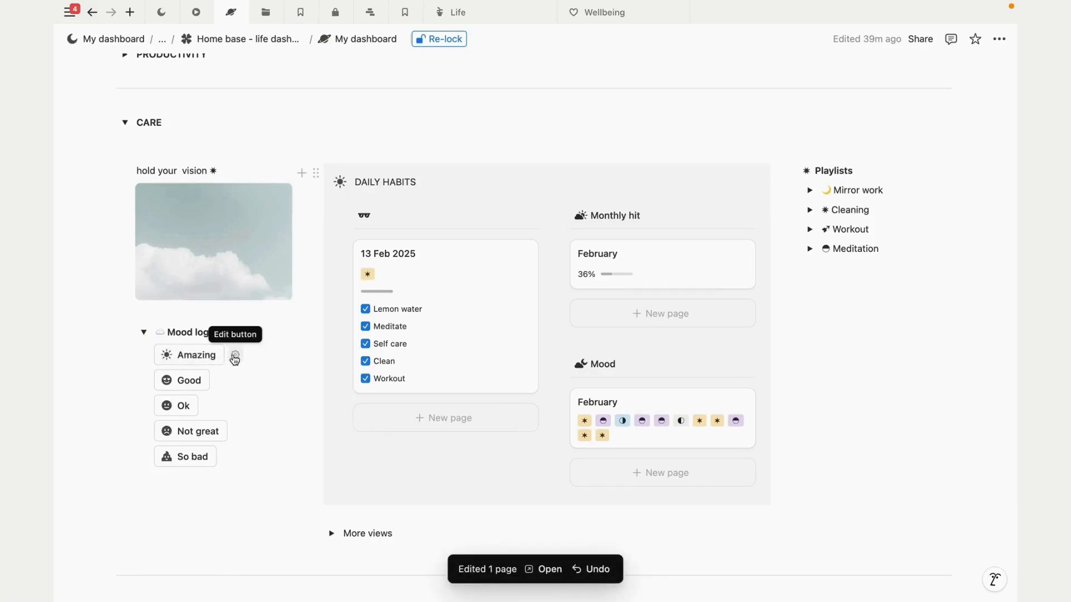
pyautogui.click(234, 358)
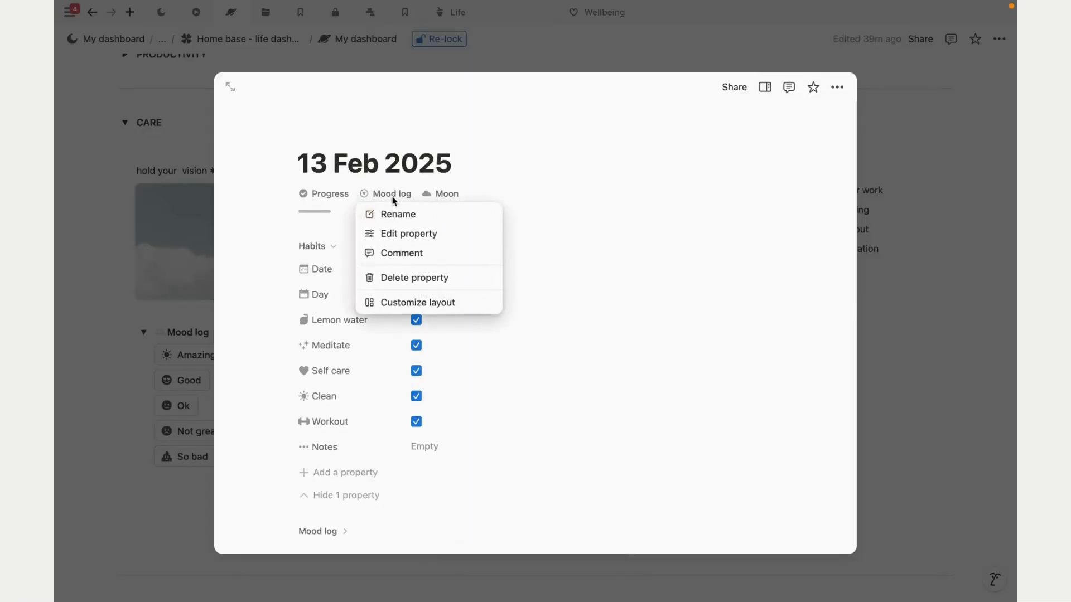
pyautogui.click(409, 233)
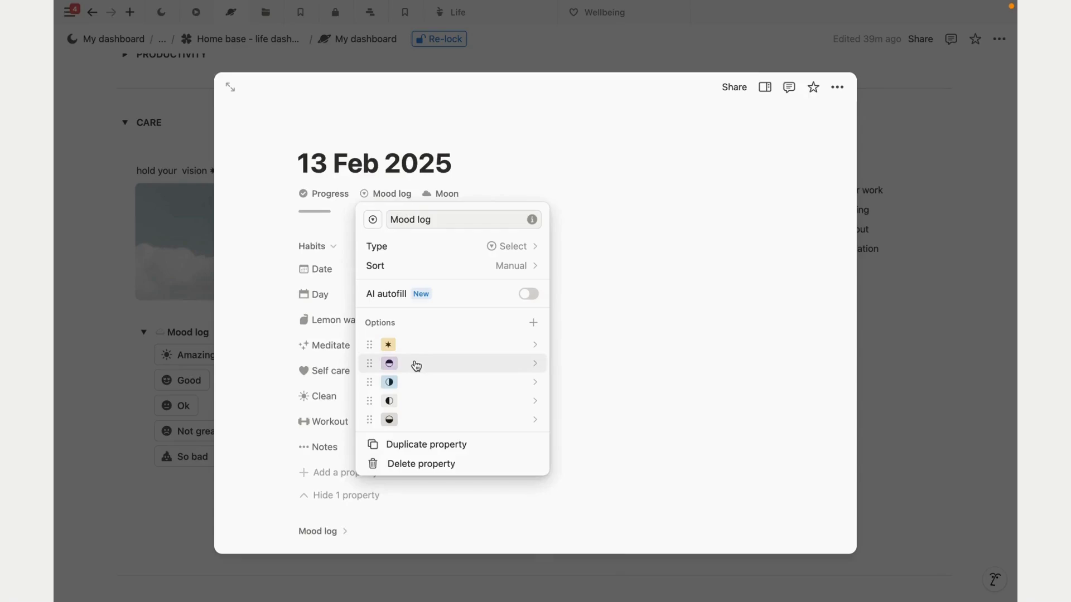
pyautogui.moveTo(923, 344)
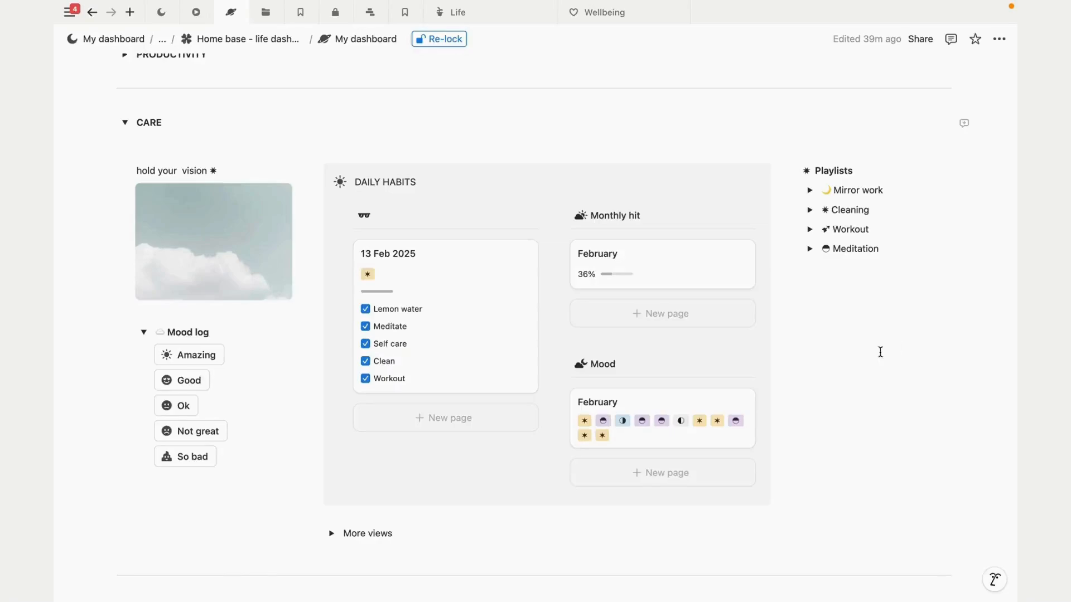
# Step: Expand More views and switch to the Mood view showing February's mood icons
pyautogui.scroll(-3)
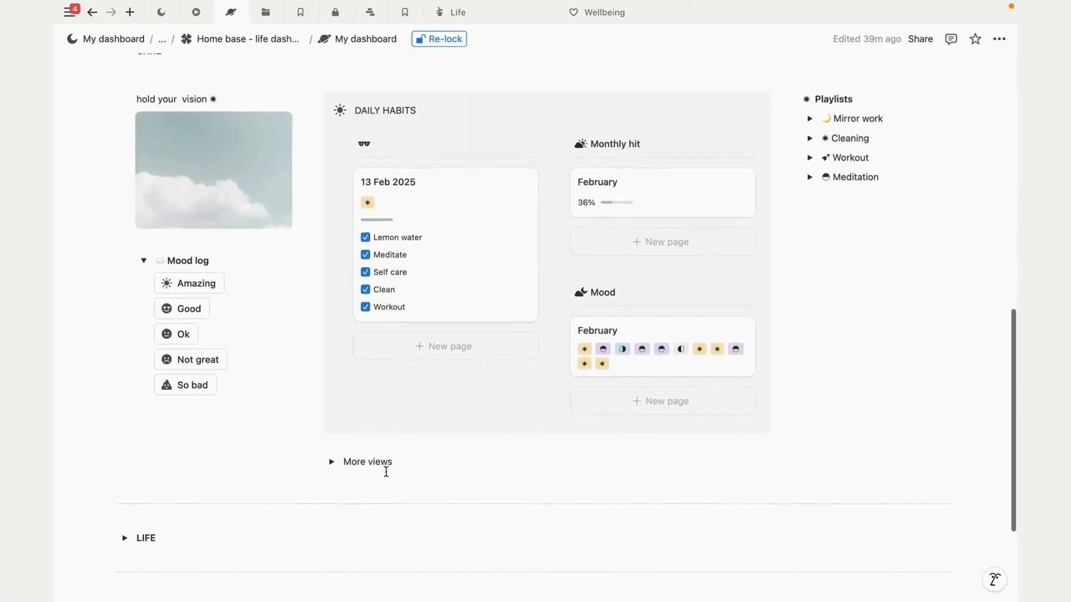
pyautogui.click(332, 461)
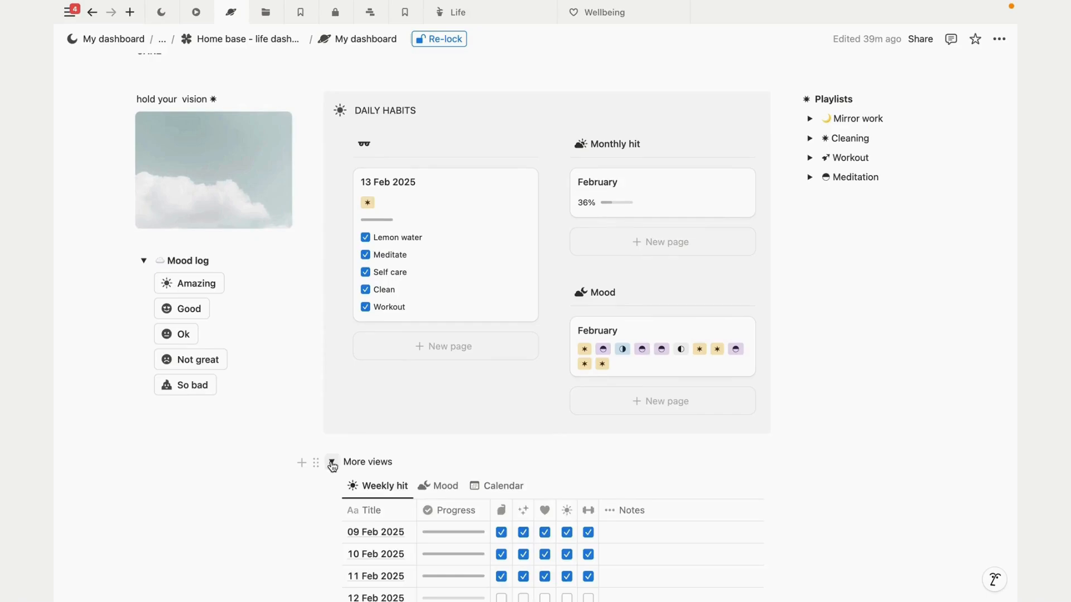
pyautogui.scroll(-3)
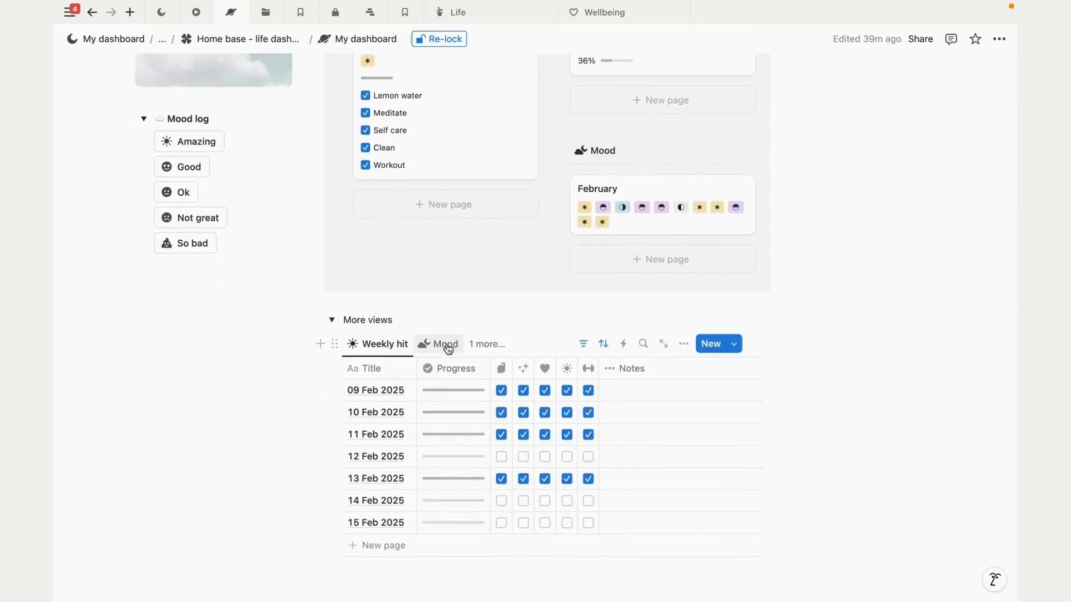
pyautogui.click(445, 344)
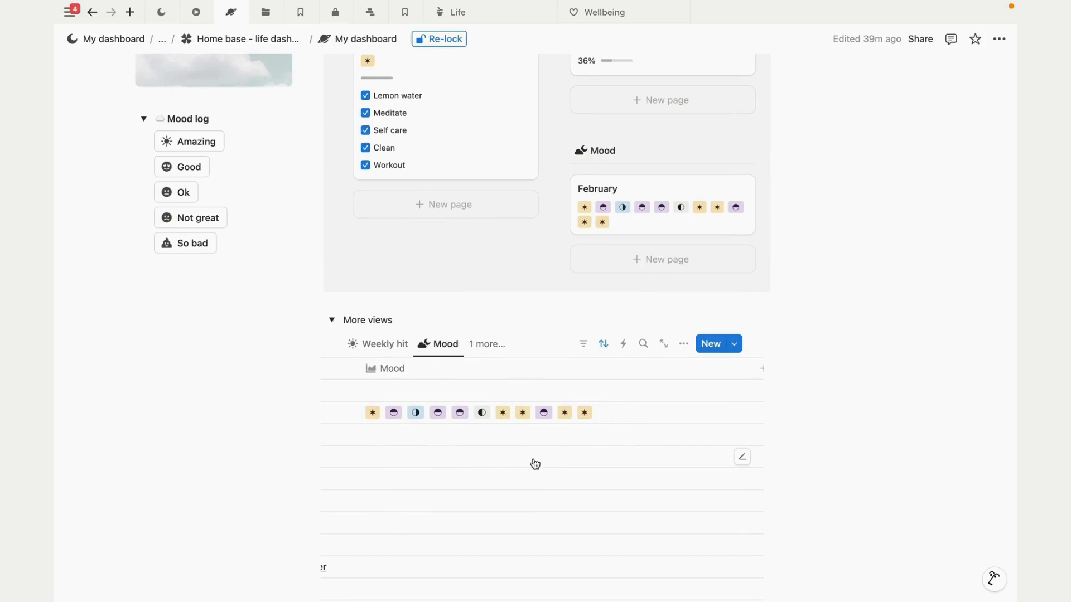
pyautogui.scroll(3)
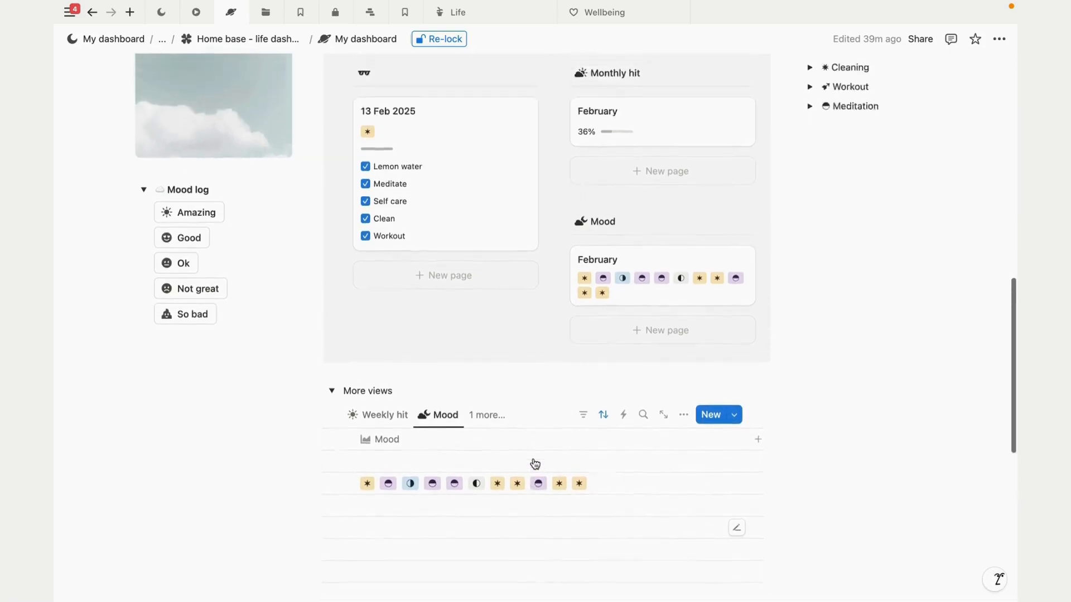
pyautogui.scroll(3)
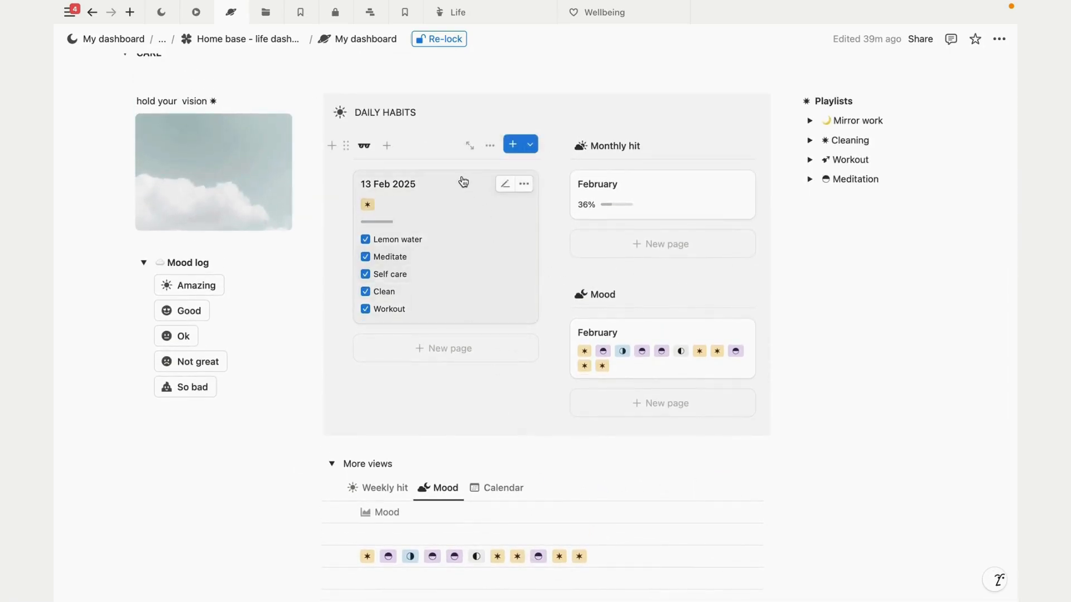
# Step: Add a checkbox property named Run to the 13 Feb 2025 entry and tick it
pyautogui.click(387, 184)
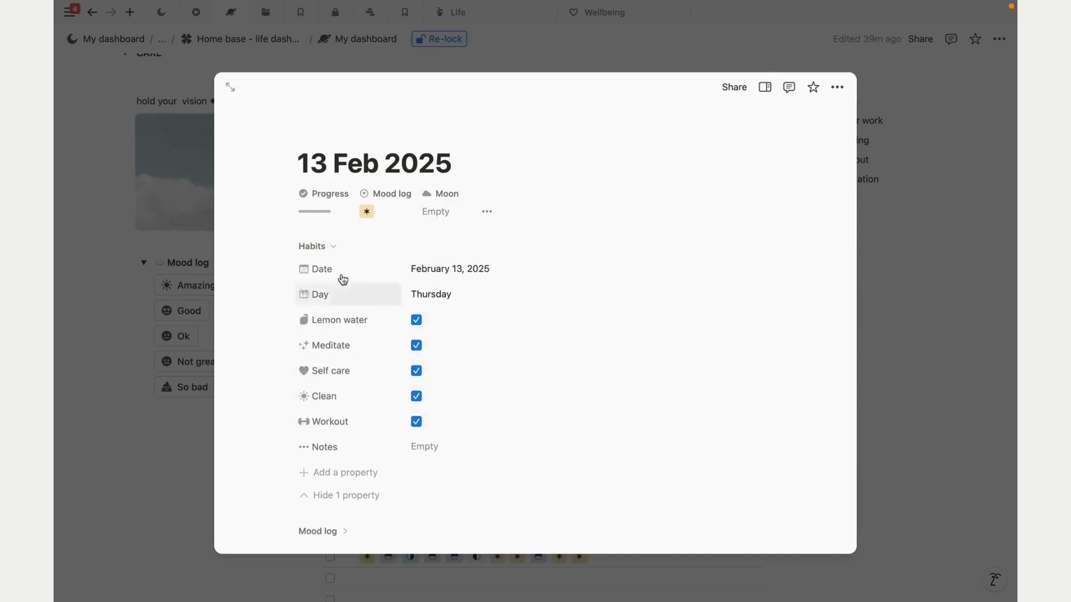
pyautogui.moveTo(372, 450)
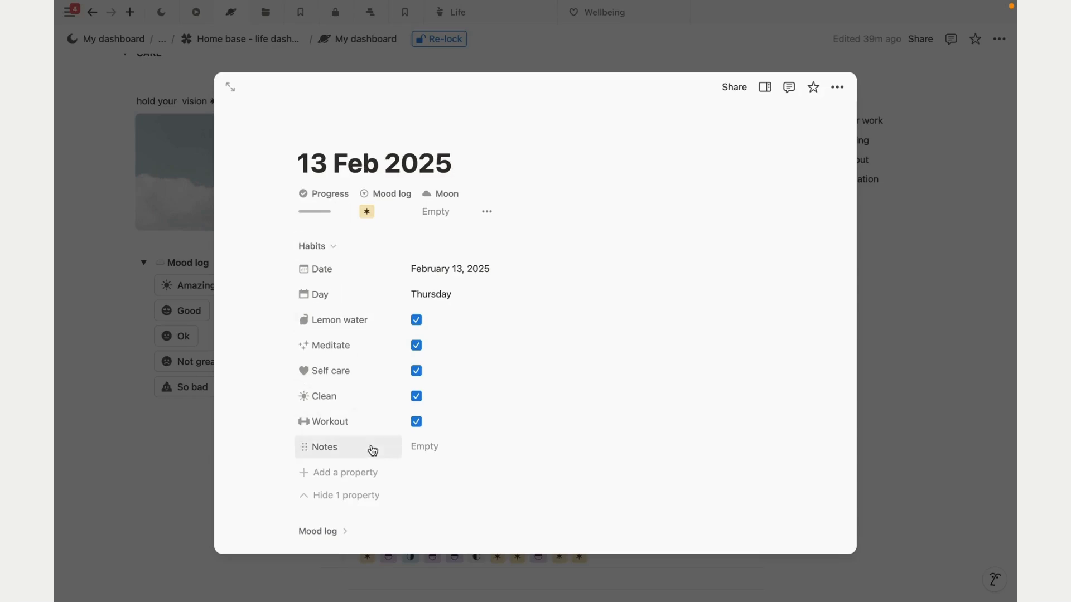
pyautogui.moveTo(333, 352)
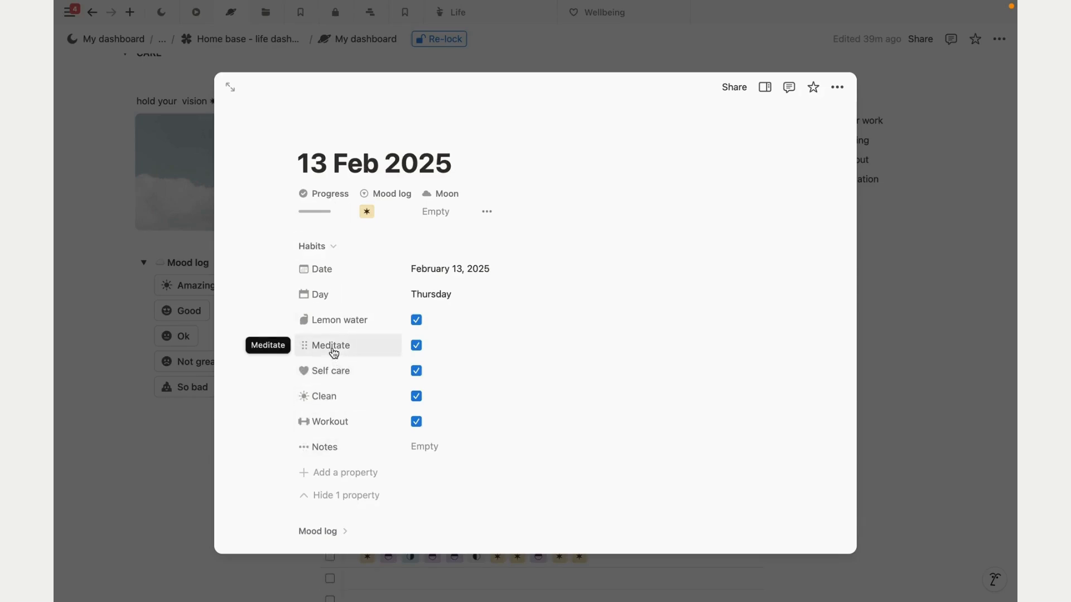
pyautogui.rightClick(329, 344)
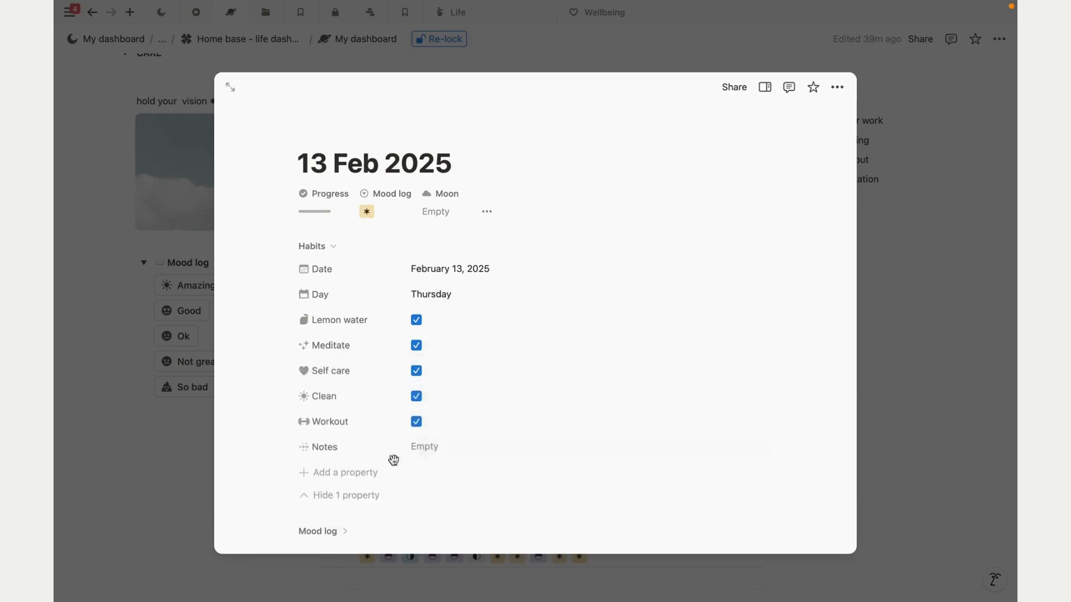
pyautogui.click(344, 472)
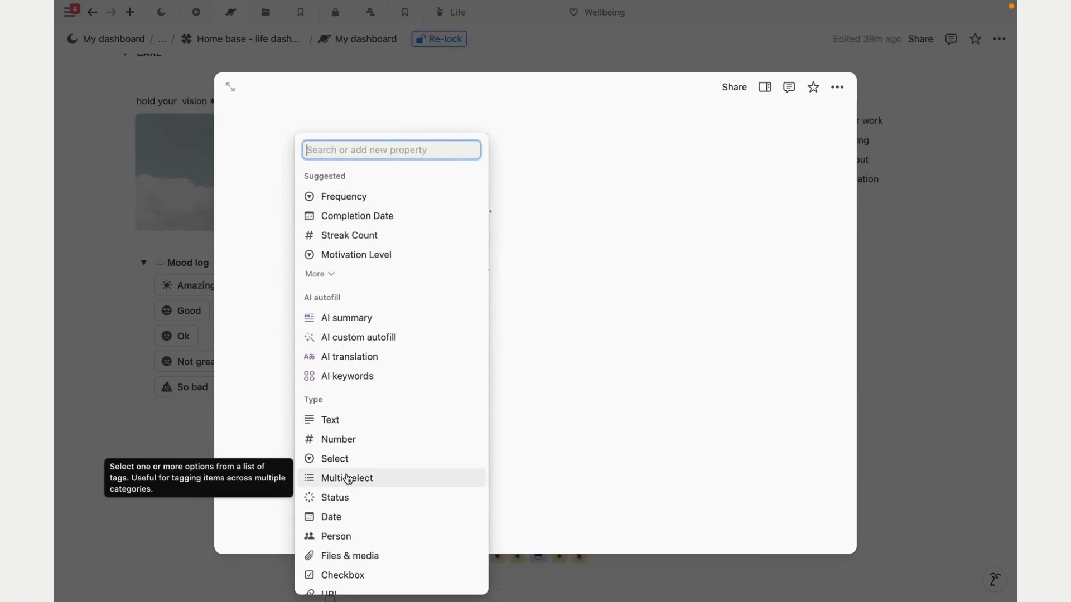
pyautogui.write('che')
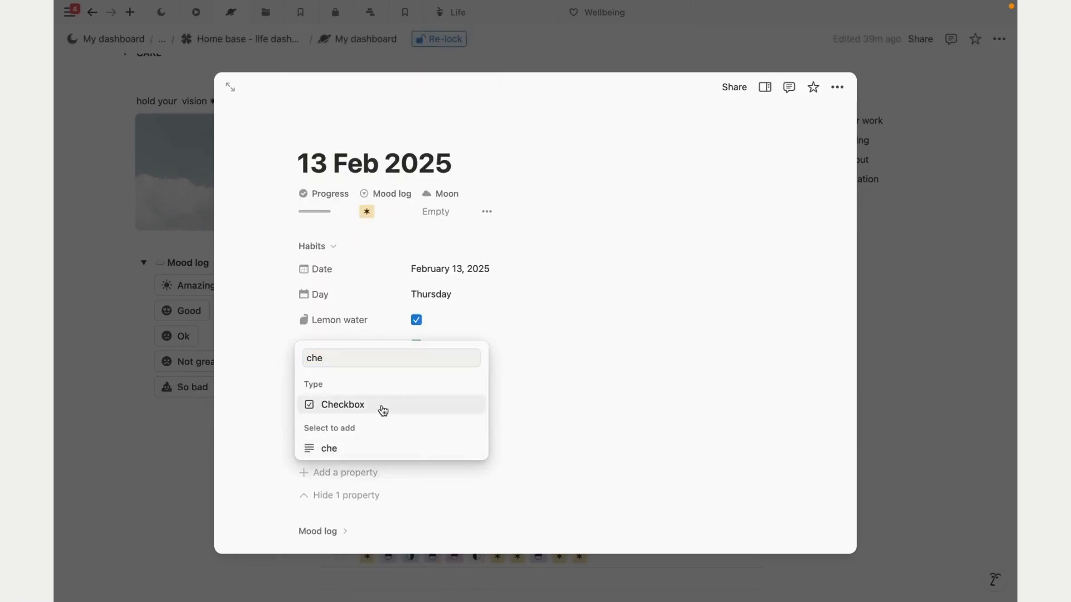
pyautogui.click(342, 404)
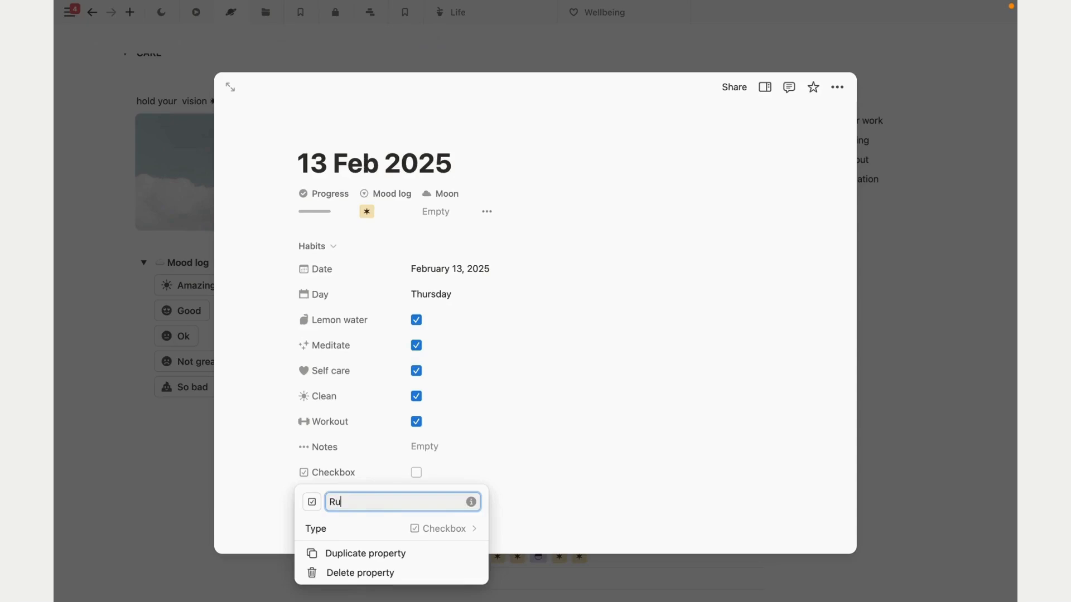
pyautogui.write('n')
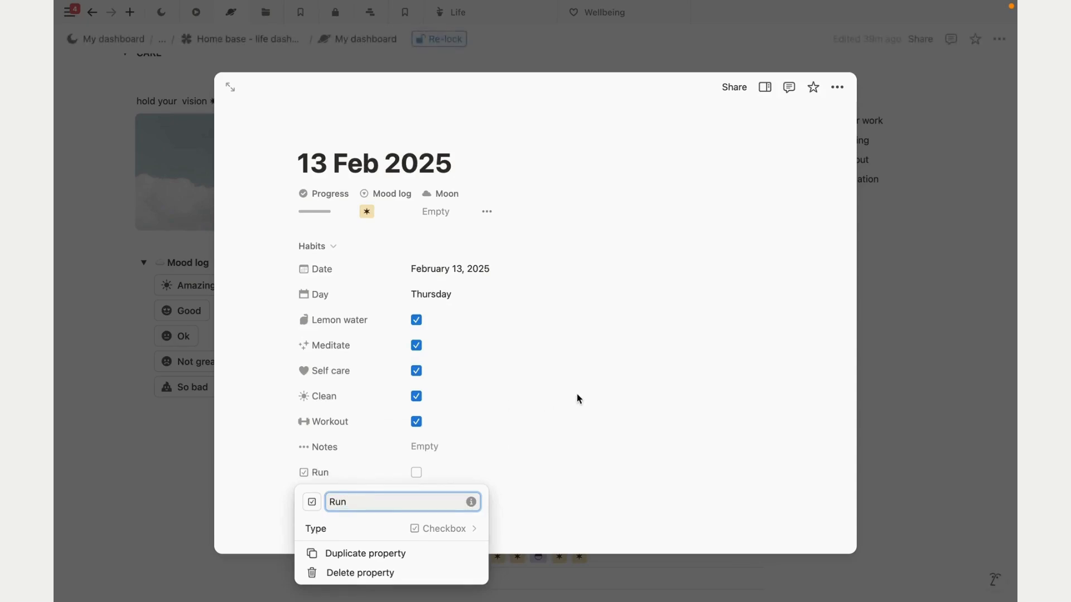
pyautogui.click(416, 472)
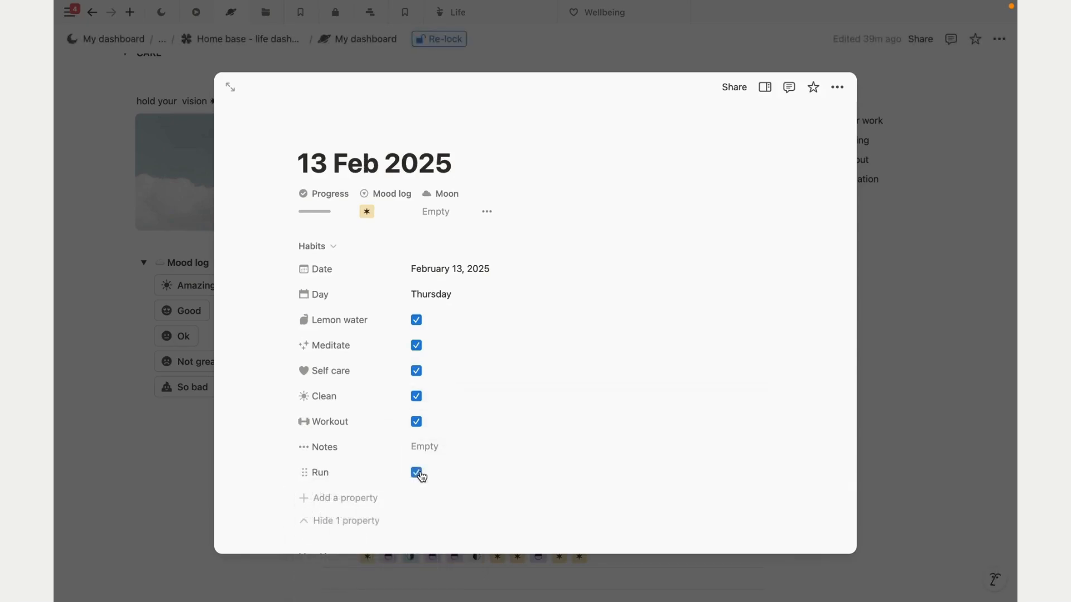
pyautogui.click(416, 472)
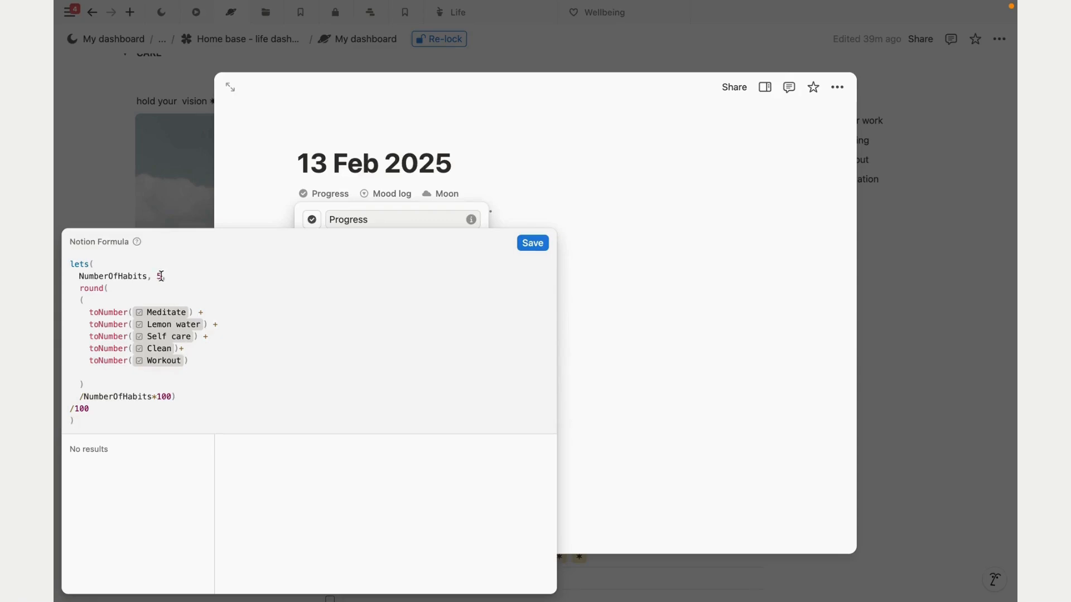
# Step: Add toNumber(Run) to the Progress formula, set NumberOfHabits to 6, and save
pyautogui.write('5')
pyautogui.click(167, 361)
pyautogui.write('+')
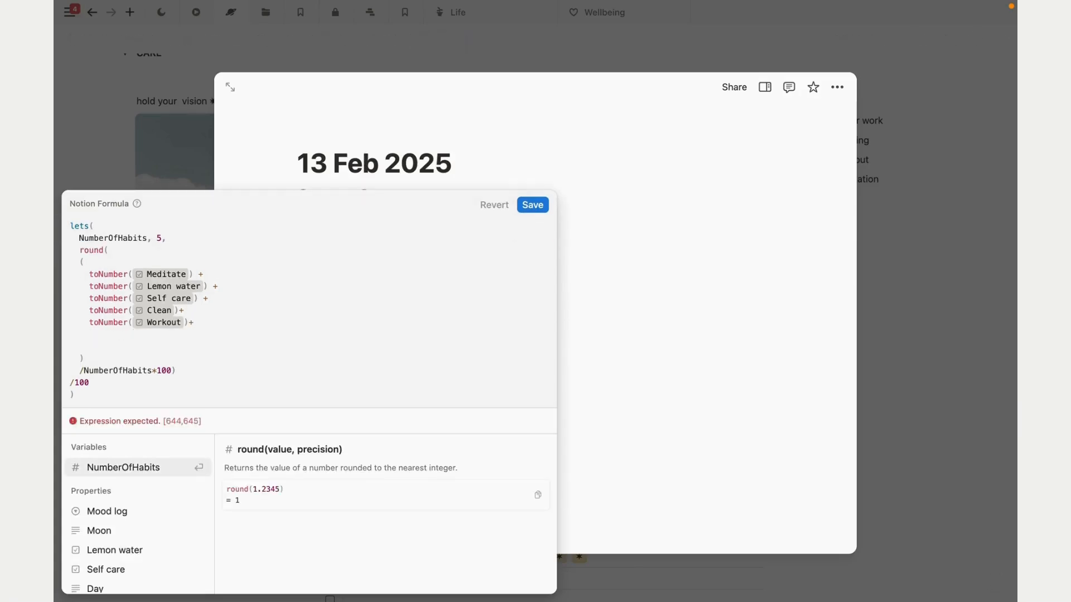
pyautogui.write('toNumber(run')
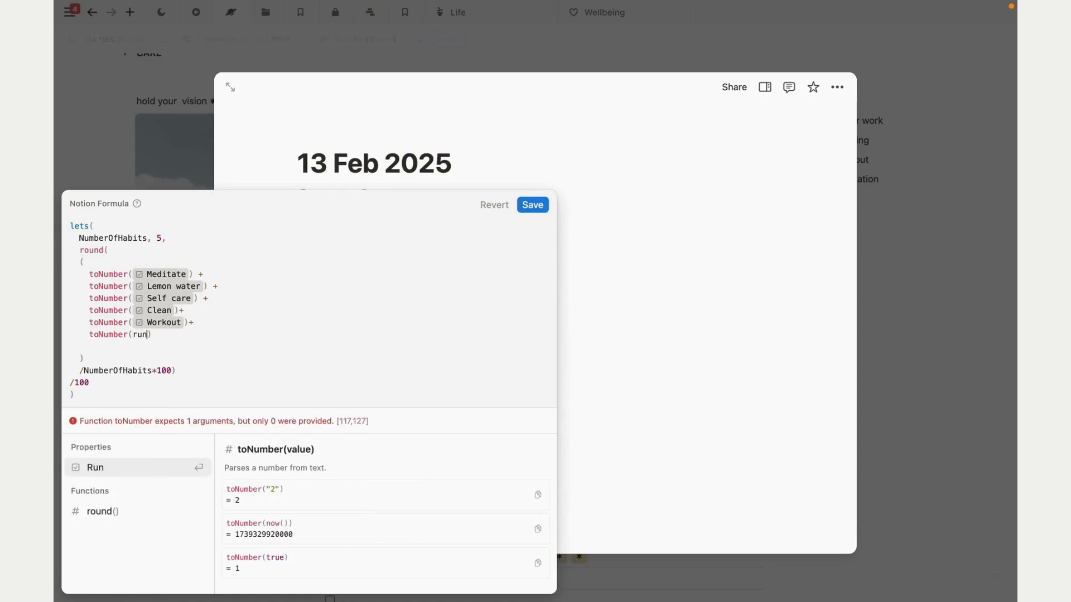
pyautogui.click(94, 467)
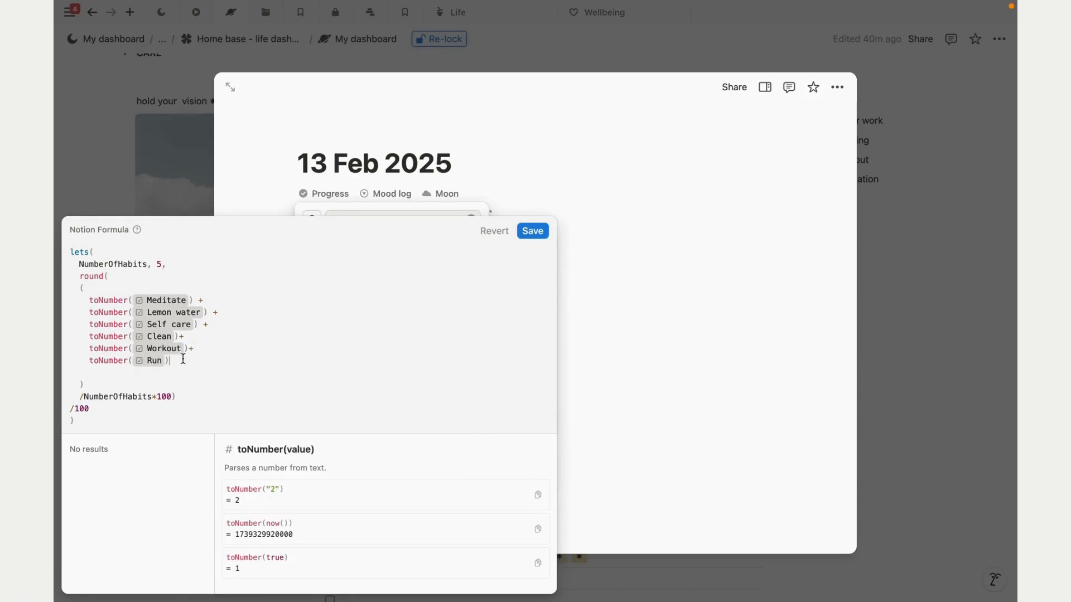
pyautogui.moveTo(211, 367)
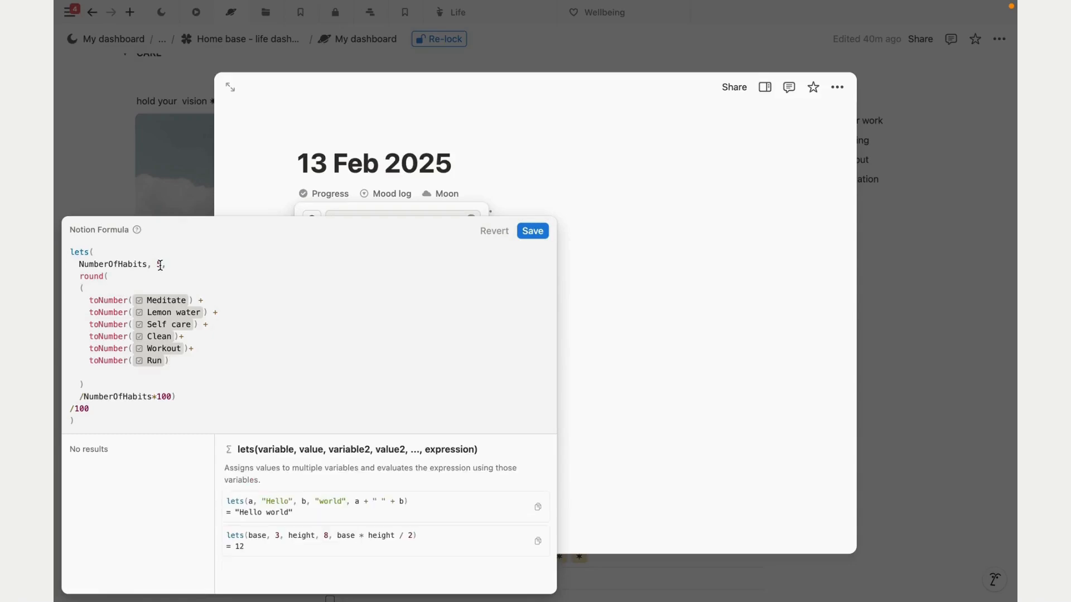
pyautogui.write('6')
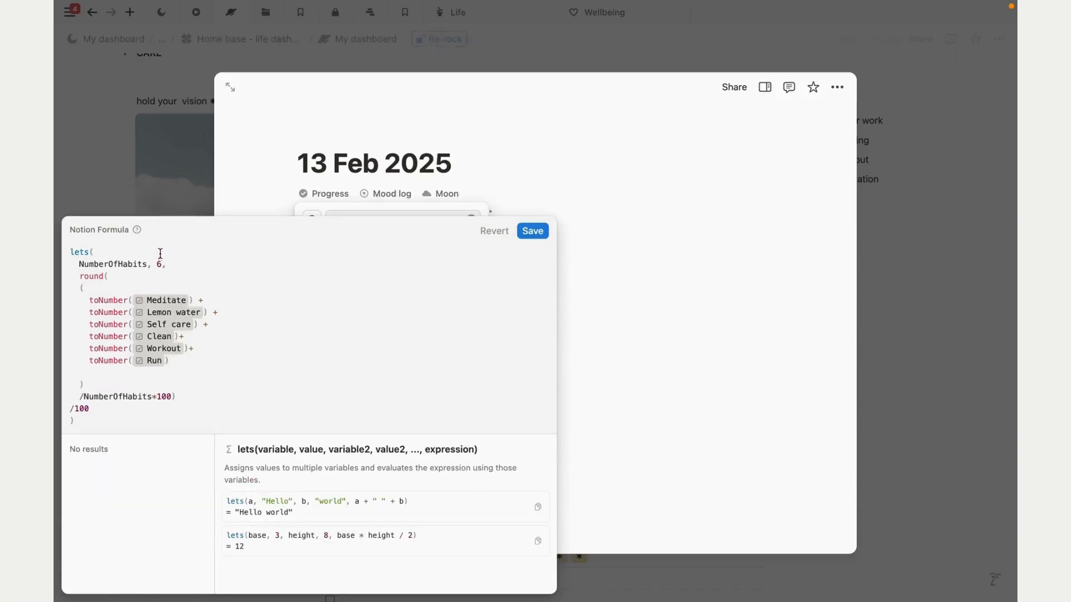
pyautogui.click(532, 231)
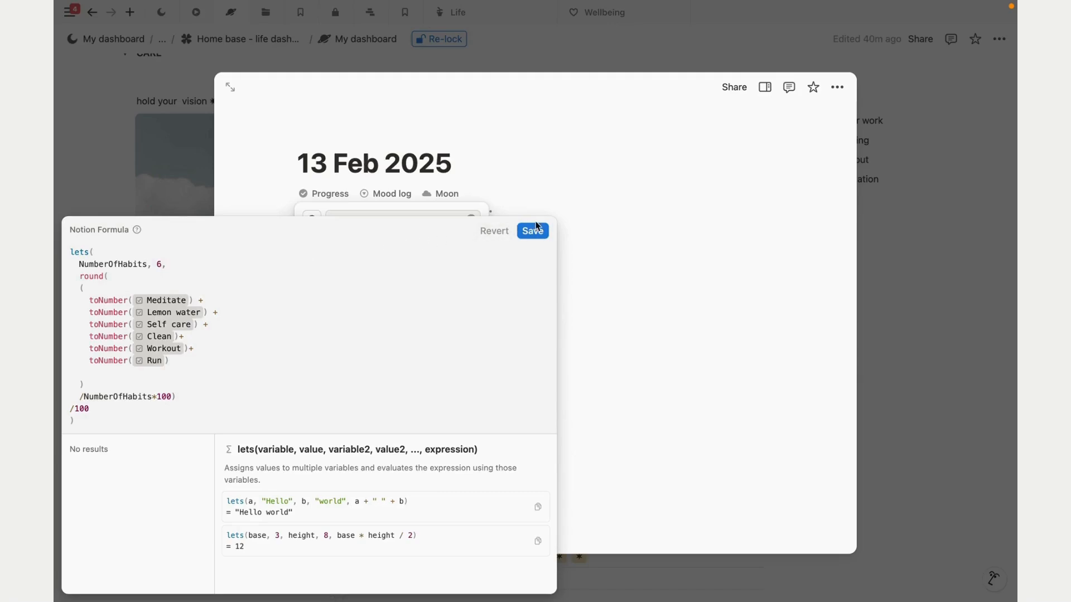
pyautogui.click(532, 231)
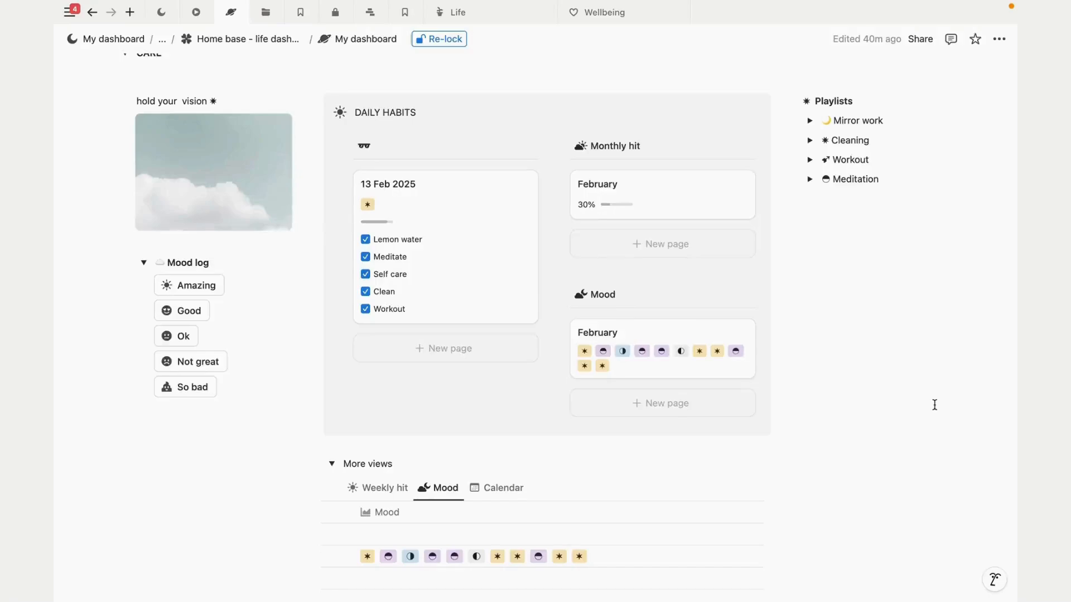
# Step: Give February a Habit tracker rollup of Run, calculated as percent checked, shown as a ring
pyautogui.click(597, 184)
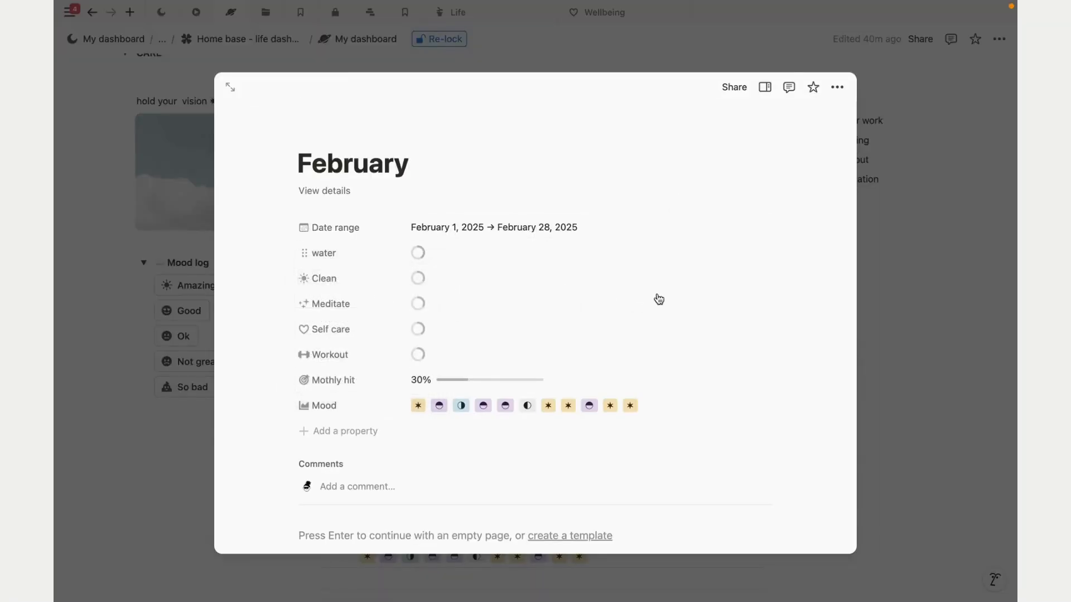
pyautogui.click(344, 431)
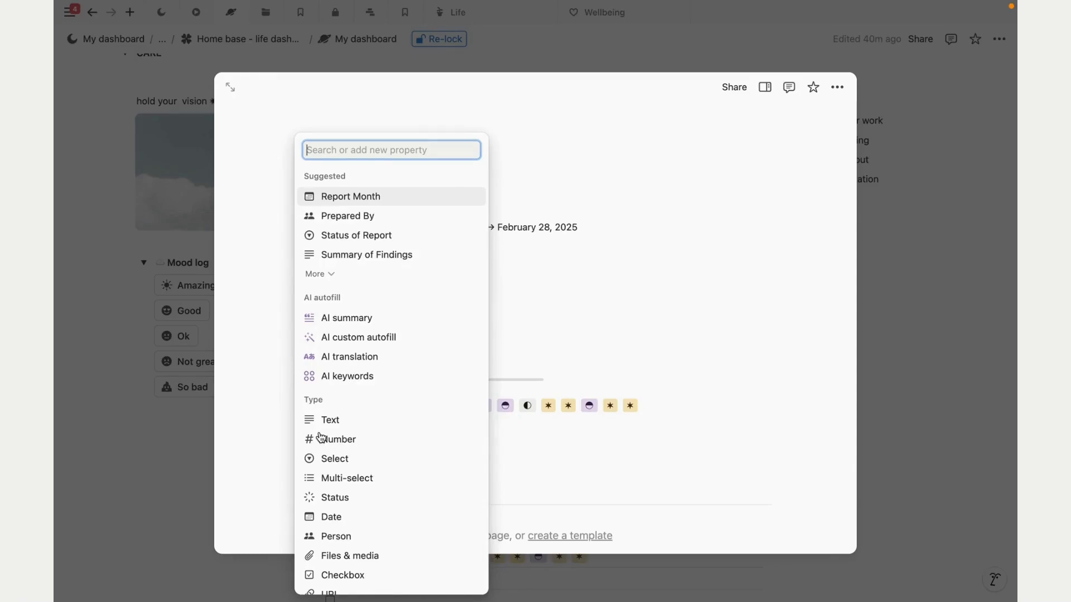
pyautogui.write('ro')
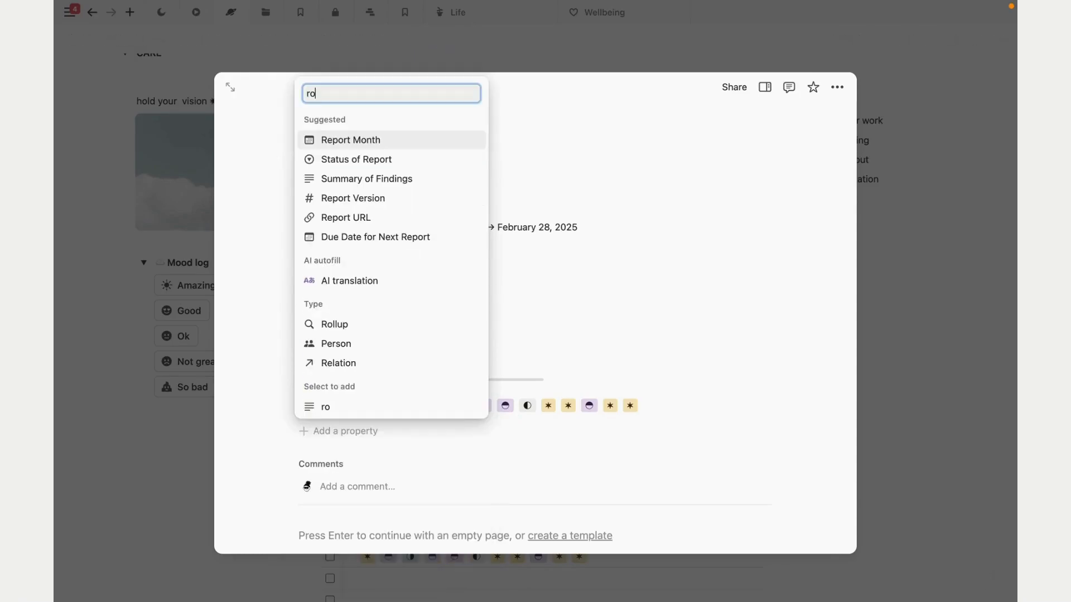
pyautogui.moveTo(342, 331)
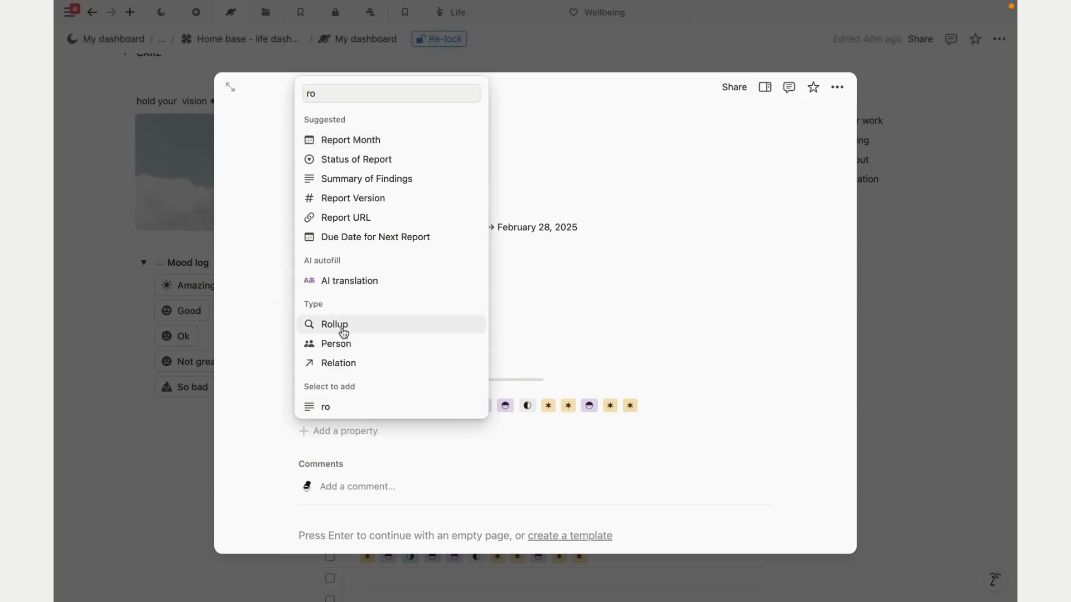
pyautogui.click(334, 323)
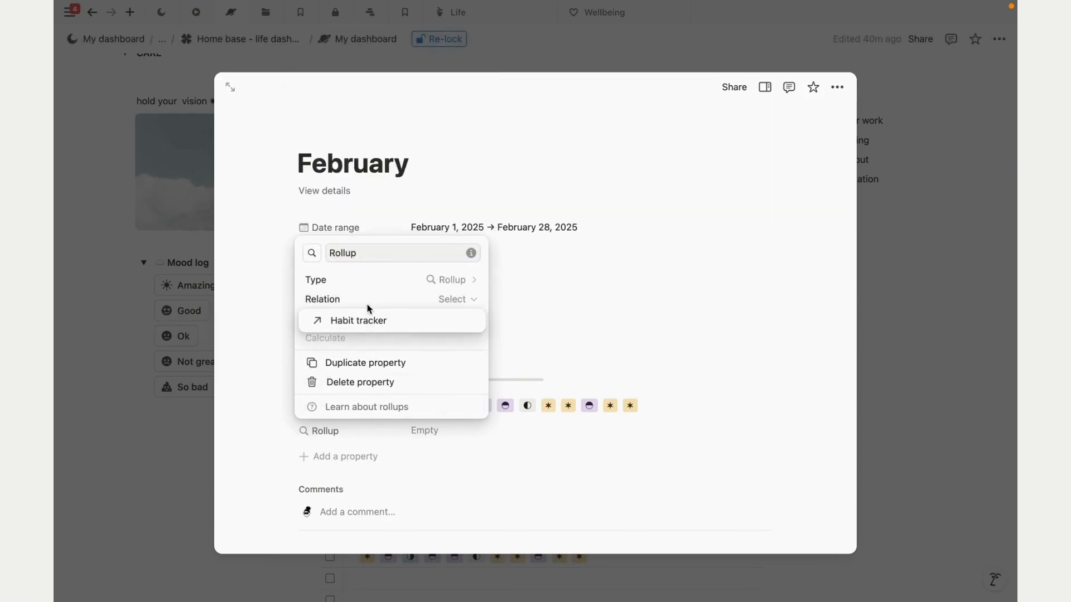
pyautogui.click(359, 320)
pyautogui.write('ru')
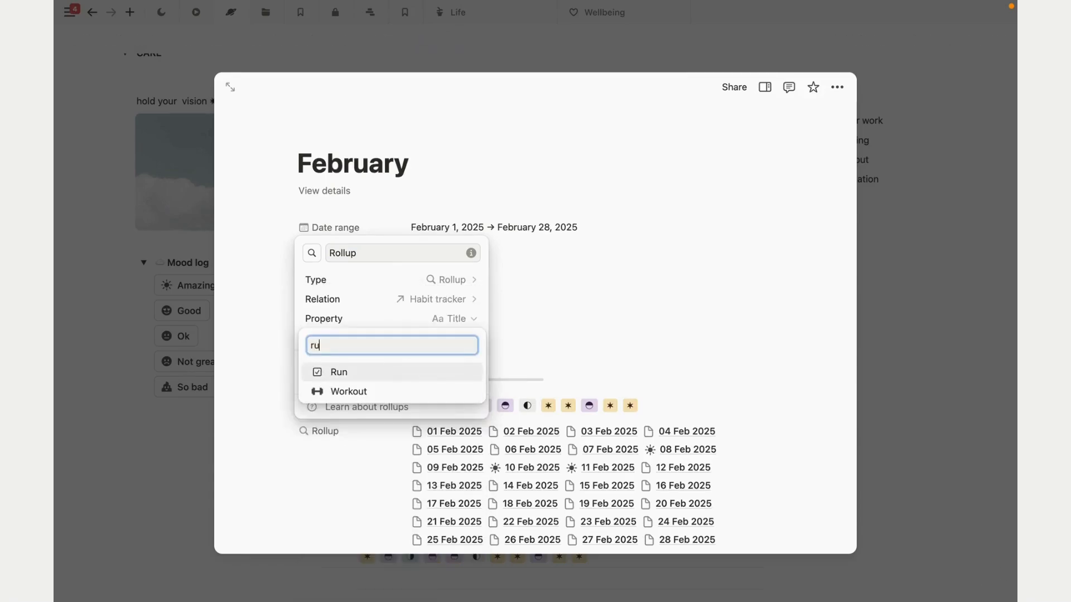
pyautogui.click(339, 372)
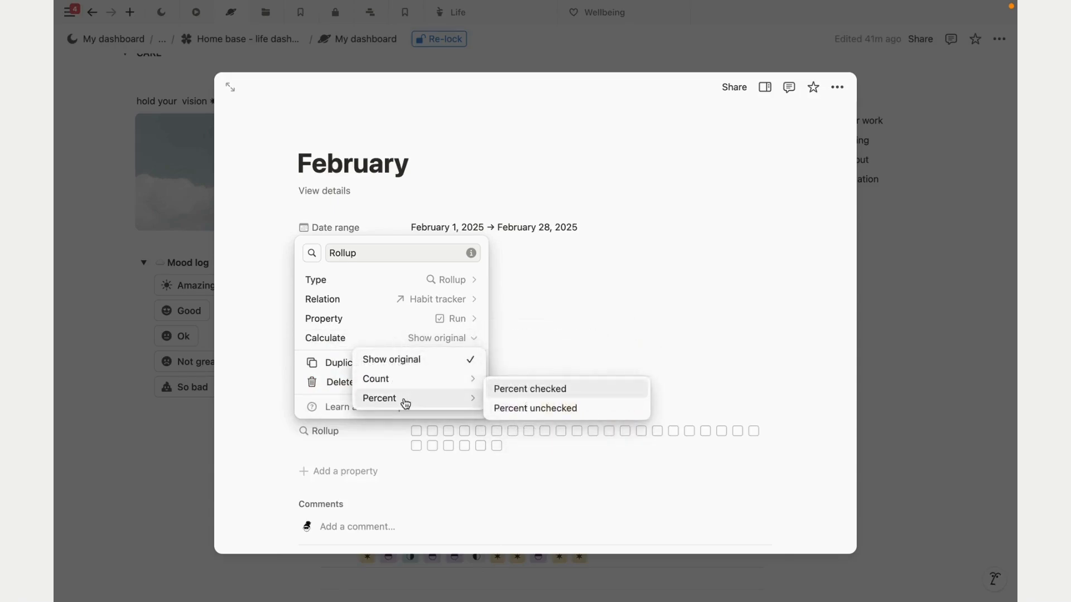
pyautogui.click(529, 388)
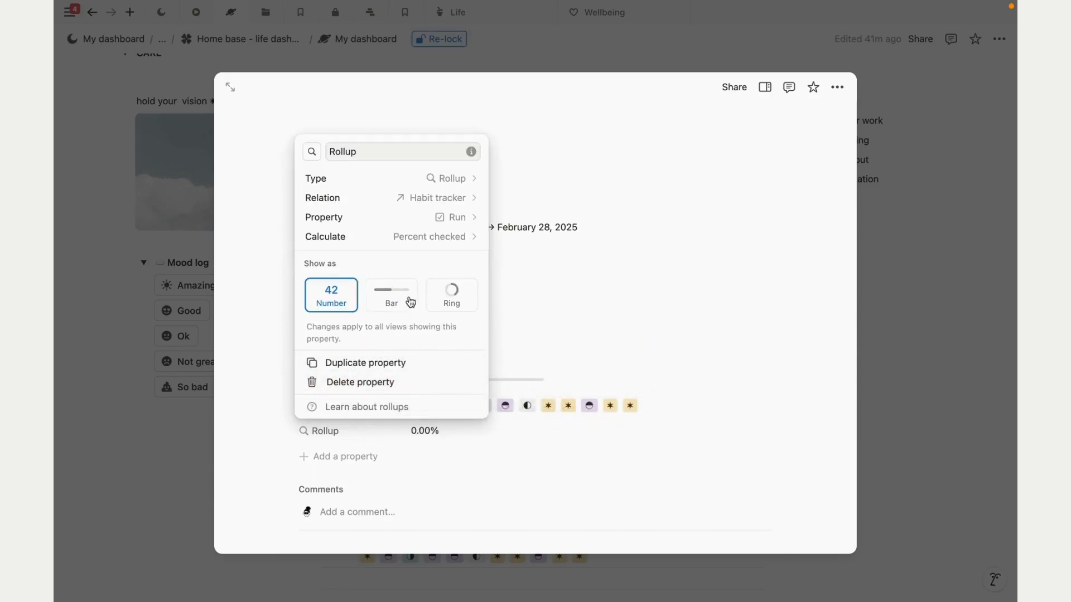
pyautogui.click(451, 295)
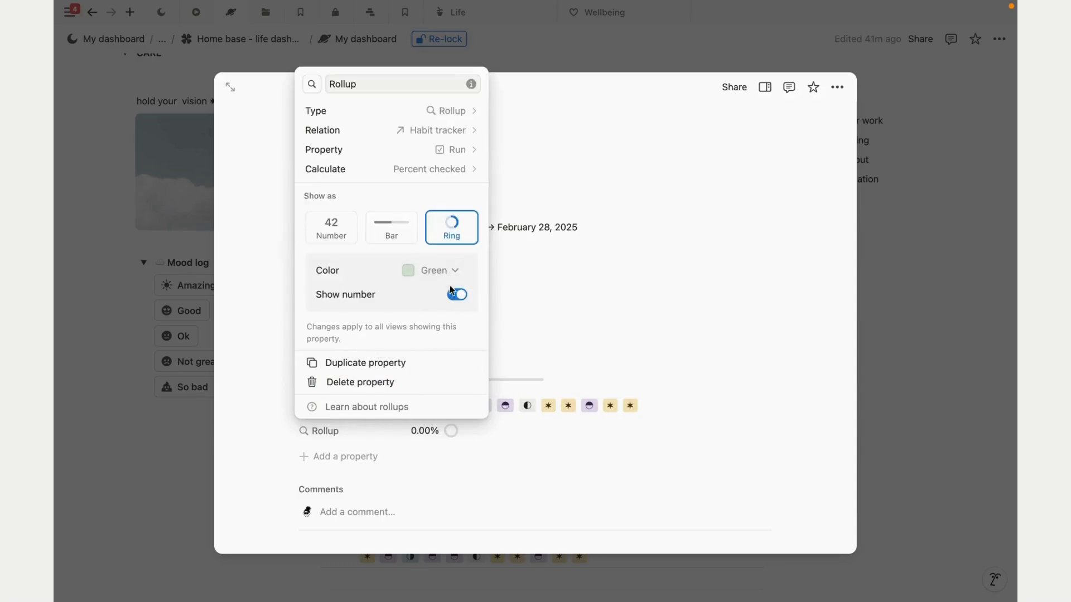
pyautogui.click(574, 299)
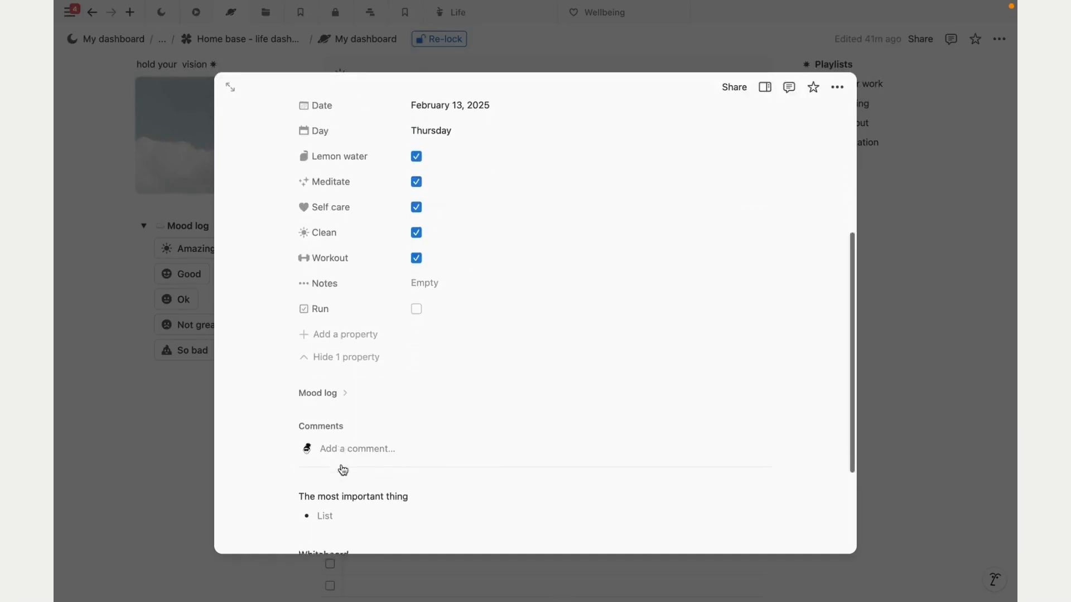
# Step: Close the 13 Feb habit page to return to the dashboard showing 30%
pyautogui.scroll(-3)
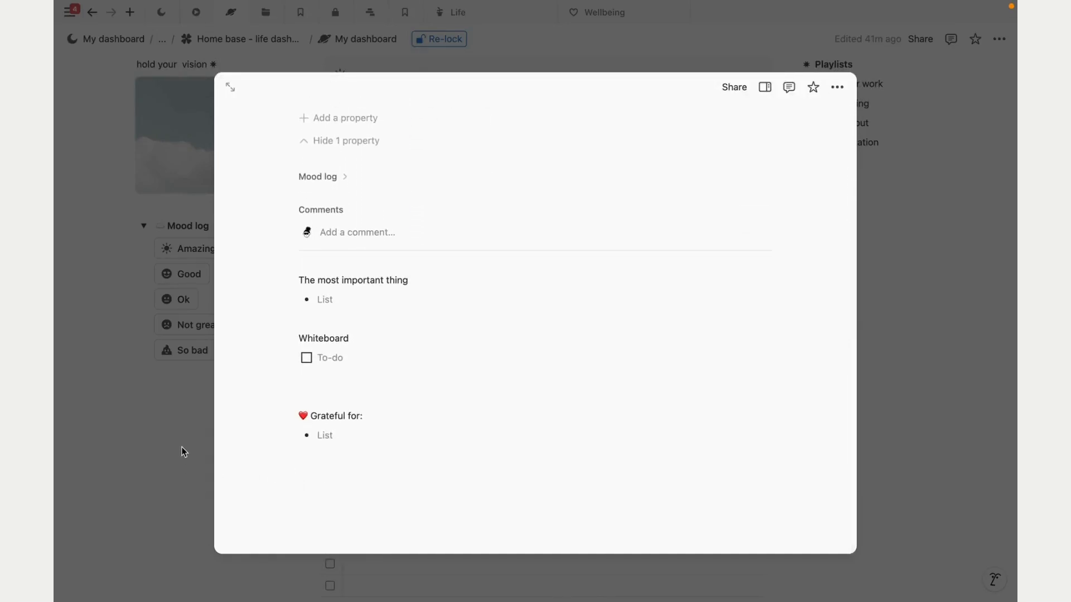
pyautogui.click(184, 451)
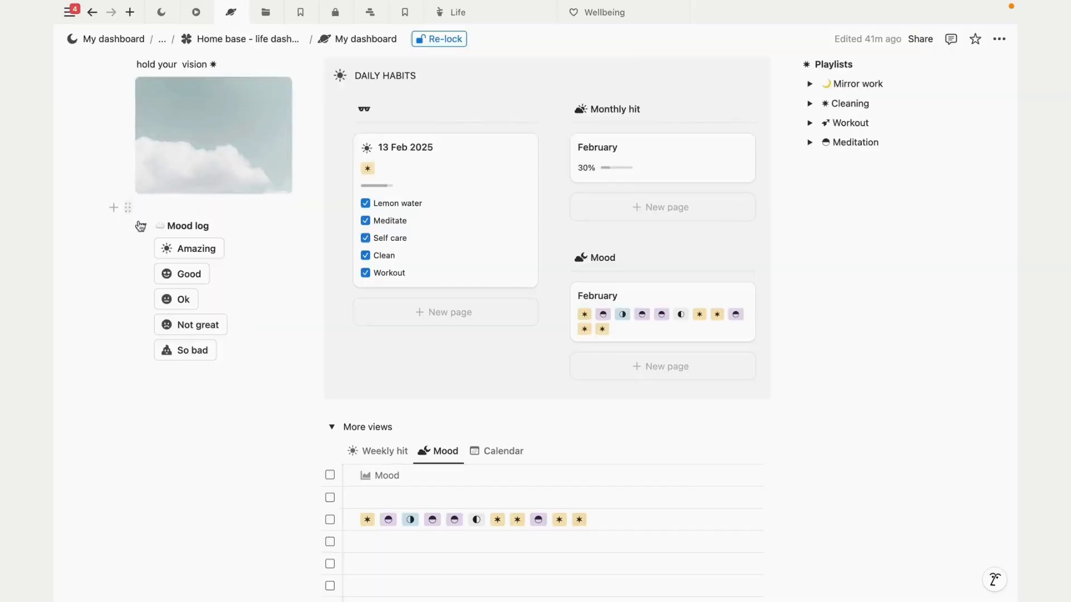
# Step: Expand the LIFE section's Buttons toggle to show Income, Expense and Goal buttons
pyautogui.scroll(-3)
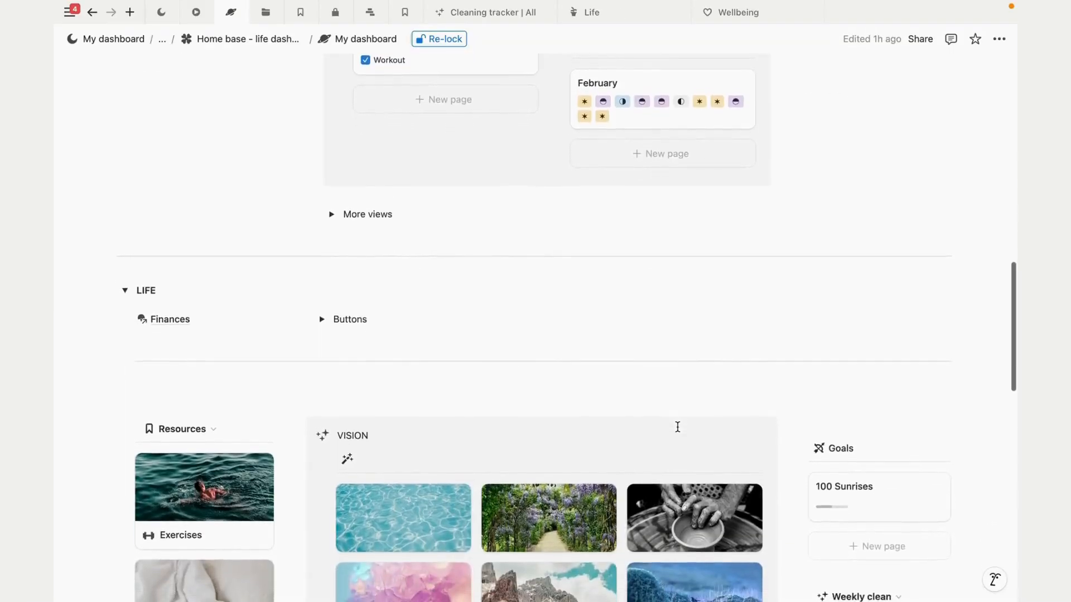
pyautogui.scroll(-3)
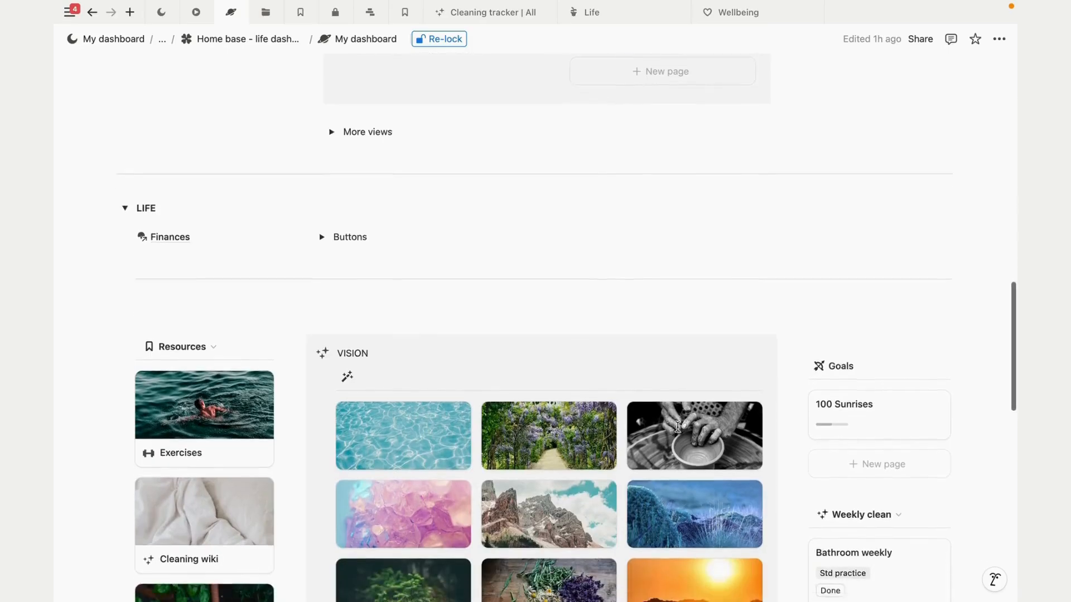
pyautogui.scroll(-3)
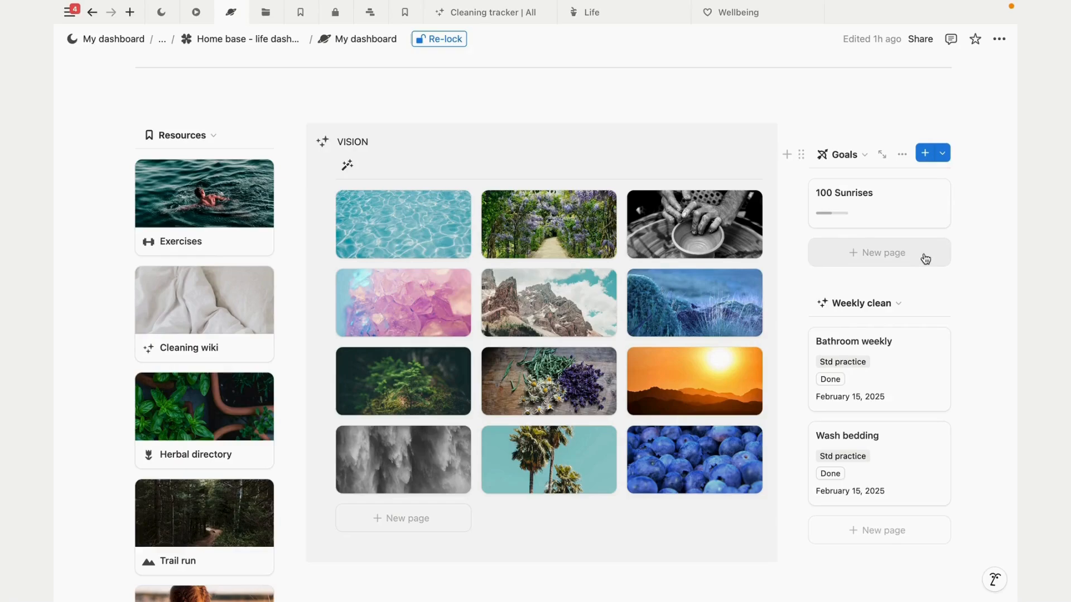
pyautogui.scroll(3)
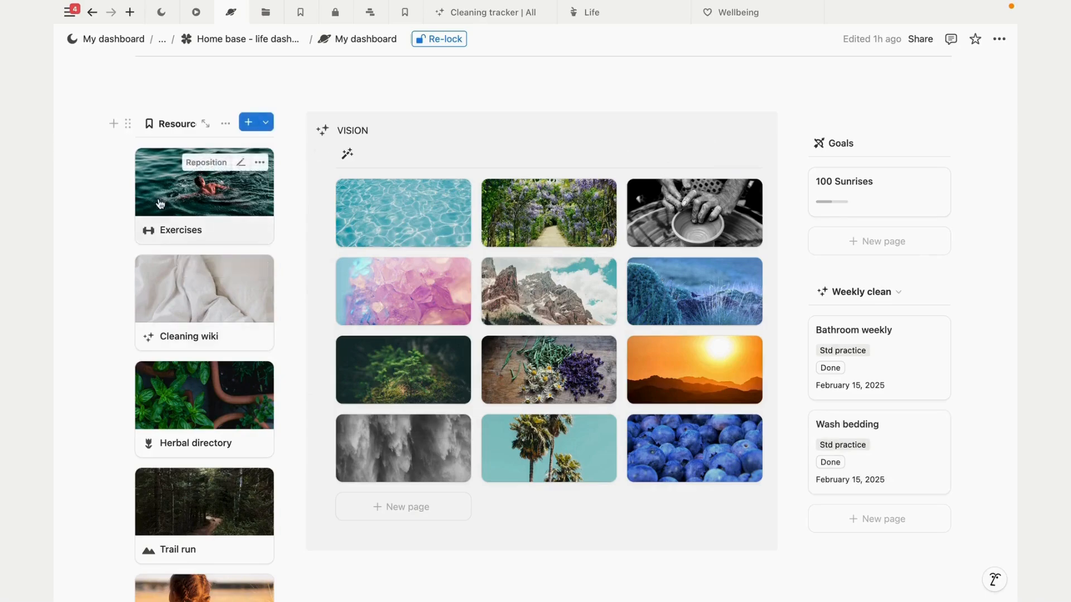
pyautogui.scroll(-3)
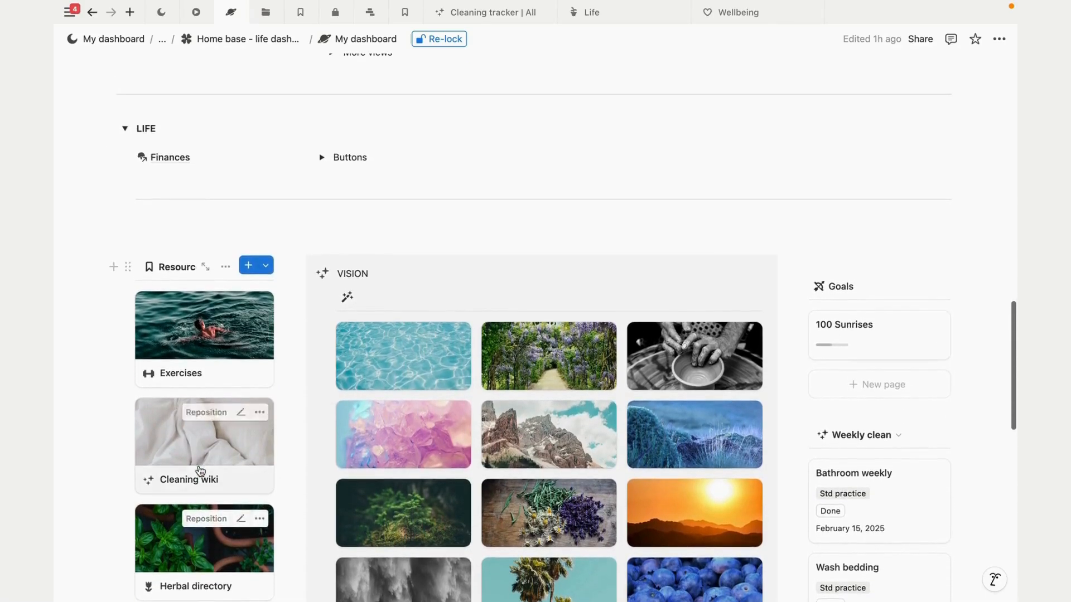
pyautogui.click(321, 158)
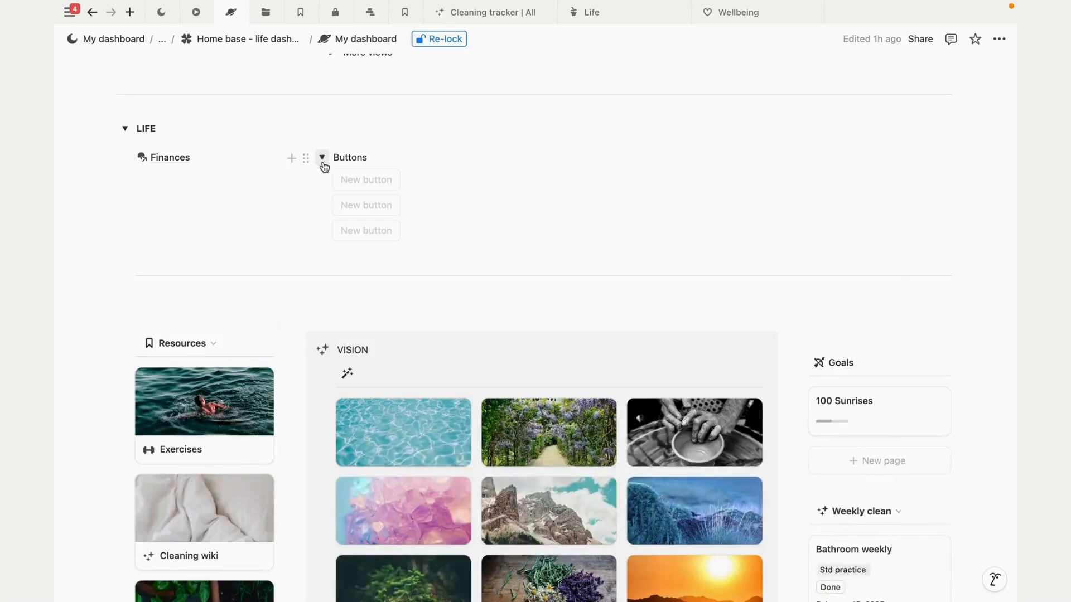
pyautogui.click(321, 157)
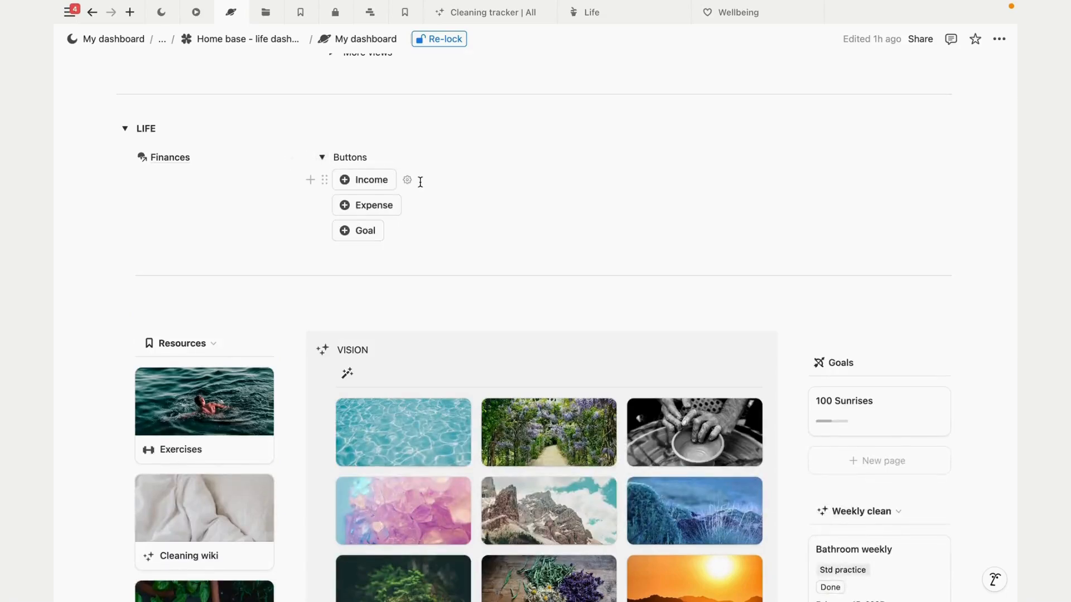
pyautogui.scroll(-3)
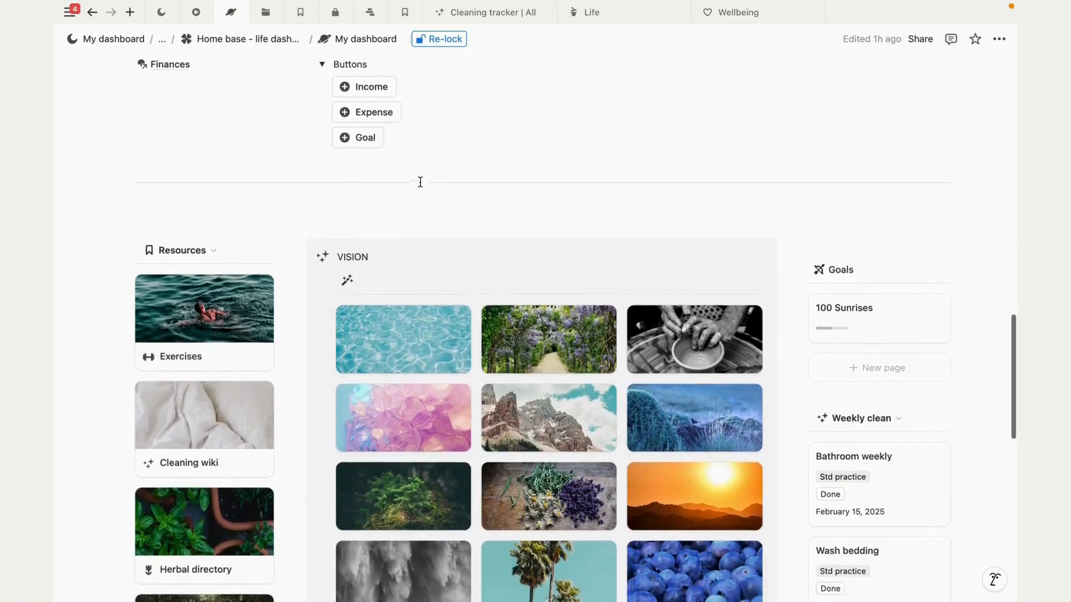
pyautogui.scroll(-3)
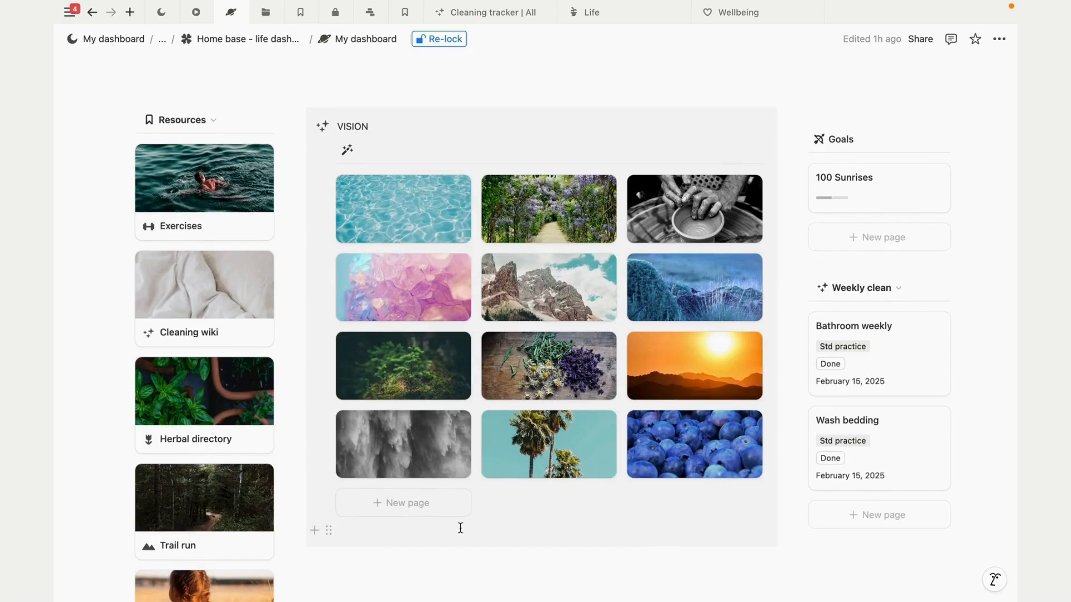
pyautogui.moveTo(519, 229)
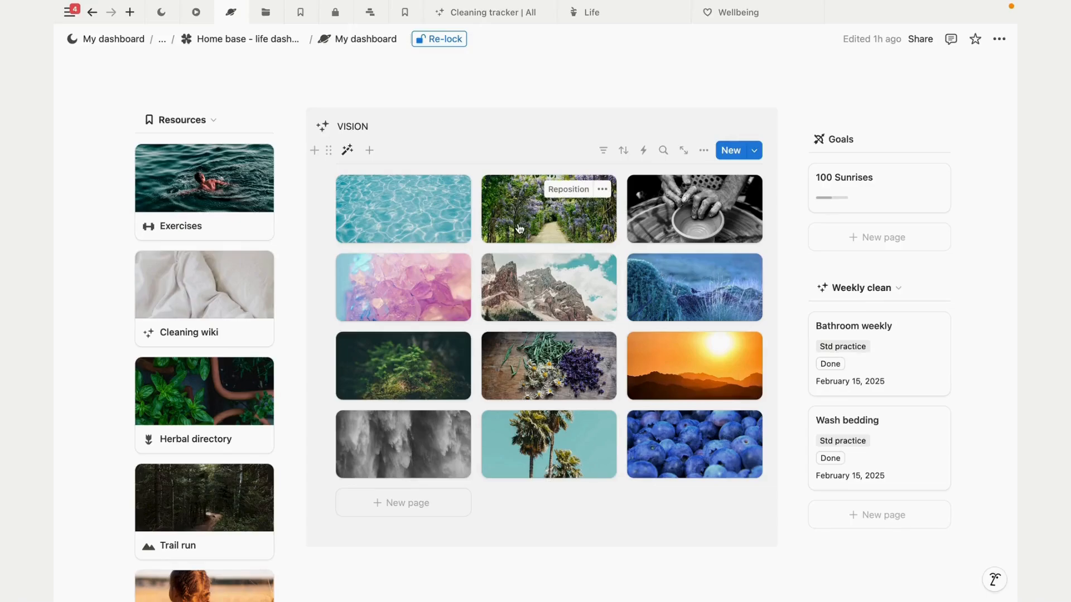
# Step: Replace the wisteria Vision card's cover with the orange sunset photo from Unsplash 'lesotho'
pyautogui.click(402, 503)
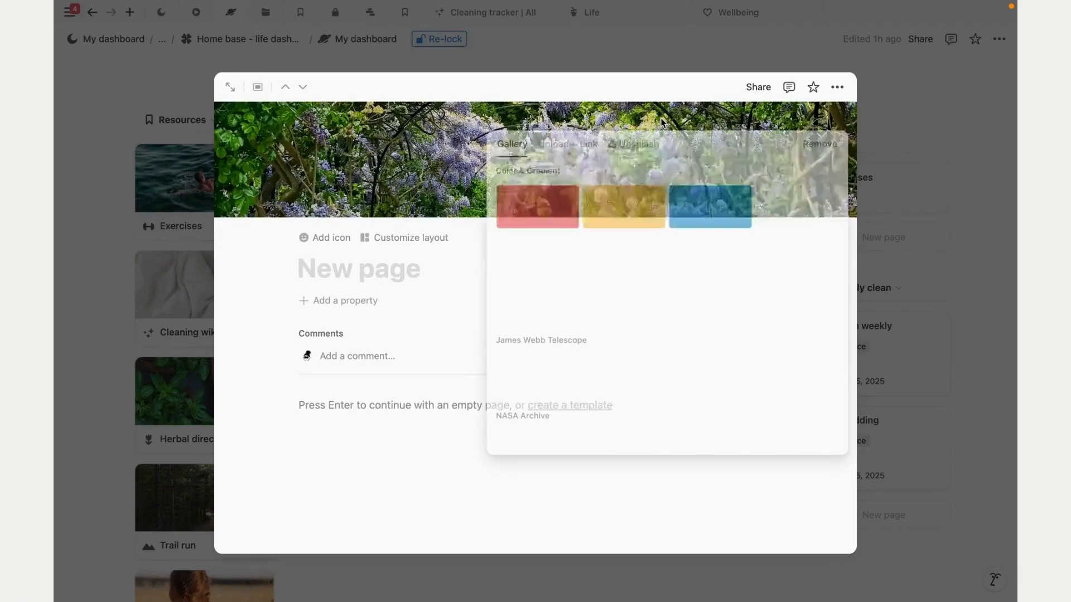
pyautogui.click(637, 144)
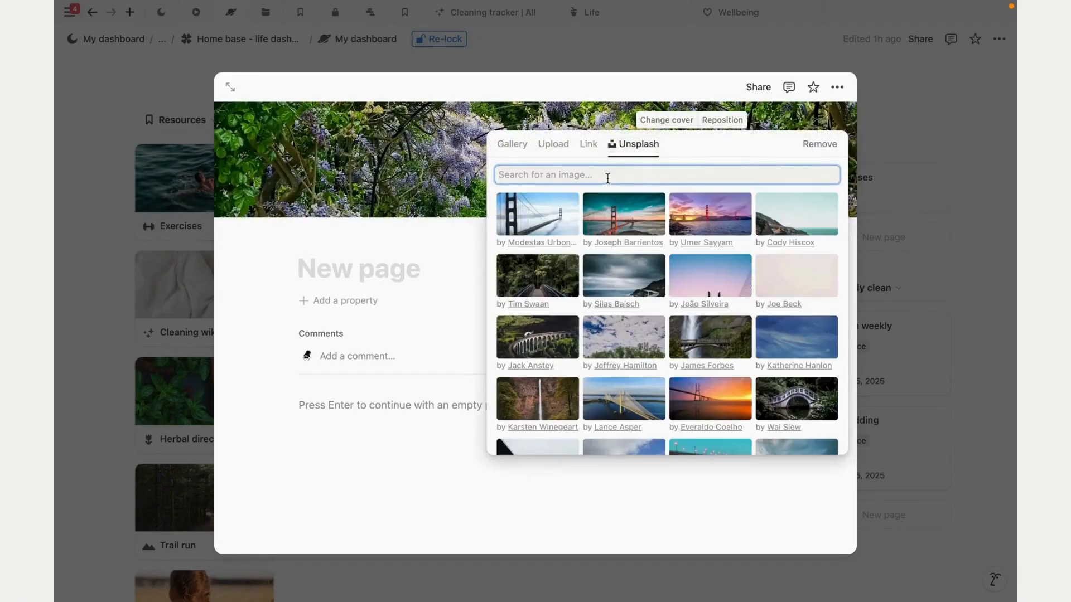
pyautogui.write('lesotho')
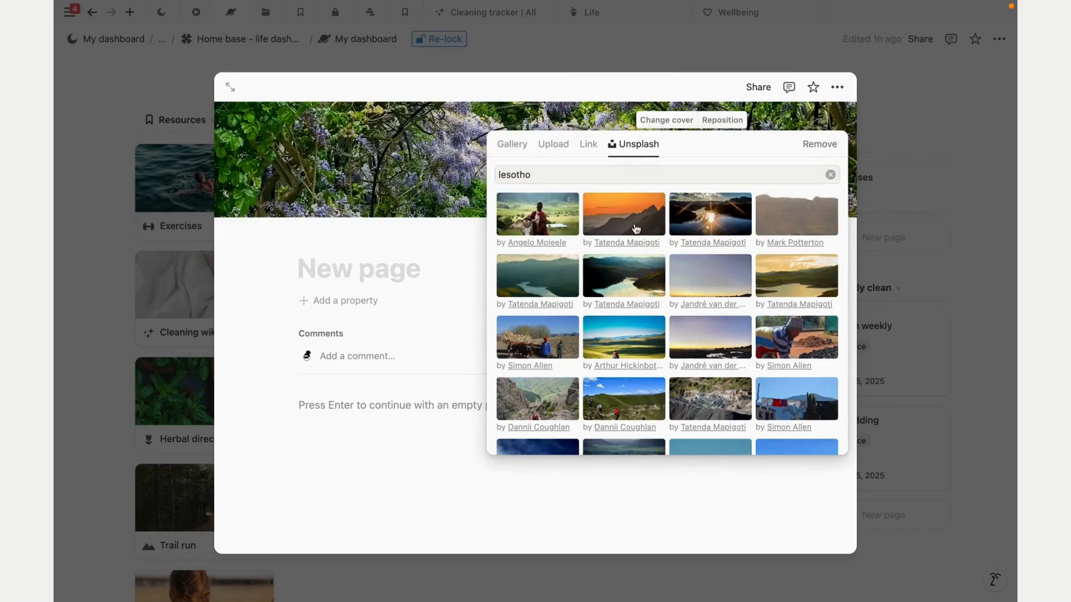
pyautogui.click(623, 213)
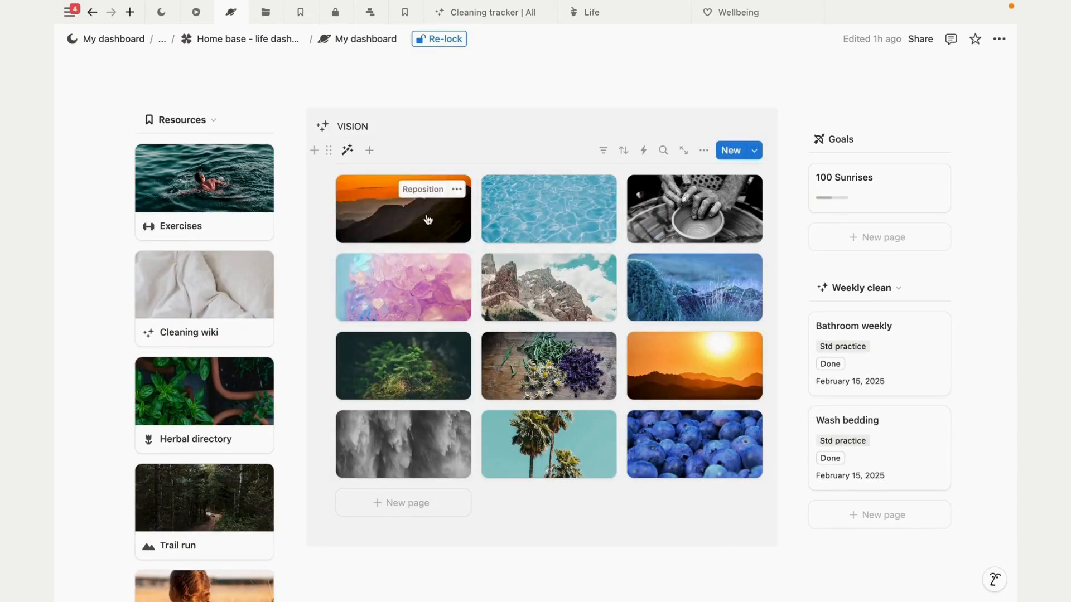
pyautogui.click(403, 209)
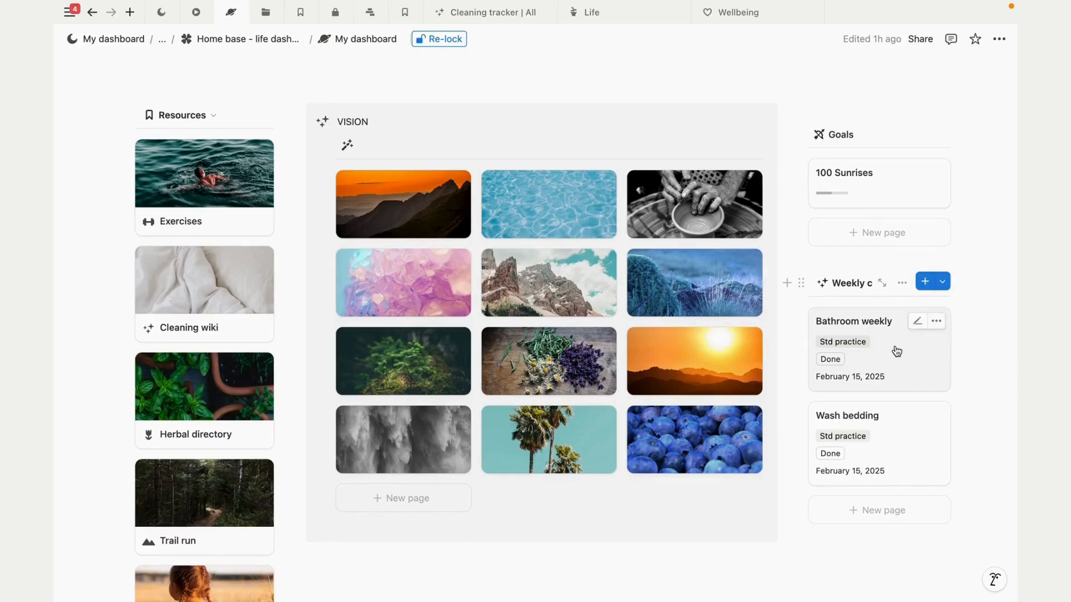
pyautogui.click(852, 321)
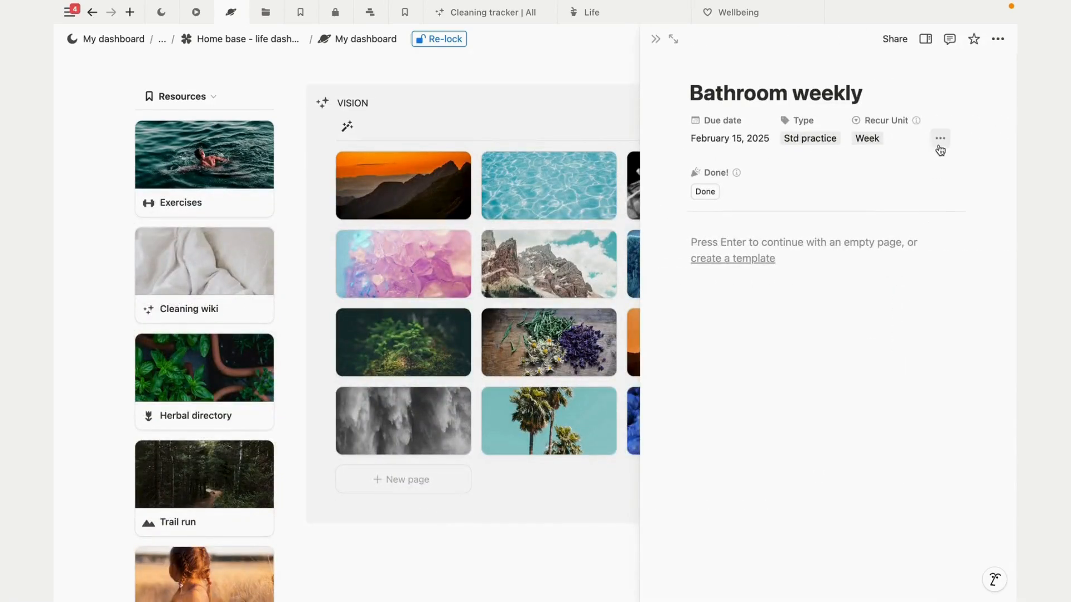
pyautogui.click(939, 138)
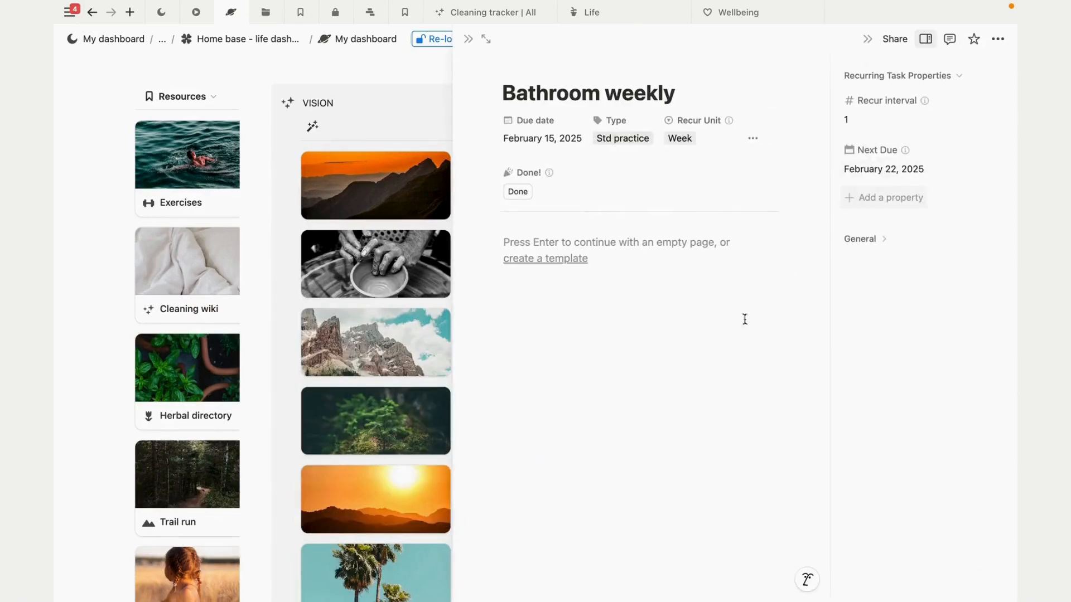
pyautogui.moveTo(691, 387)
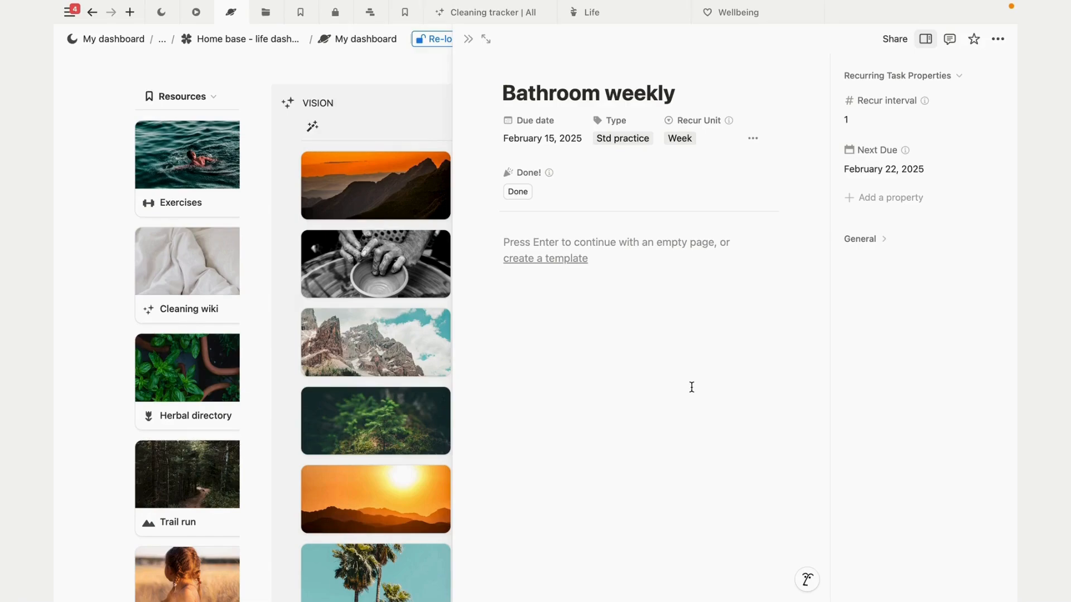
pyautogui.moveTo(511, 172)
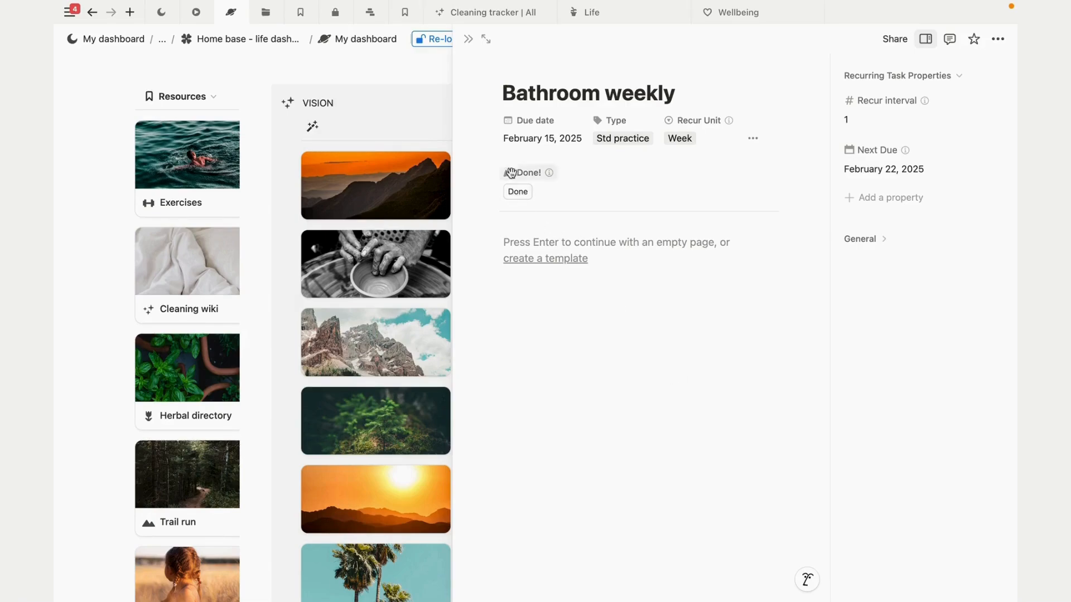
pyautogui.moveTo(562, 218)
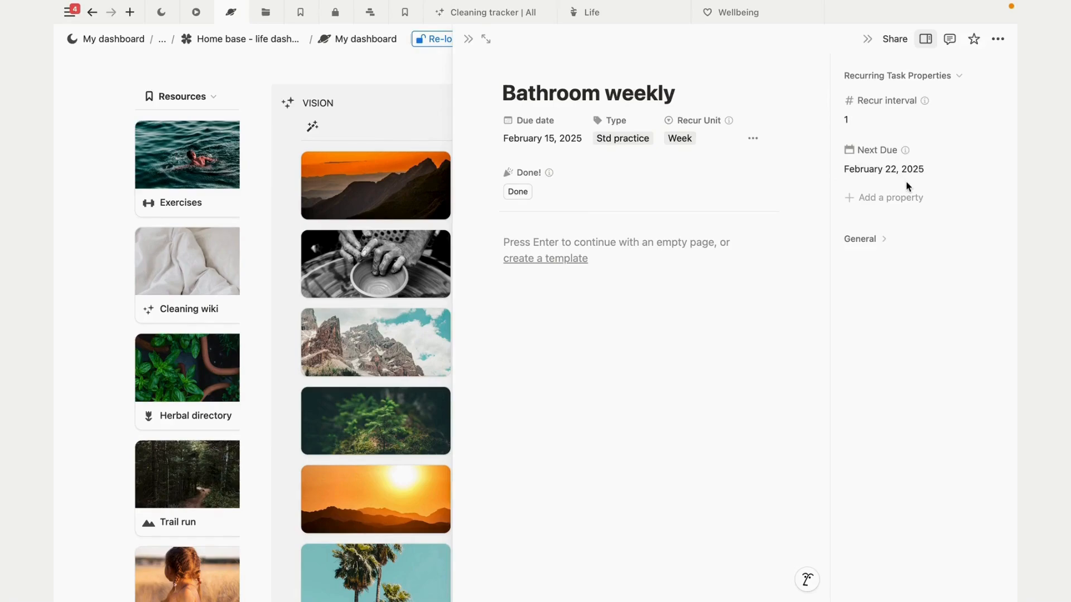
pyautogui.moveTo(529, 172)
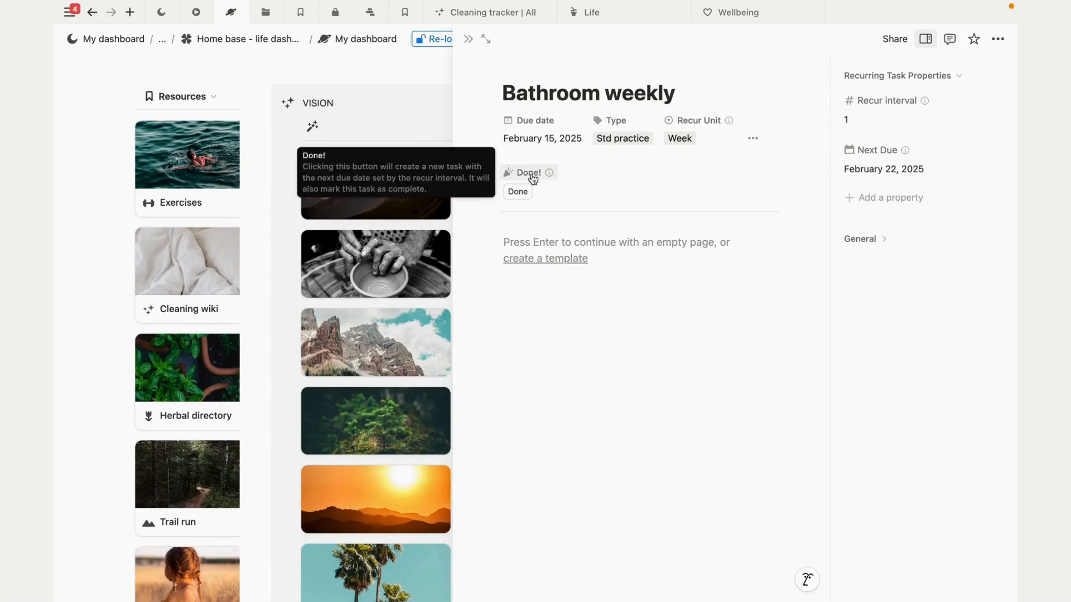
pyautogui.rightClick(527, 172)
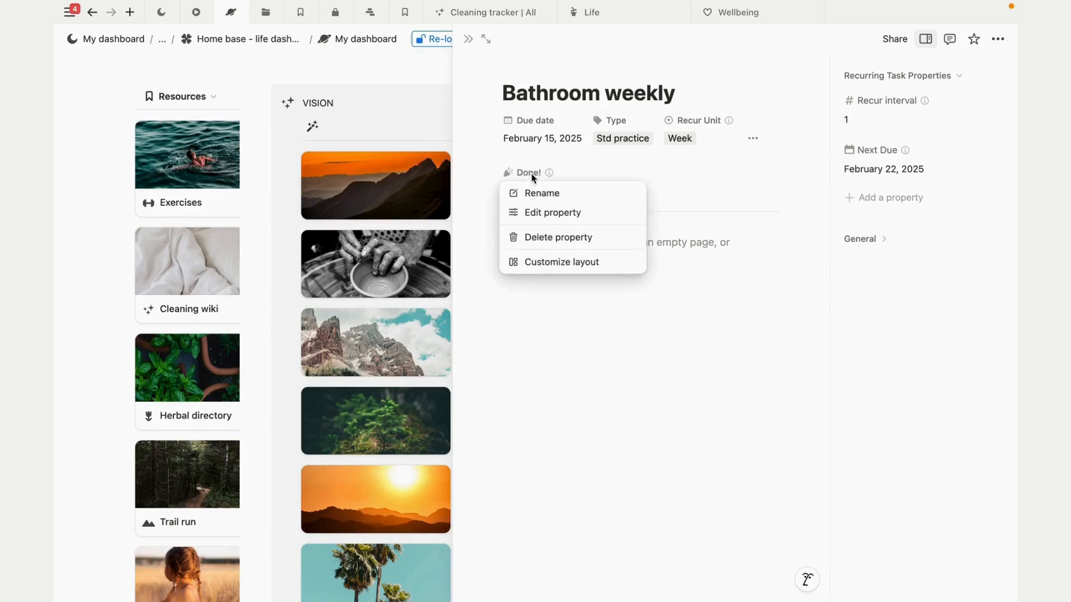
pyautogui.click(551, 212)
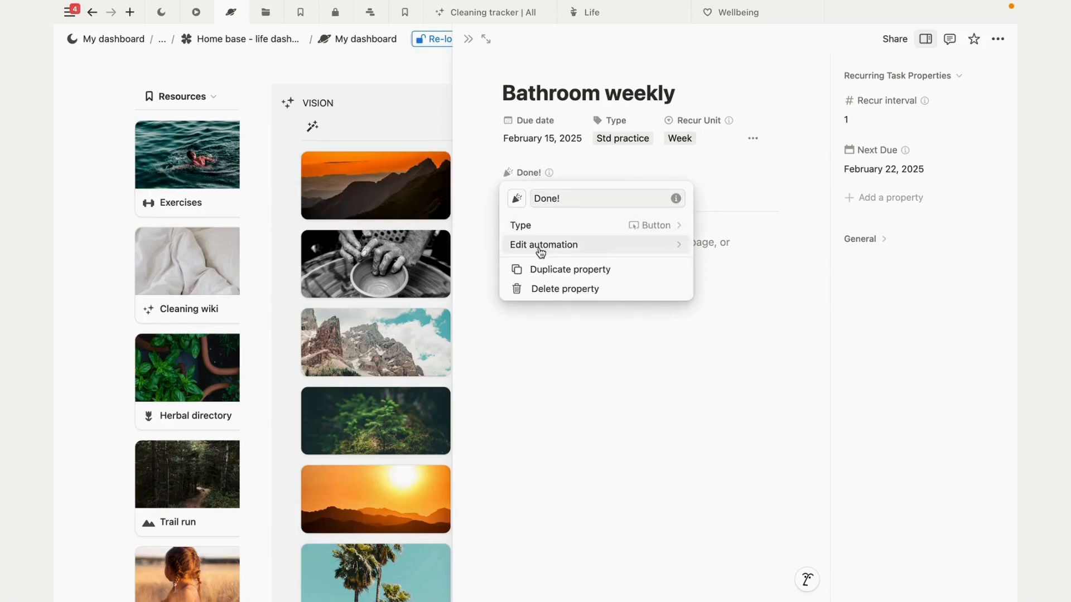
pyautogui.click(543, 244)
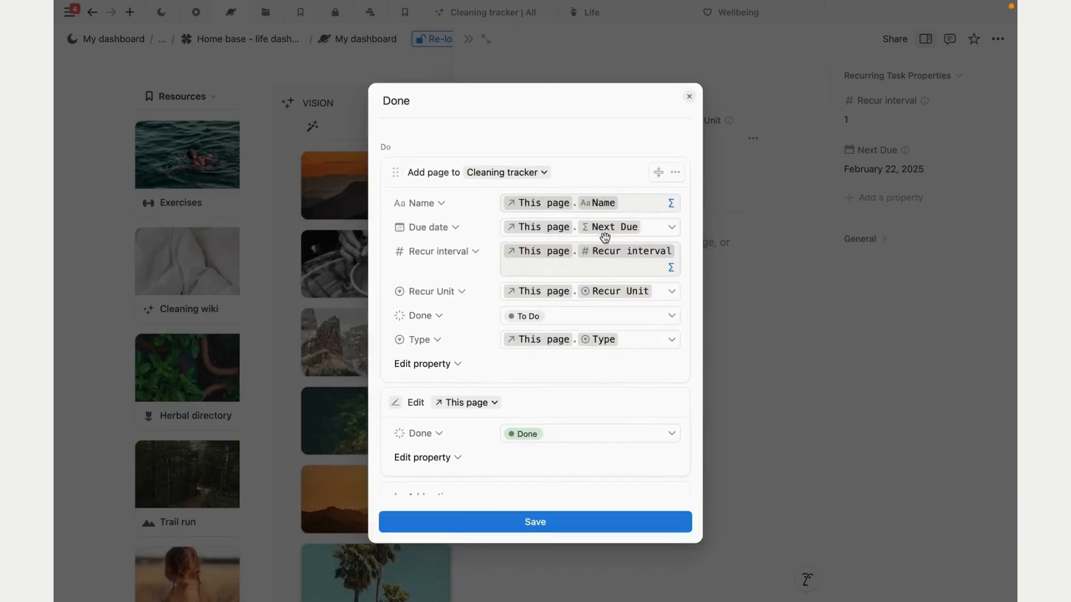
pyautogui.moveTo(635, 227)
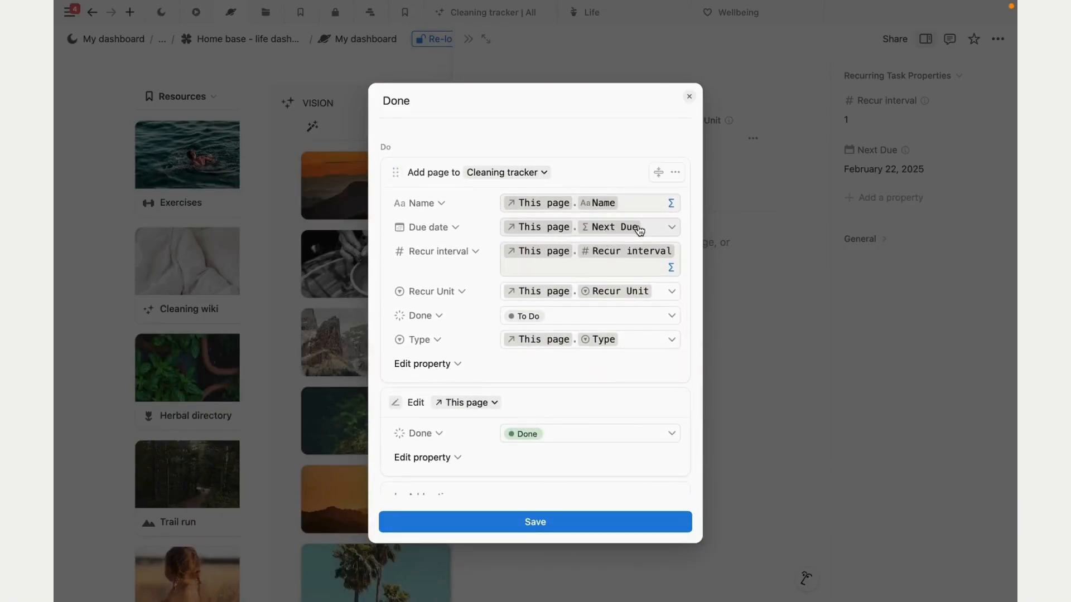
pyautogui.moveTo(844, 201)
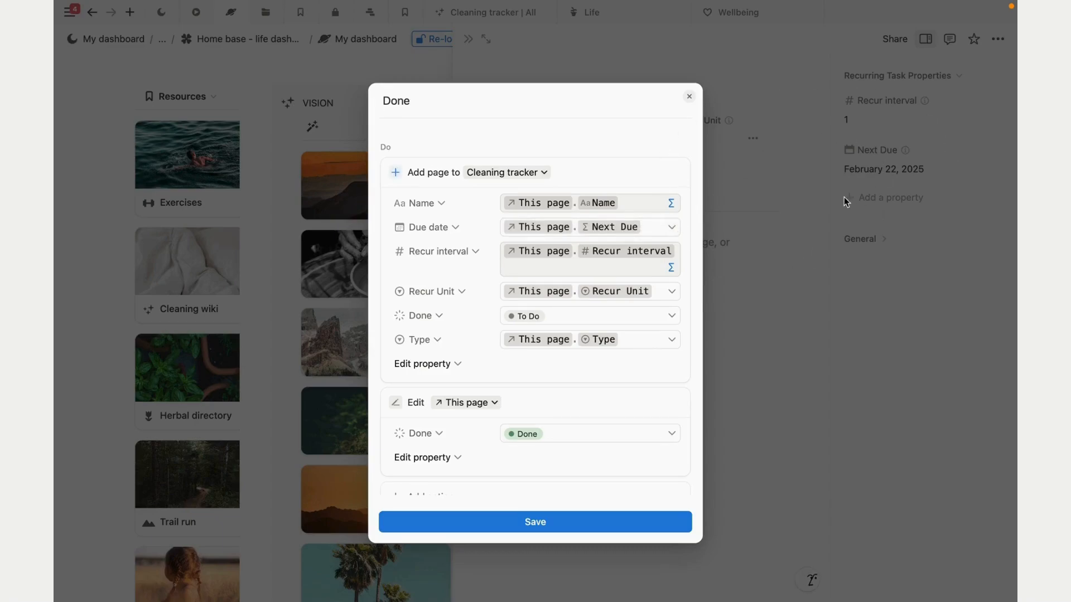
pyautogui.moveTo(535, 453)
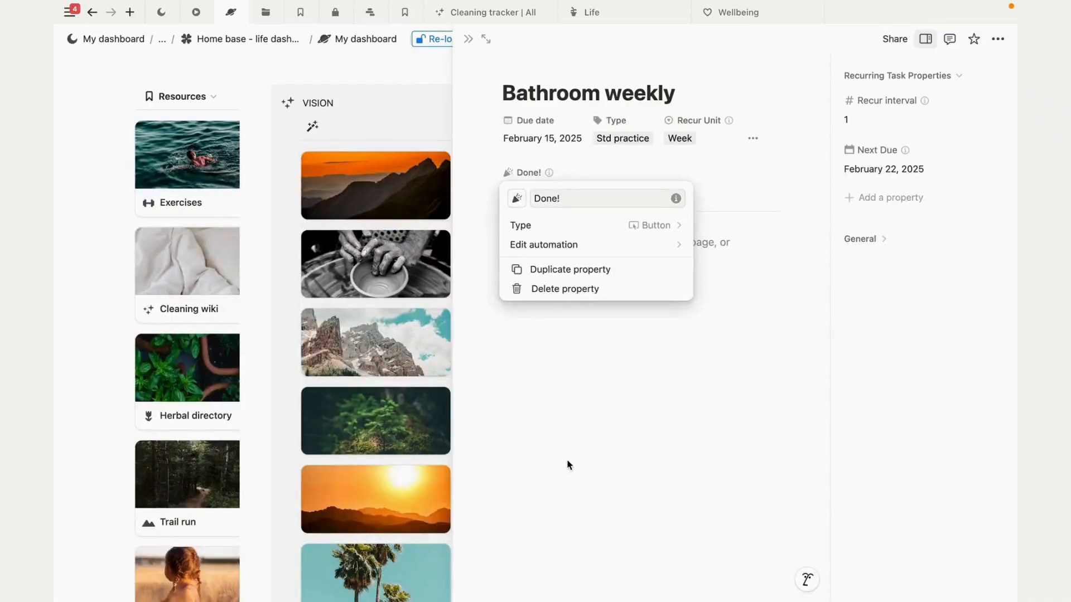
pyautogui.click(517, 192)
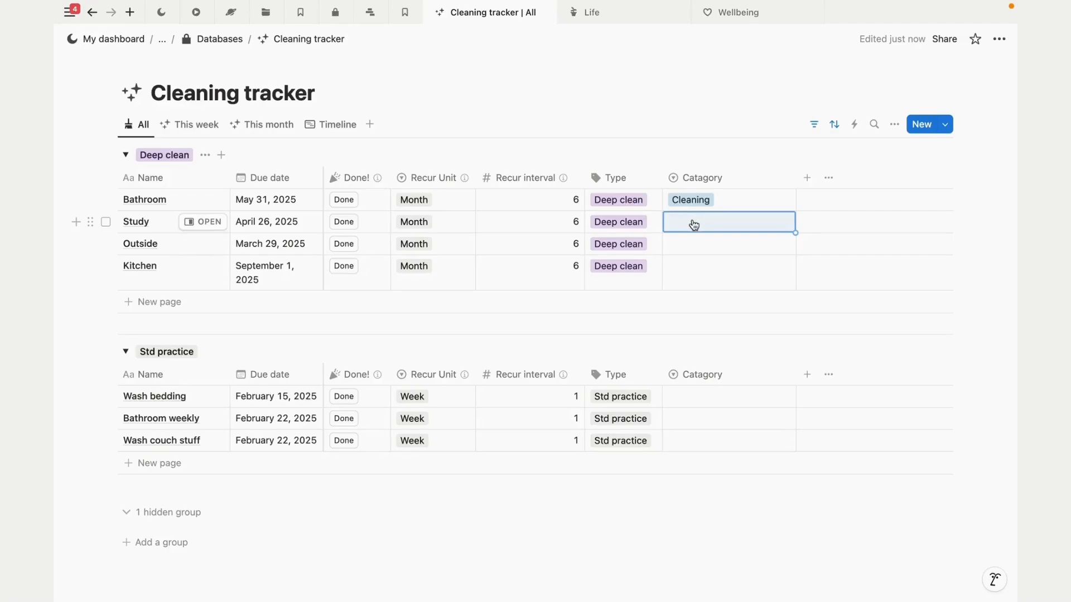
# Step: Enter Workout as the Study task's category in the Cleaning tracker
pyautogui.write('W')
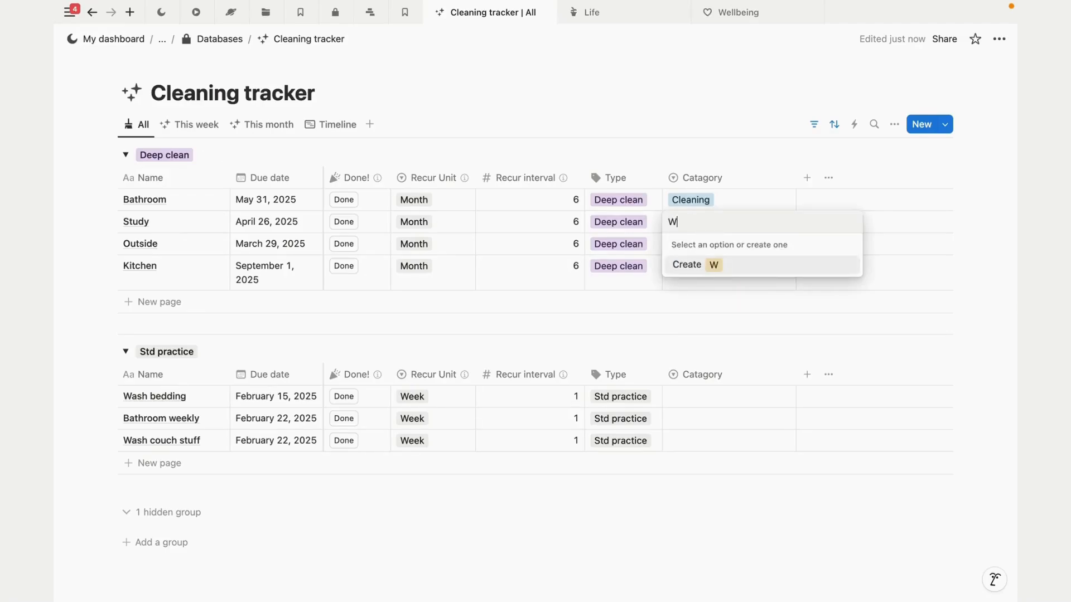
pyautogui.write('orkout')
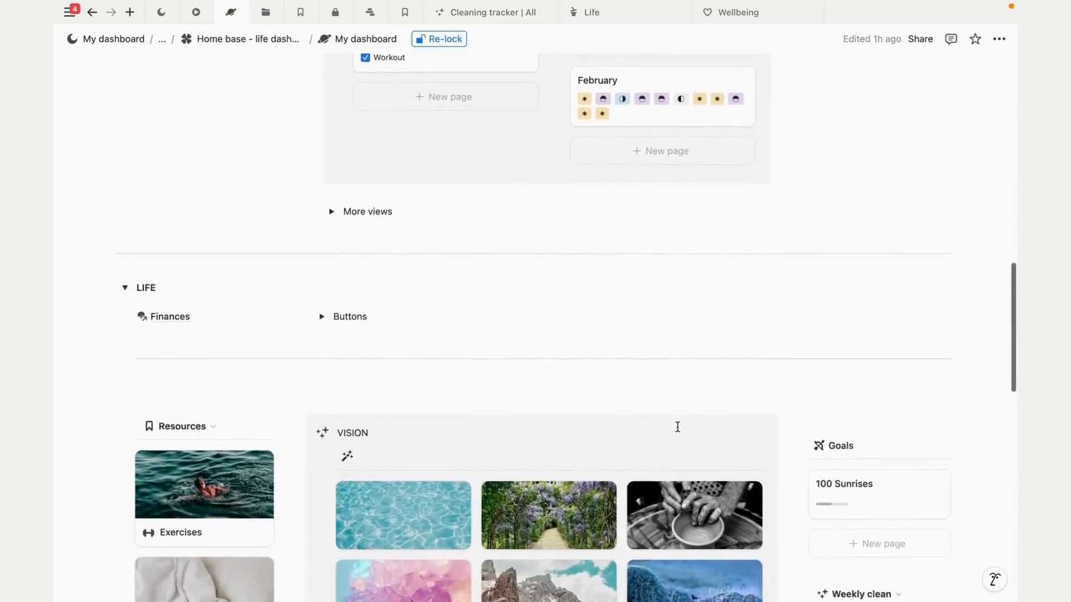
# Step: Create a new goal from the Goal button and title it 'Run 21km'
pyautogui.scroll(-3)
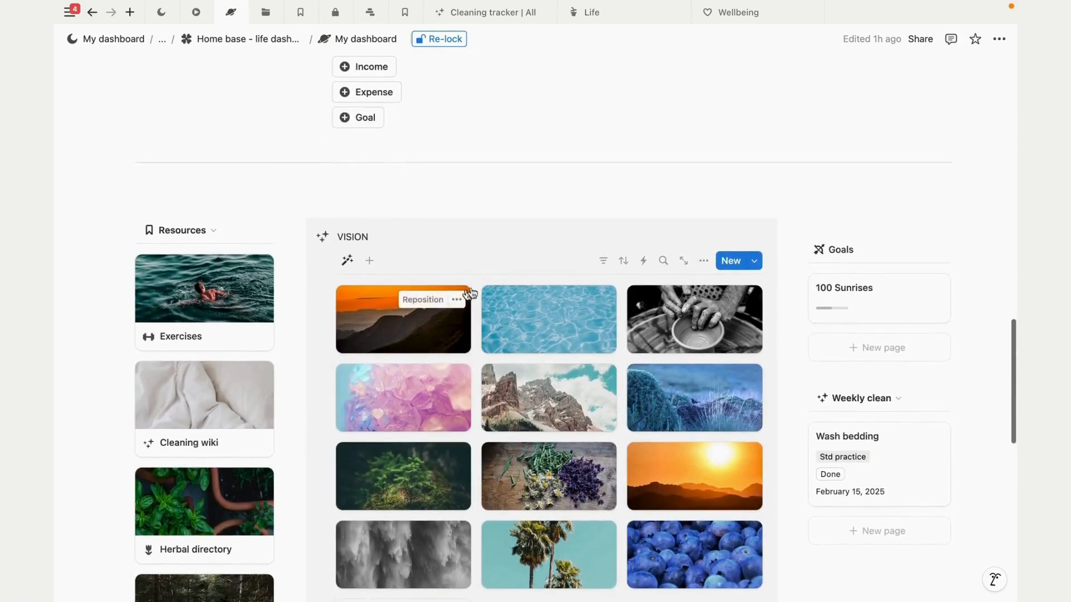
pyautogui.click(358, 116)
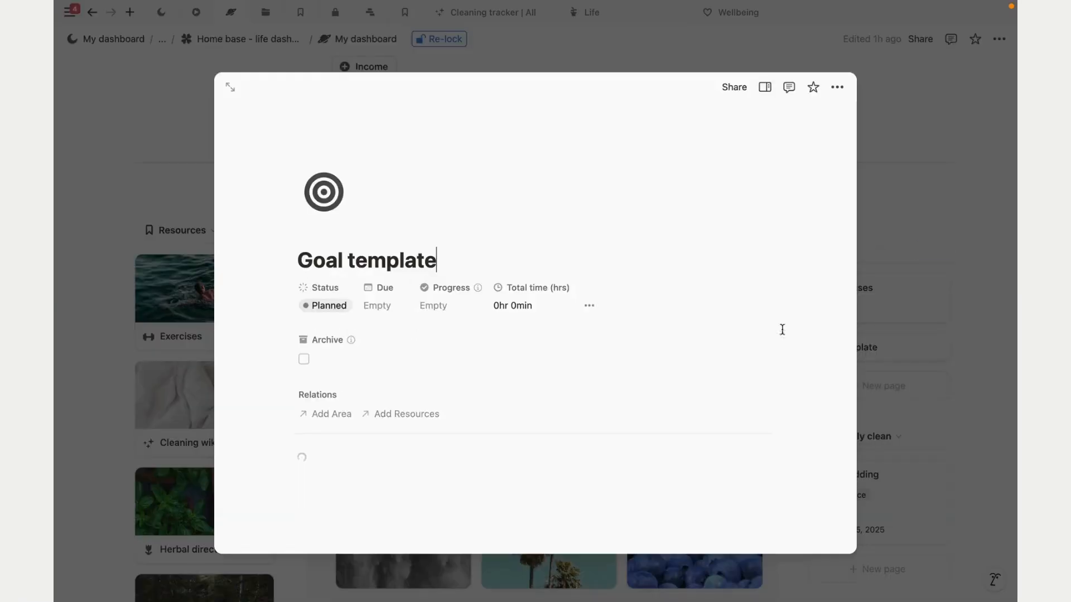
pyautogui.tripleClick(366, 260)
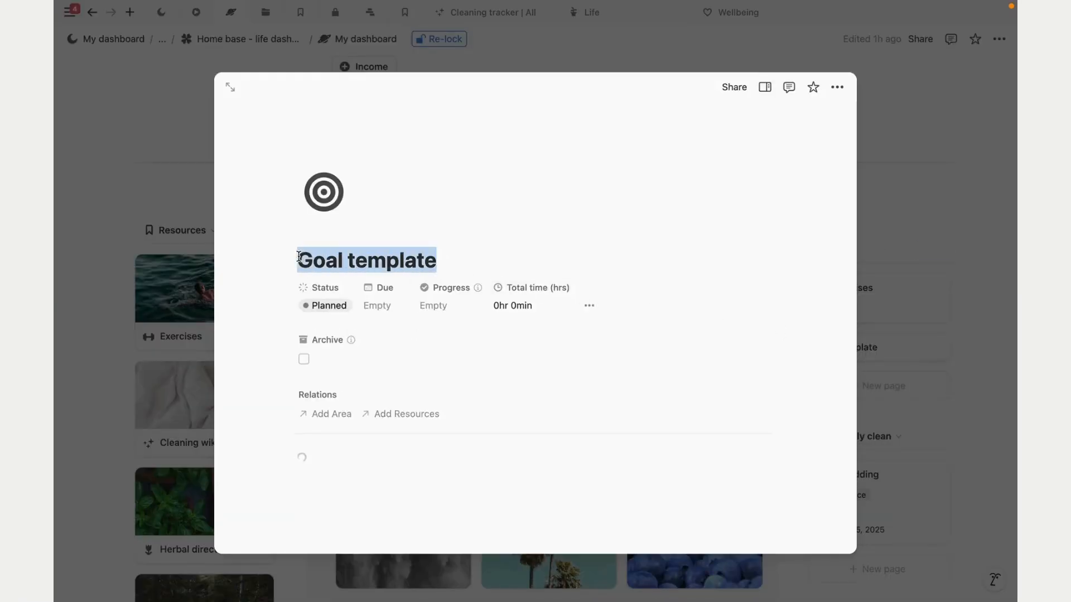
pyautogui.write('Ru')
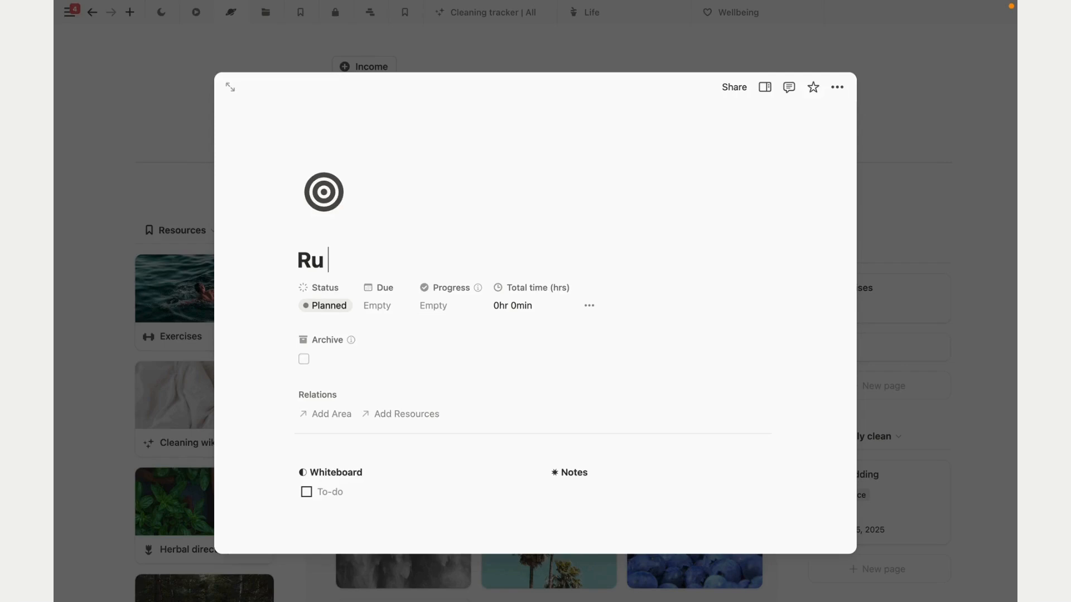
pyautogui.write('n')
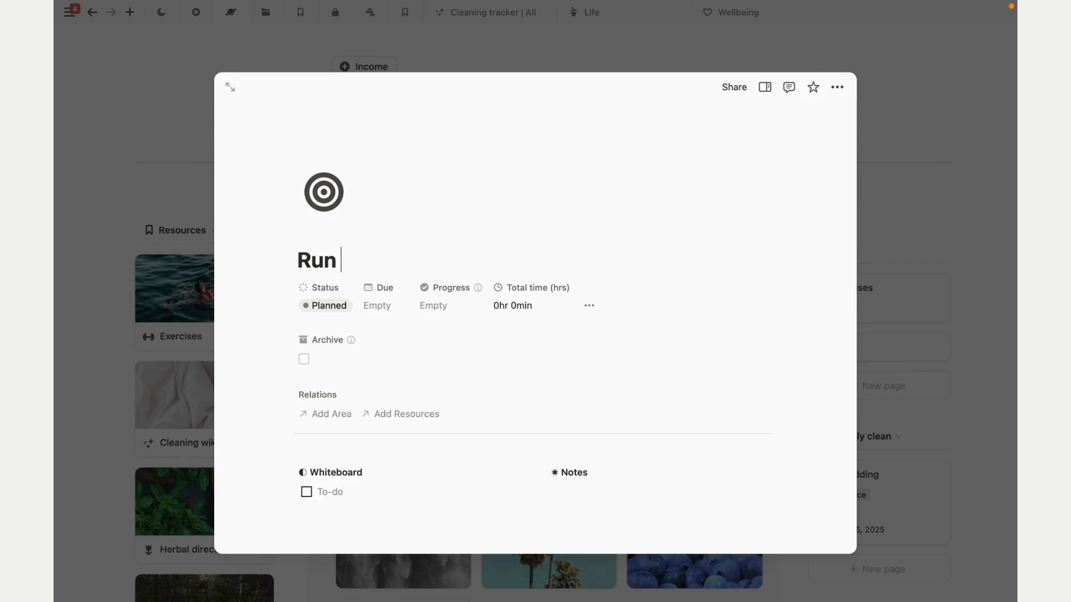
pyautogui.write('21km')
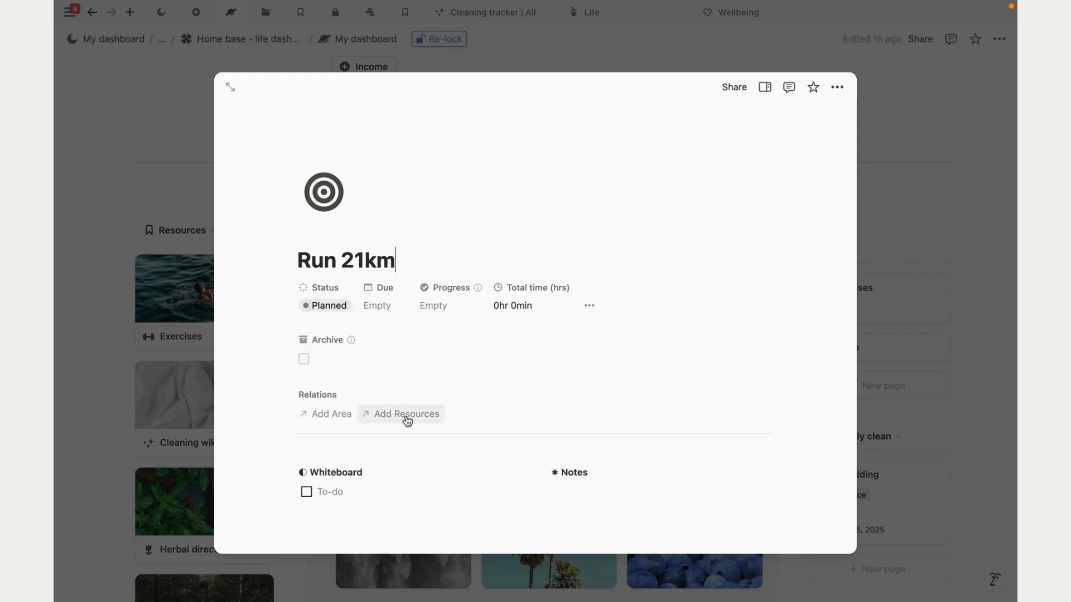
# Step: Link the Trail run resource to the Run 21km goal
pyautogui.click(406, 413)
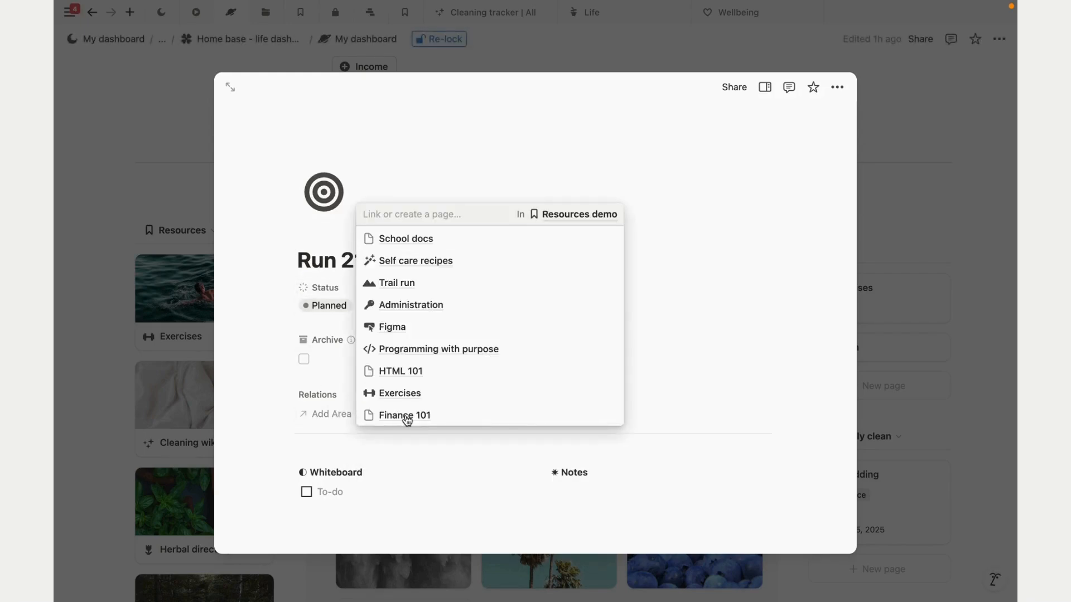
pyautogui.click(396, 282)
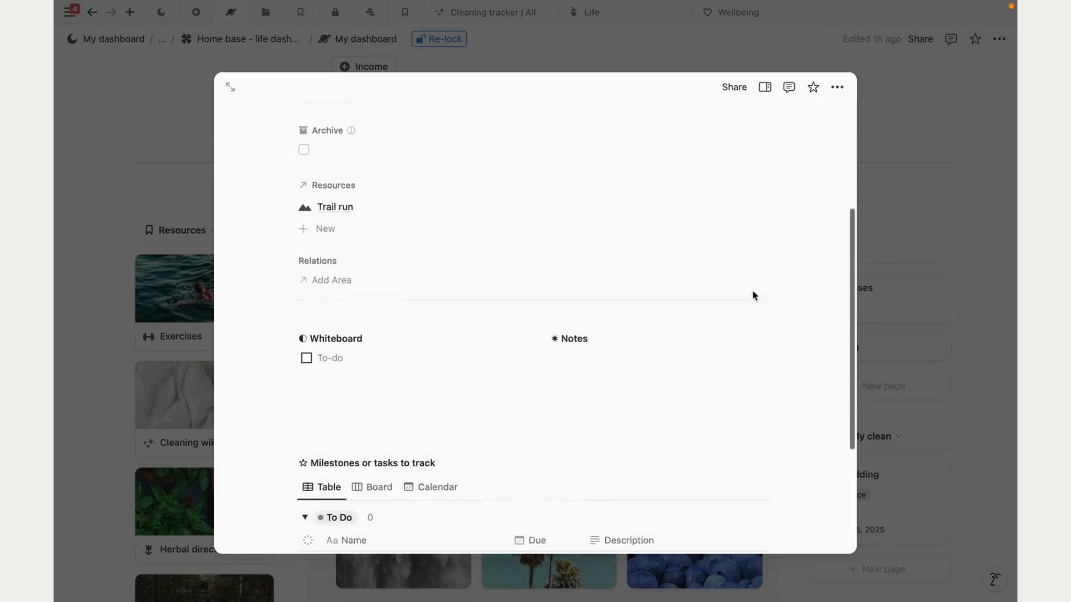
pyautogui.scroll(-3)
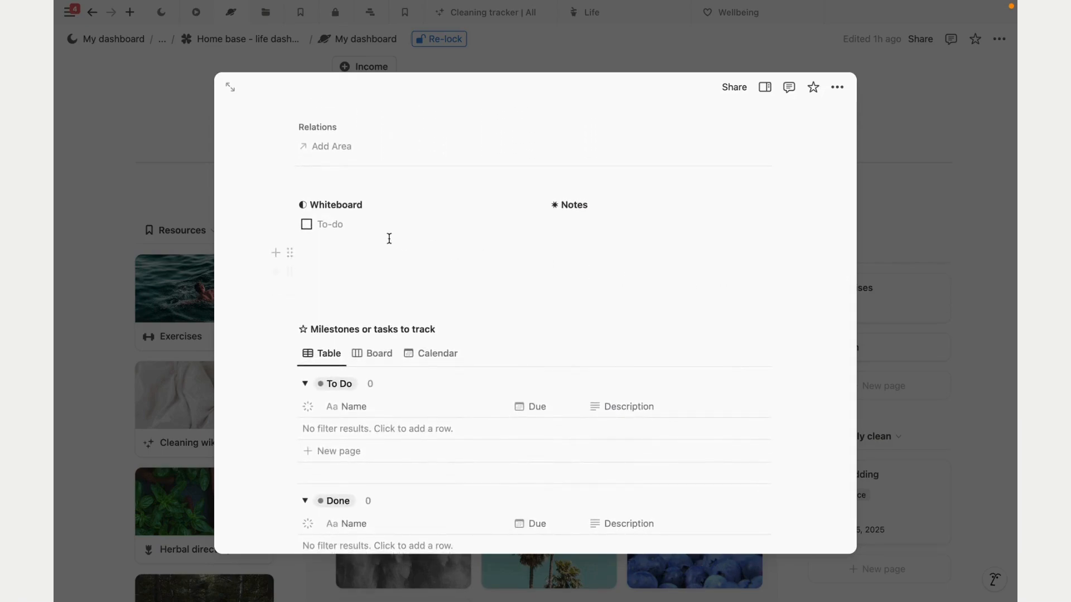
pyautogui.scroll(3)
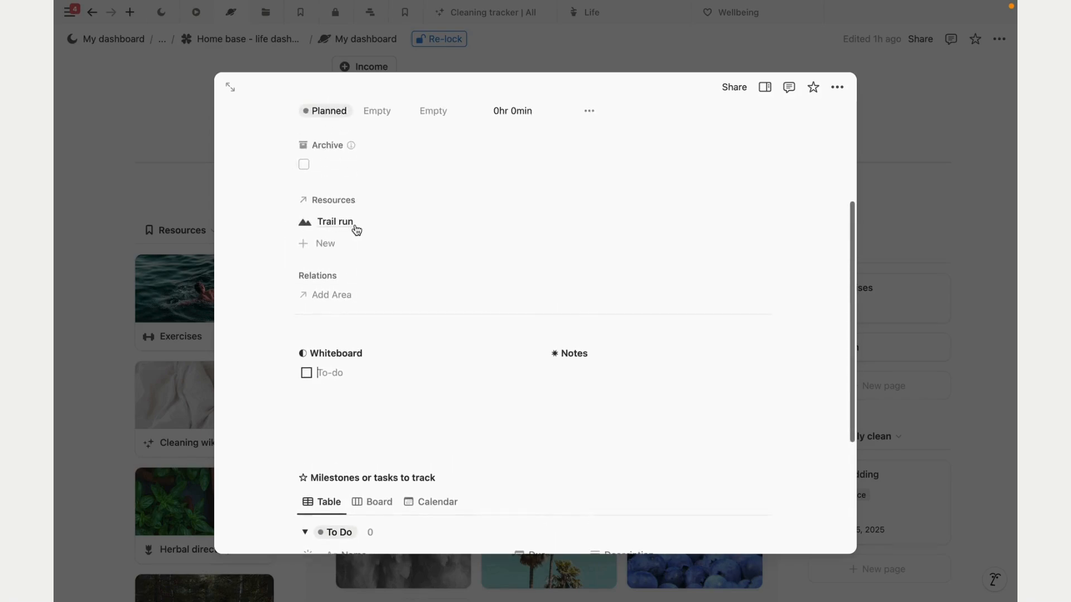
pyautogui.moveTo(1011, 261)
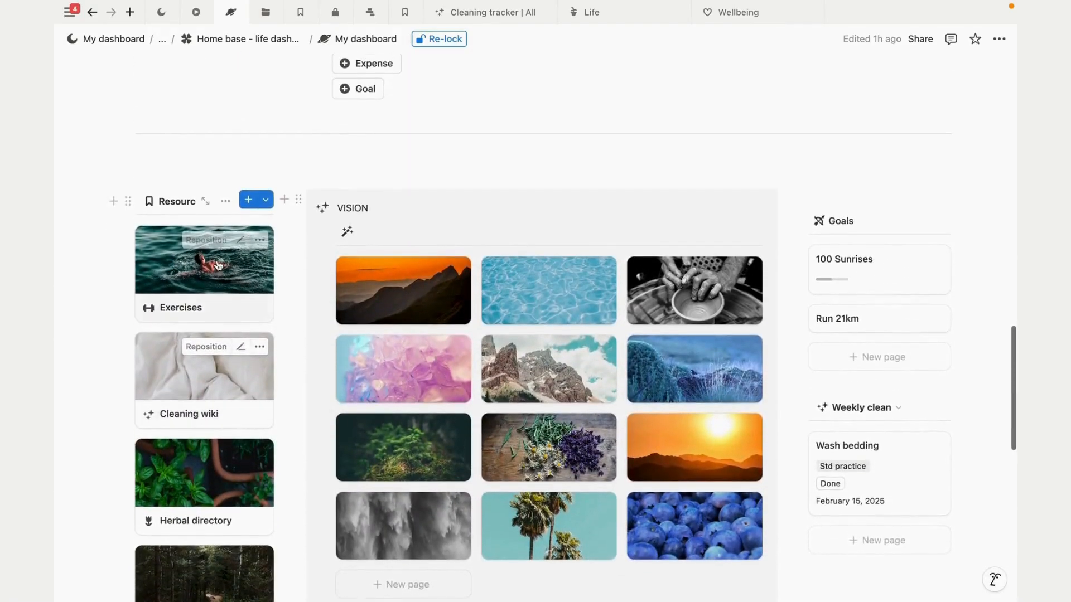
# Step: Back on the dashboard, open the Resources gallery's view options and close them again
pyautogui.click(225, 200)
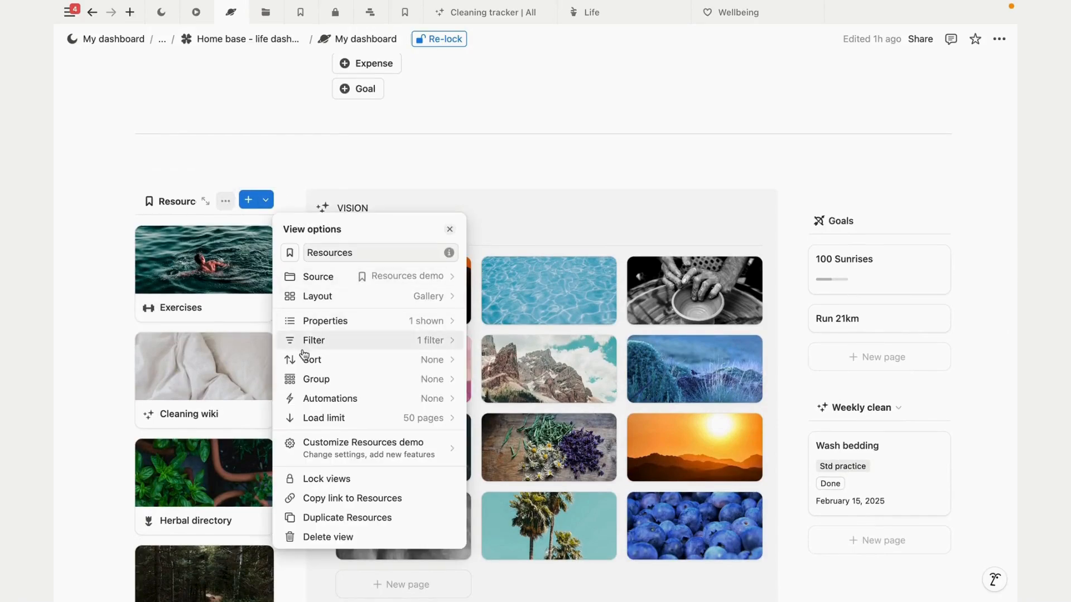
pyautogui.click(450, 228)
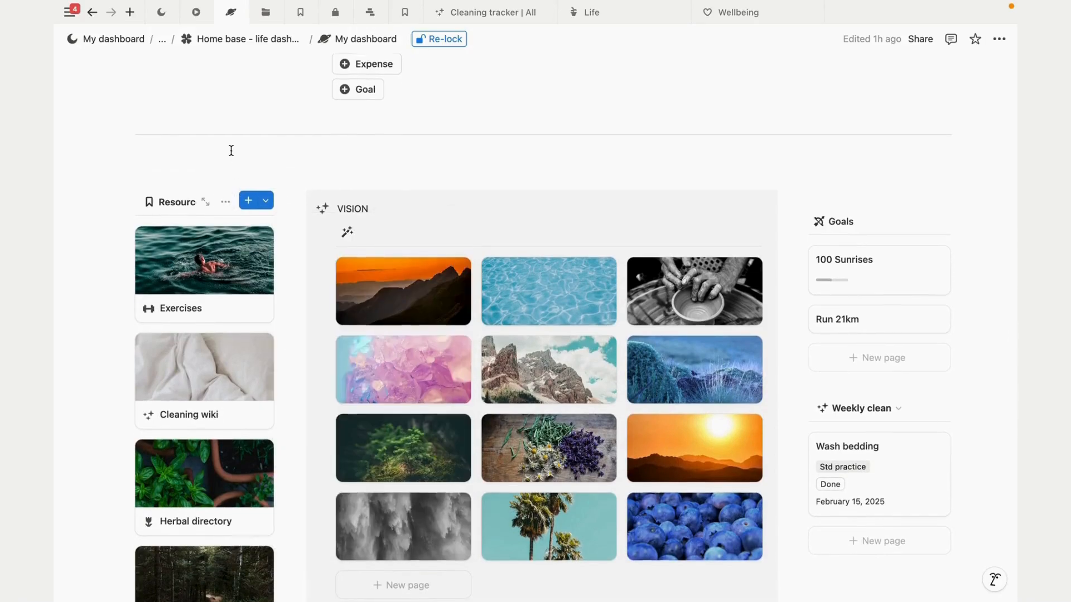
pyautogui.moveTo(170, 173)
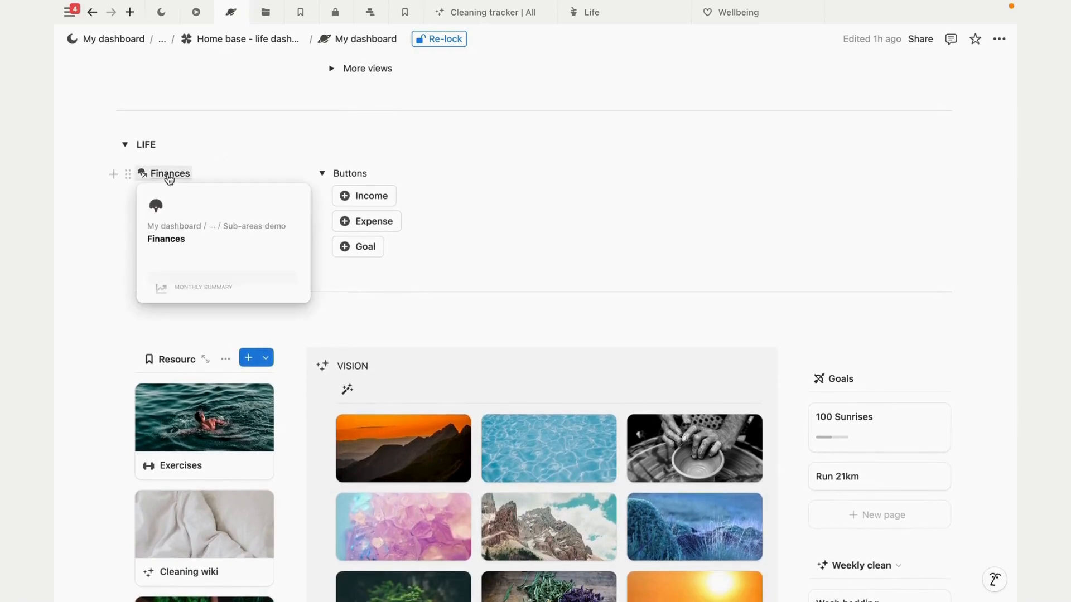
# Step: Open the Finances area page and inspect the Income table's Amount property settings
pyautogui.click(170, 173)
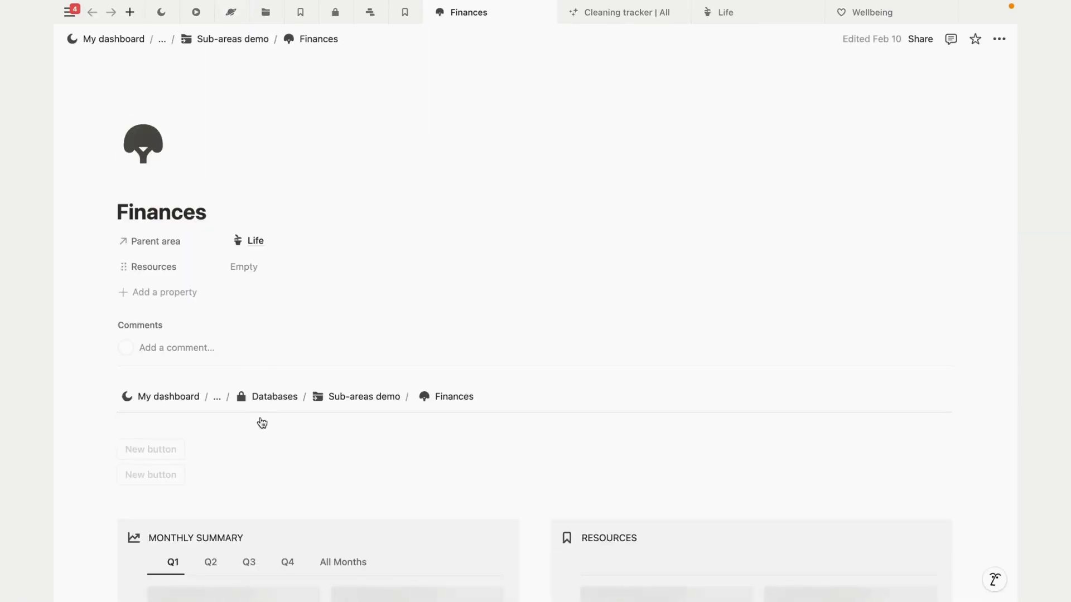
pyautogui.scroll(-3)
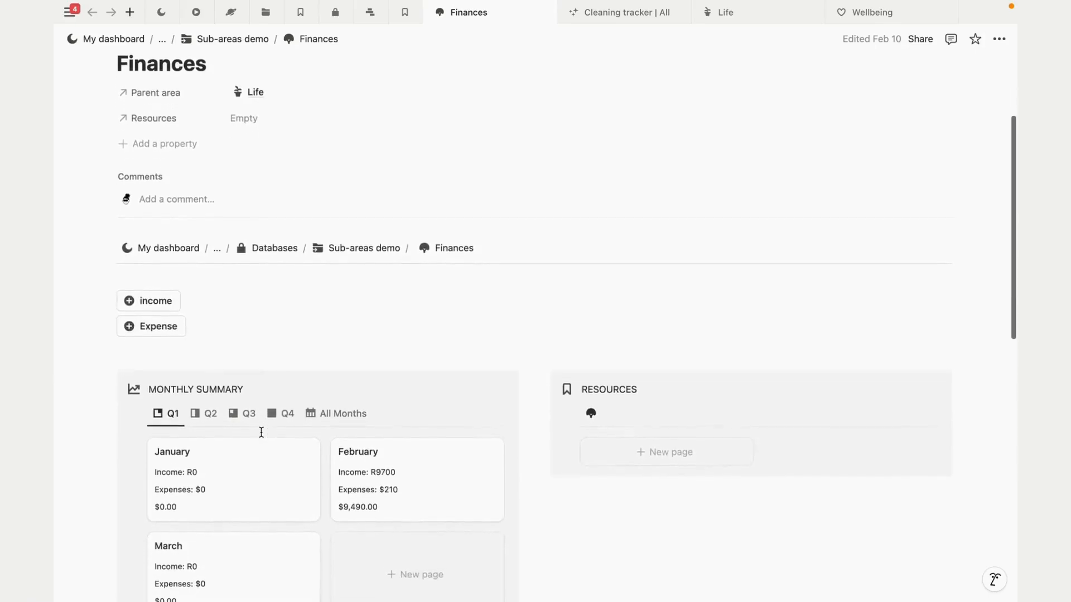
pyautogui.scroll(-3)
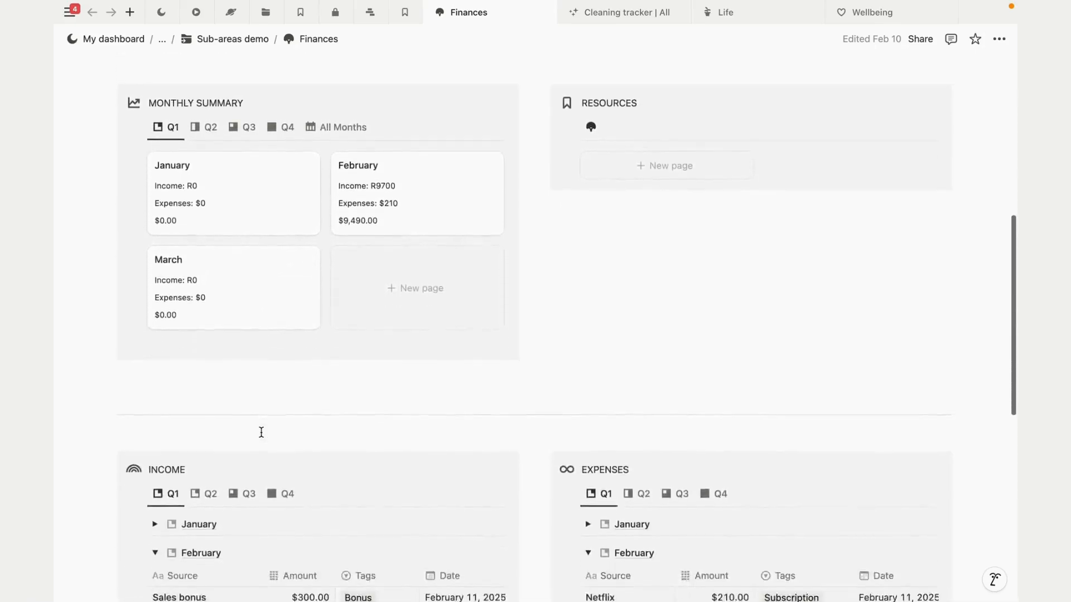
pyautogui.scroll(-3)
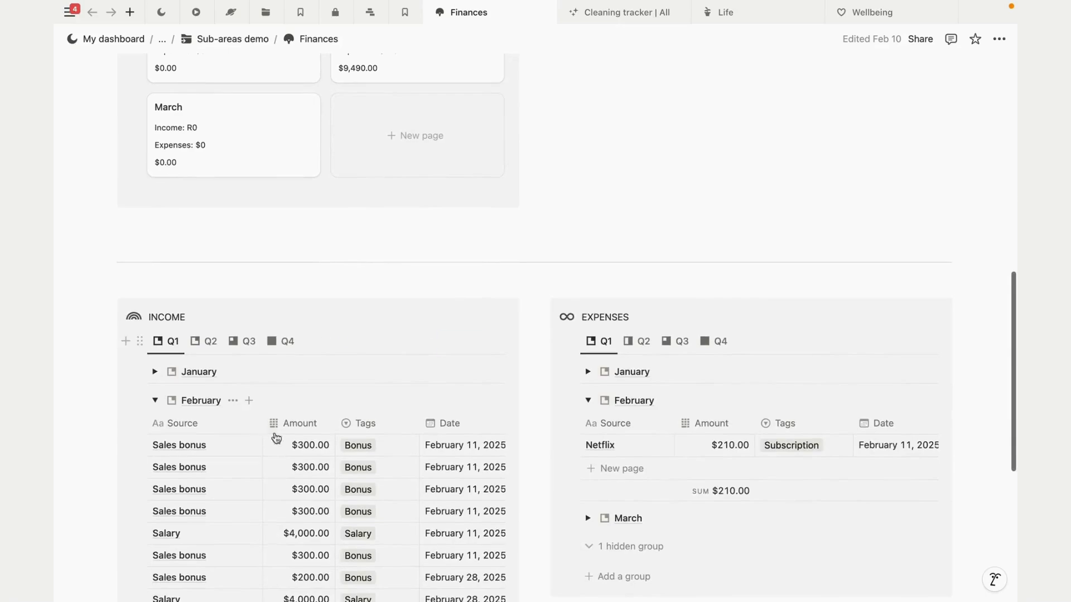
pyautogui.click(298, 423)
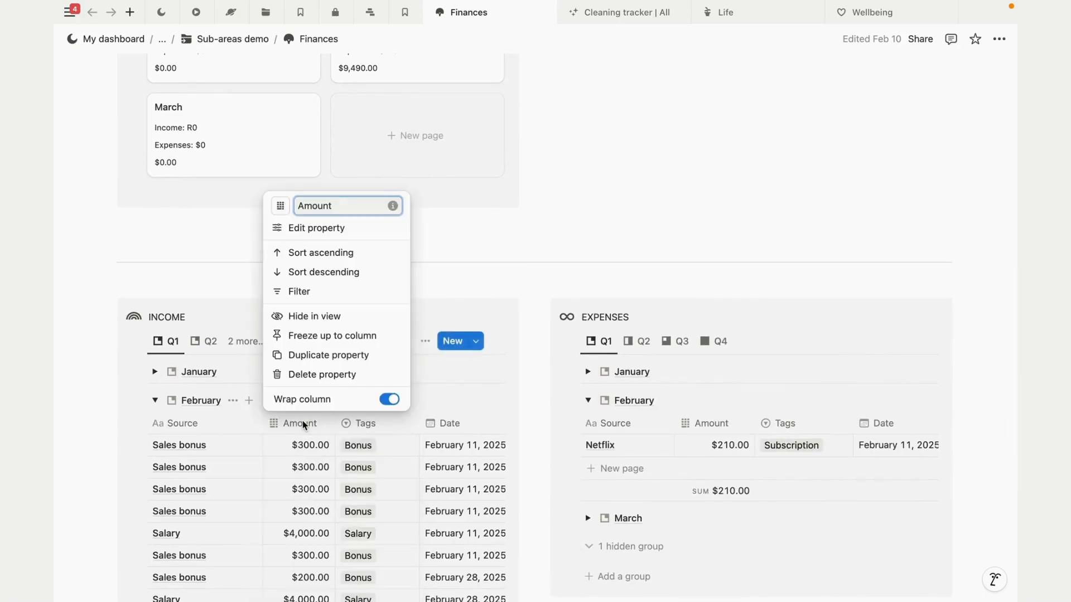
pyautogui.click(317, 228)
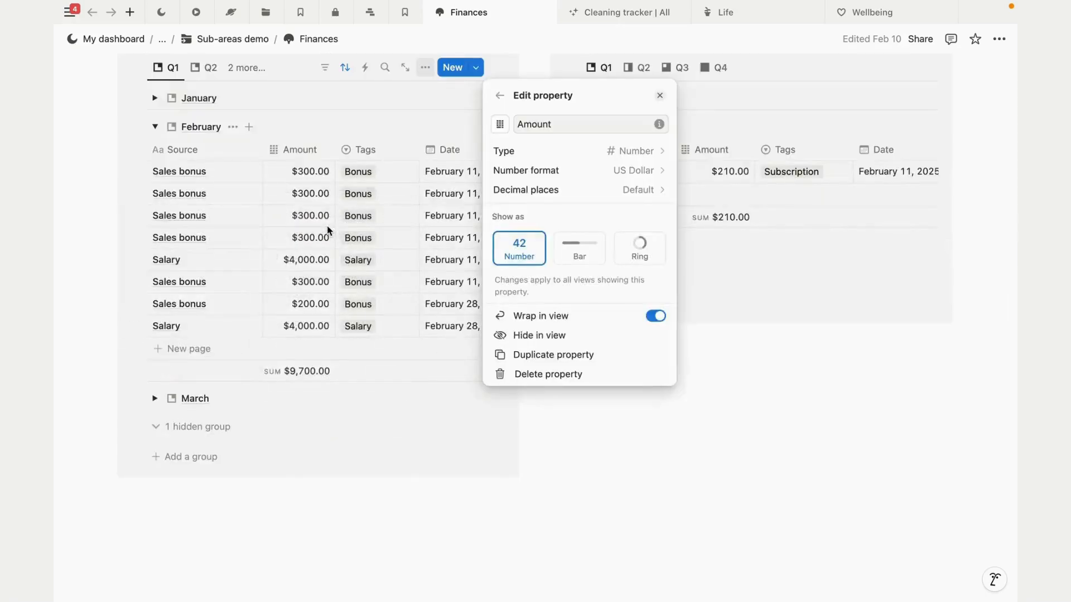
pyautogui.moveTo(631, 450)
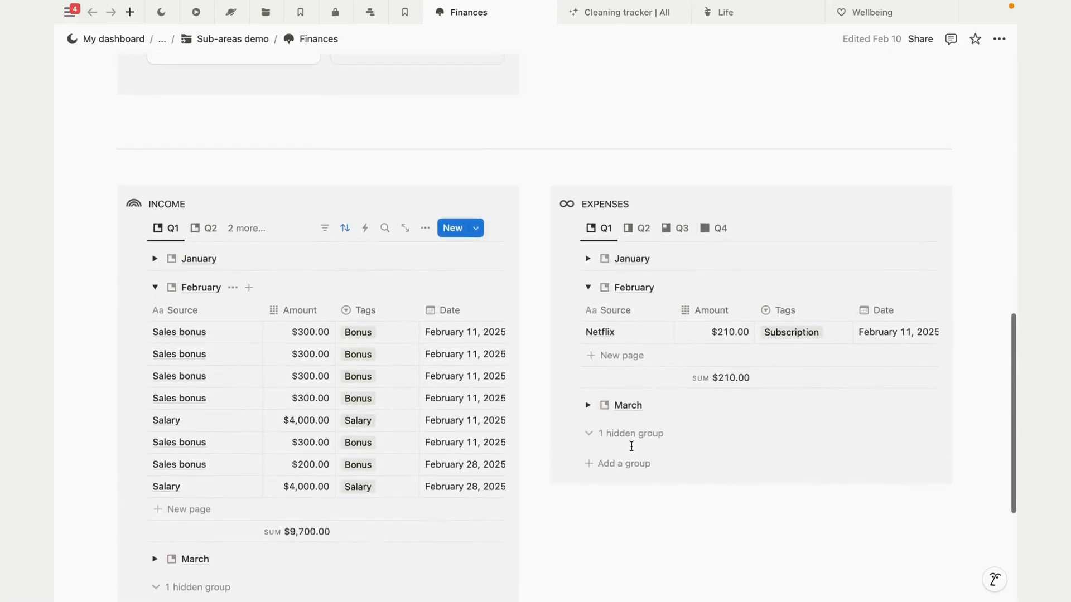
pyautogui.scroll(3)
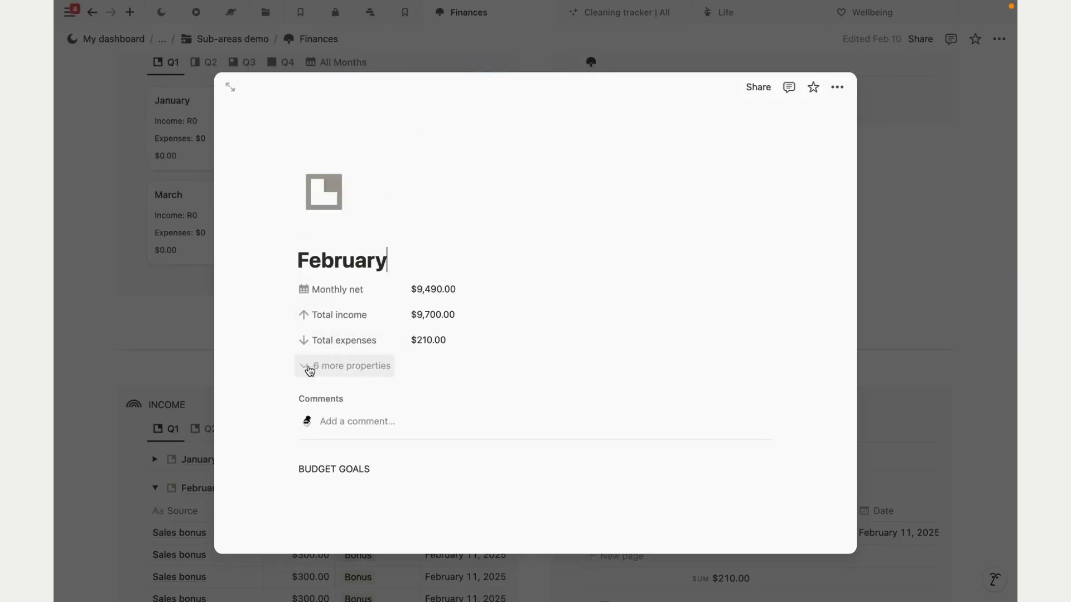
# Step: Replace 'R' with '$' in February's Income formula label
pyautogui.click(350, 365)
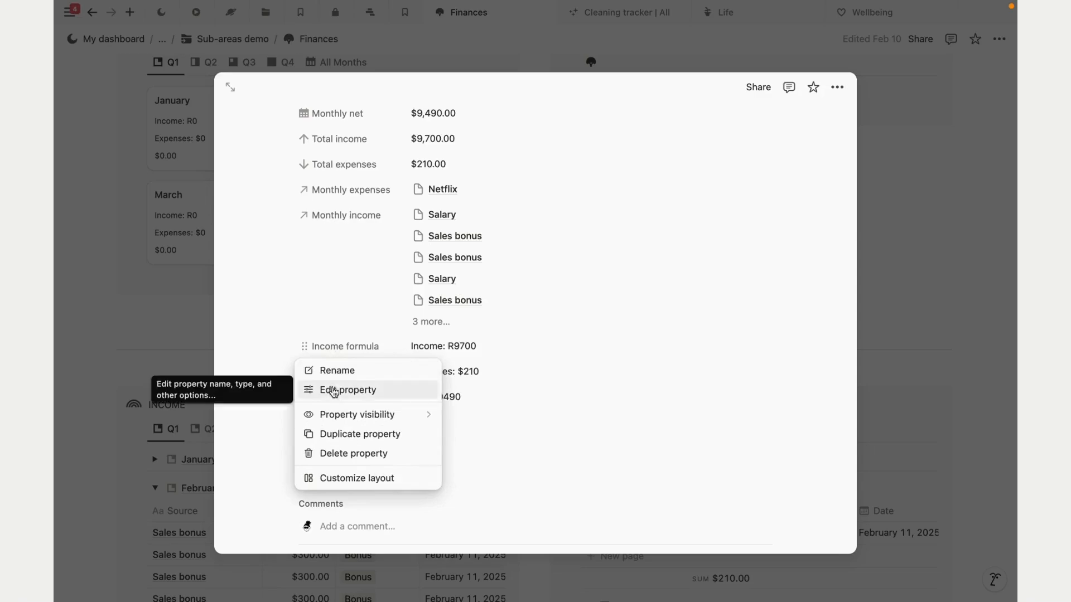
pyautogui.click(348, 390)
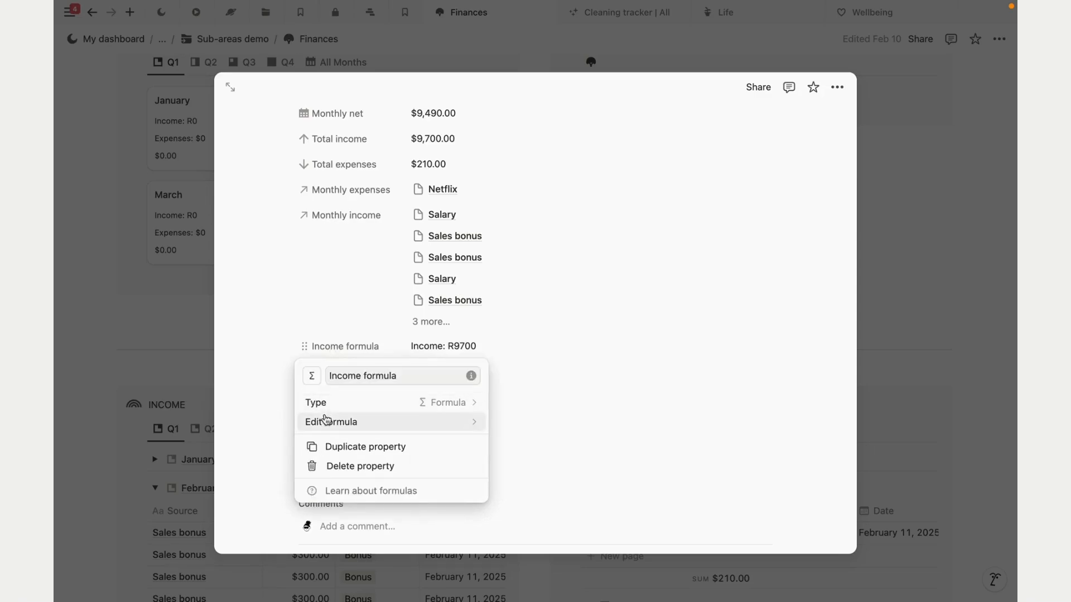
pyautogui.click(331, 421)
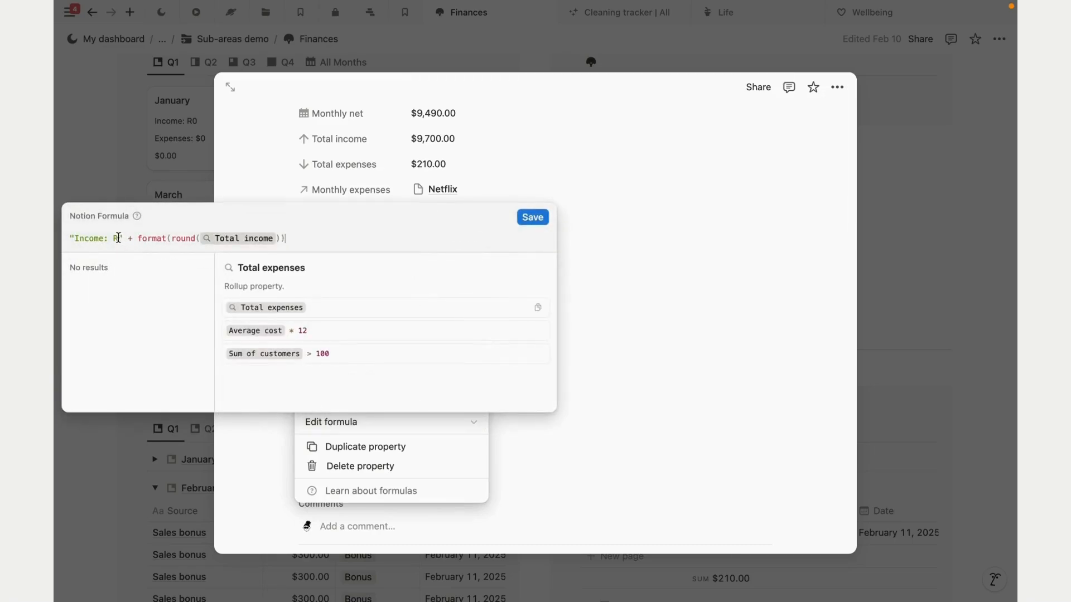
pyautogui.press('Backspace')
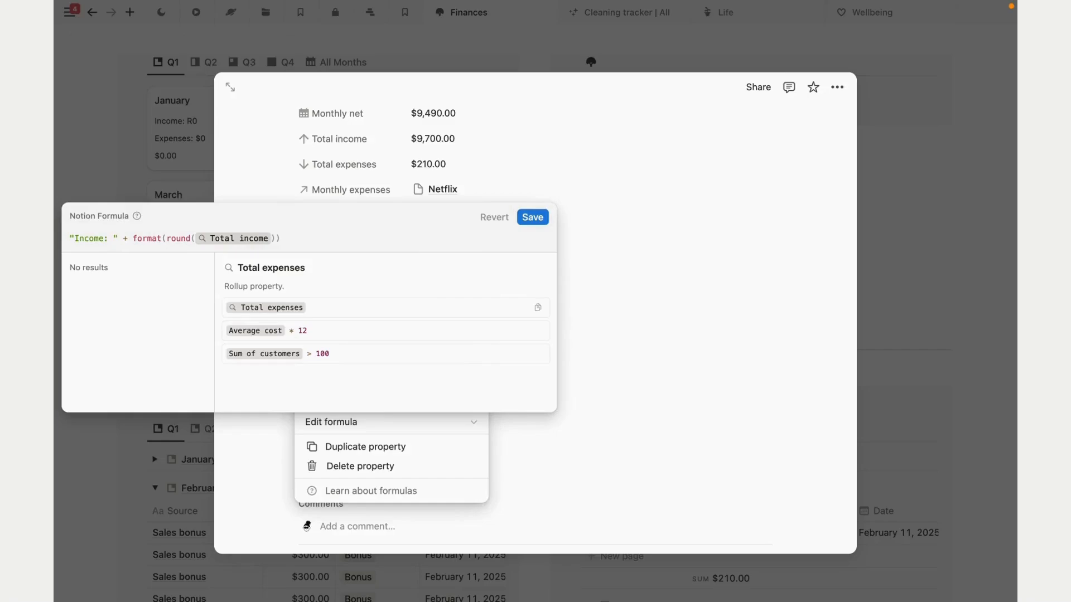
pyautogui.write('$')
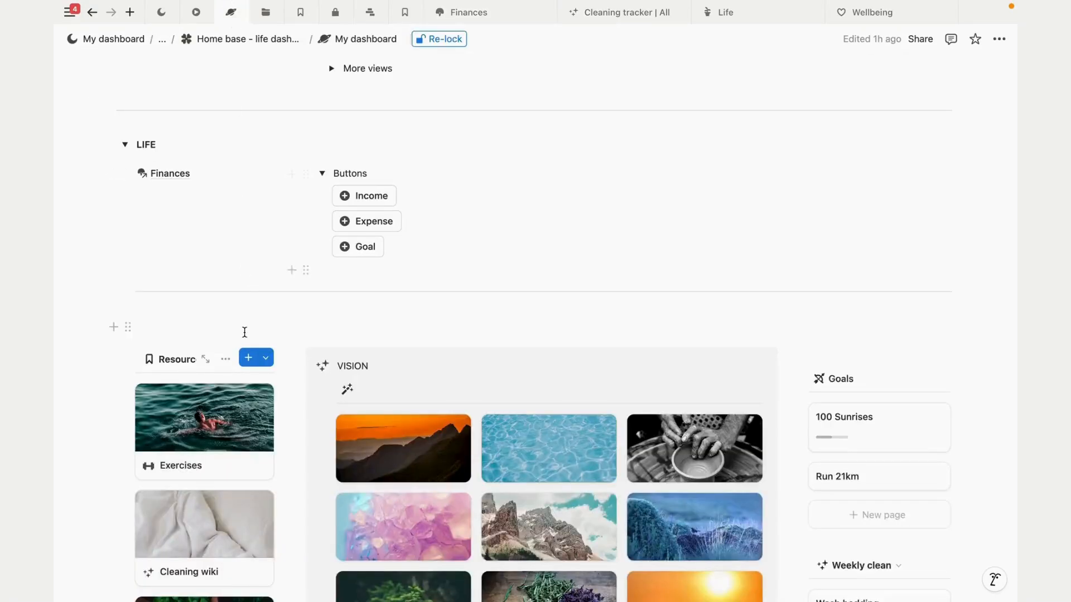
# Step: Collapse the Buttons toggle under Finances and re-lock the dashboard page
pyautogui.click(322, 173)
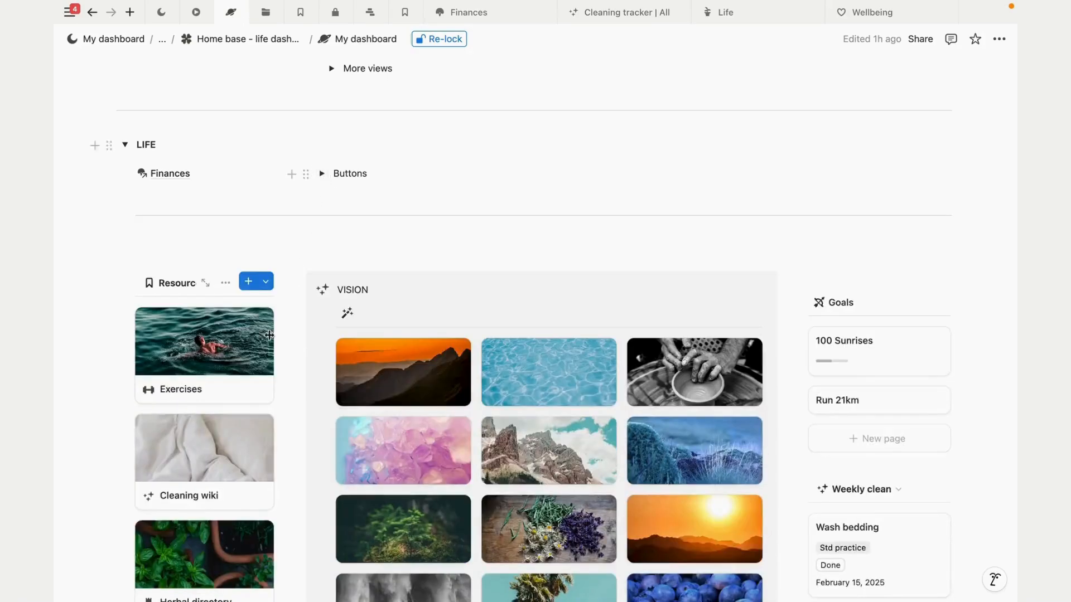
pyautogui.scroll(-3)
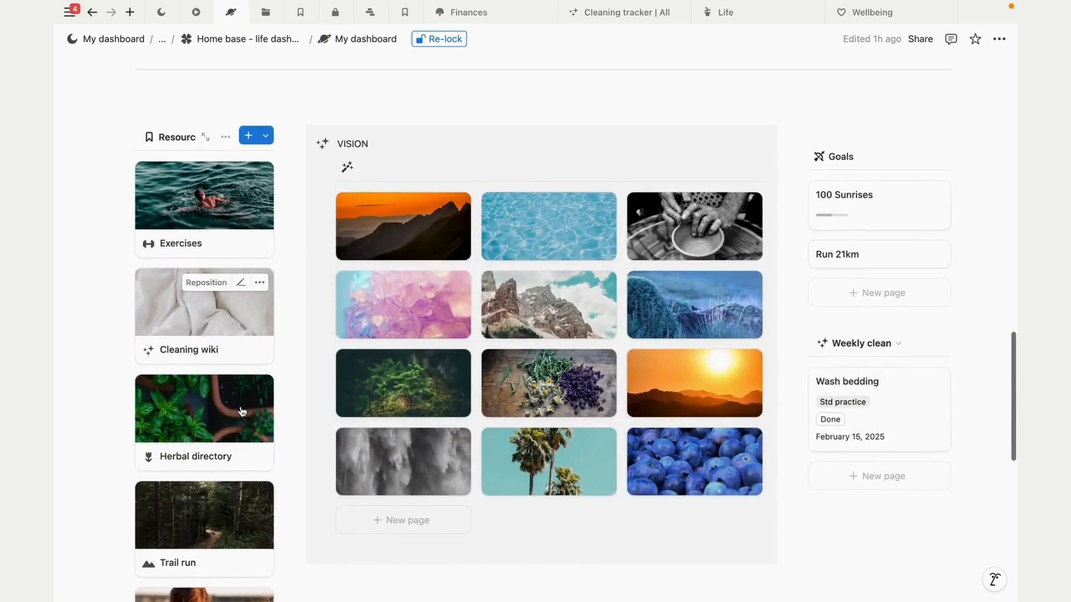
pyautogui.scroll(3)
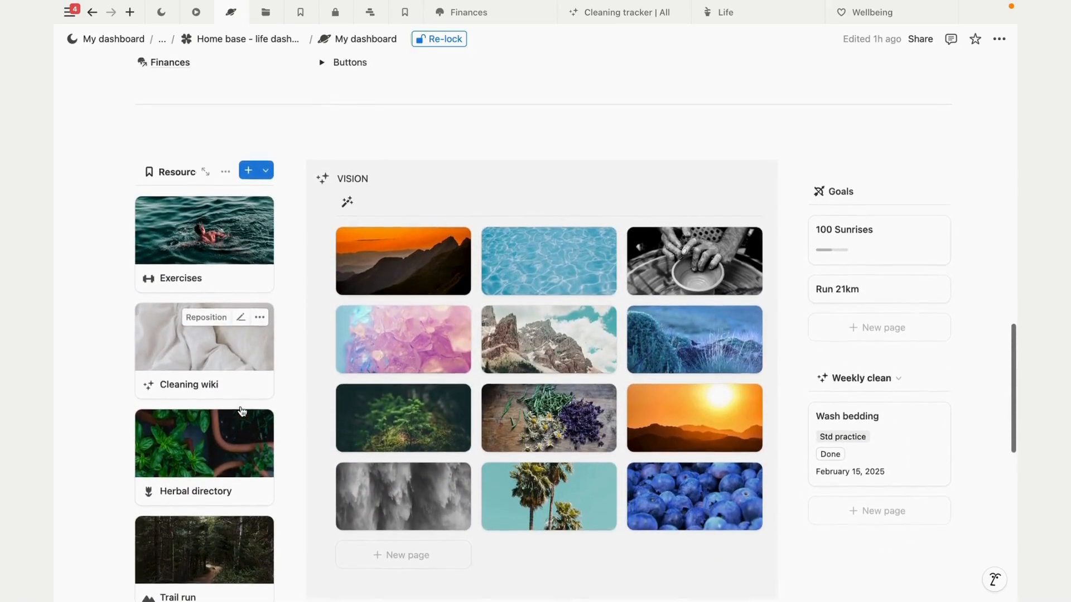
pyautogui.click(443, 39)
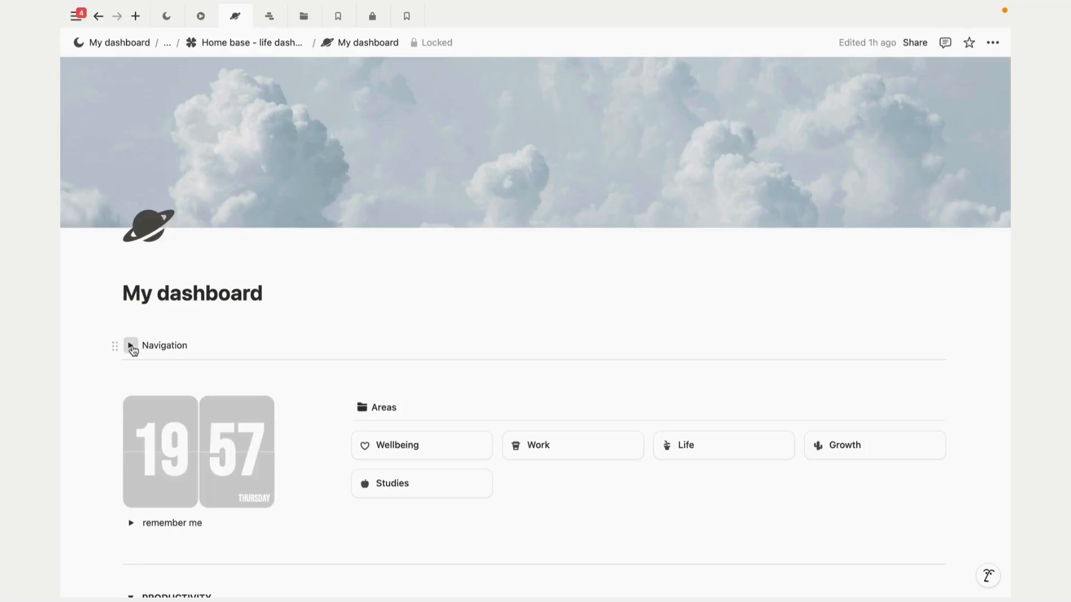
# Step: Expand the dashboard's Navigation section and go to the Areas page
pyautogui.click(131, 347)
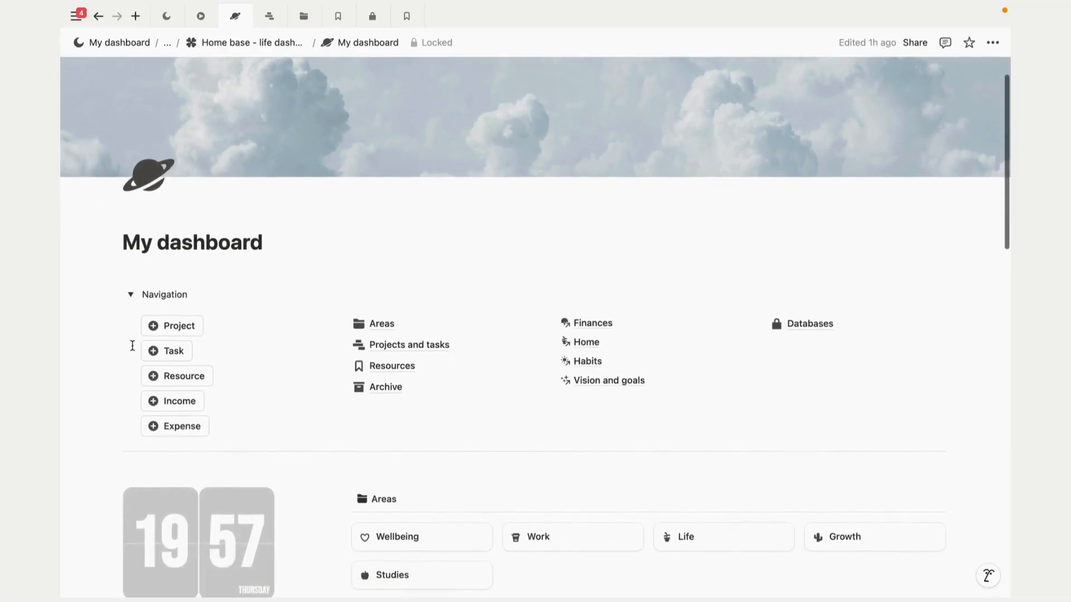
pyautogui.moveTo(391, 366)
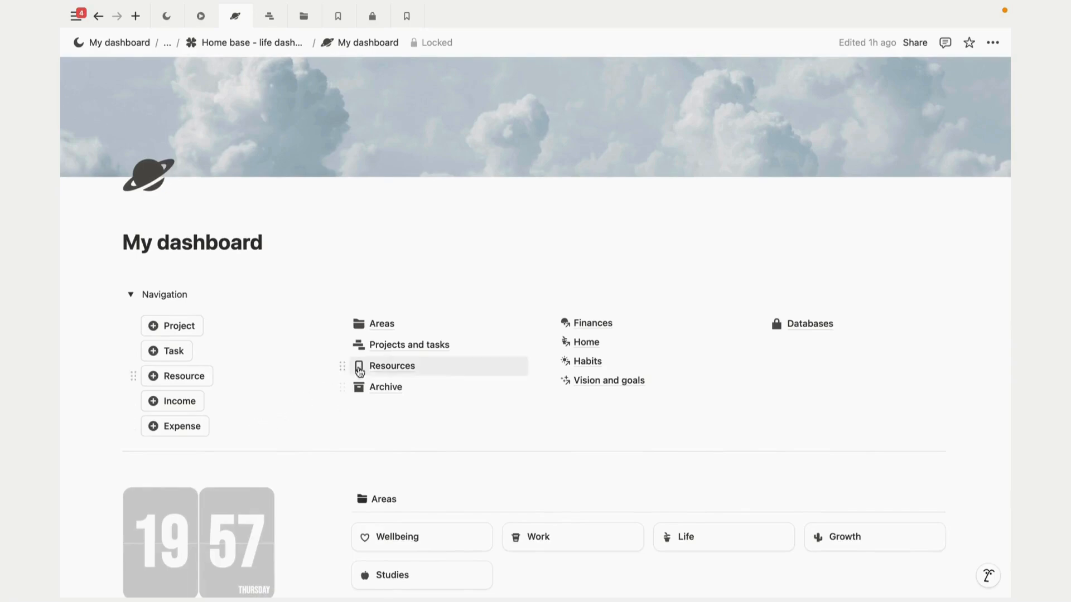
pyautogui.click(381, 323)
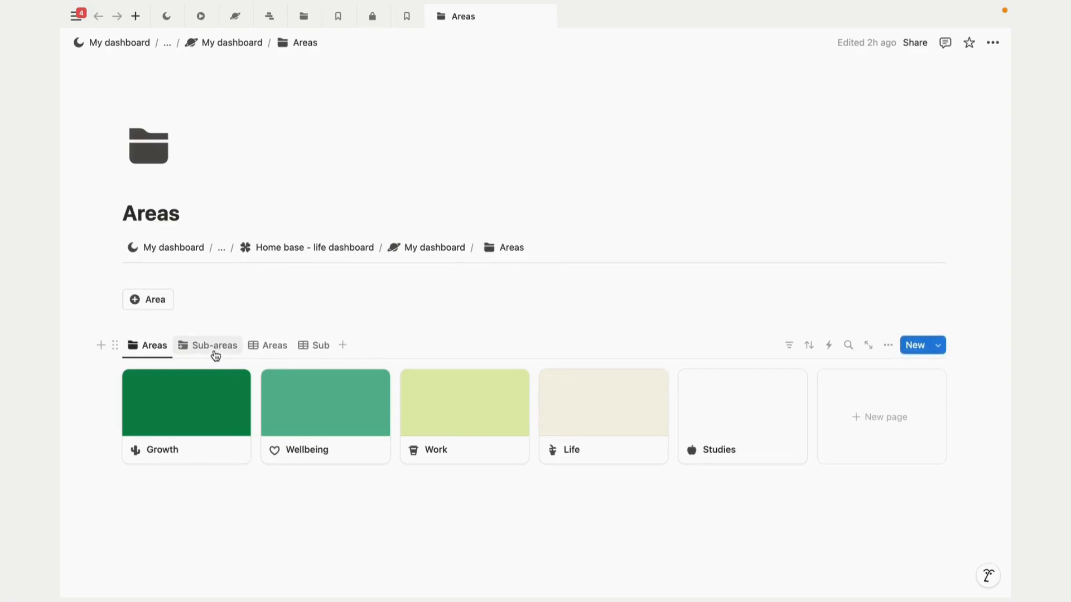
# Step: Add an 'HTML Course' sub-area under Studies, then go to Projects and tasks
pyautogui.click(213, 344)
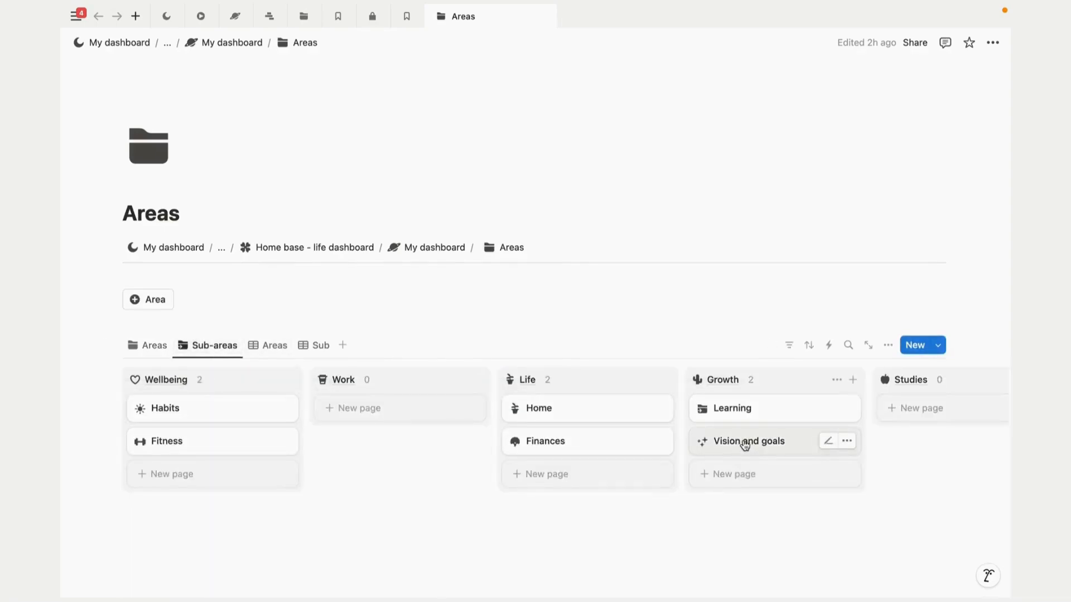
pyautogui.click(825, 379)
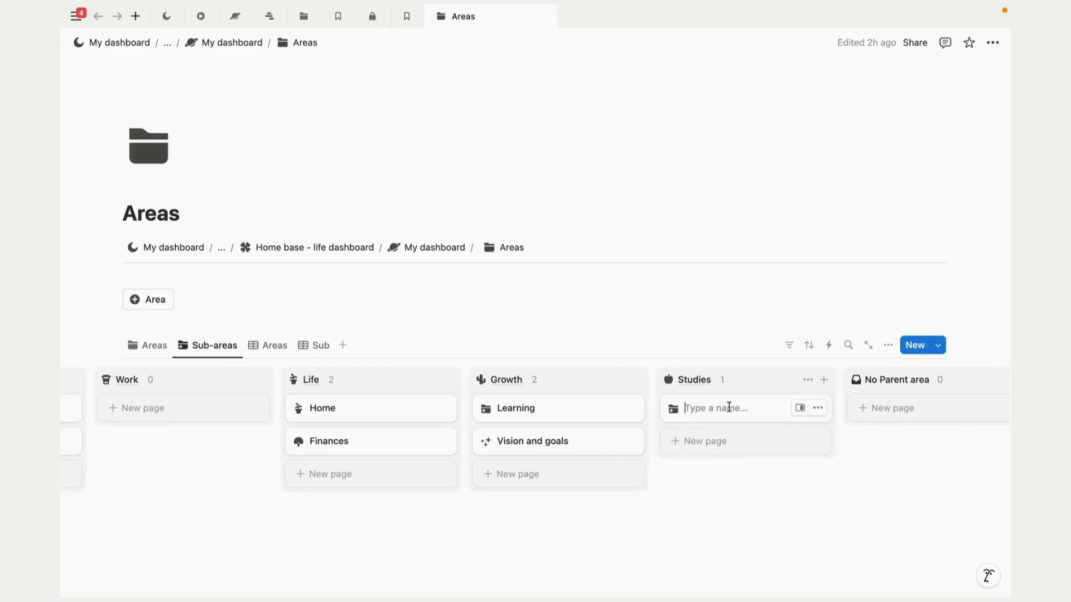
pyautogui.write('ht')
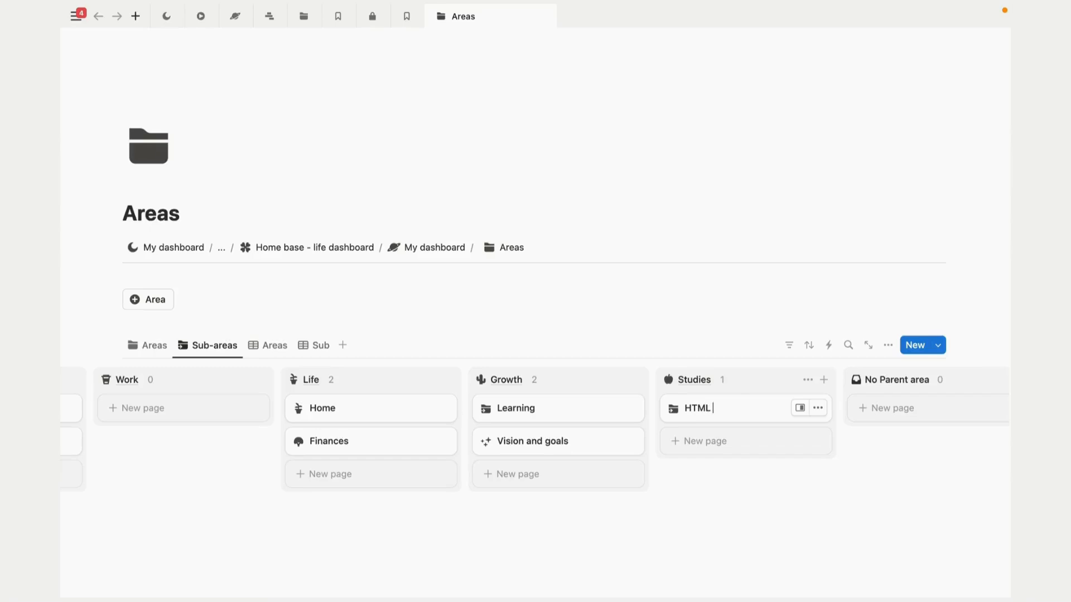
pyautogui.write('Course')
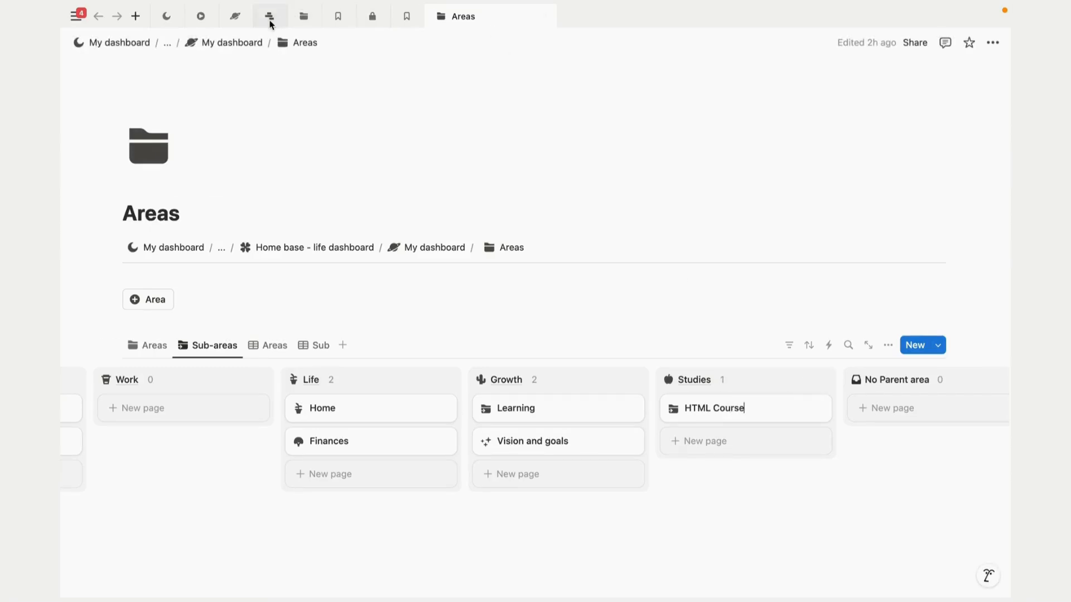
pyautogui.click(270, 16)
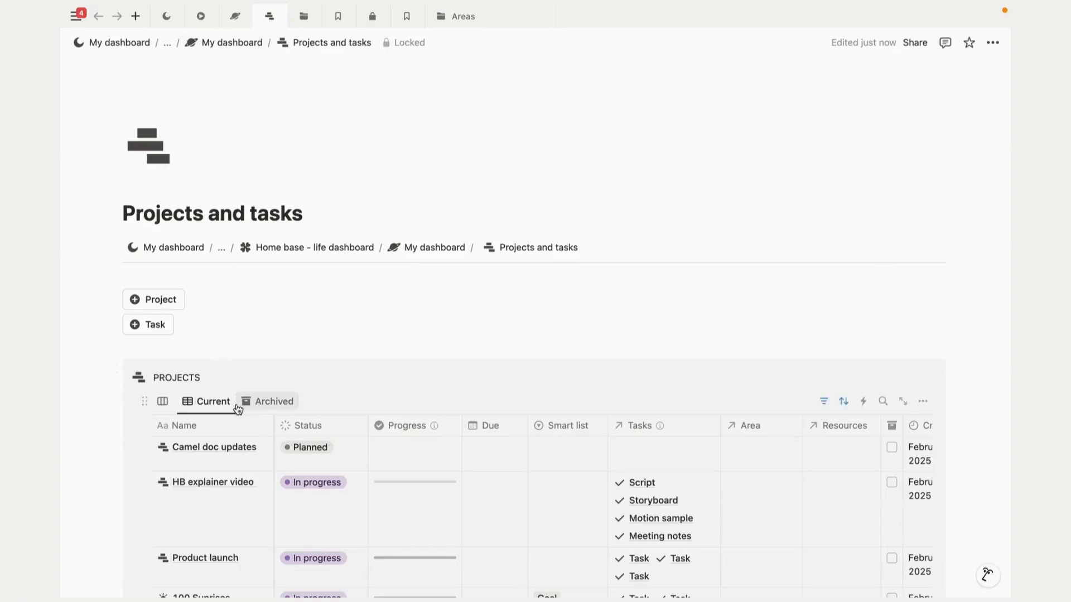
# Step: View the projects as a status board, then return to My dashboard
pyautogui.scroll(-3)
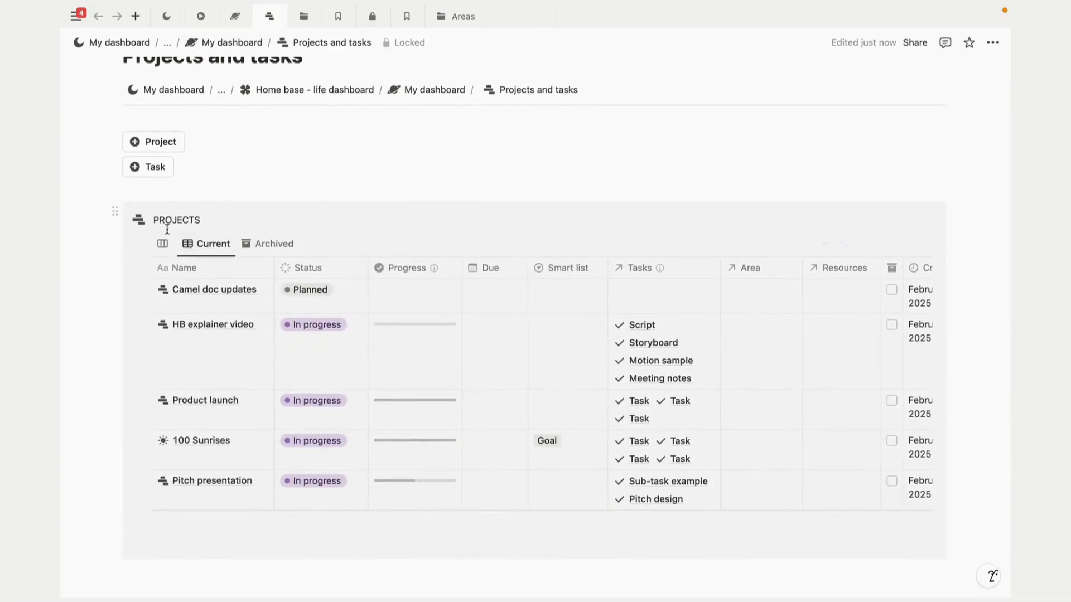
pyautogui.hscroll(3)
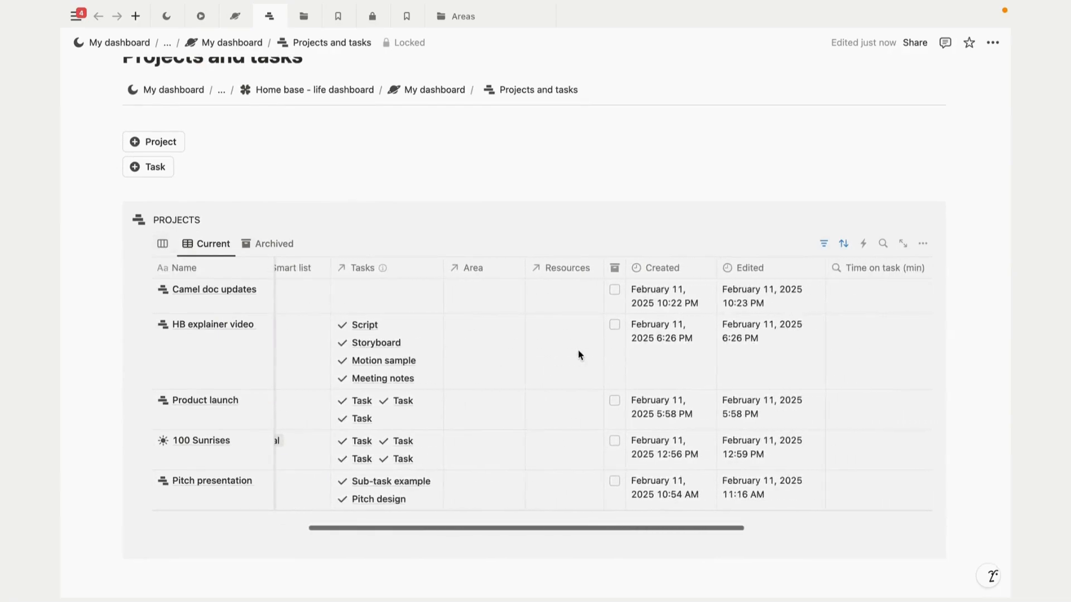
pyautogui.click(162, 243)
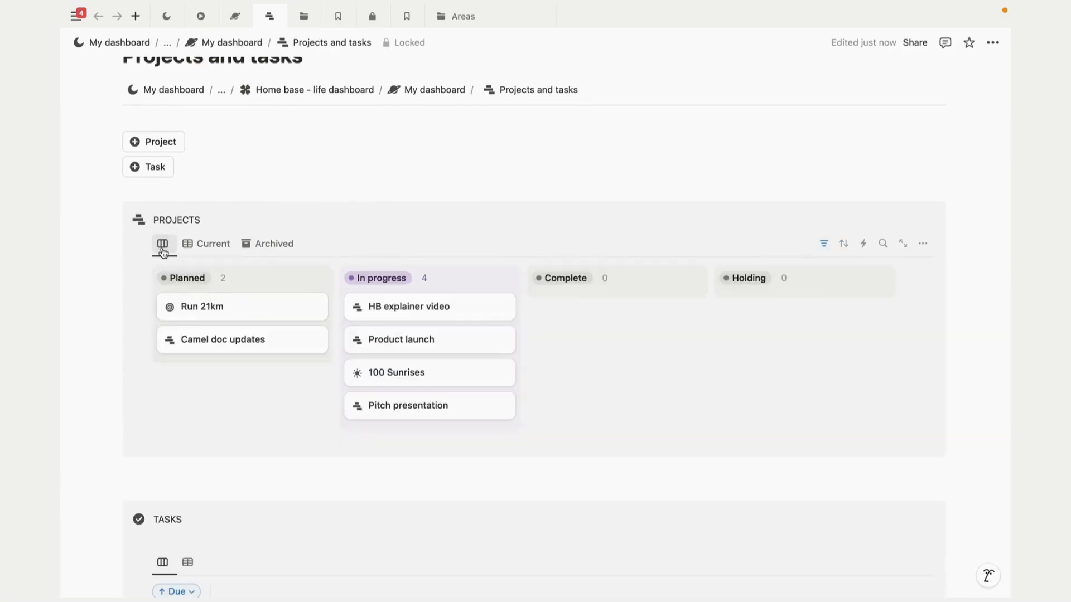
pyautogui.click(234, 16)
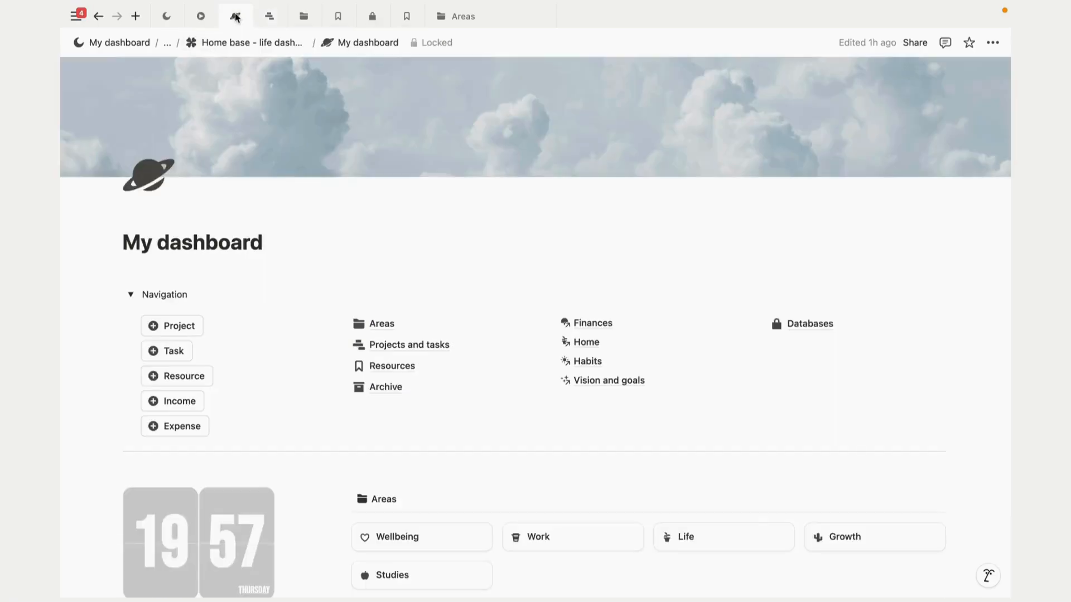
pyautogui.moveTo(176, 377)
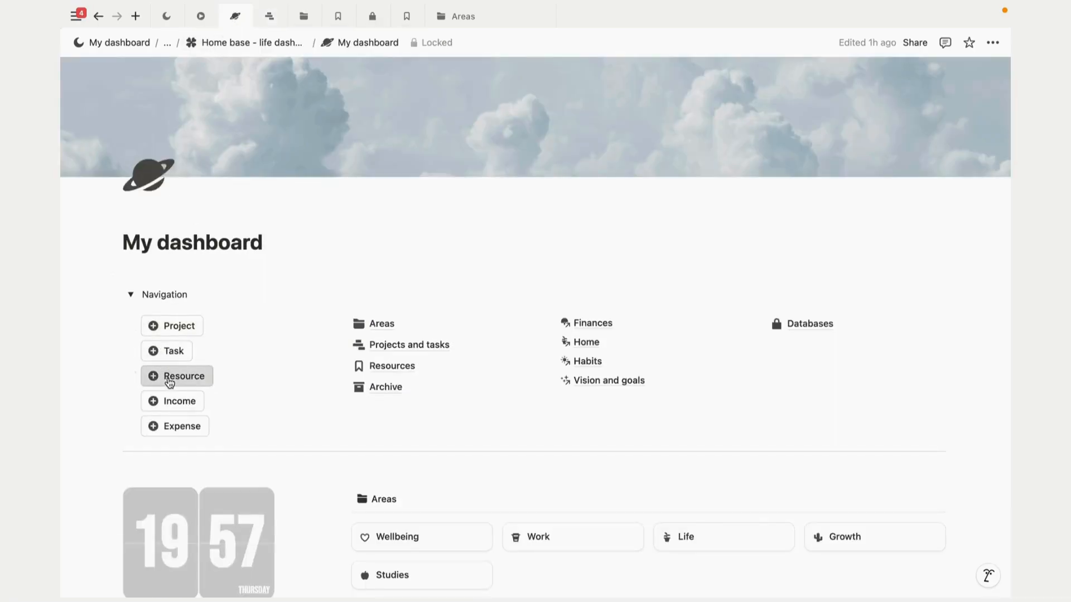
# Step: Create a new resource titled 'HTML 101' with type Workbook
pyautogui.click(183, 375)
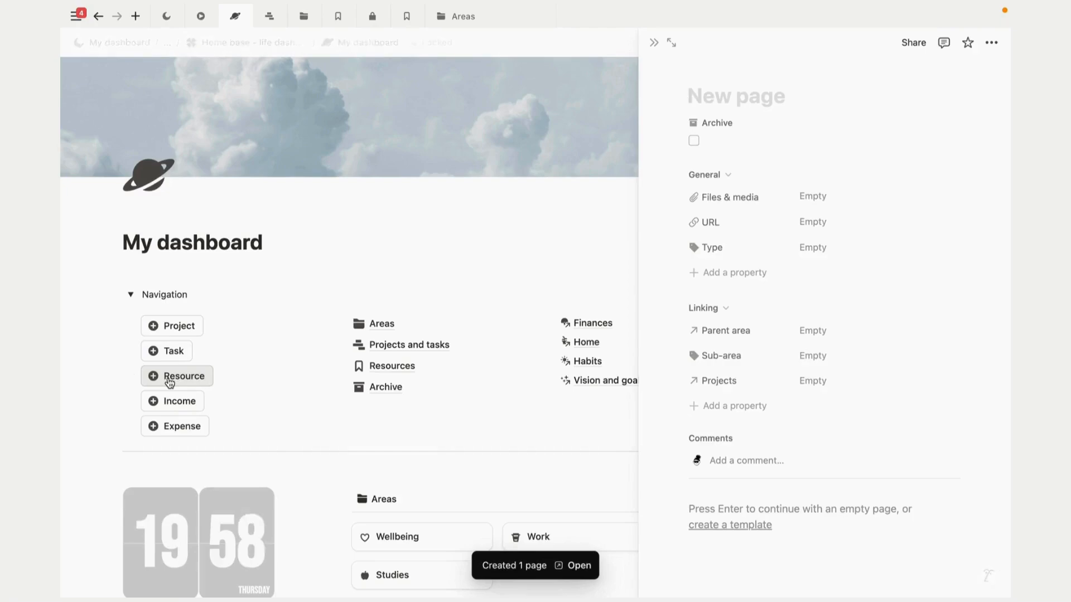
pyautogui.write('HTML')
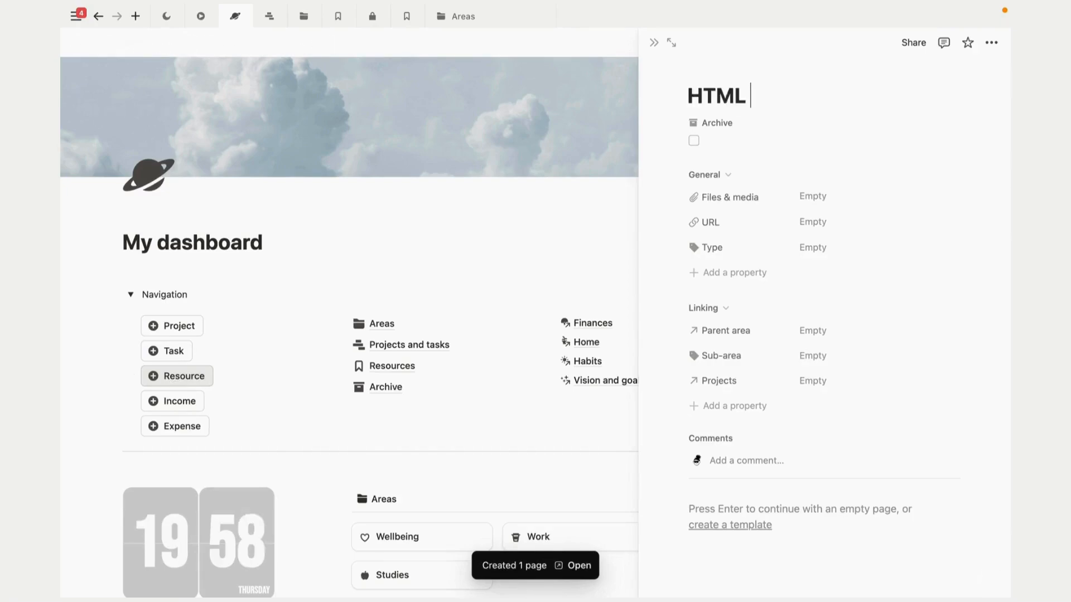
pyautogui.write('101')
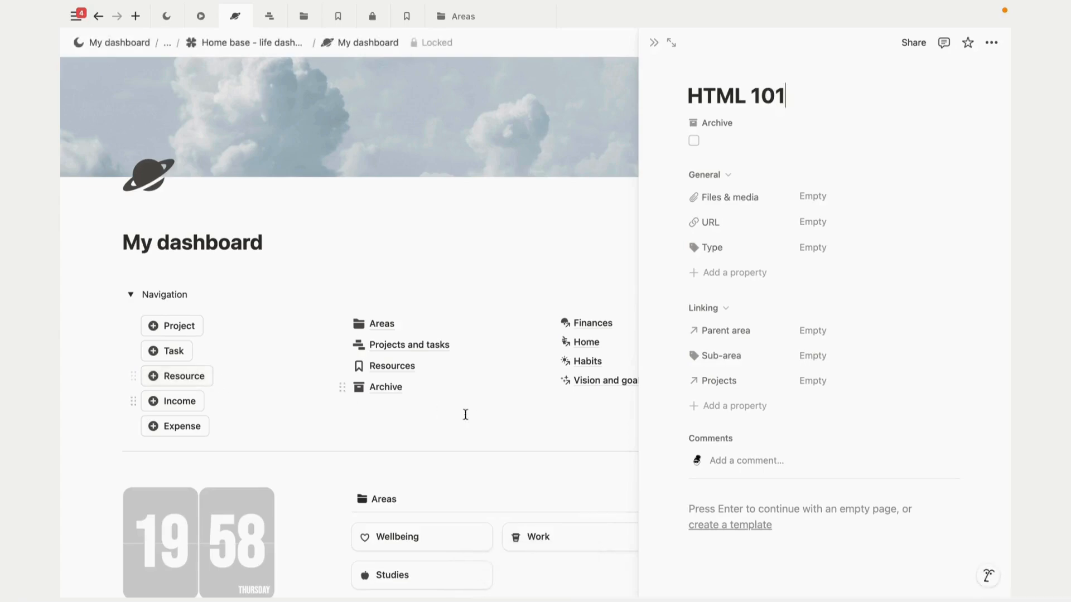
pyautogui.click(812, 247)
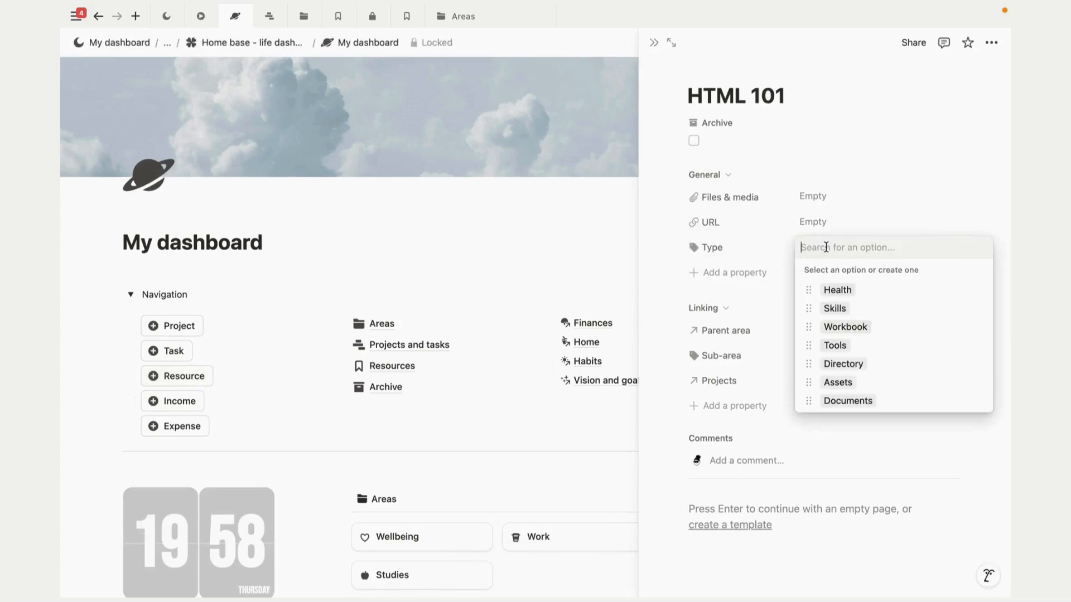
pyautogui.click(844, 326)
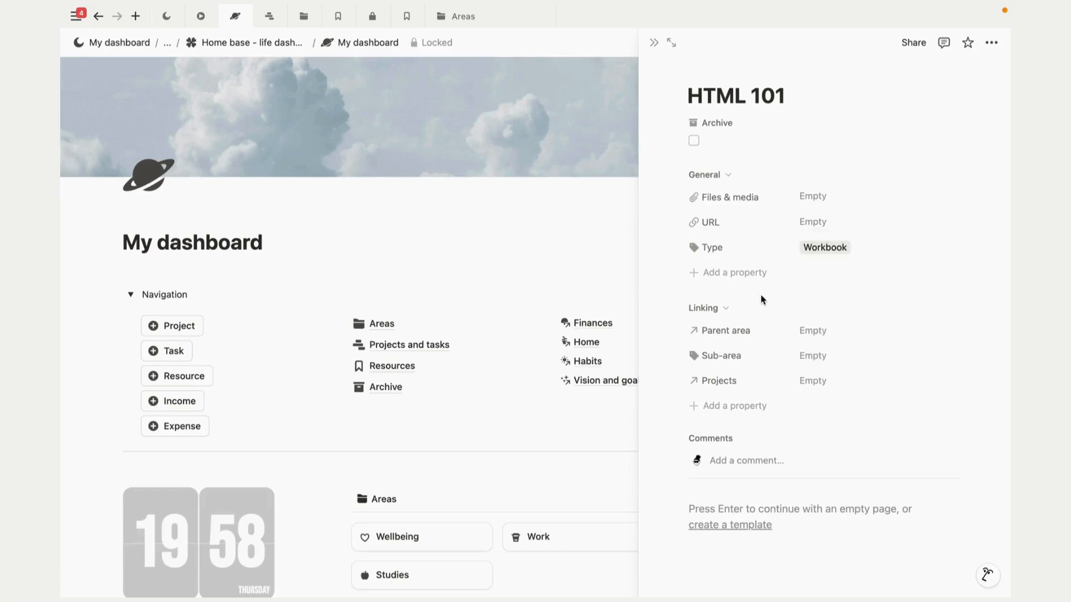
# Step: Link HTML 101 to parent area Studies and sub-area HTML Course, then open Studies
pyautogui.click(813, 330)
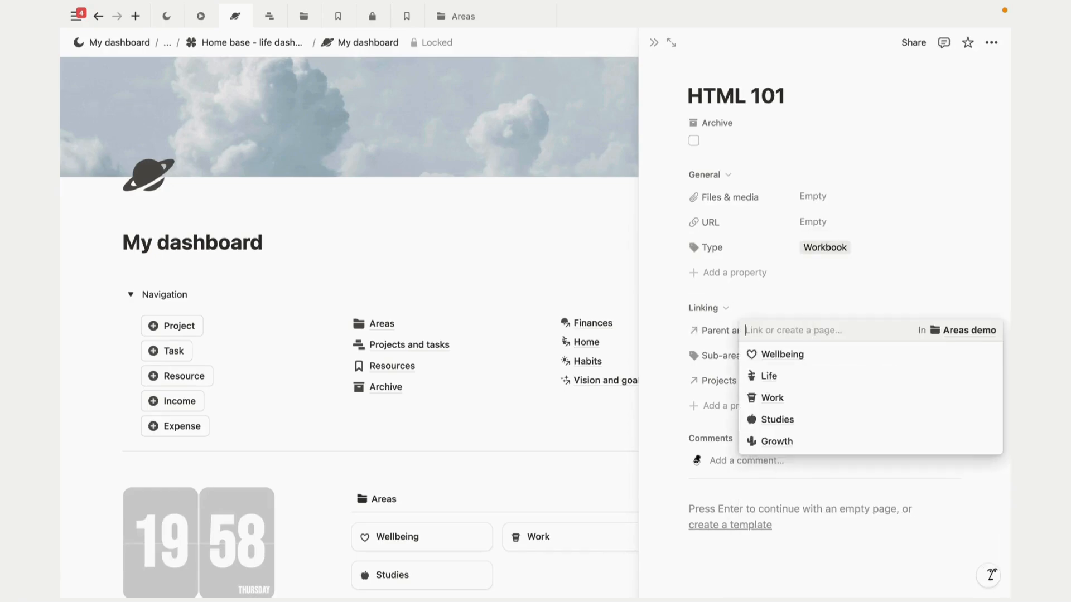
pyautogui.write('STU')
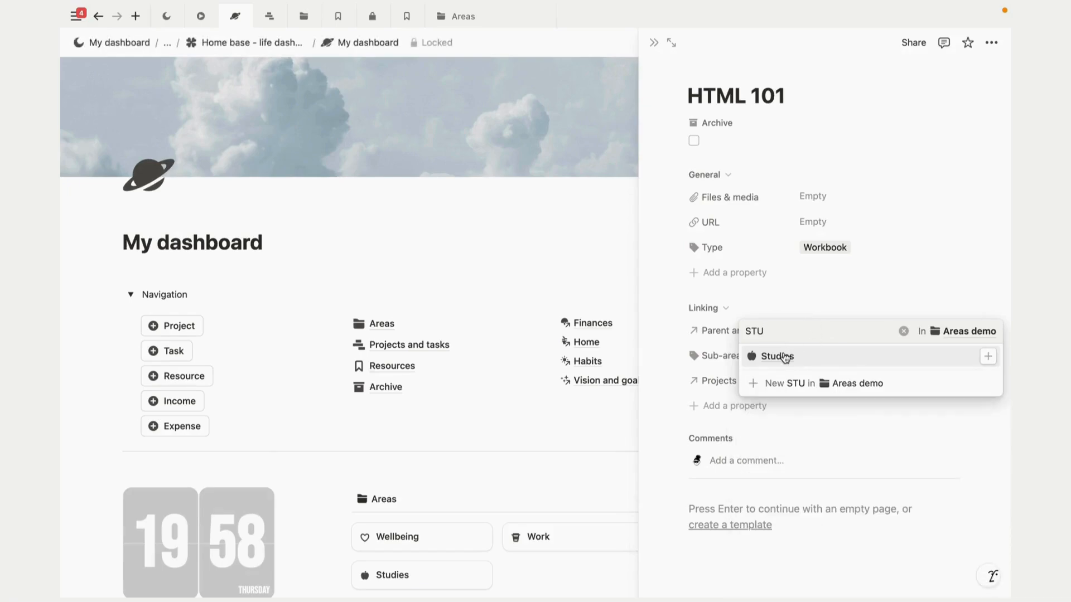
pyautogui.click(775, 355)
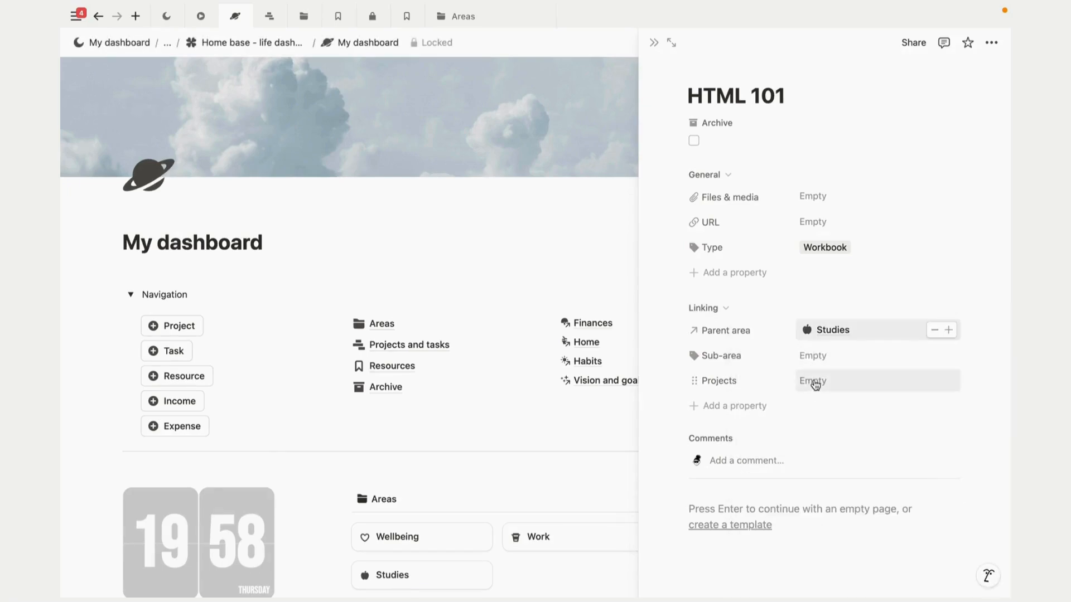
pyautogui.click(812, 356)
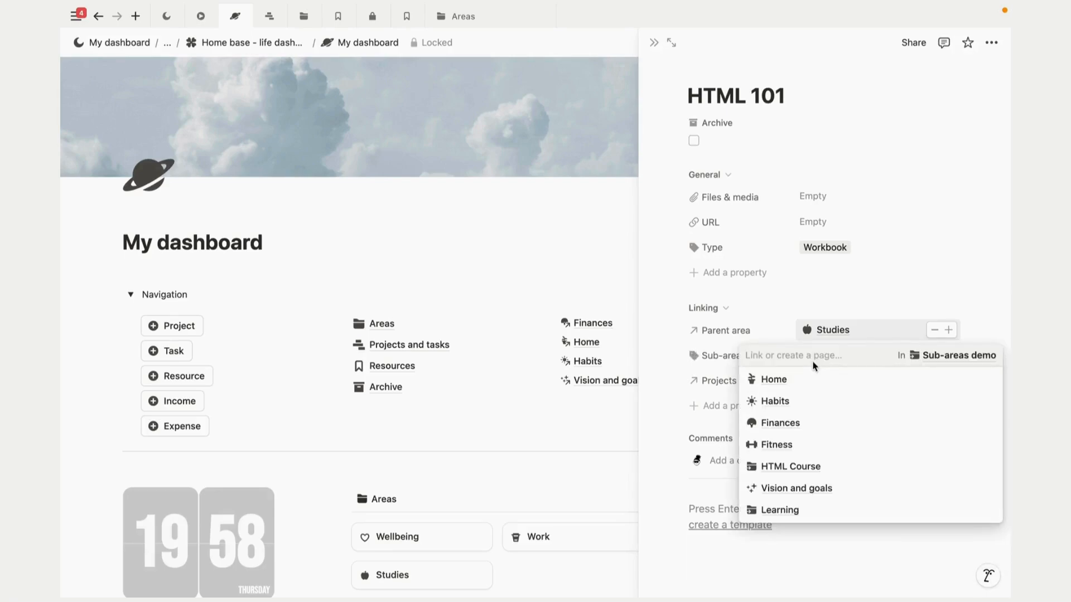
pyautogui.click(790, 466)
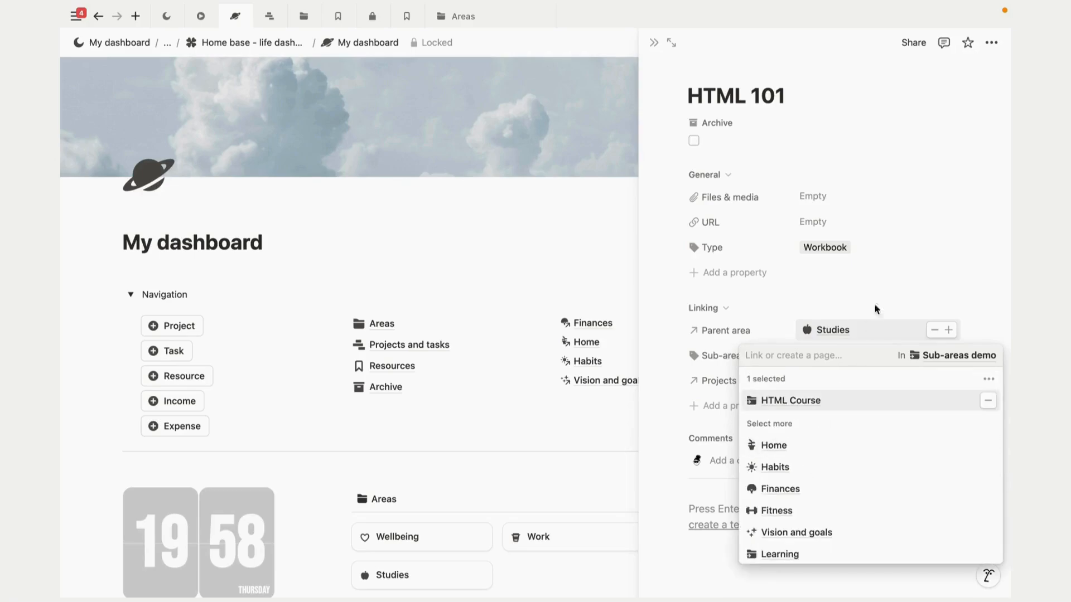
pyautogui.click(895, 271)
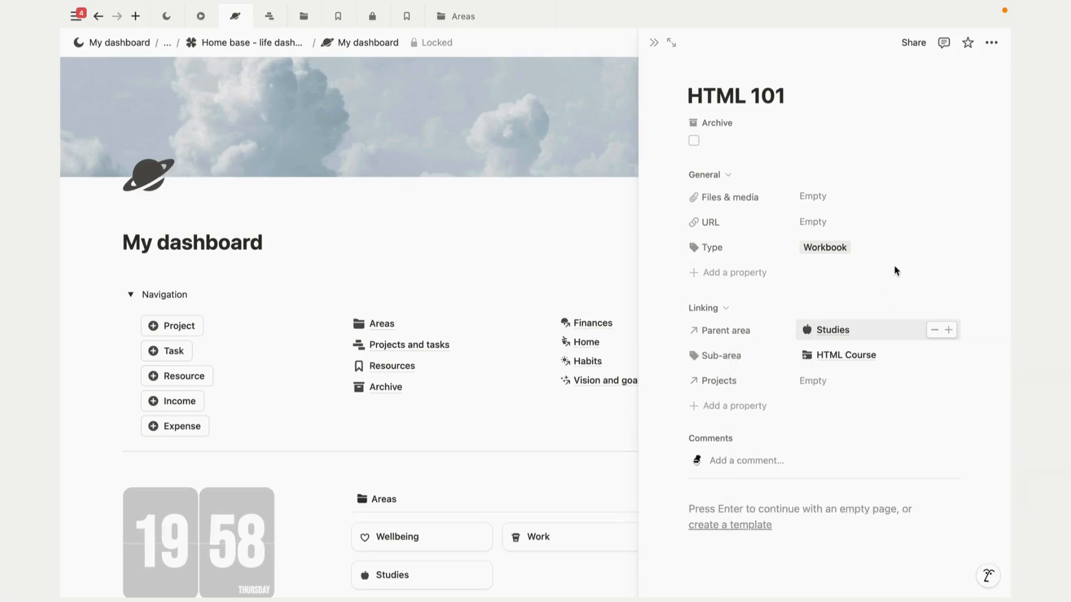
pyautogui.click(831, 329)
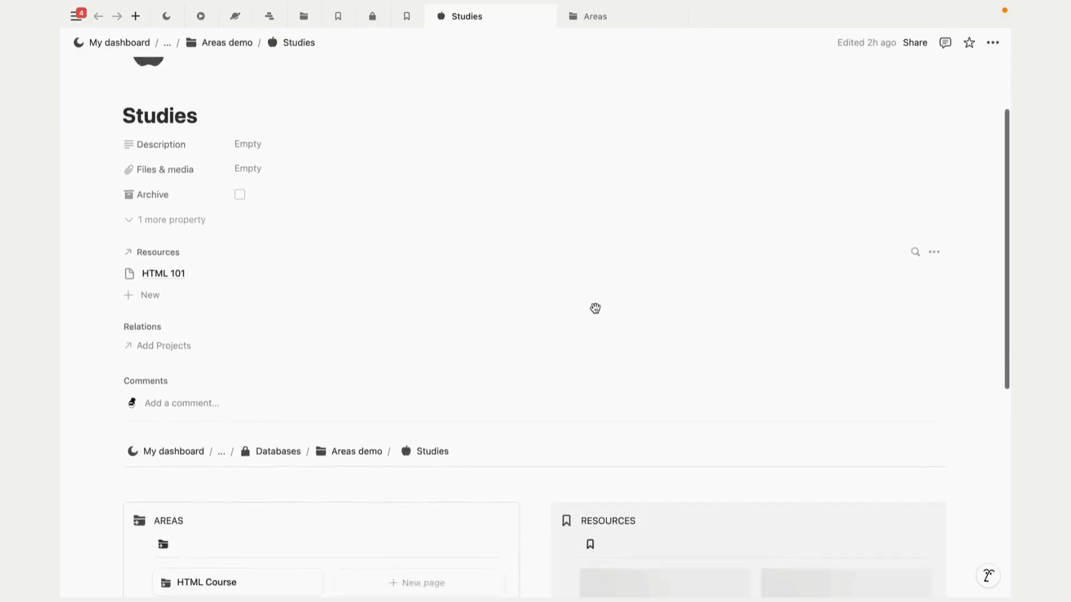
# Step: Open the HB explainer video project in a new tab, then return to My dashboard
pyautogui.scroll(-3)
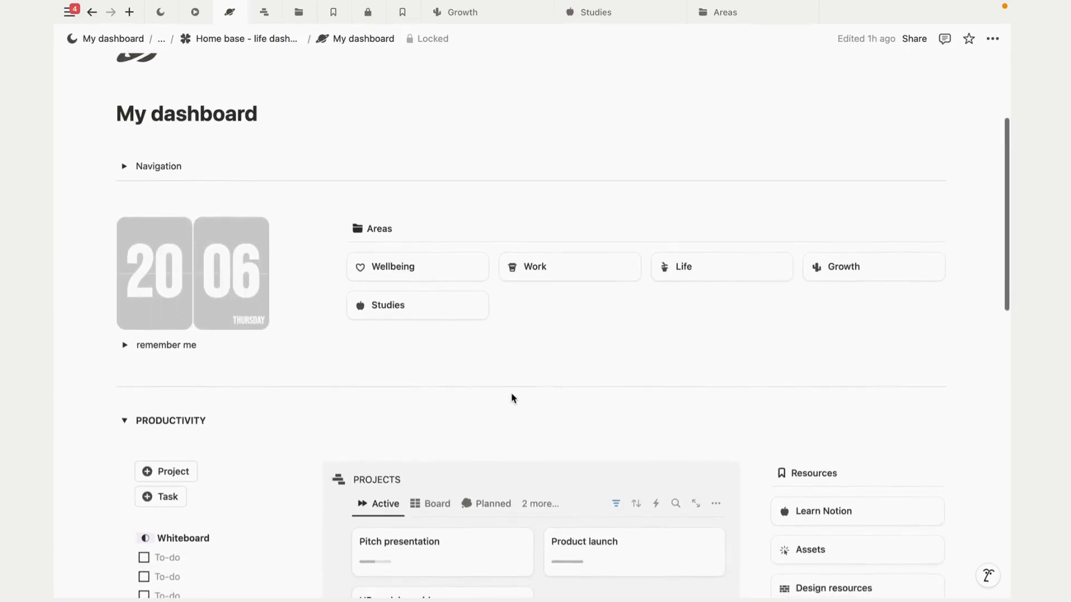
pyautogui.scroll(-3)
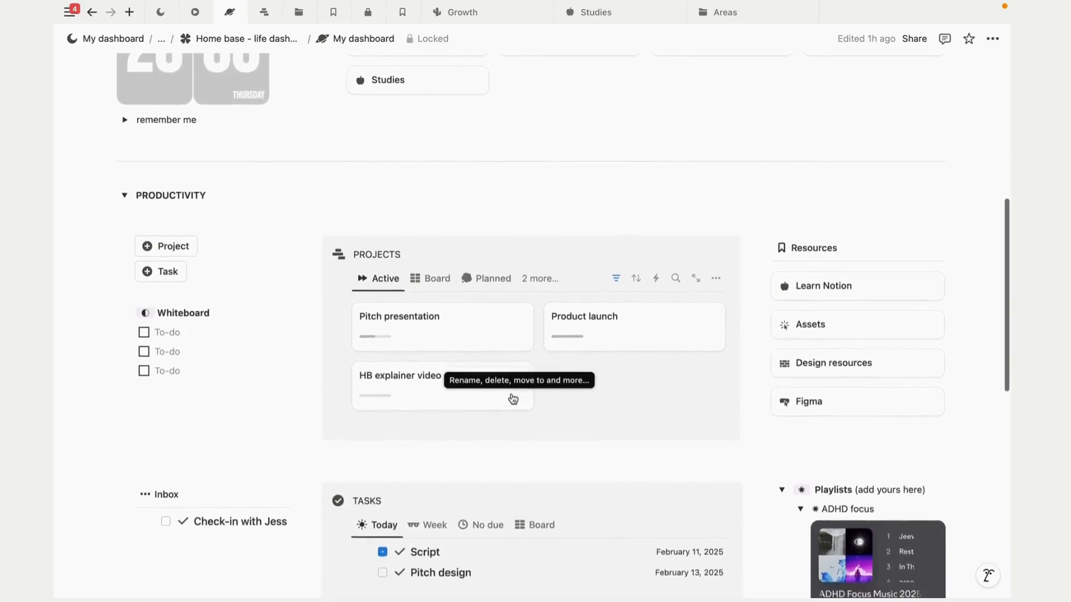
pyautogui.scroll(-3)
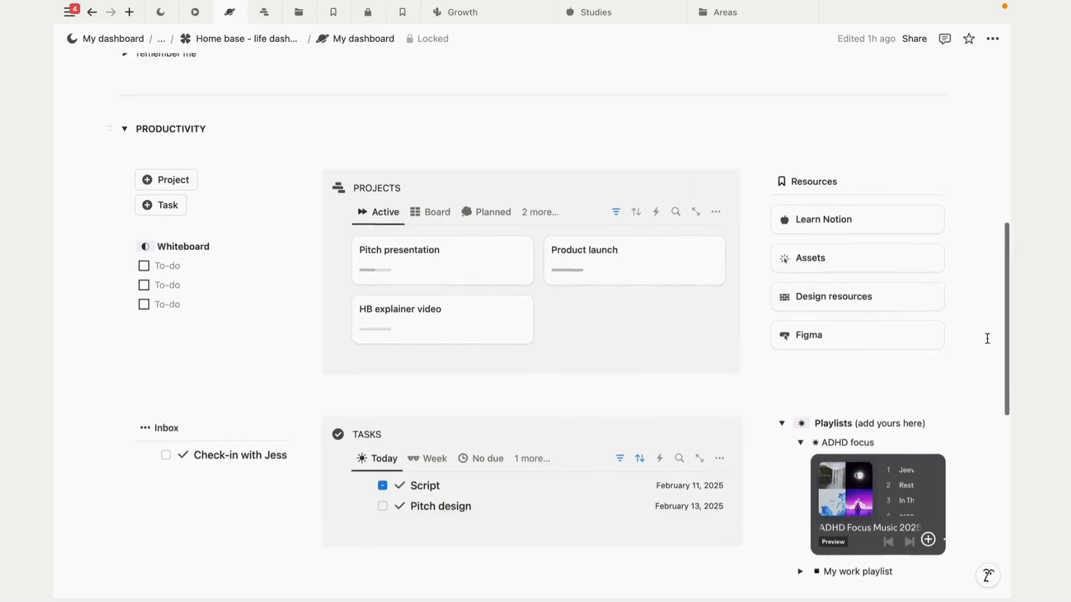
pyautogui.scroll(3)
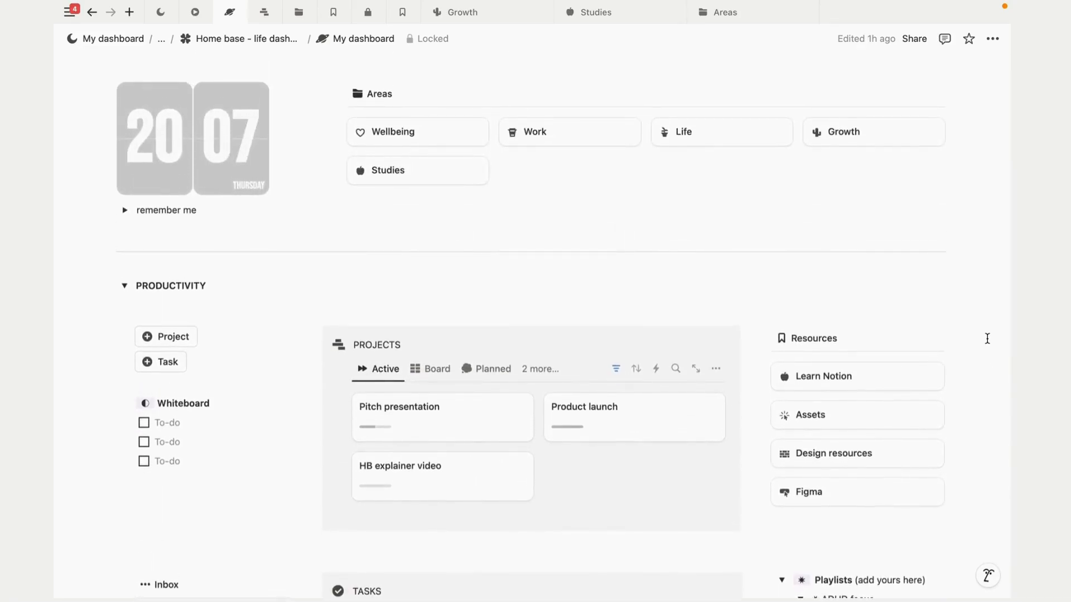
pyautogui.scroll(-3)
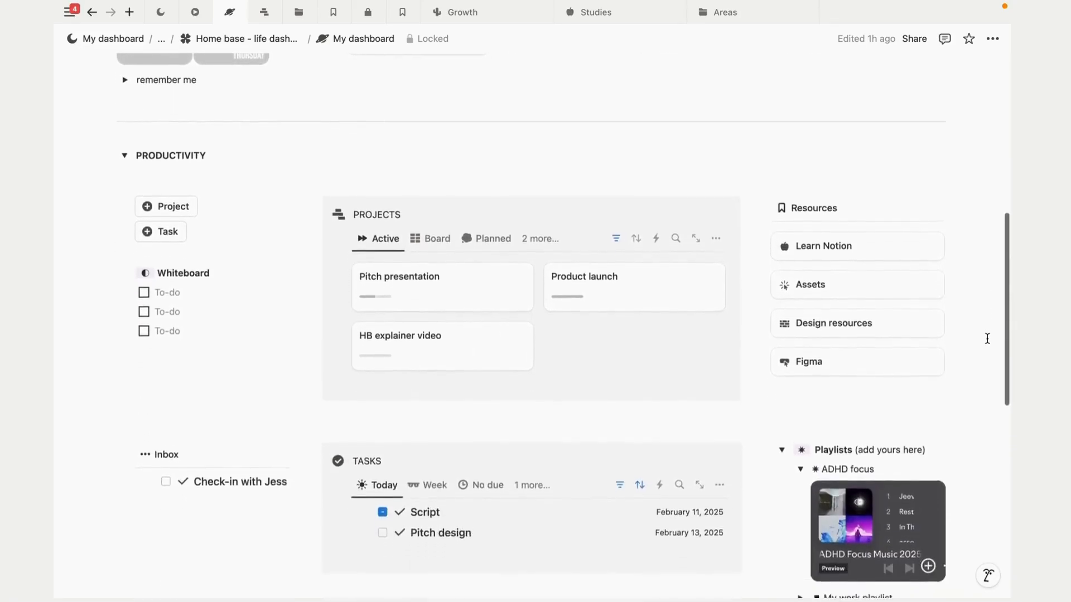
pyautogui.click(399, 335)
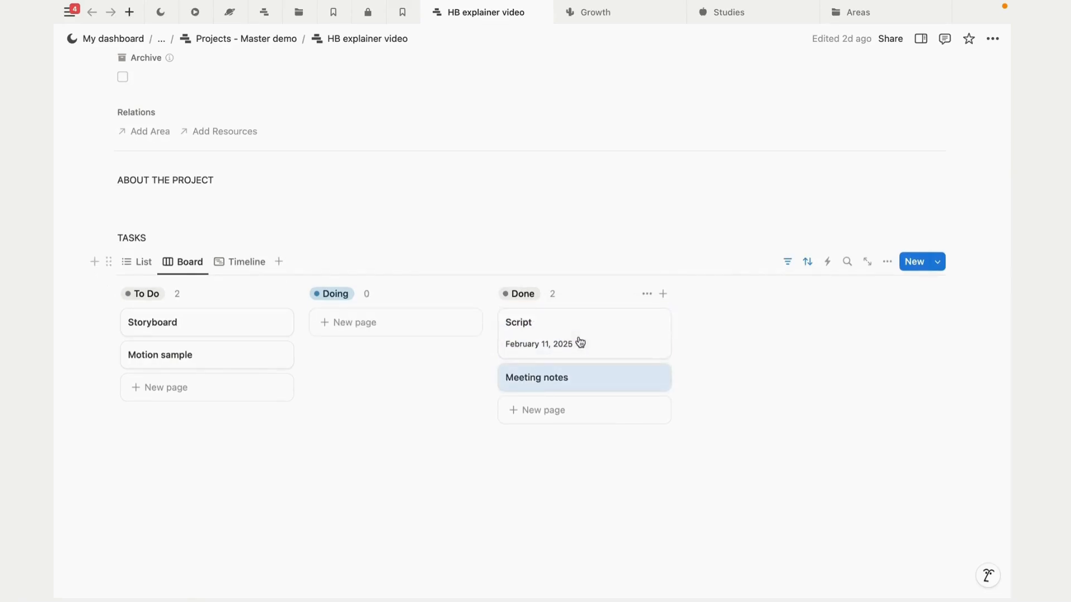
pyautogui.click(113, 39)
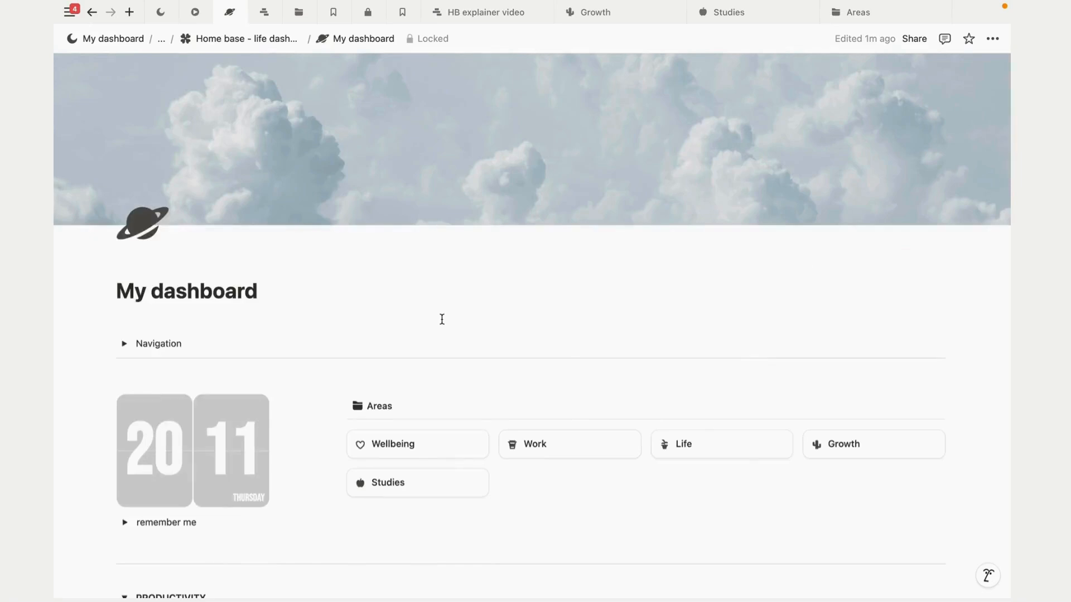
pyautogui.scroll(-3)
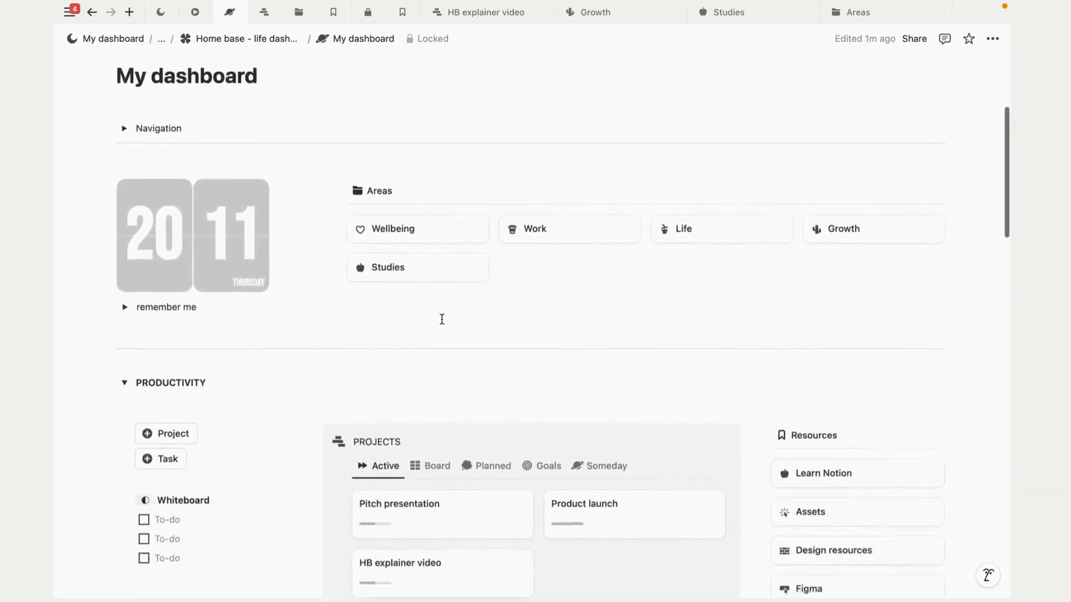
pyautogui.scroll(-3)
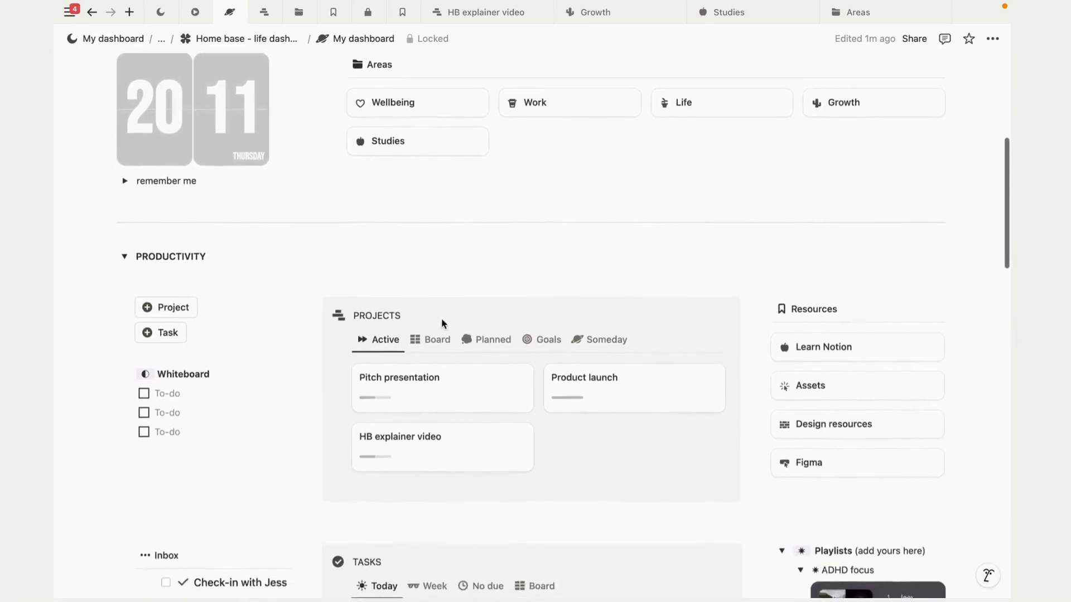
pyautogui.scroll(-3)
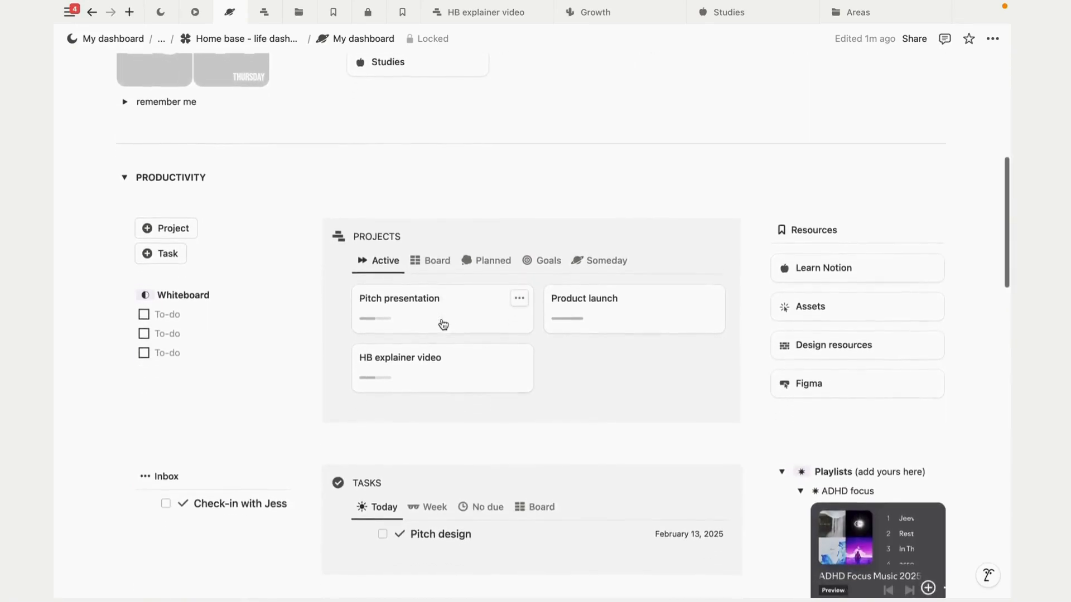
pyautogui.scroll(-3)
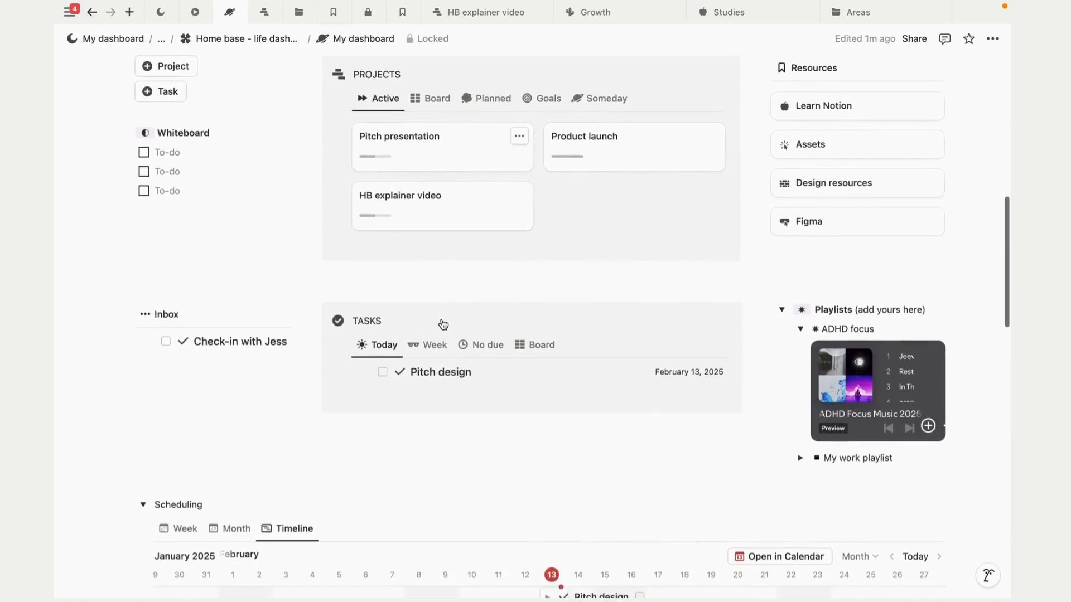
pyautogui.scroll(-3)
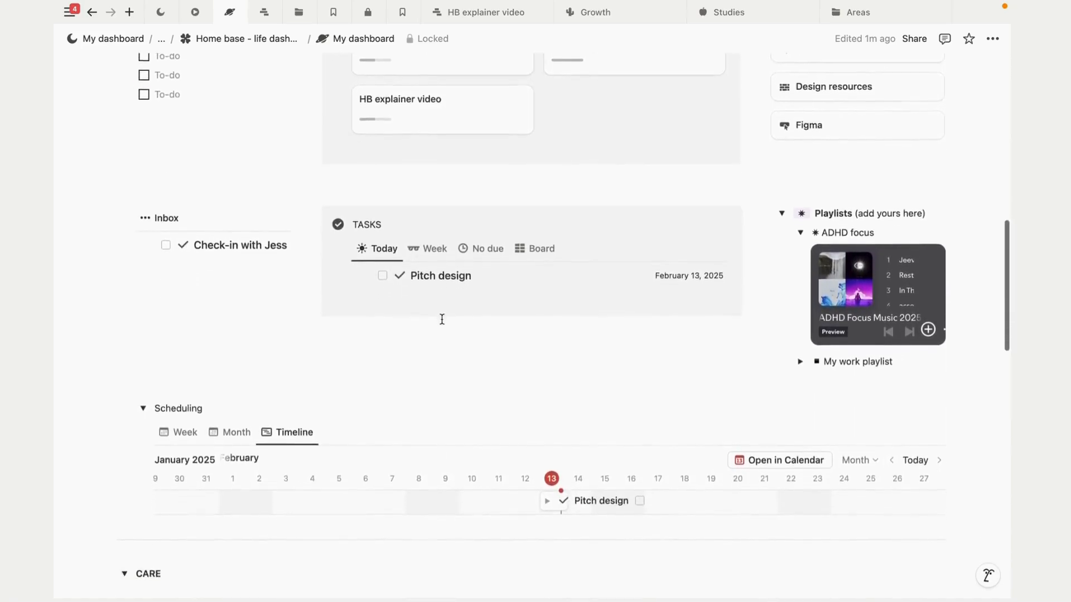
pyautogui.scroll(-3)
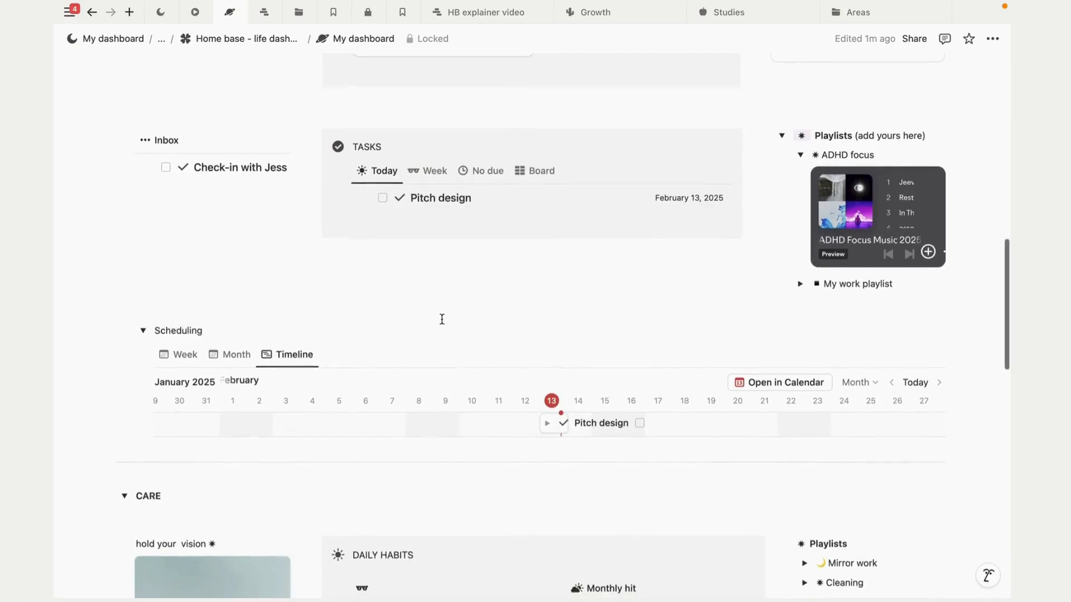
pyautogui.scroll(-3)
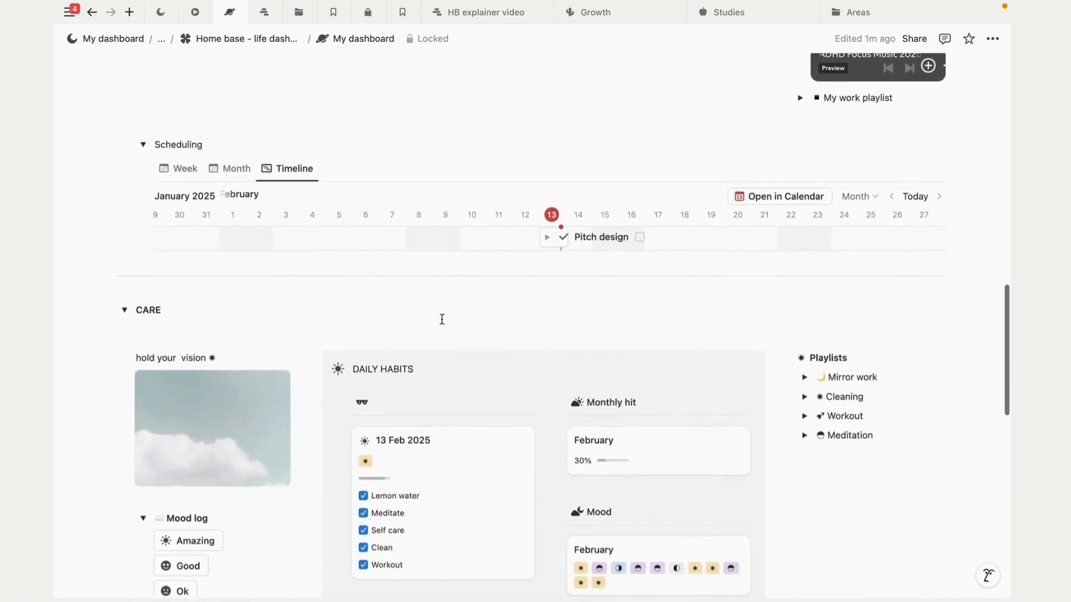
pyautogui.scroll(-3)
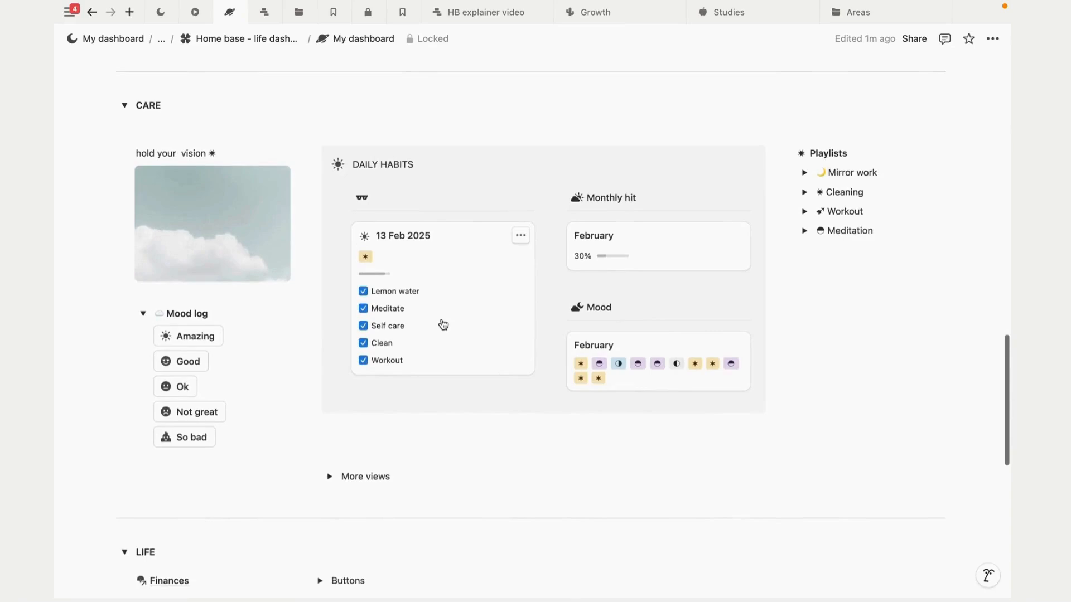
pyautogui.scroll(-3)
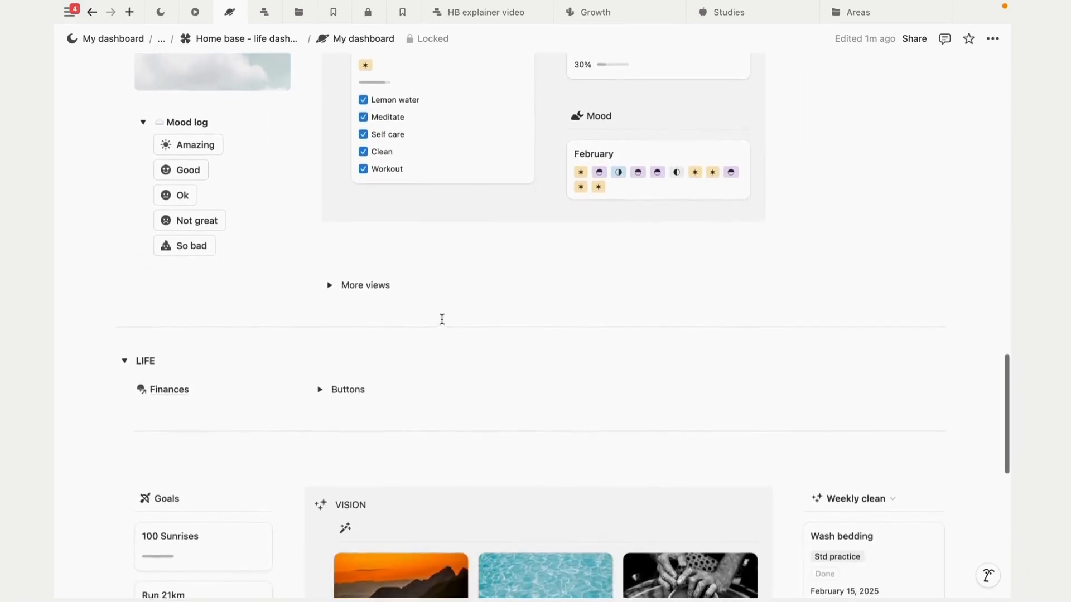
pyautogui.scroll(-3)
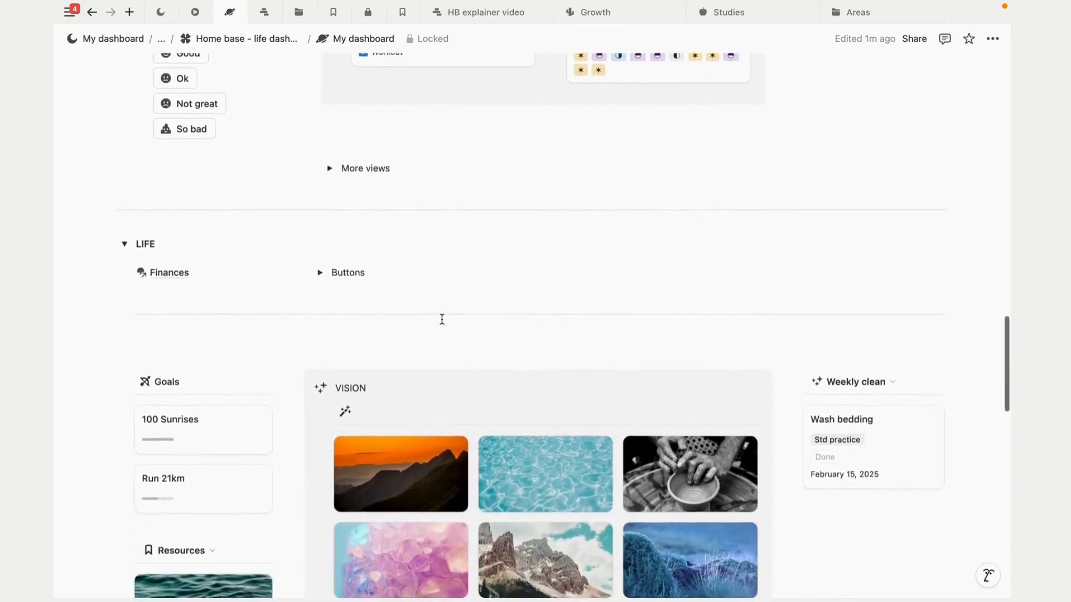
pyautogui.scroll(-3)
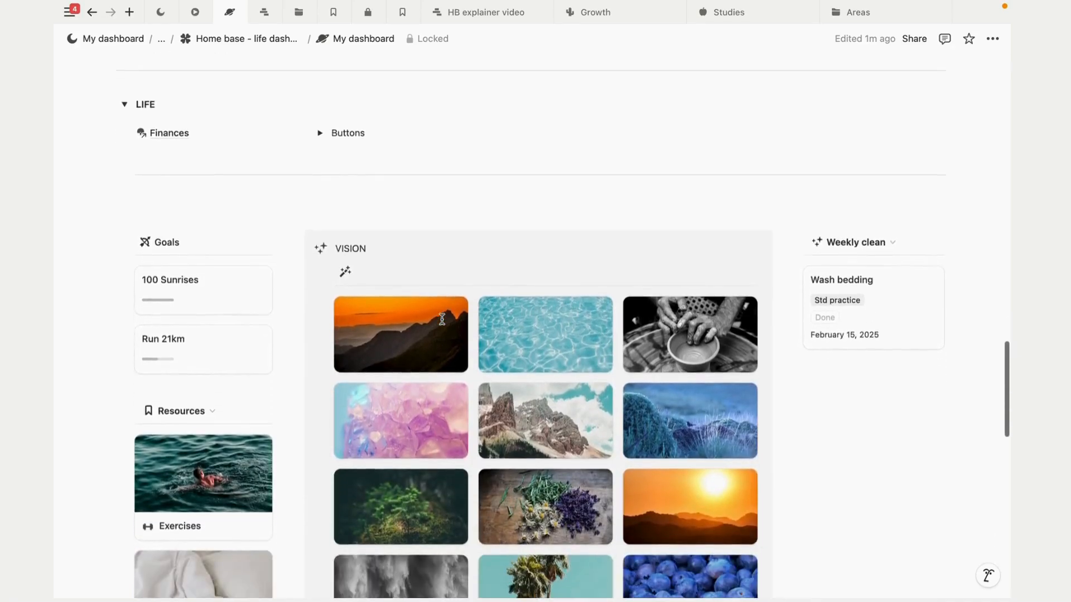
pyautogui.click(426, 38)
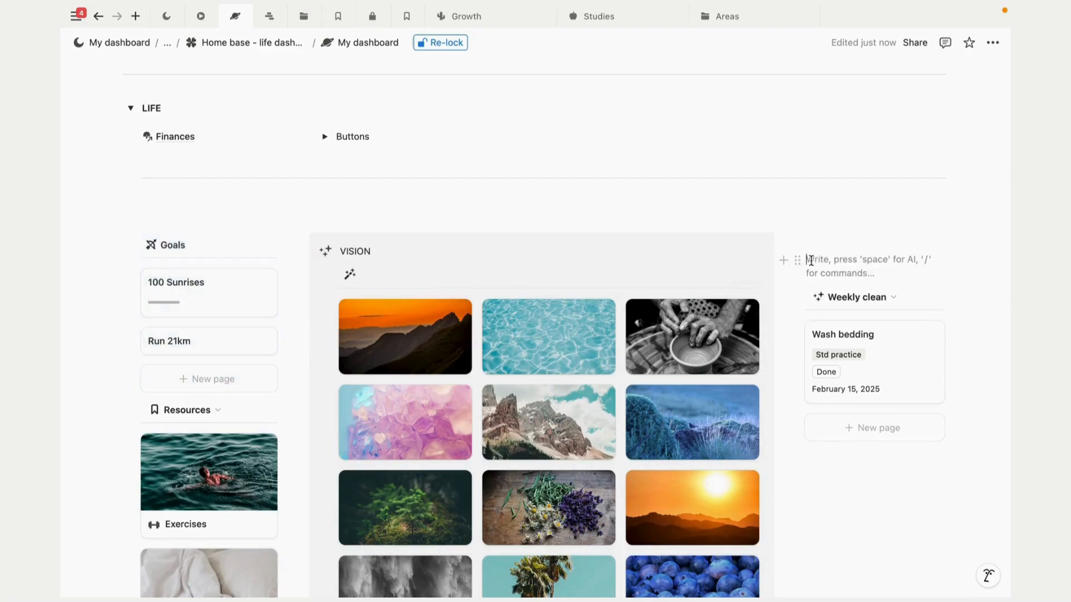
# Step: Re-lock My dashboard against edits after removing the empty block above Weekly clean
pyautogui.scroll(-3)
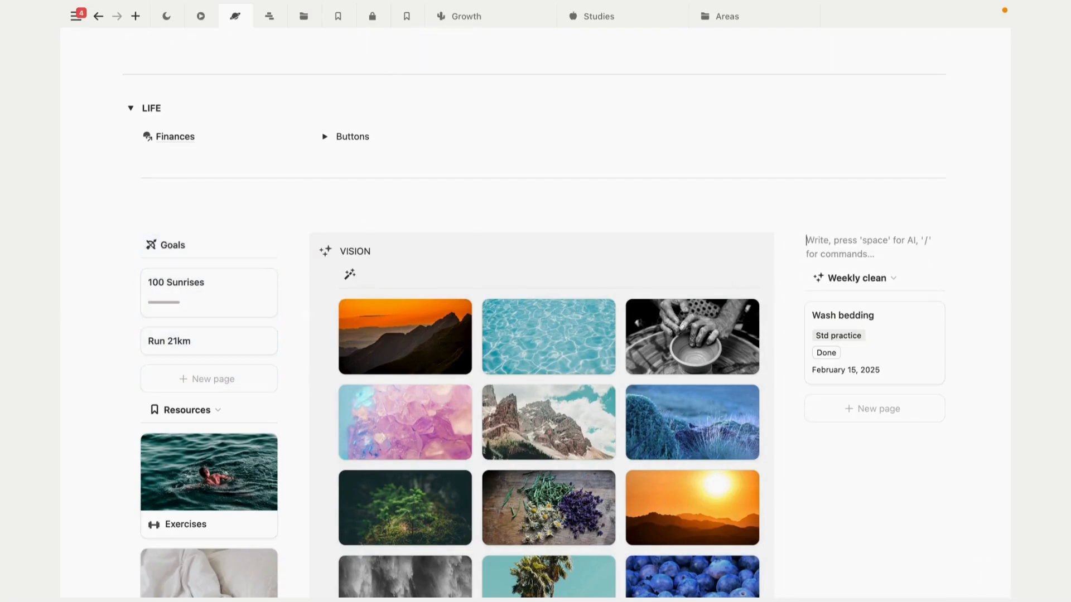
pyautogui.scroll(-3)
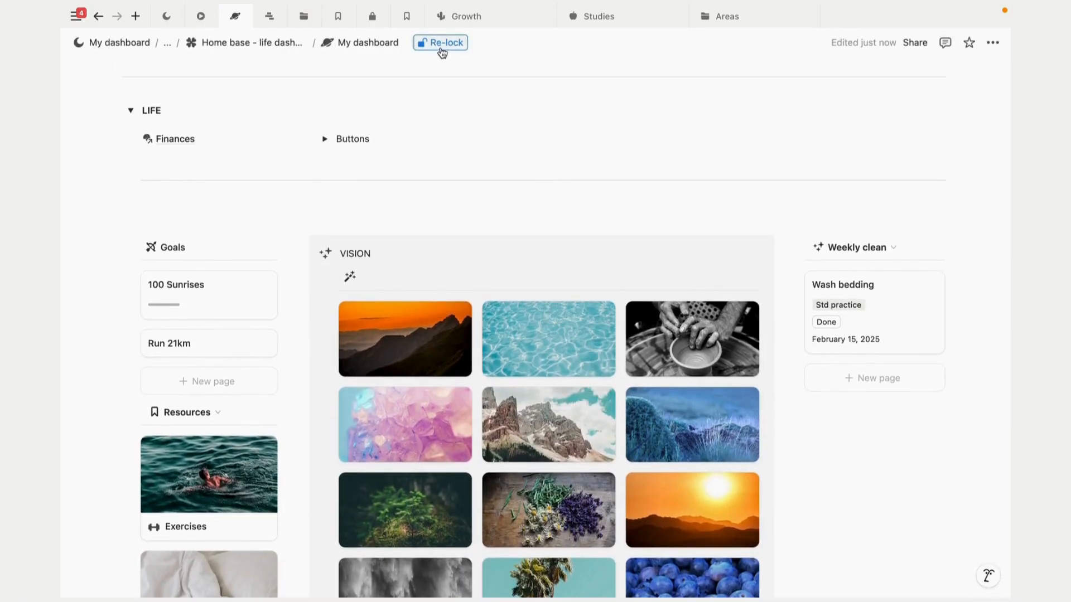
pyautogui.click(441, 42)
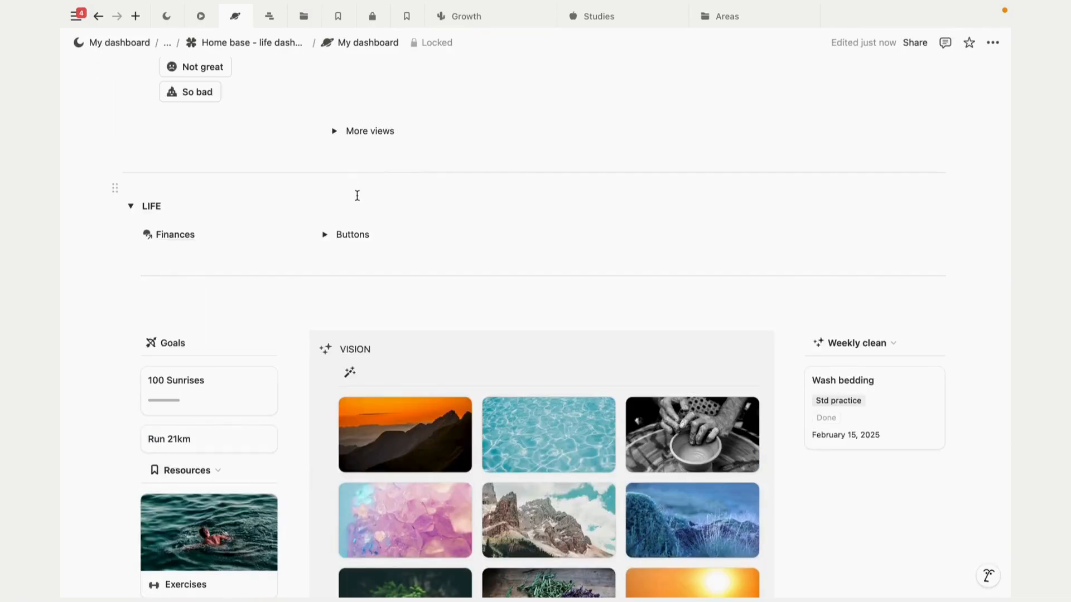
pyautogui.scroll(-3)
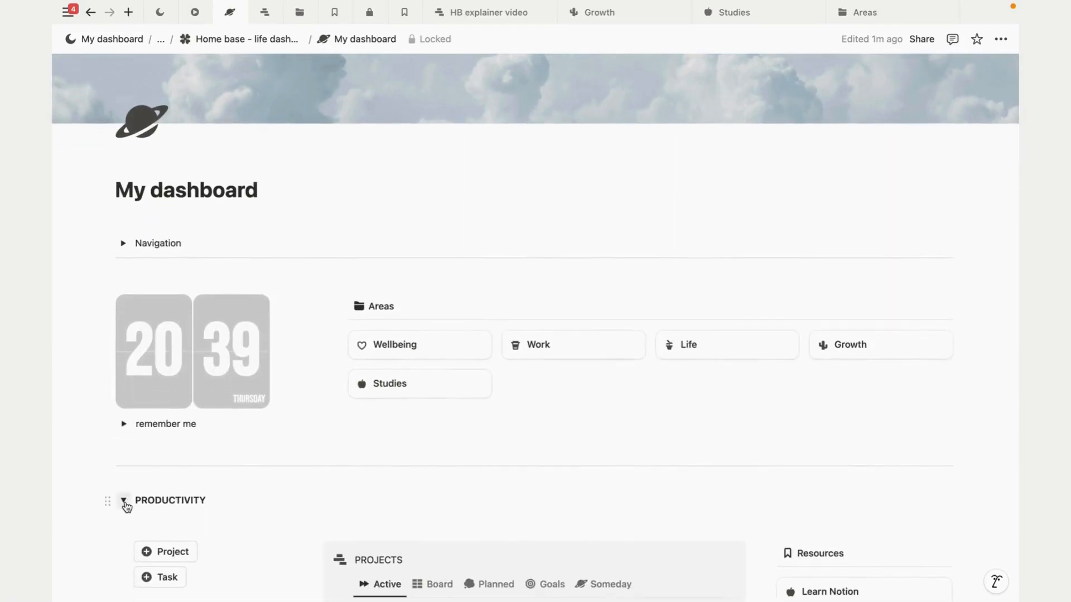
# Step: Collapse the PRODUCTIVITY and CARE sections, then return to the dashboard's top
pyautogui.click(124, 500)
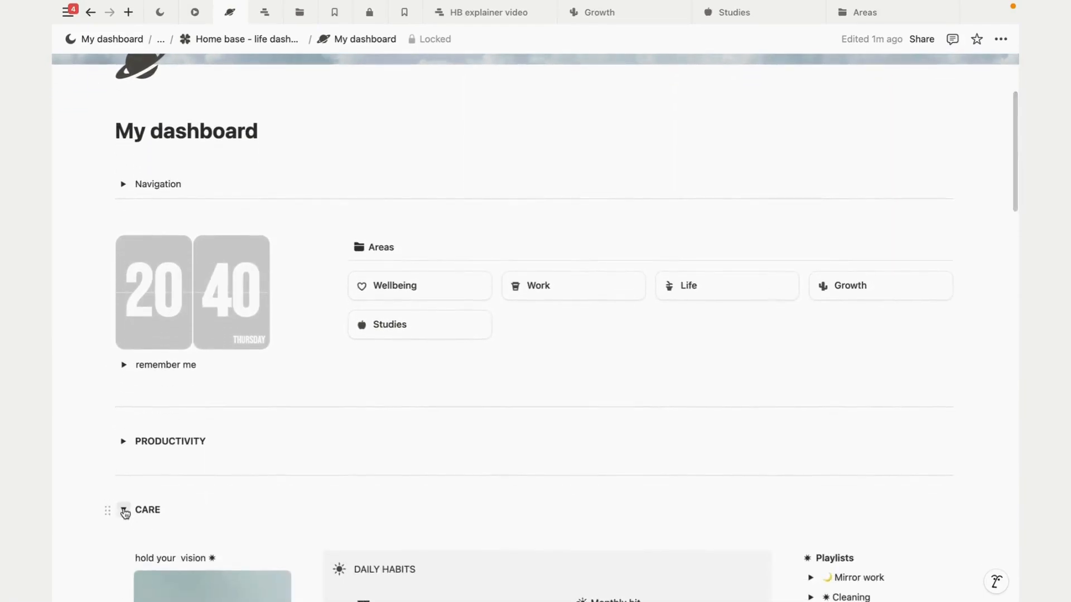
pyautogui.click(124, 509)
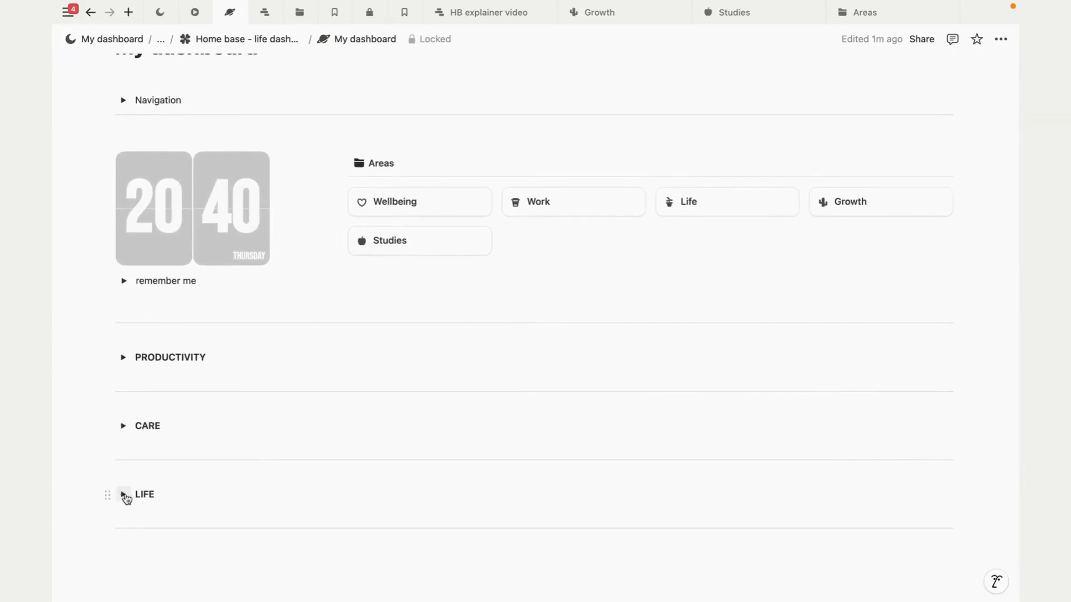
pyautogui.scroll(3)
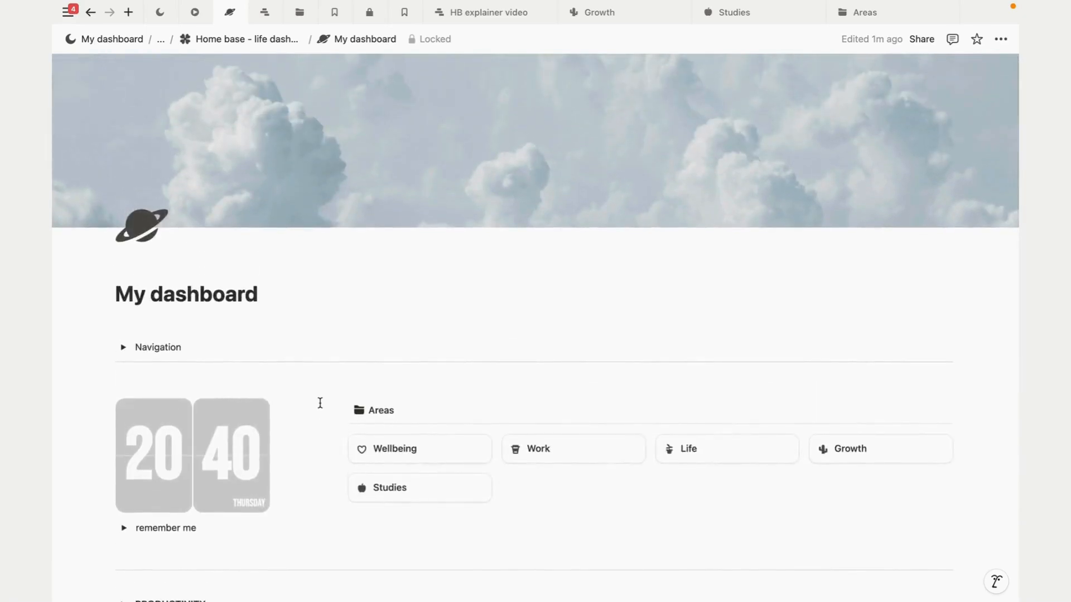